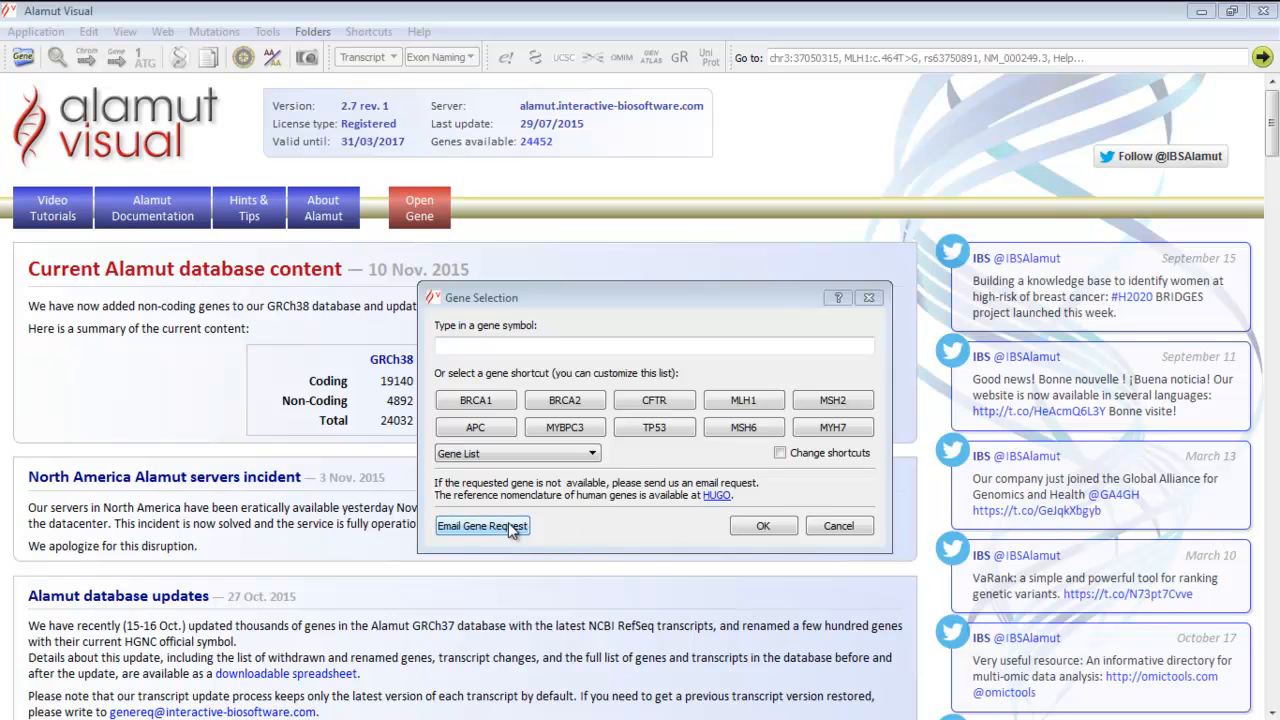
{"action": "mouse_move", "coordinate": [698, 483]}
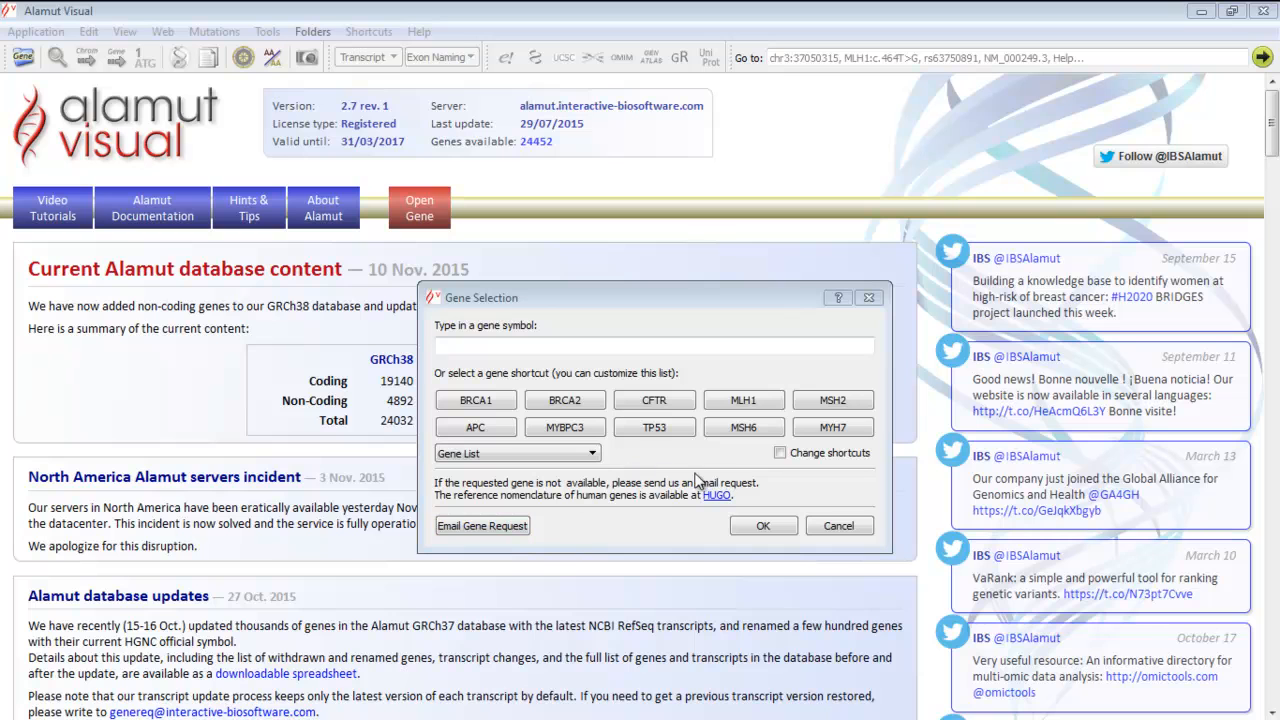
{"action": "mouse_move", "coordinate": [475, 400]}
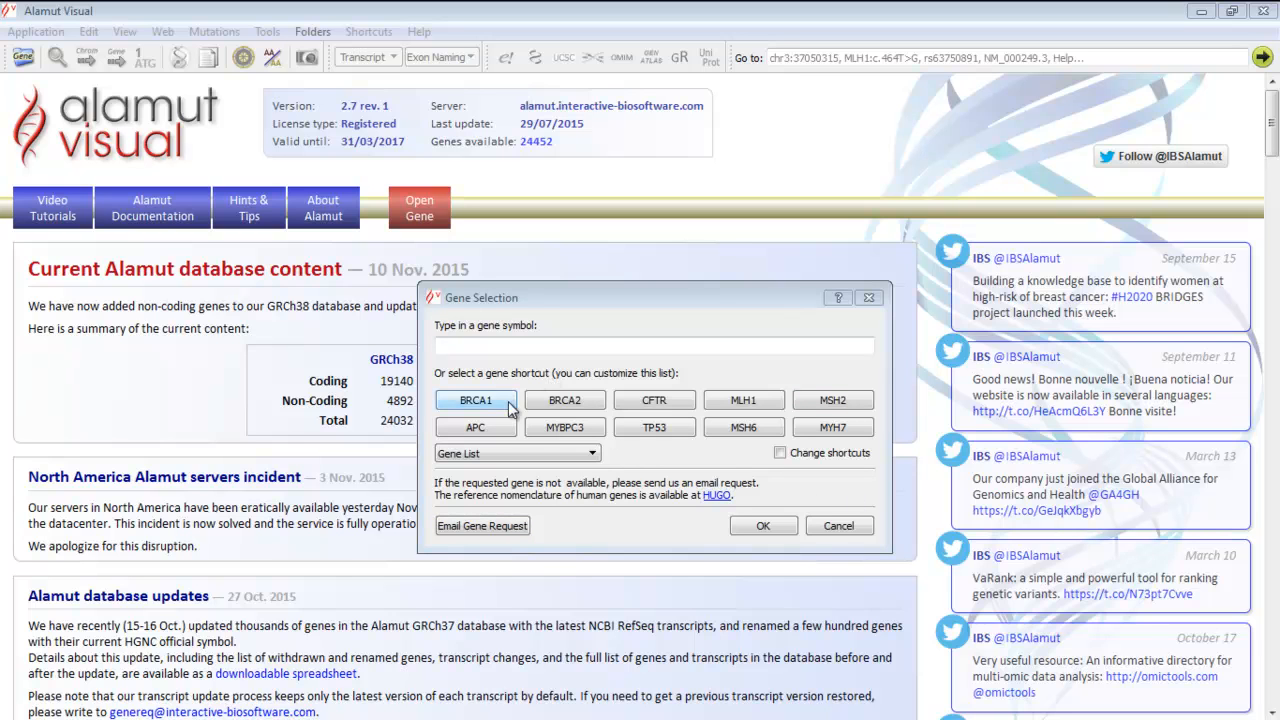
{"action": "mouse_move", "coordinate": [700, 467]}
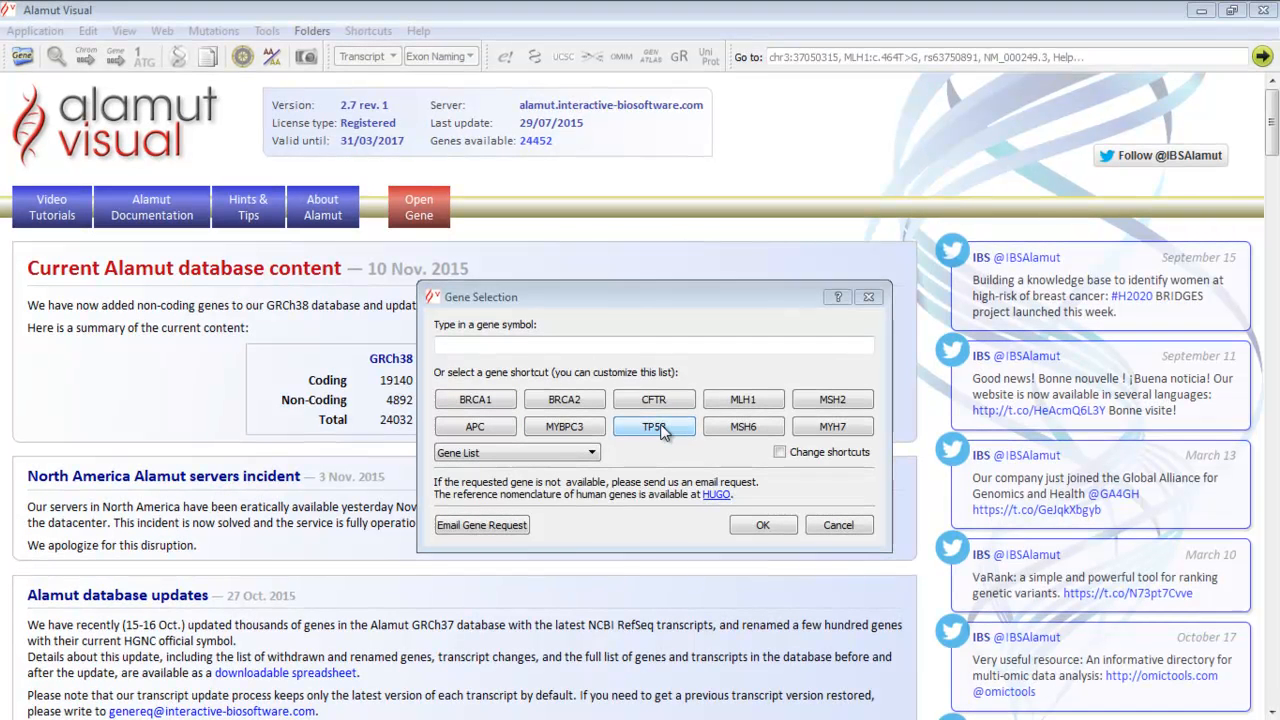
Open TP53 and mark NM_000546.5 on GRCh37 as the preferred transcript
{"action": "left_click", "coordinate": [654, 426]}
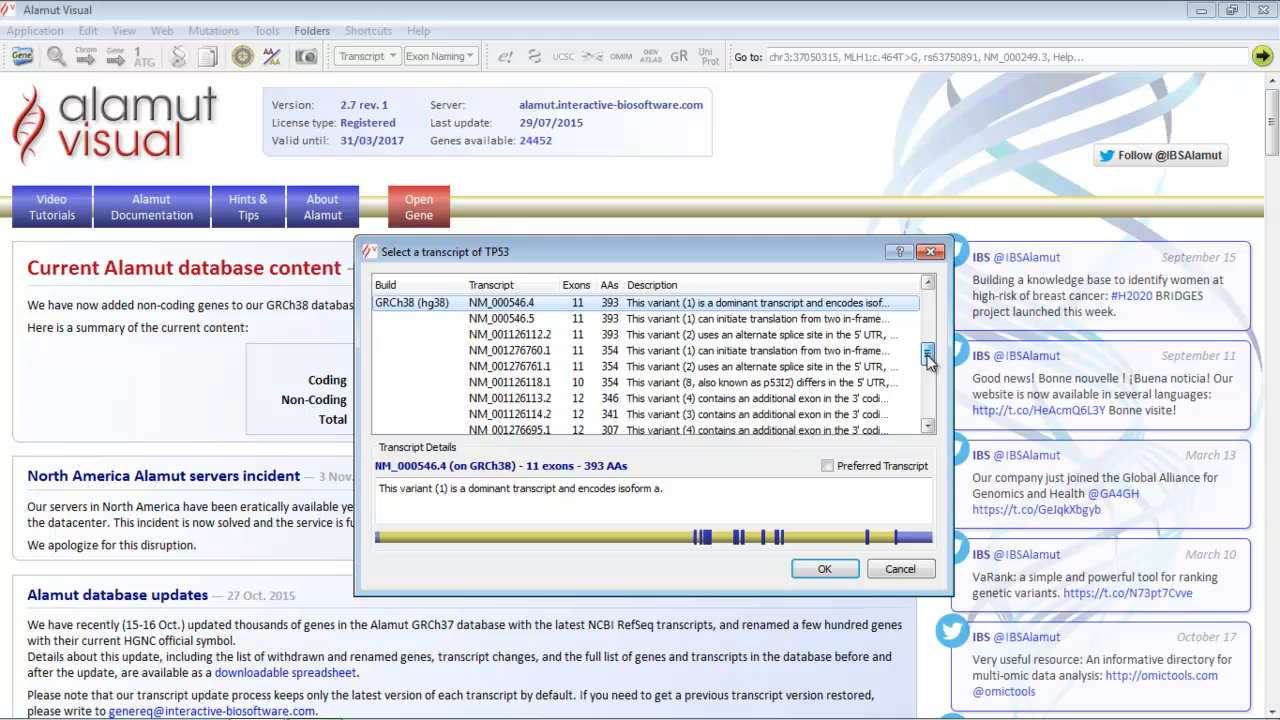
{"action": "scroll", "scroll_direction": "down", "scroll_amount": 3}
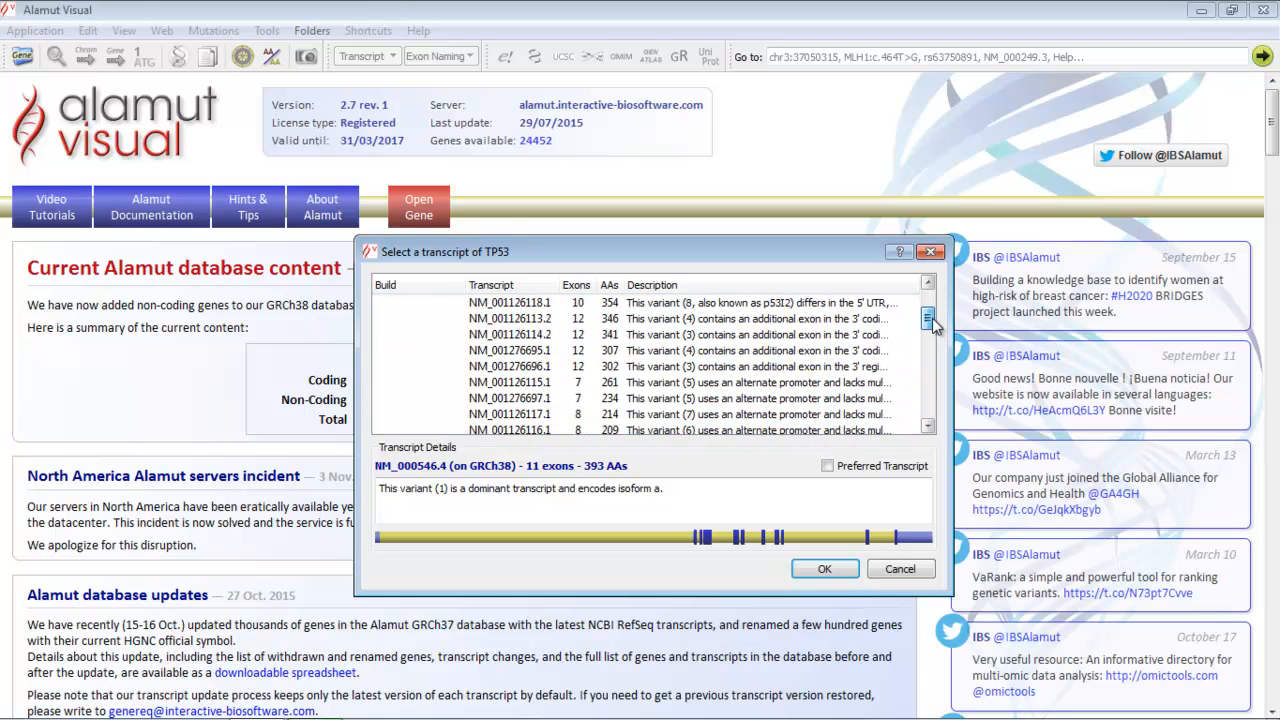
{"action": "left_click", "coordinate": [927, 322]}
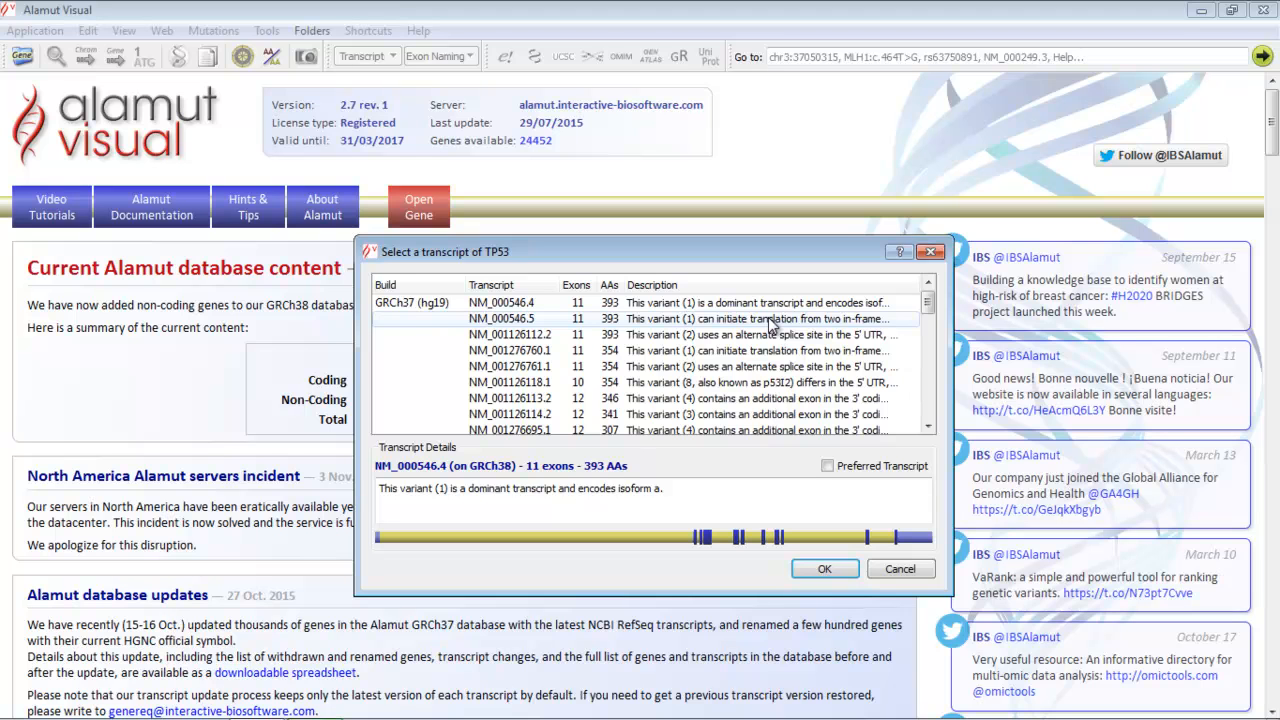
{"action": "left_click", "coordinate": [660, 318]}
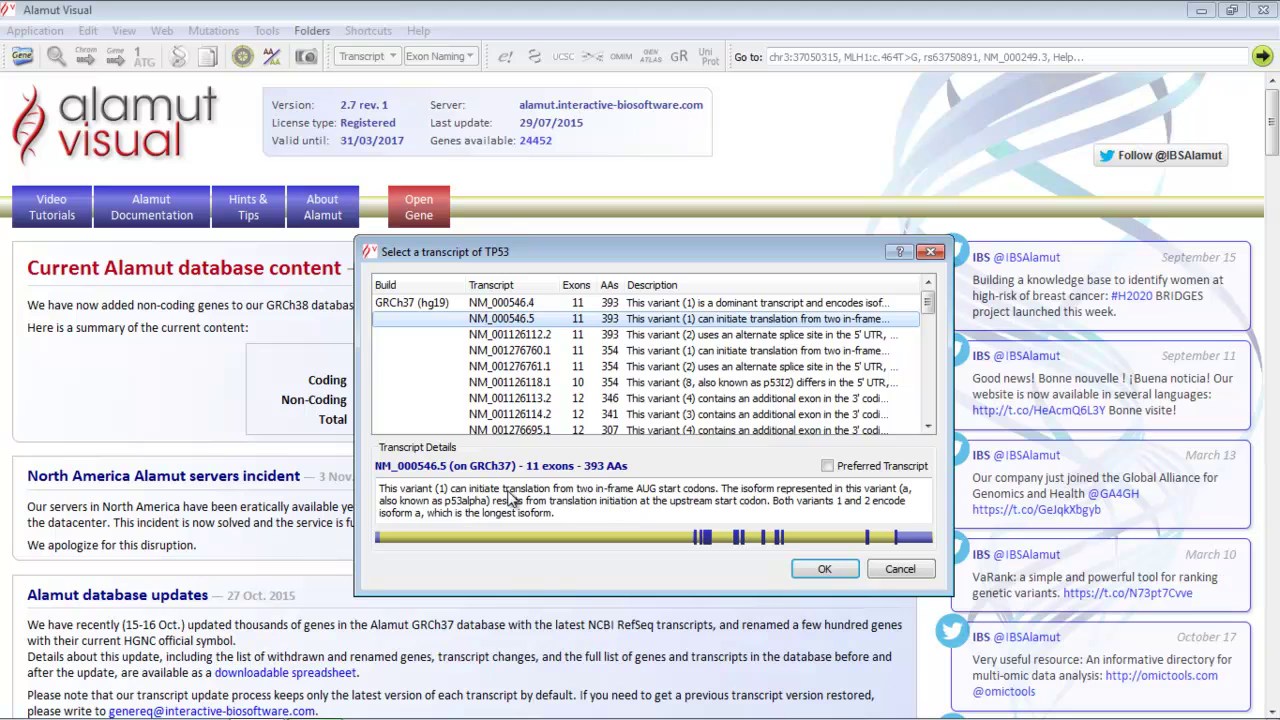
{"action": "mouse_move", "coordinate": [726, 585]}
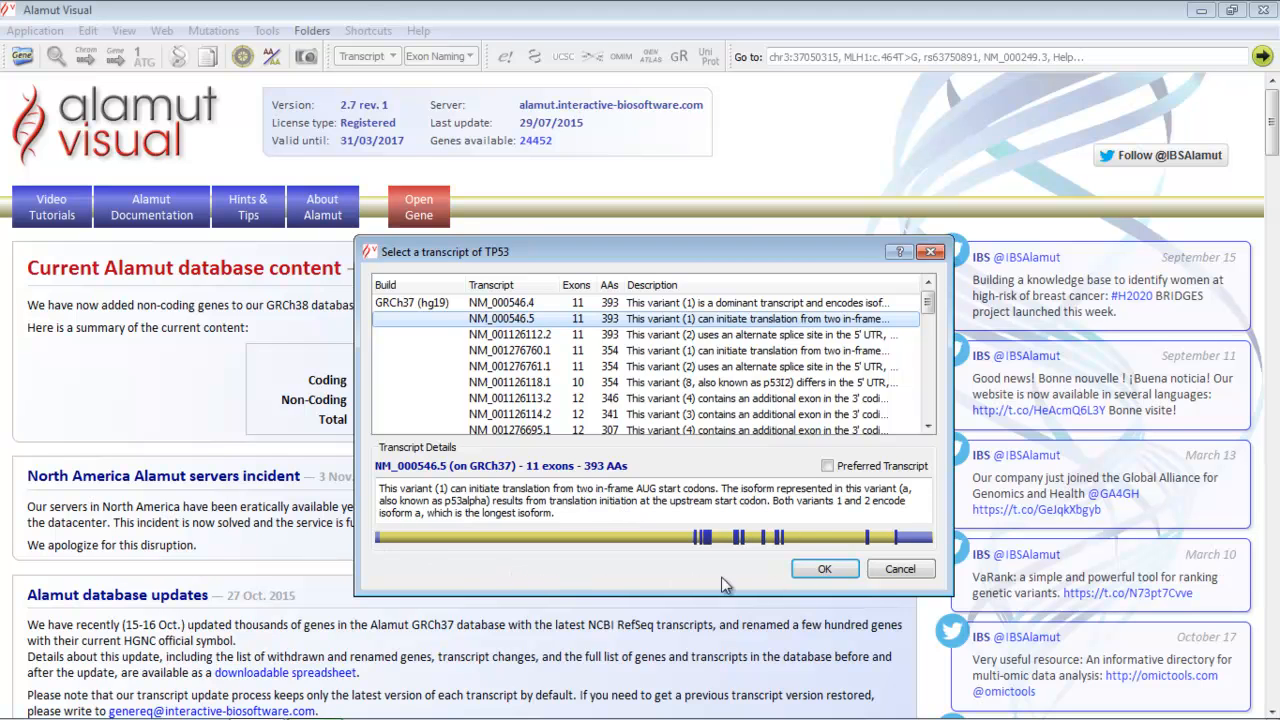
{"action": "mouse_move", "coordinate": [588, 508]}
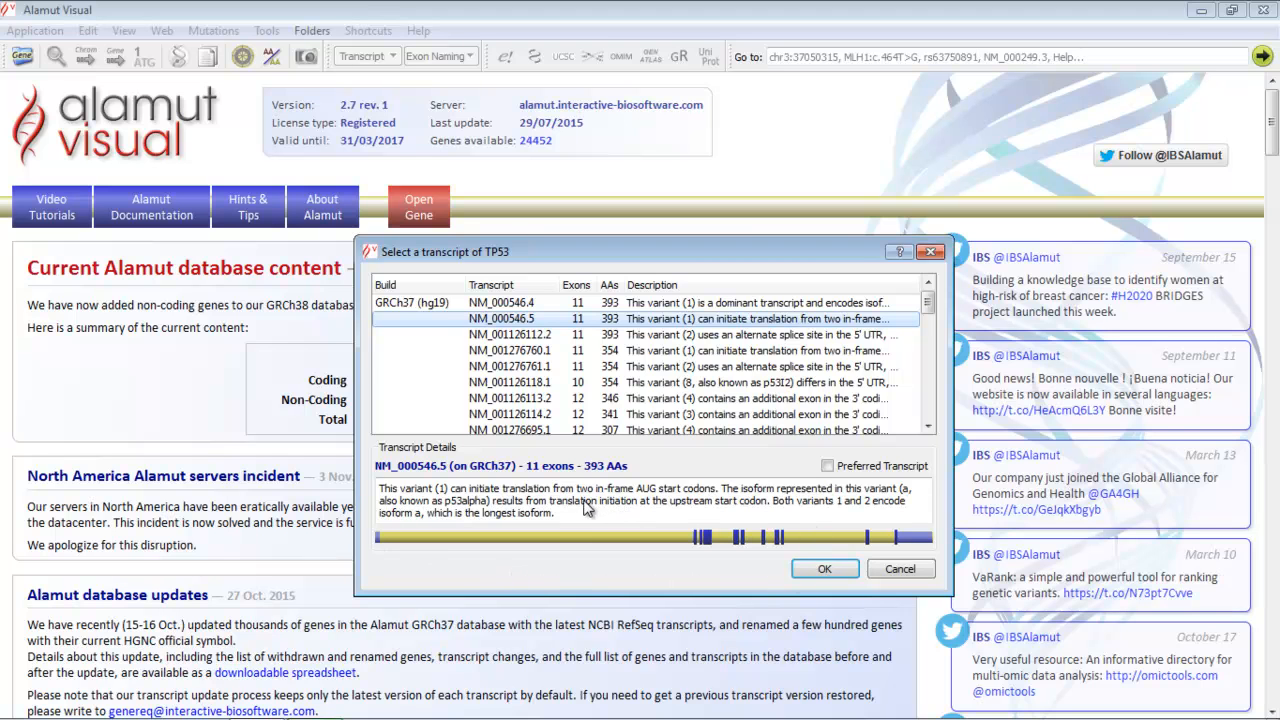
{"action": "mouse_move", "coordinate": [547, 540]}
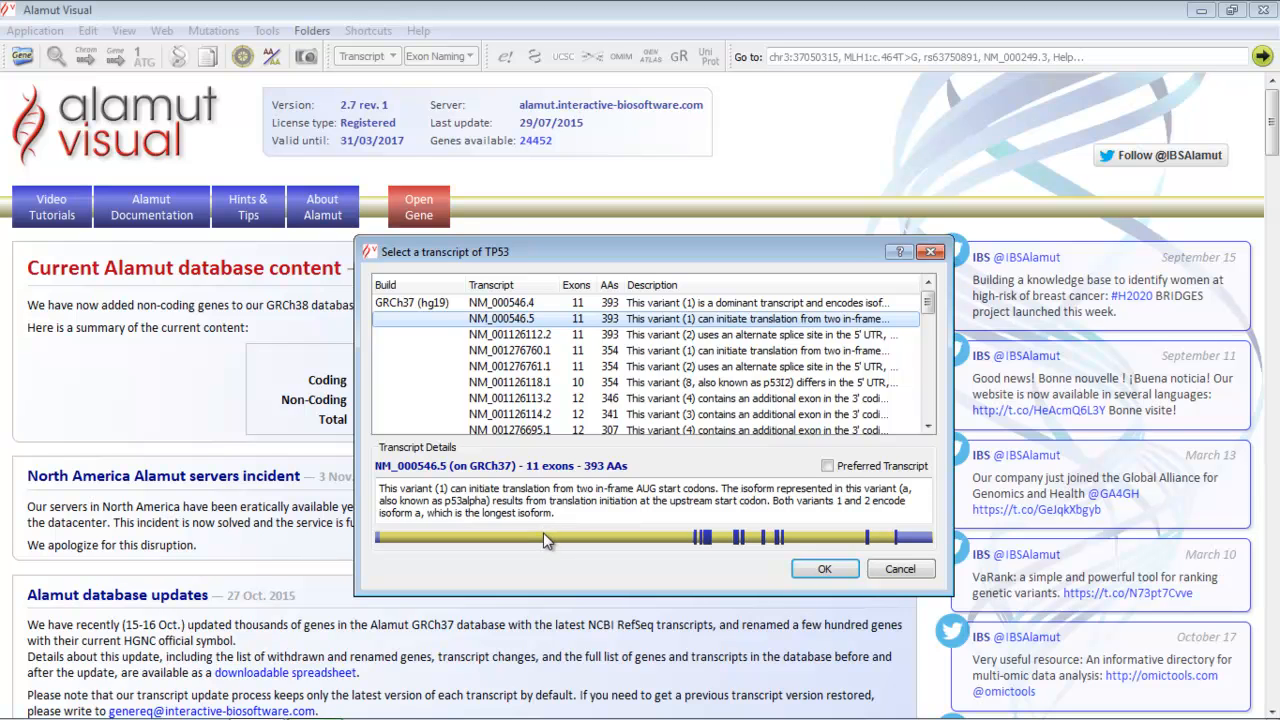
{"action": "mouse_move", "coordinate": [720, 552]}
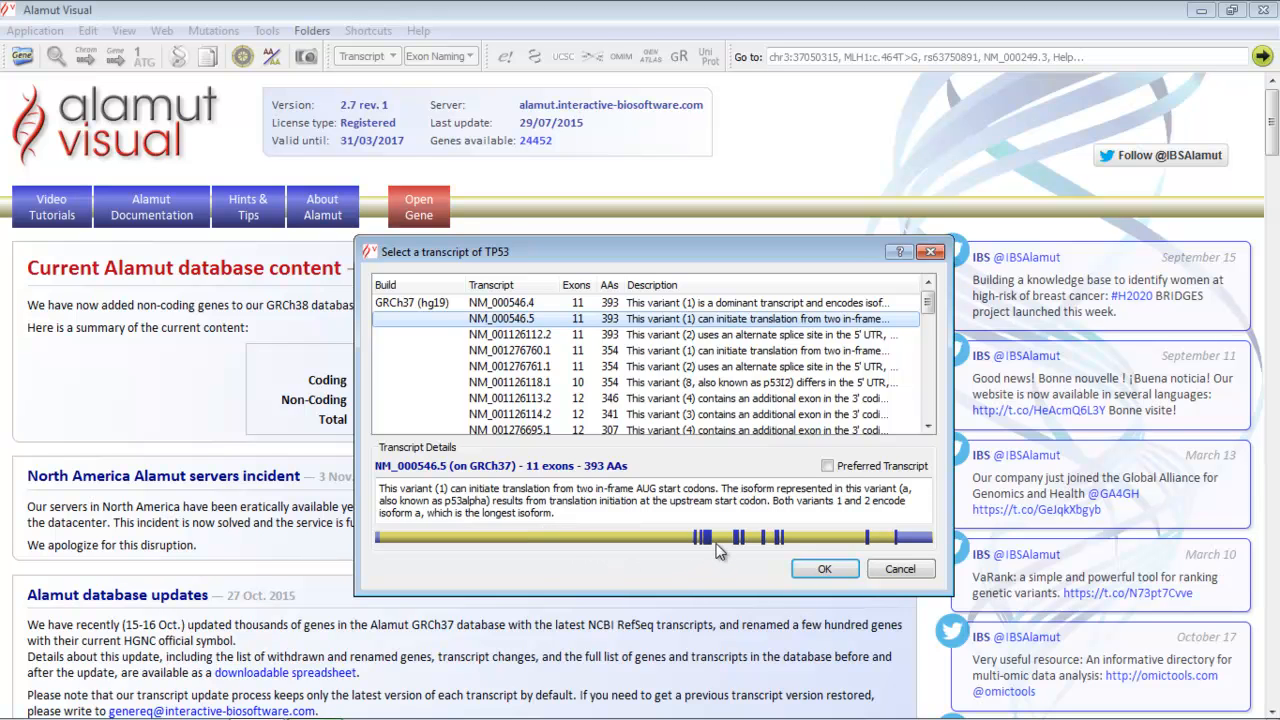
{"action": "mouse_move", "coordinate": [710, 545]}
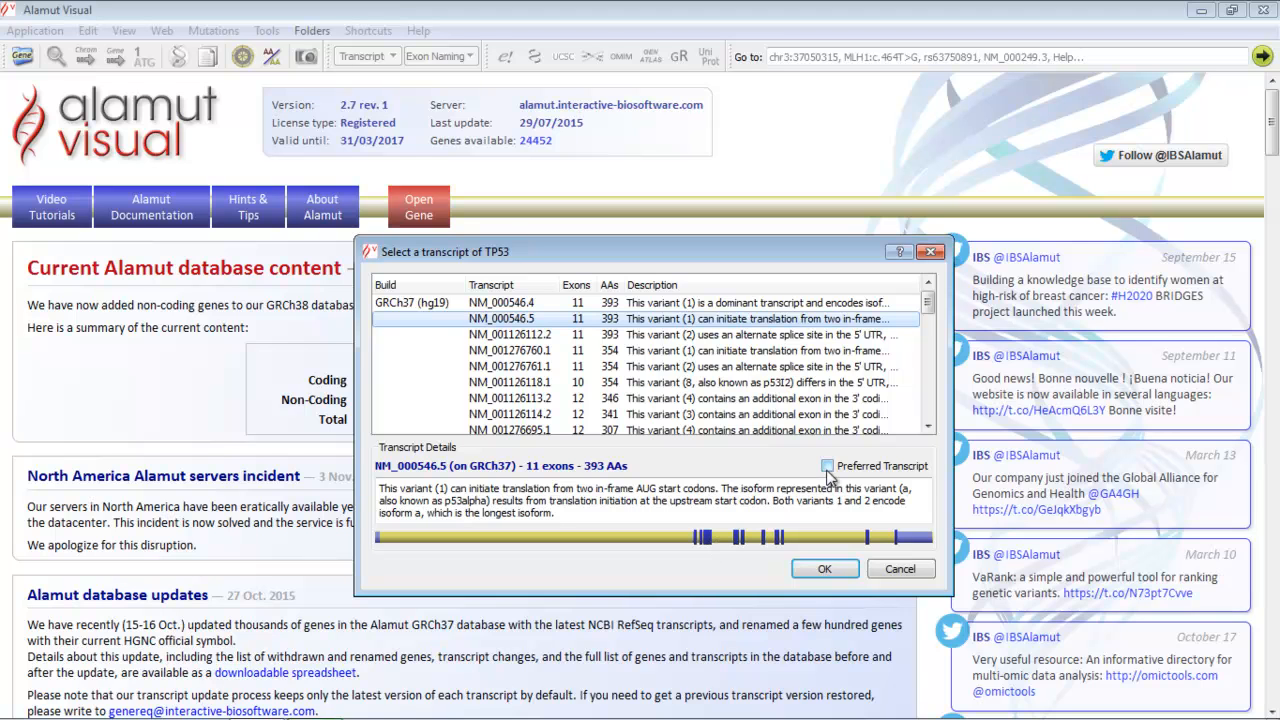
{"action": "left_click", "coordinate": [828, 466]}
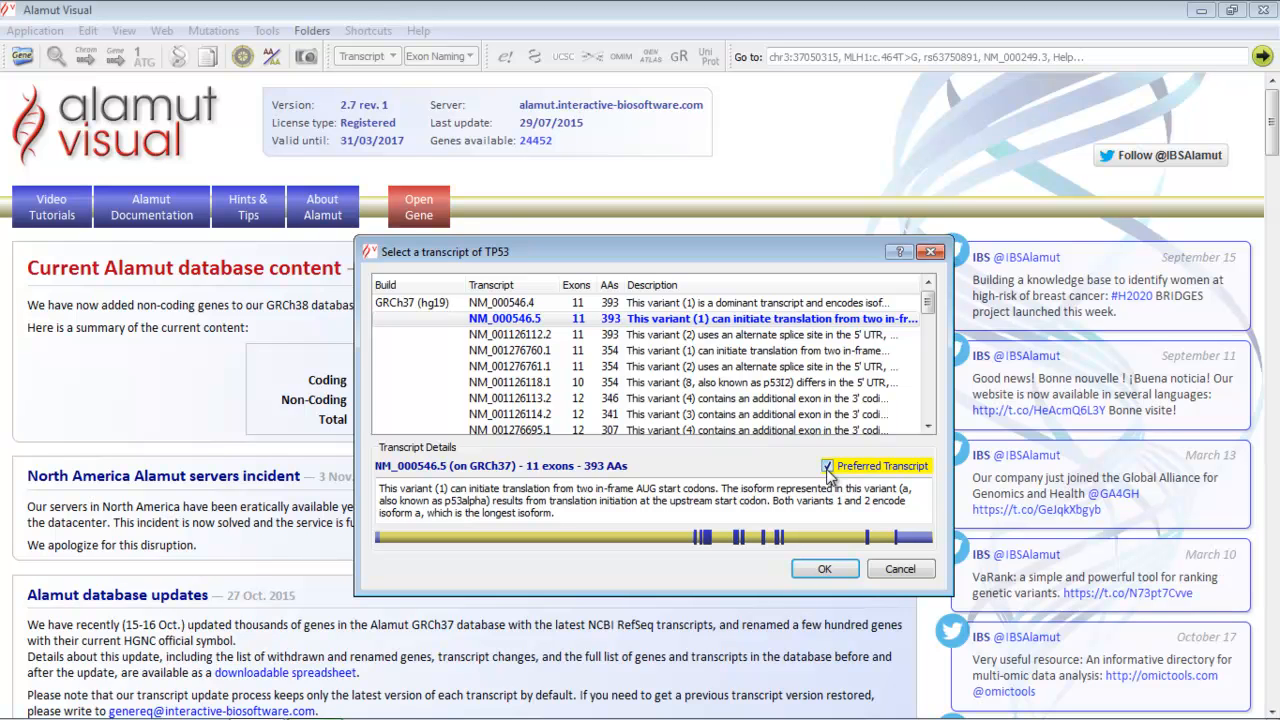
{"action": "mouse_move", "coordinate": [828, 500]}
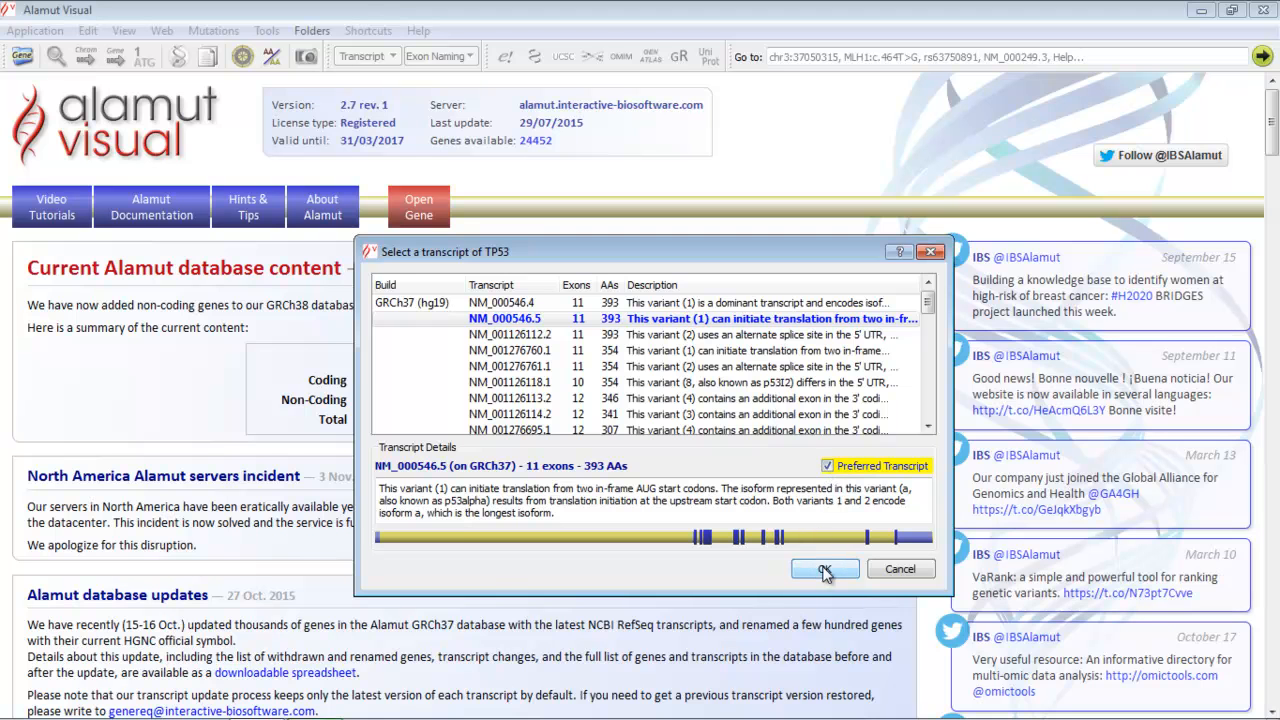
Accept NM_000546.5 to open the TP53 gene view with conservation, dbSNP and ExAC tracks
{"action": "left_click", "coordinate": [824, 568]}
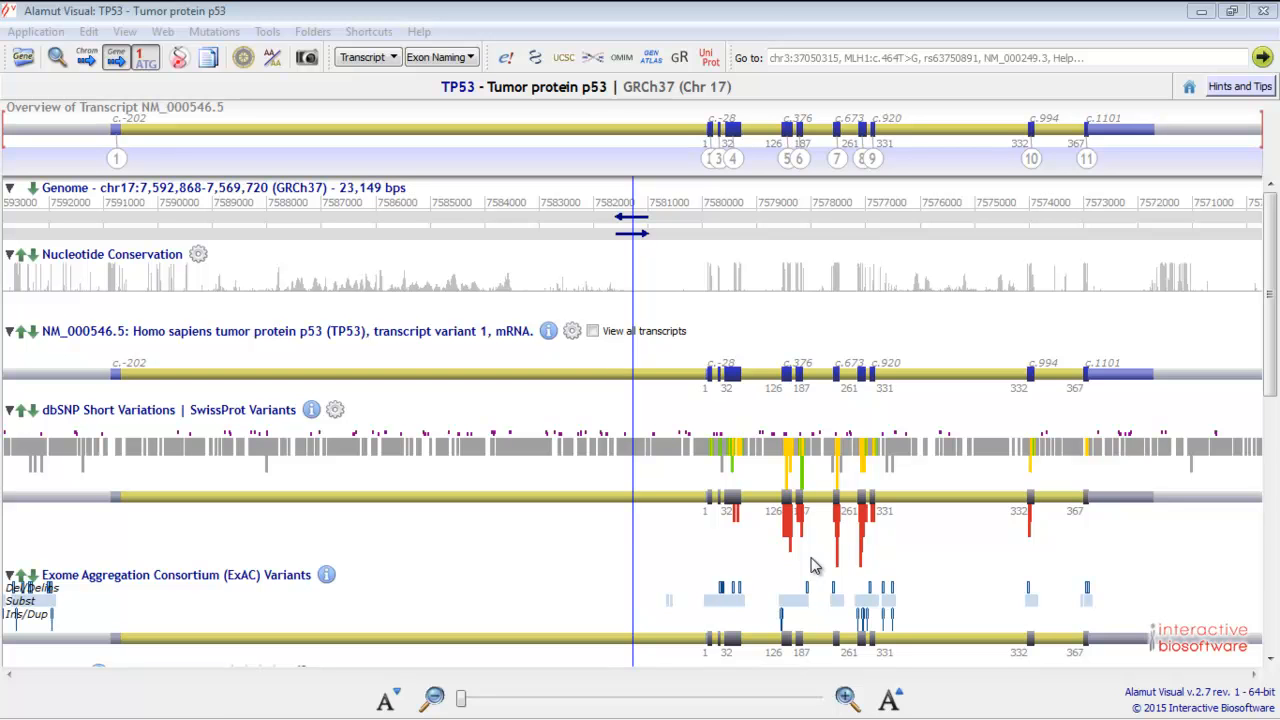
{"action": "mouse_move", "coordinate": [860, 489]}
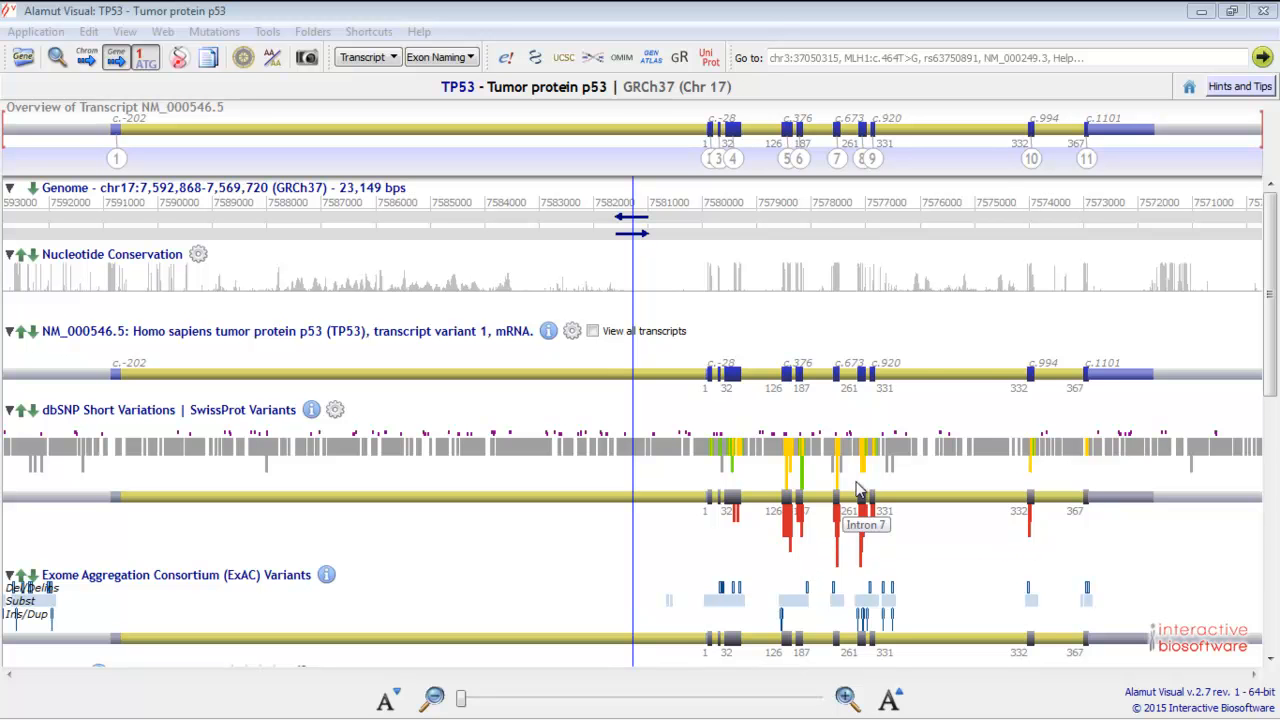
{"action": "mouse_move", "coordinate": [1007, 128]}
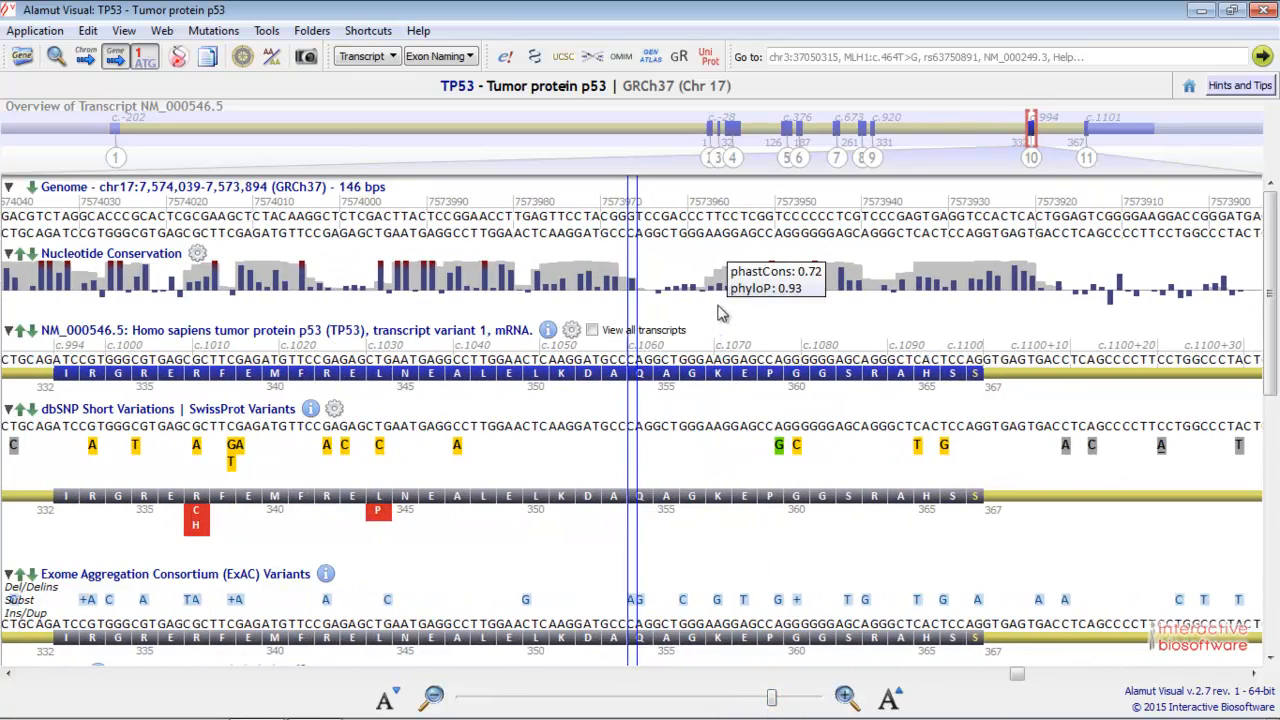
Move the TP53 view from exon 10 to the start of exon 4, codons 55–98
{"action": "scroll", "scroll_direction": "left", "scroll_amount": 3}
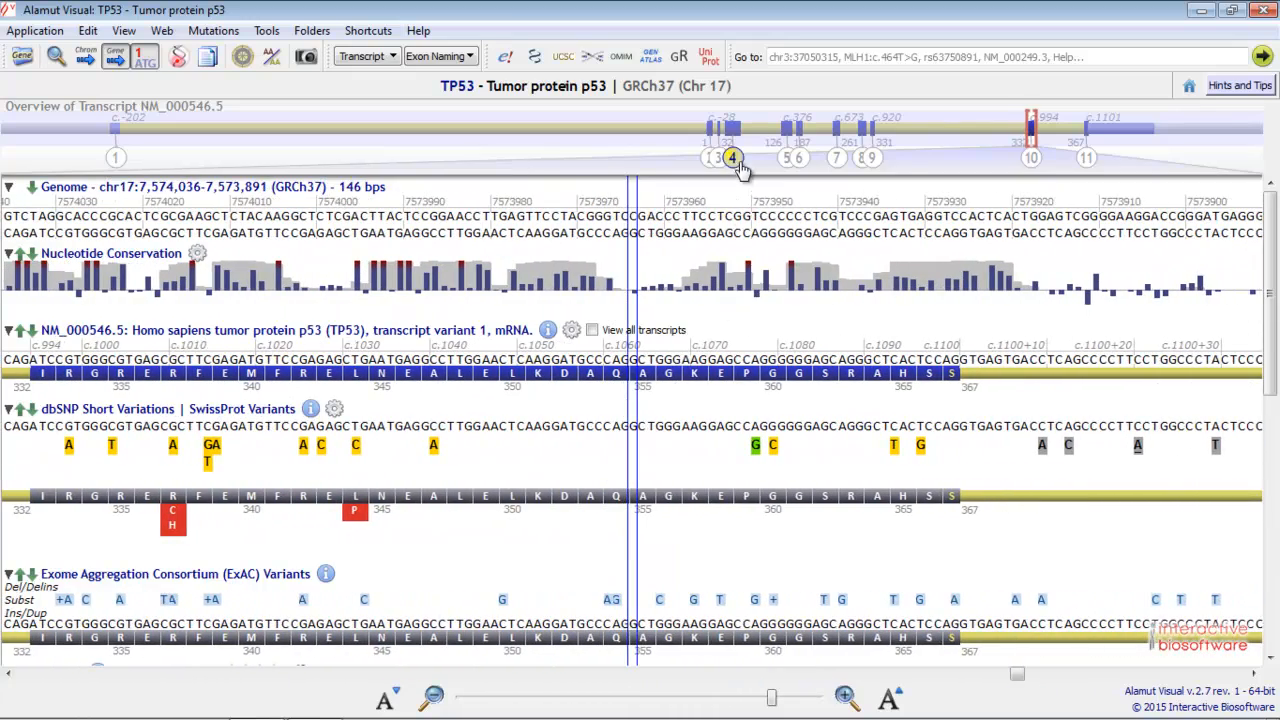
{"action": "left_click", "coordinate": [733, 157]}
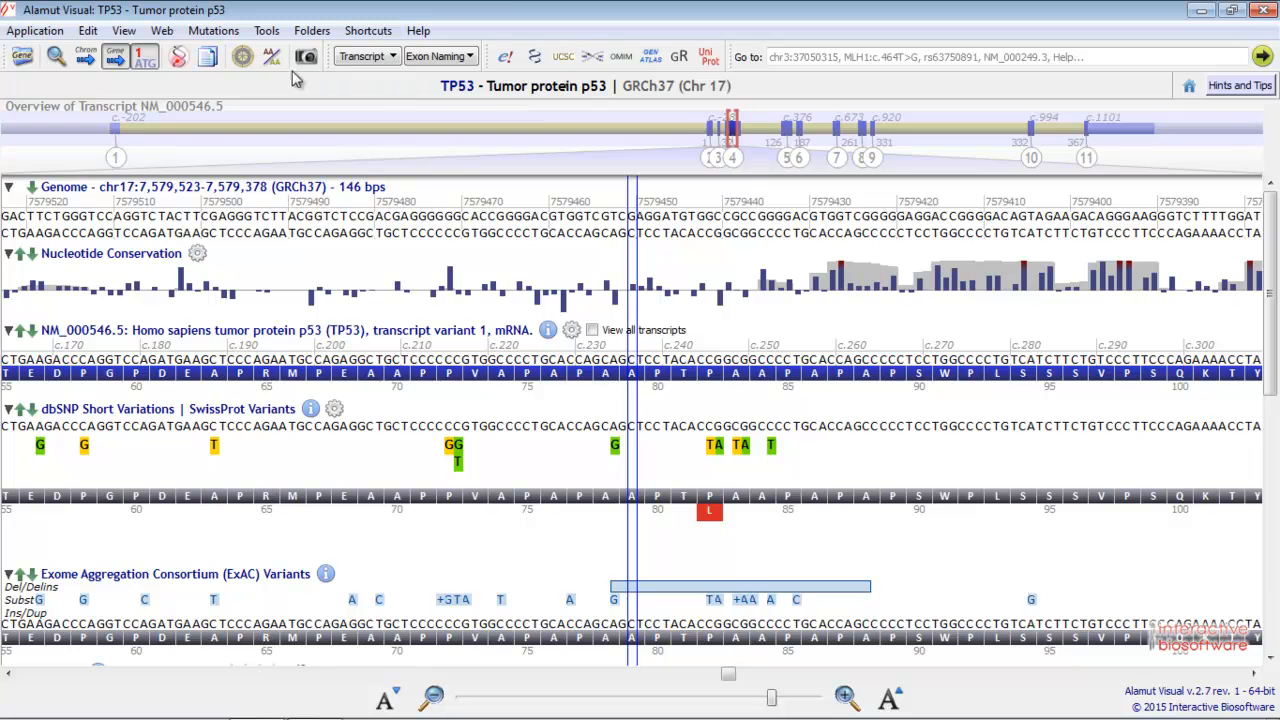
{"action": "mouse_move", "coordinate": [490, 130]}
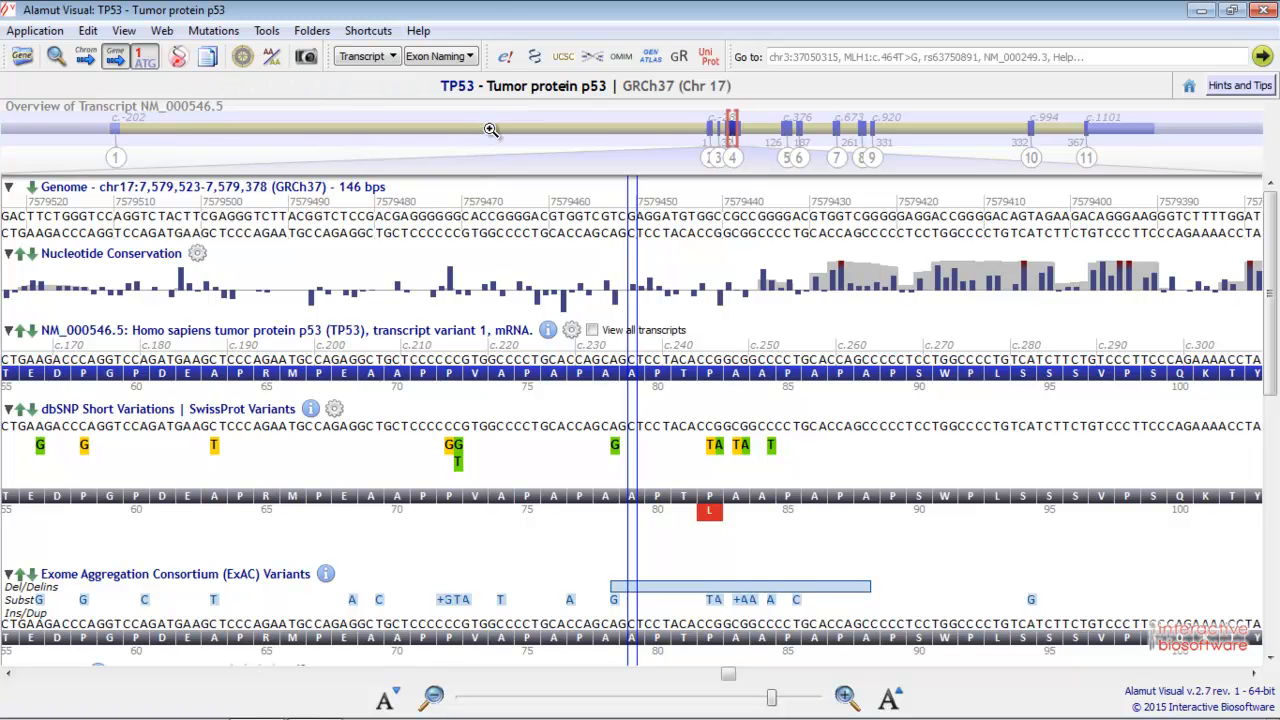
{"action": "mouse_move", "coordinate": [205, 189]}
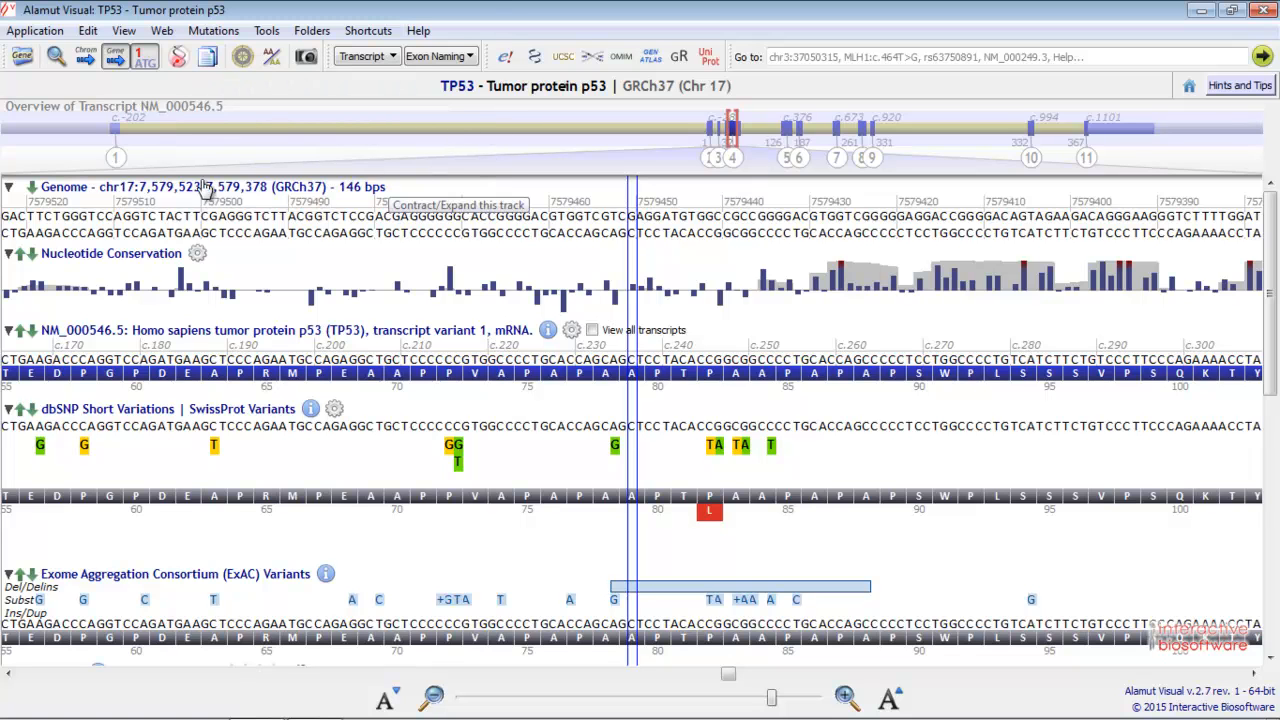
{"action": "mouse_move", "coordinate": [450, 225]}
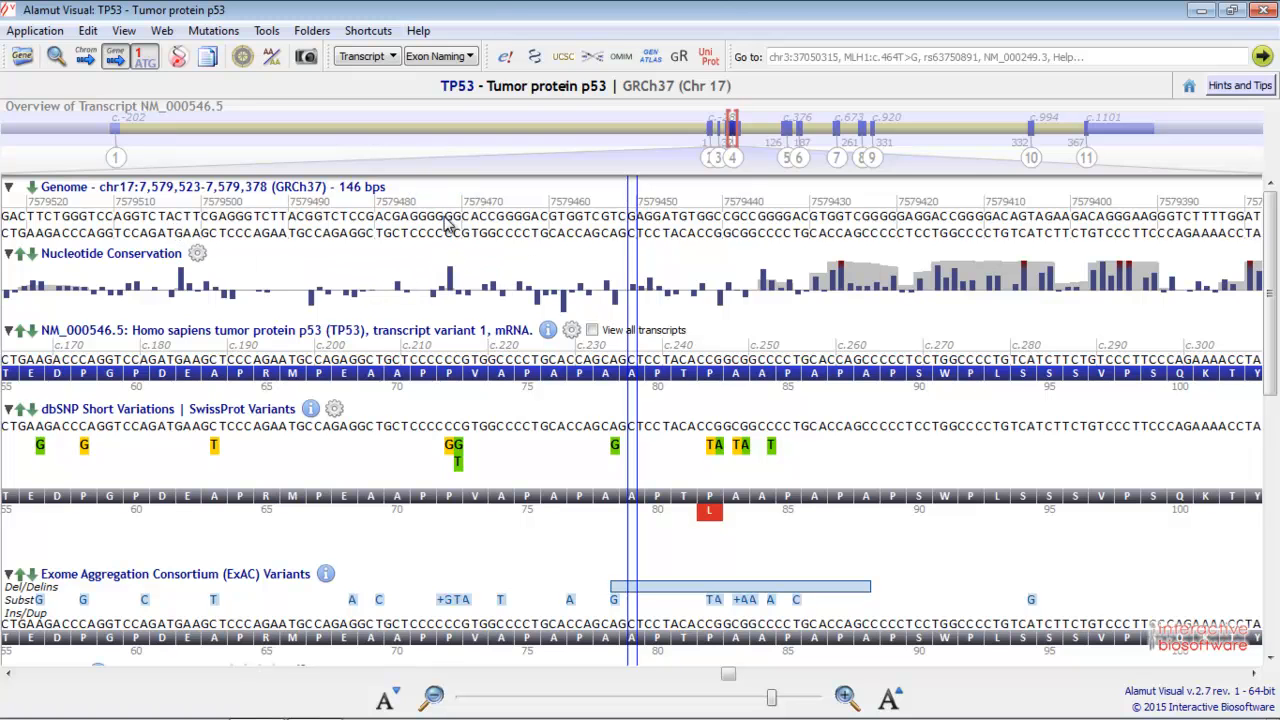
{"action": "mouse_move", "coordinate": [200, 248]}
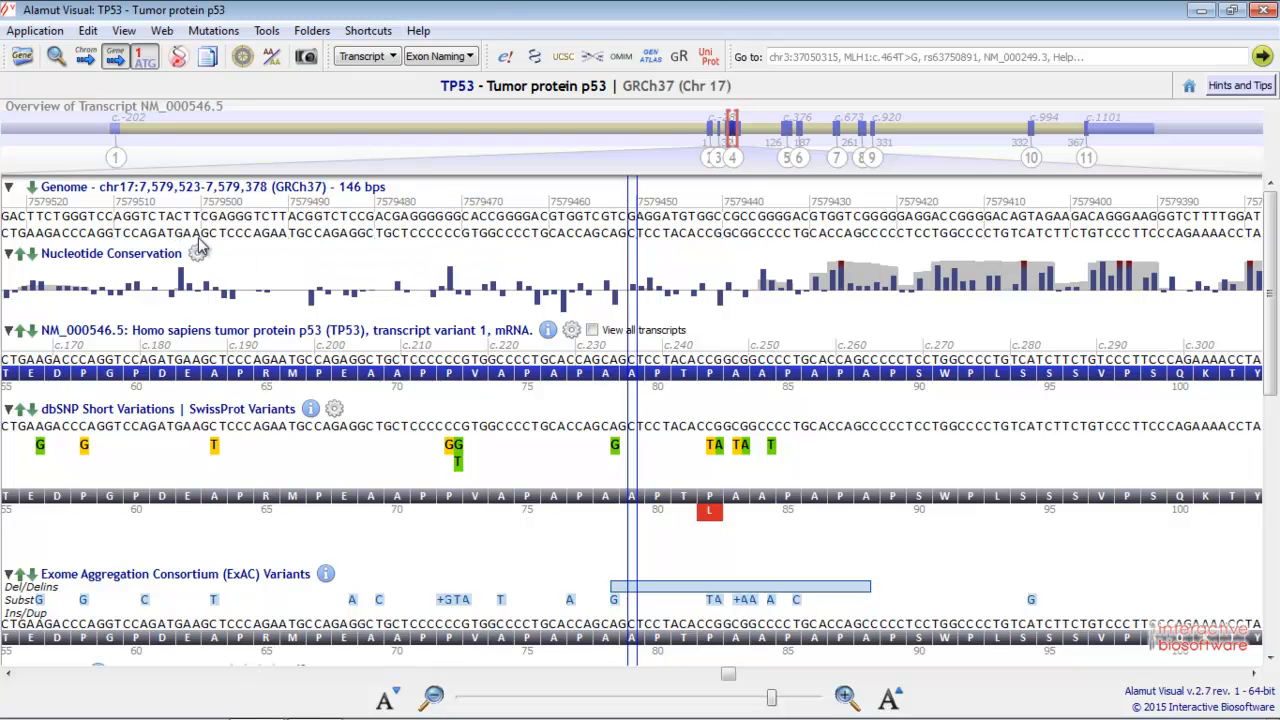
{"action": "mouse_move", "coordinate": [450, 290]}
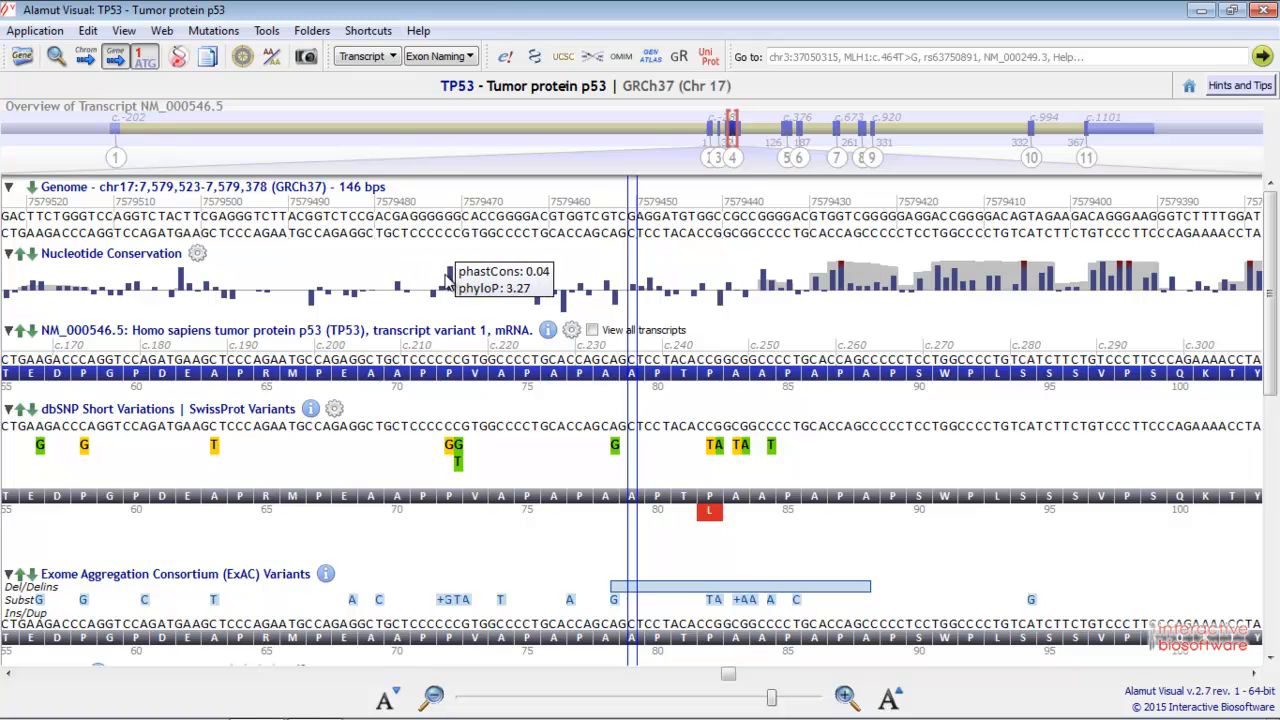
{"action": "mouse_move", "coordinate": [145, 318]}
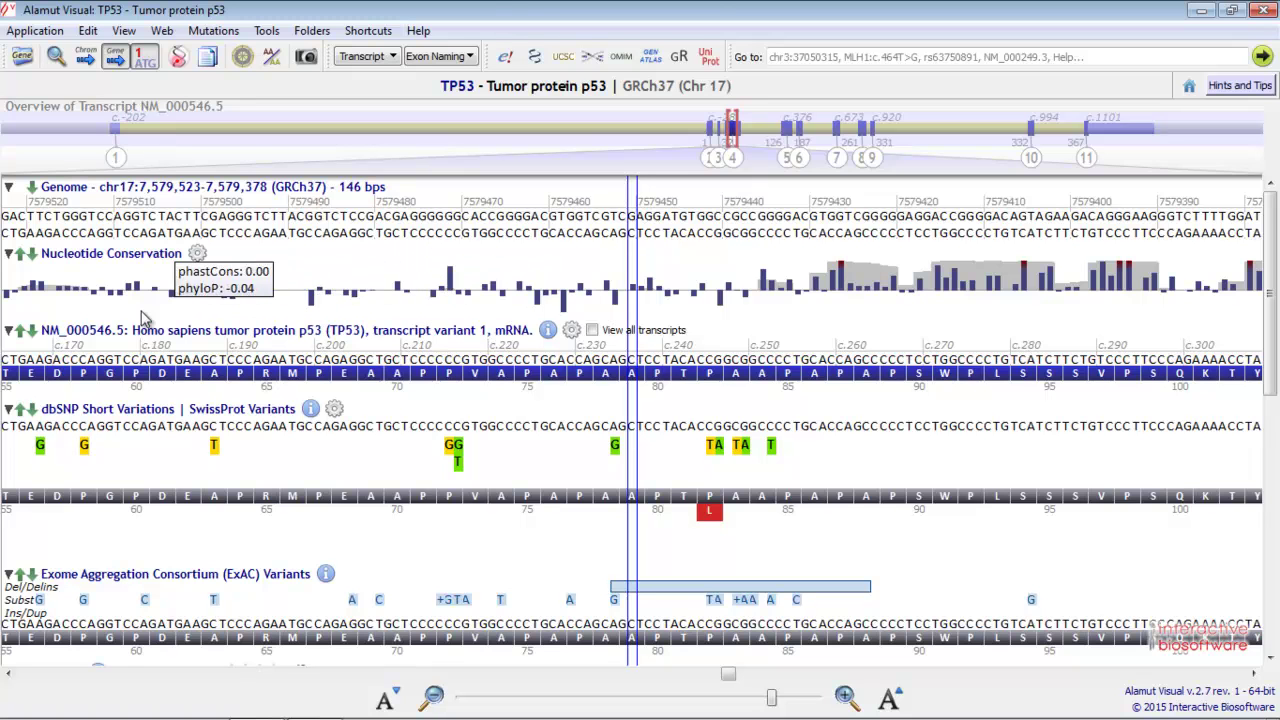
{"action": "mouse_move", "coordinate": [442, 390]}
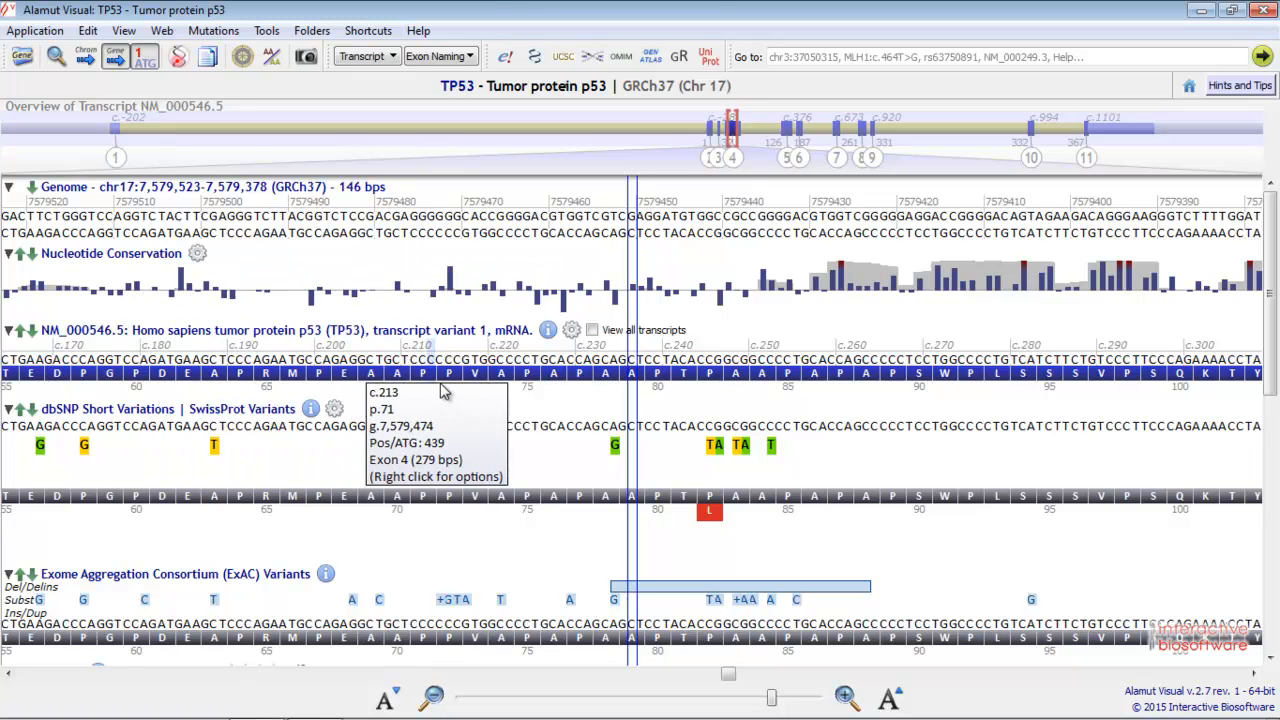
{"action": "mouse_move", "coordinate": [443, 362]}
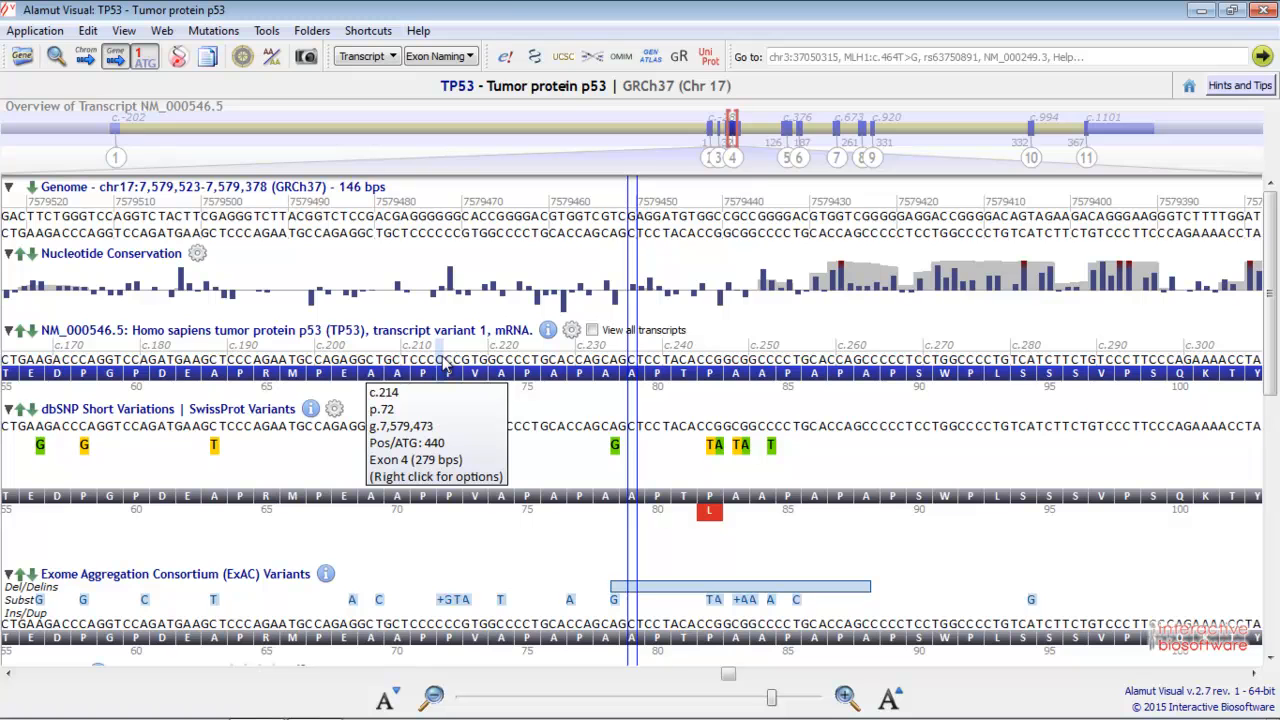
{"action": "mouse_move", "coordinate": [442, 328]}
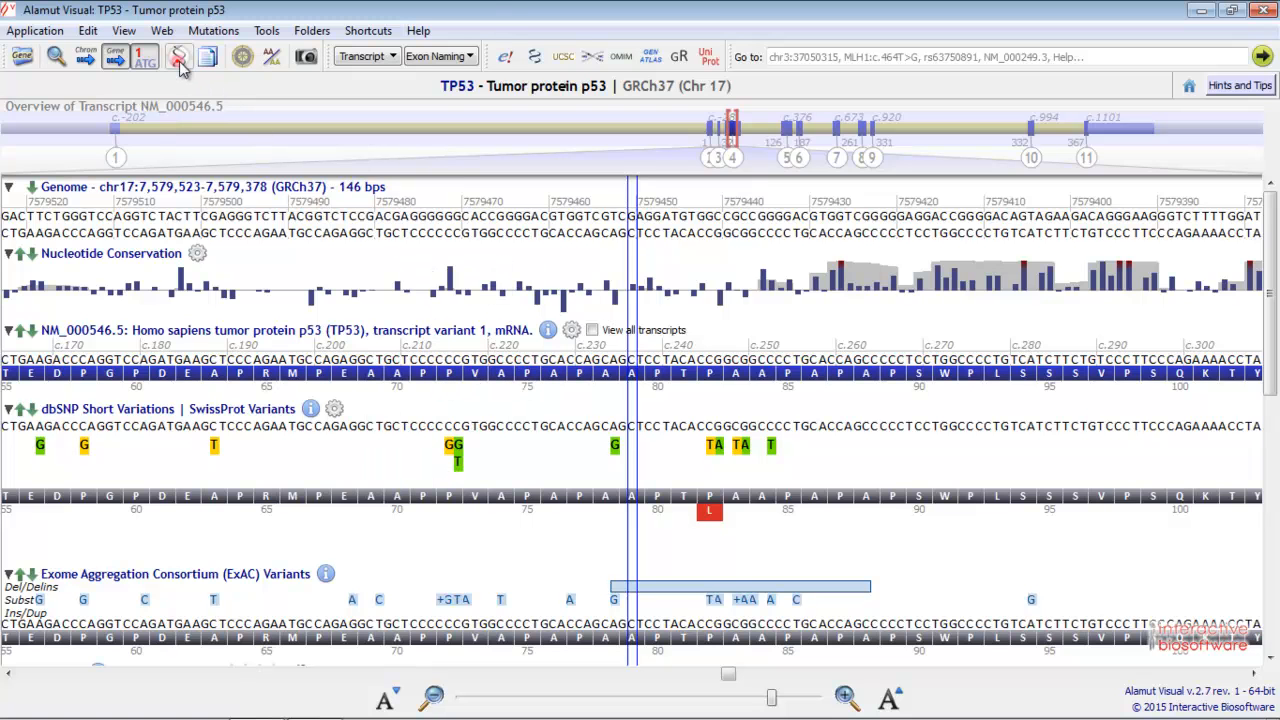
{"action": "mouse_move", "coordinate": [178, 57]}
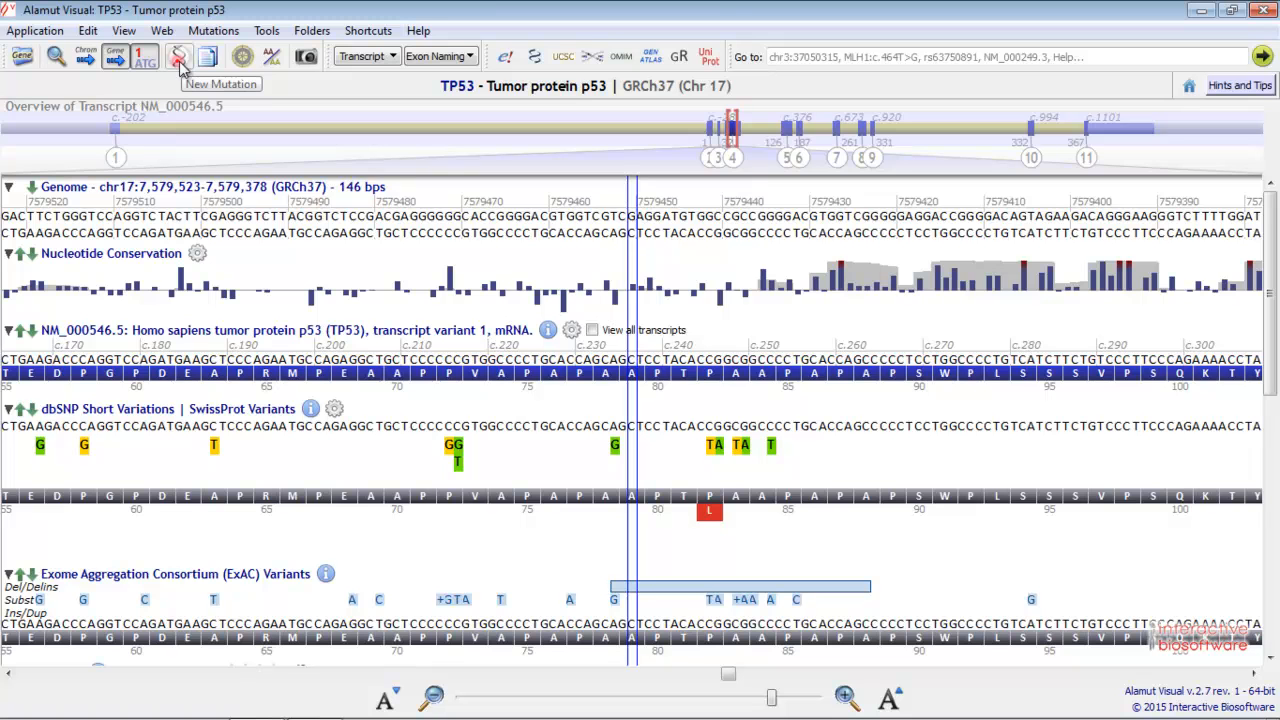
{"action": "mouse_move", "coordinate": [357, 210]}
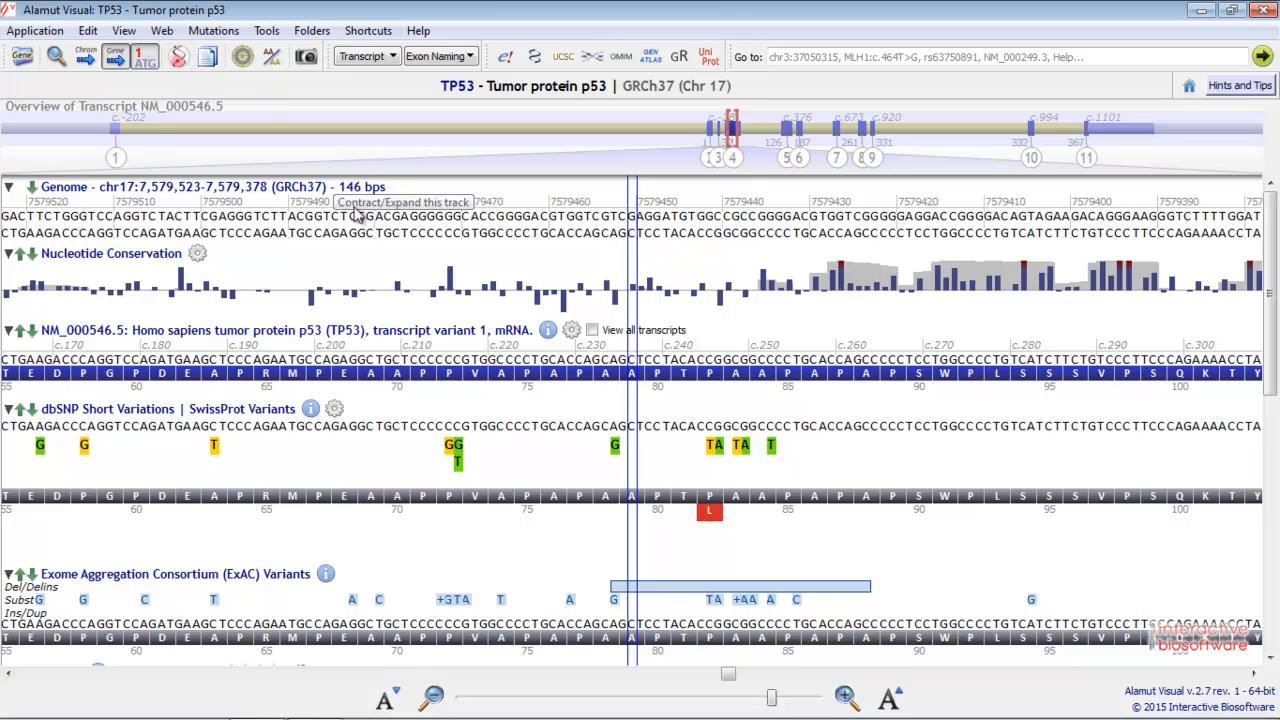
{"action": "mouse_move", "coordinate": [470, 363]}
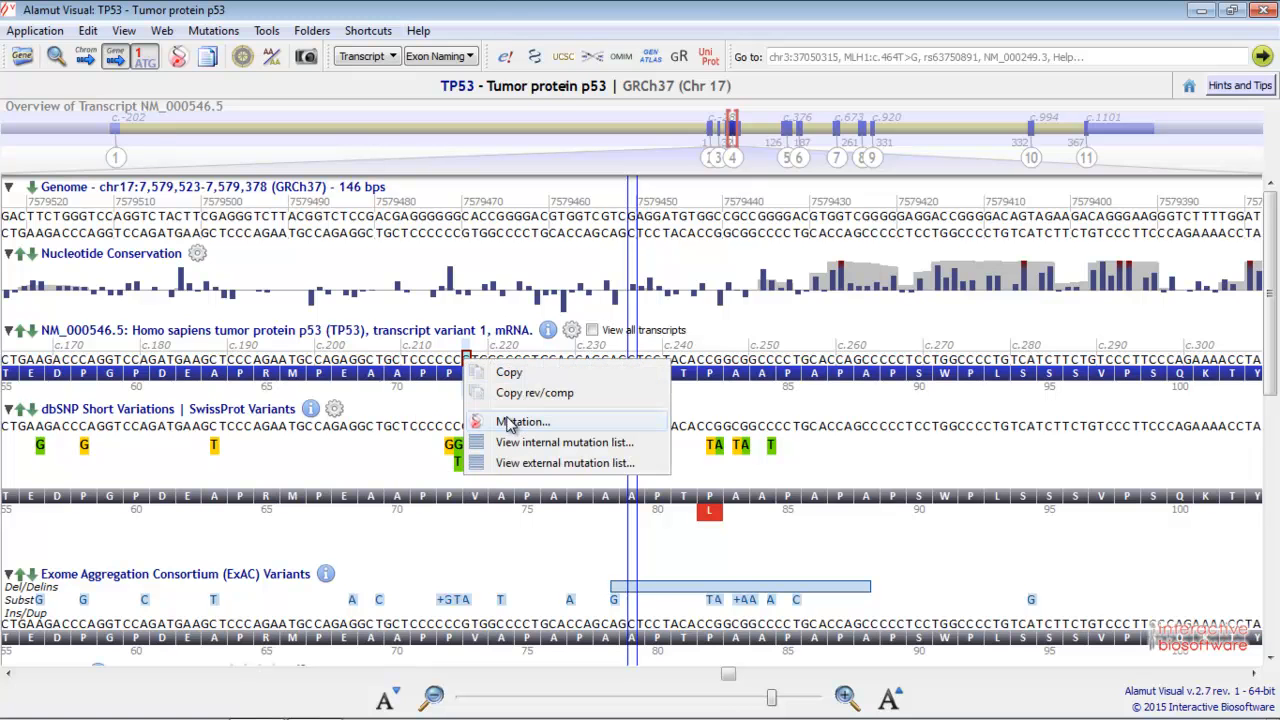
Create the substitution c.217G>A at position 217, giving missense p.Val73Met in exon 4
{"action": "left_click", "coordinate": [522, 421]}
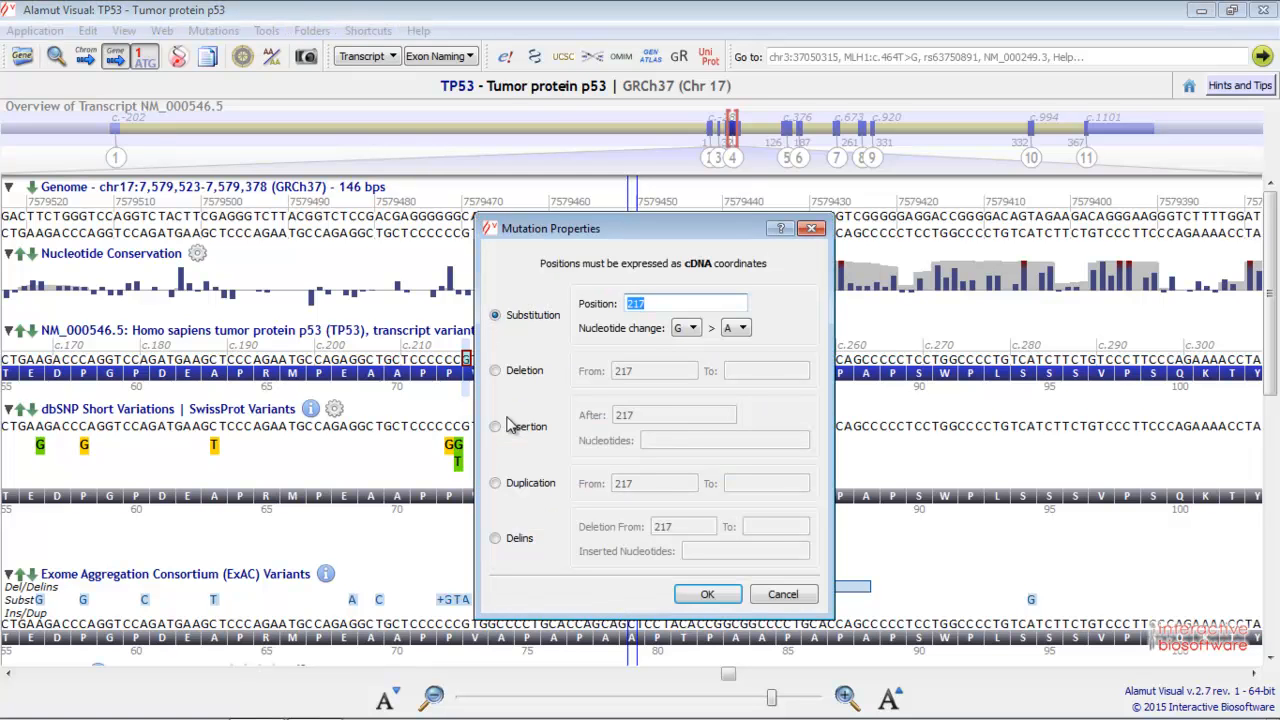
{"action": "mouse_move", "coordinate": [540, 355]}
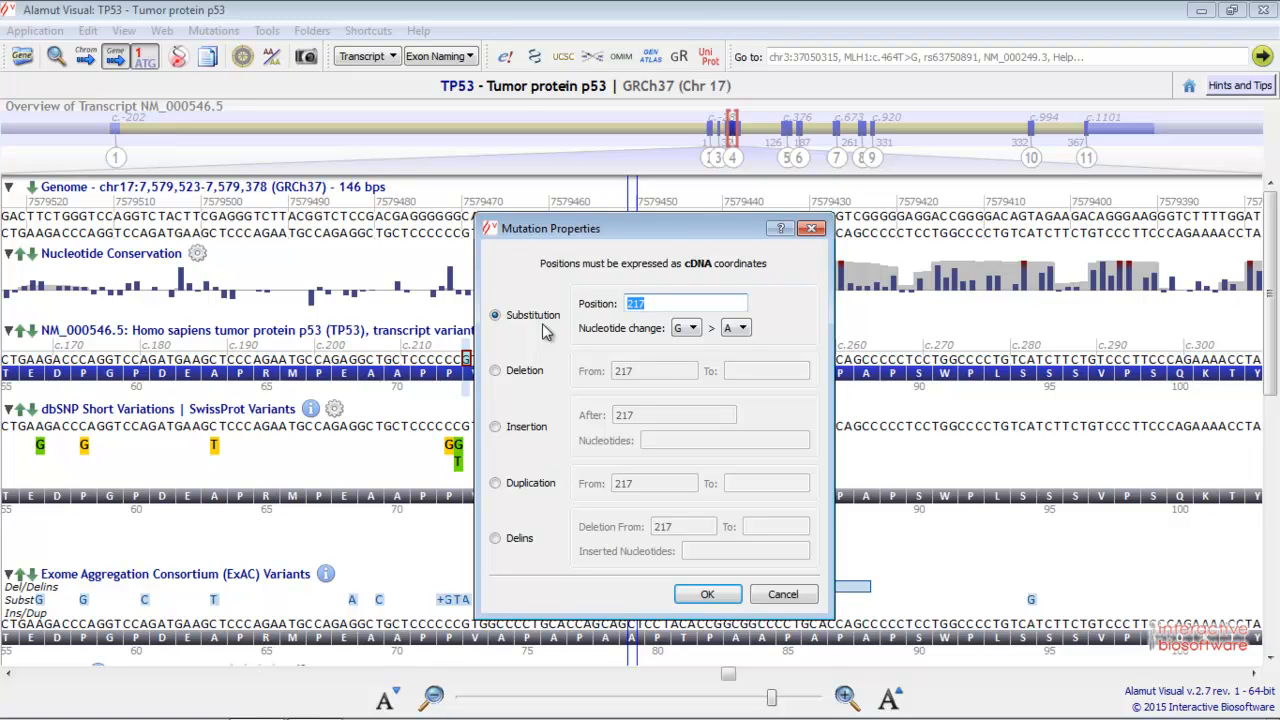
{"action": "mouse_move", "coordinate": [555, 383]}
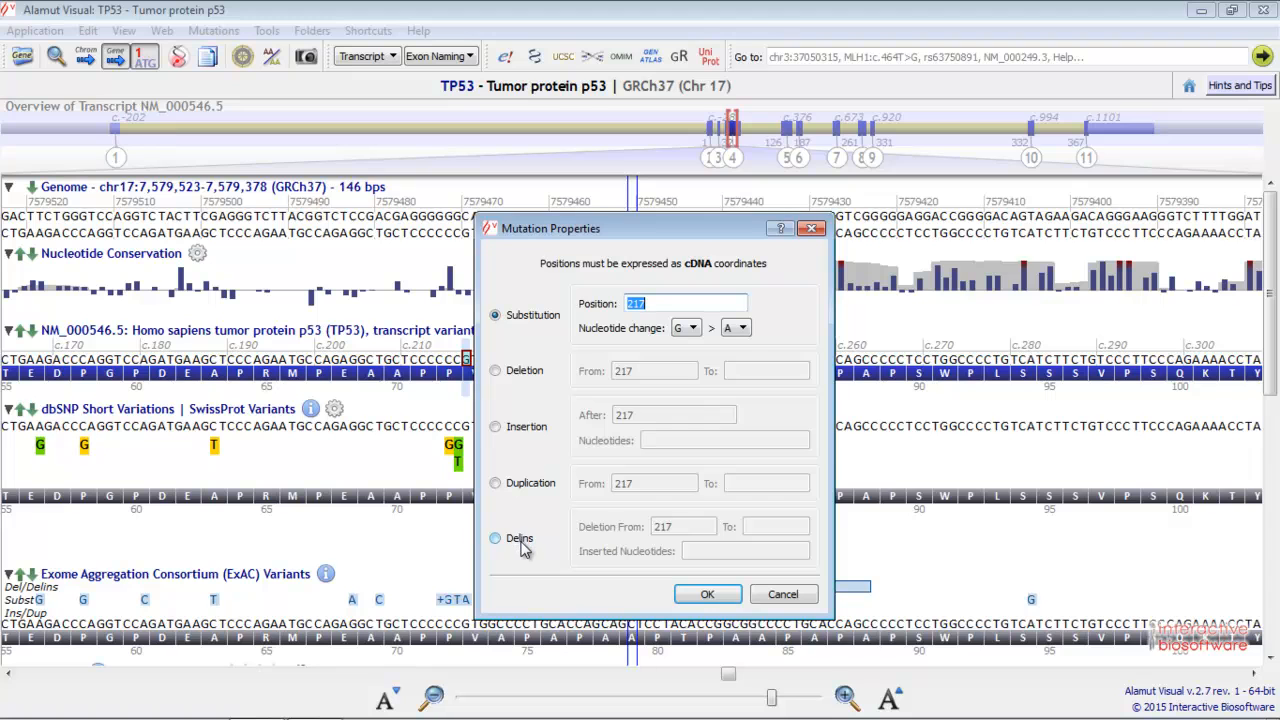
{"action": "mouse_move", "coordinate": [527, 550]}
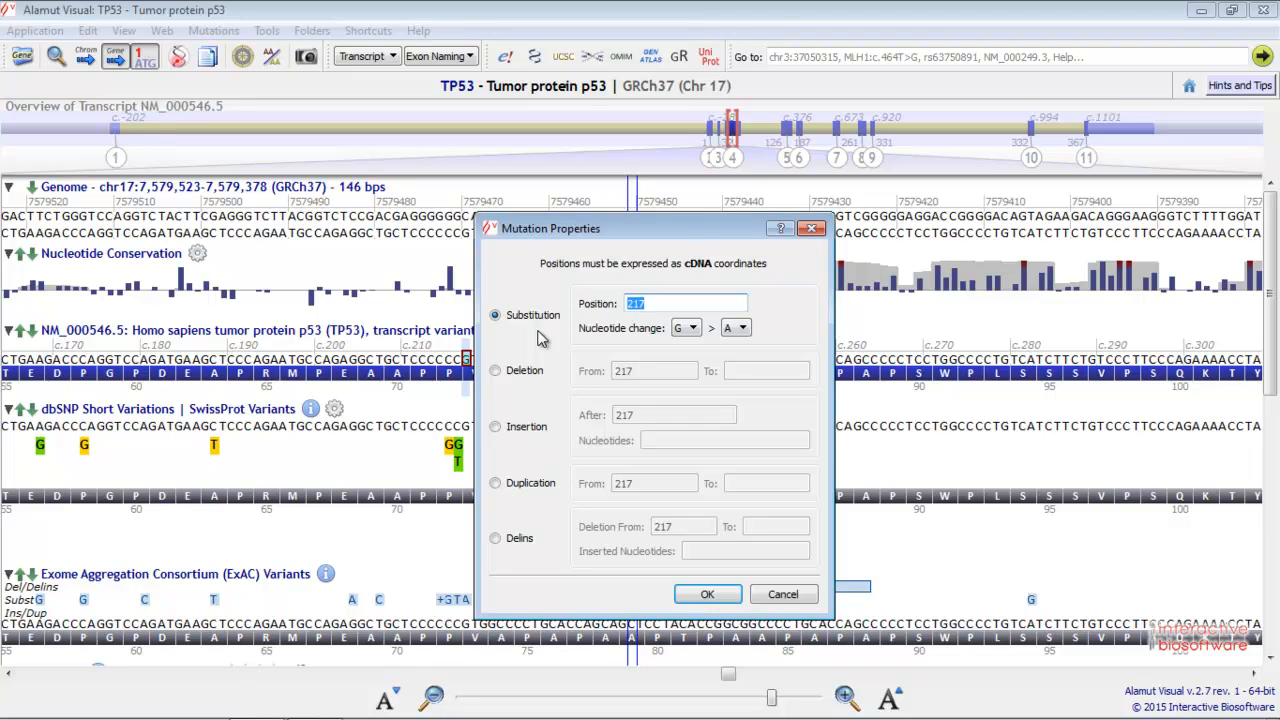
{"action": "mouse_move", "coordinate": [632, 363]}
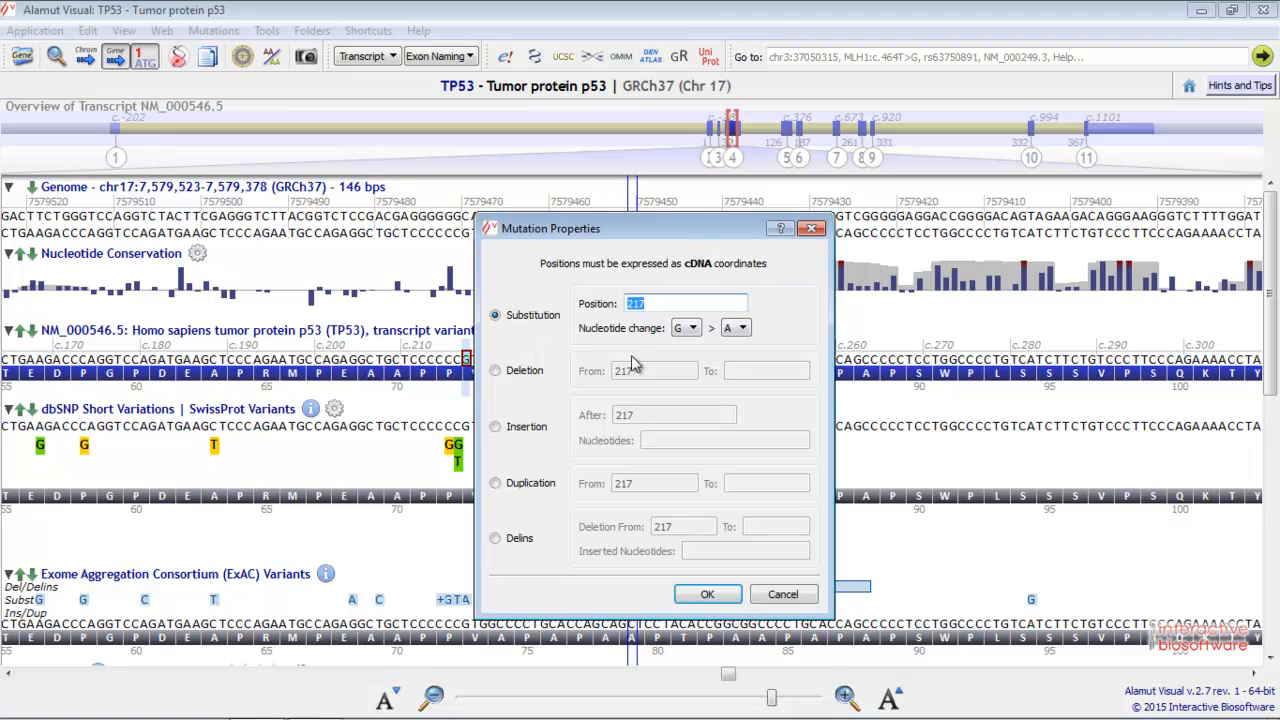
{"action": "mouse_move", "coordinate": [755, 347]}
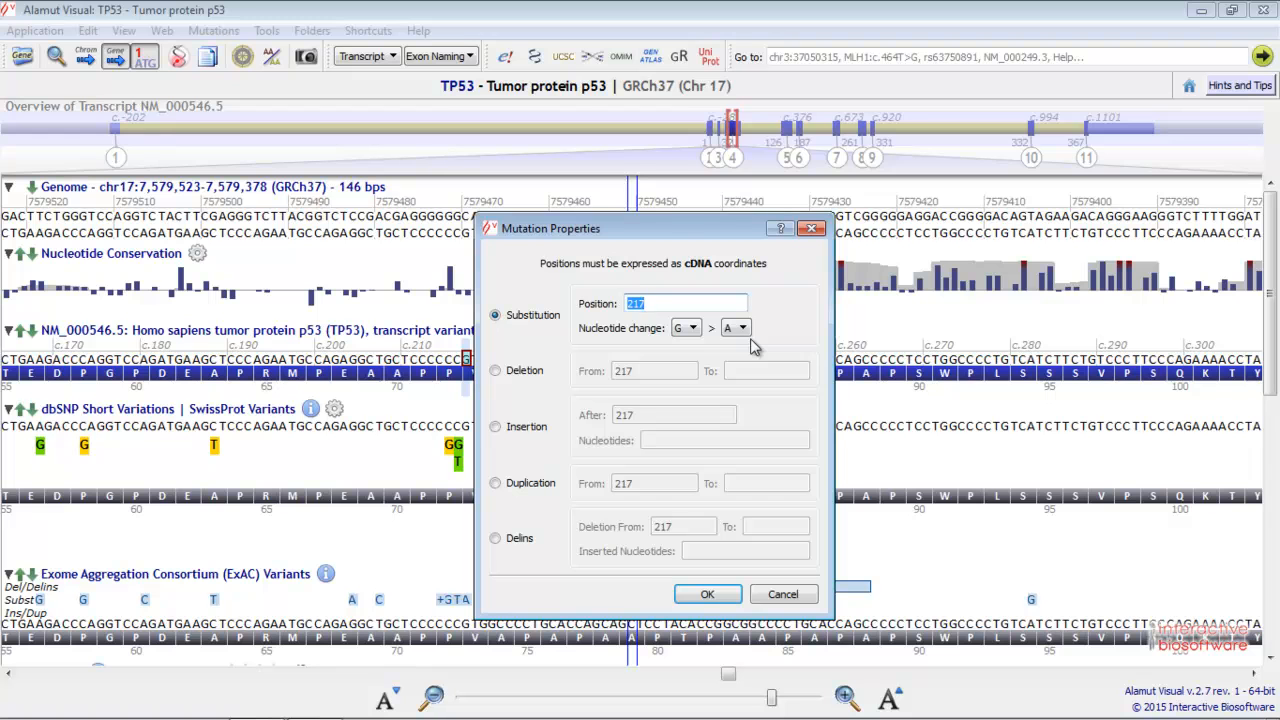
{"action": "mouse_move", "coordinate": [707, 593]}
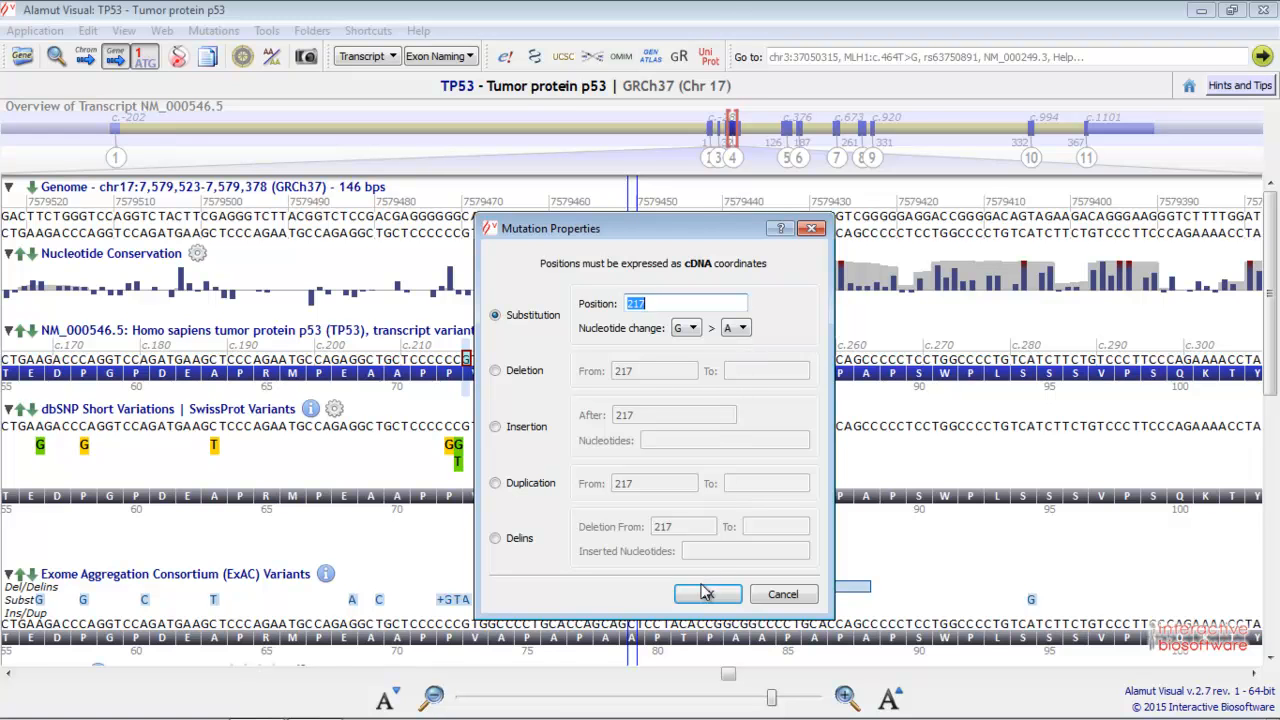
{"action": "left_click", "coordinate": [707, 593]}
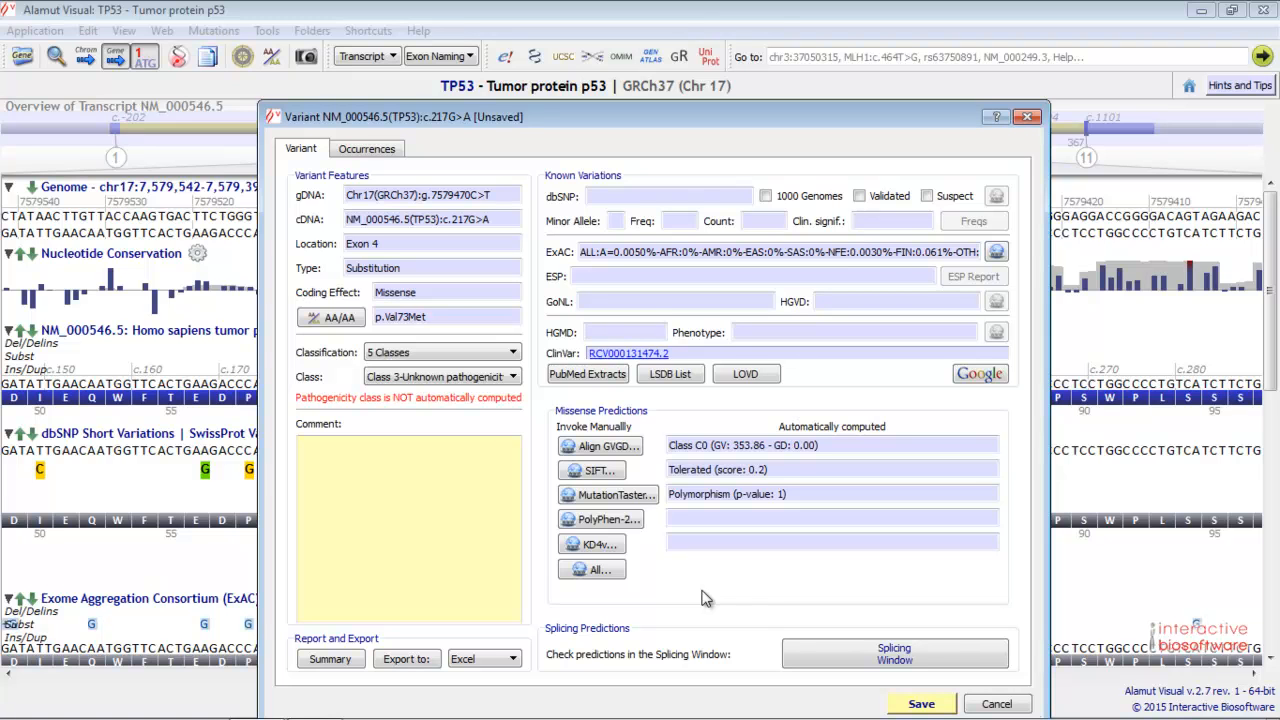
{"action": "mouse_move", "coordinate": [367, 95]}
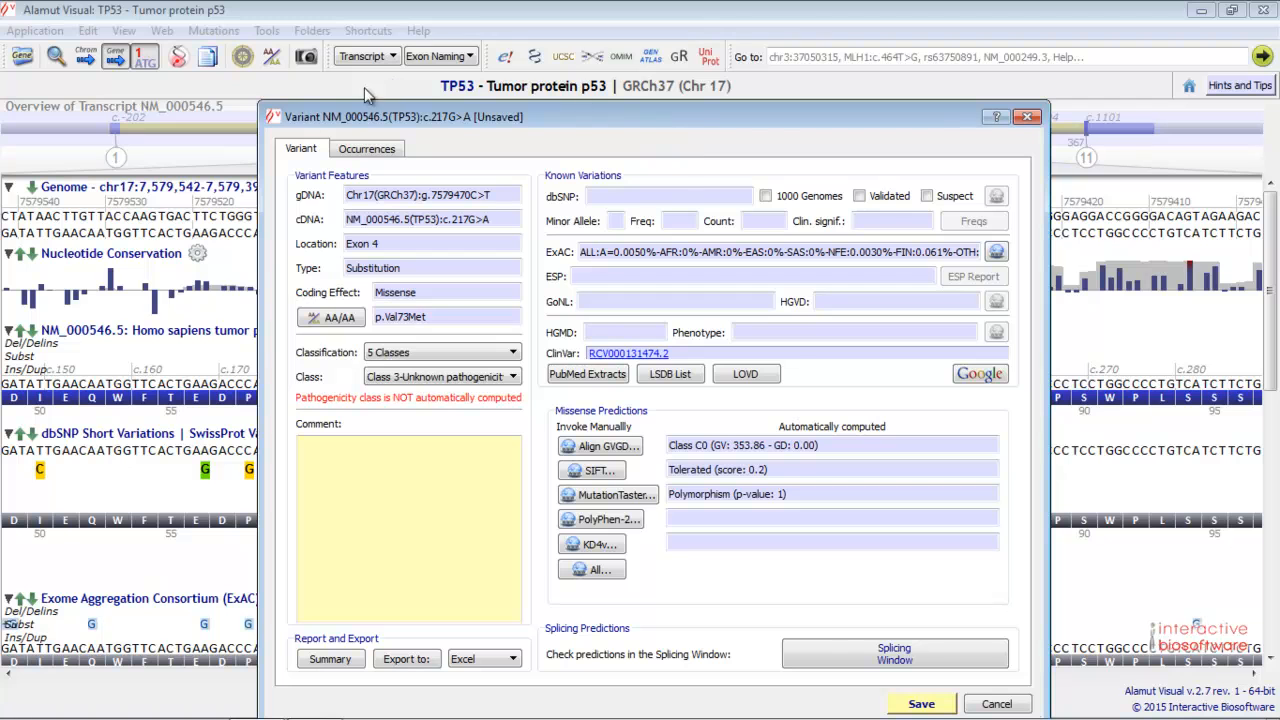
{"action": "mouse_move", "coordinate": [545, 584]}
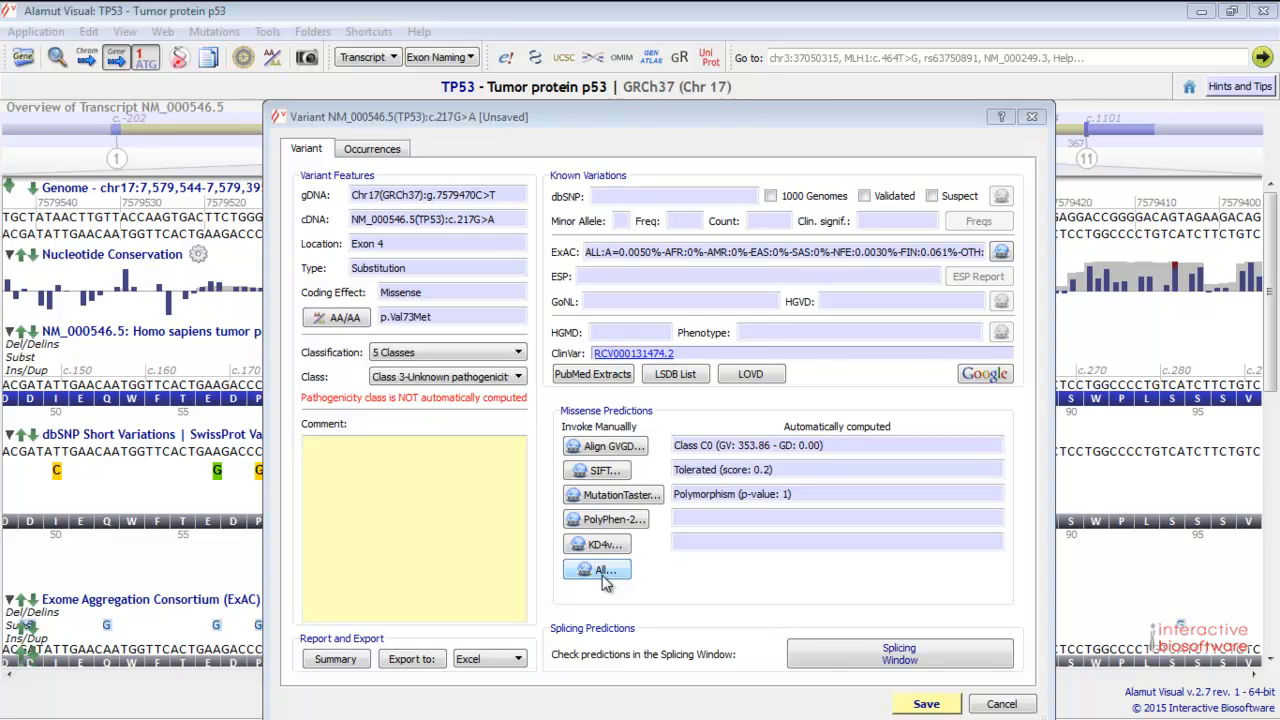
{"action": "mouse_move", "coordinate": [373, 210]}
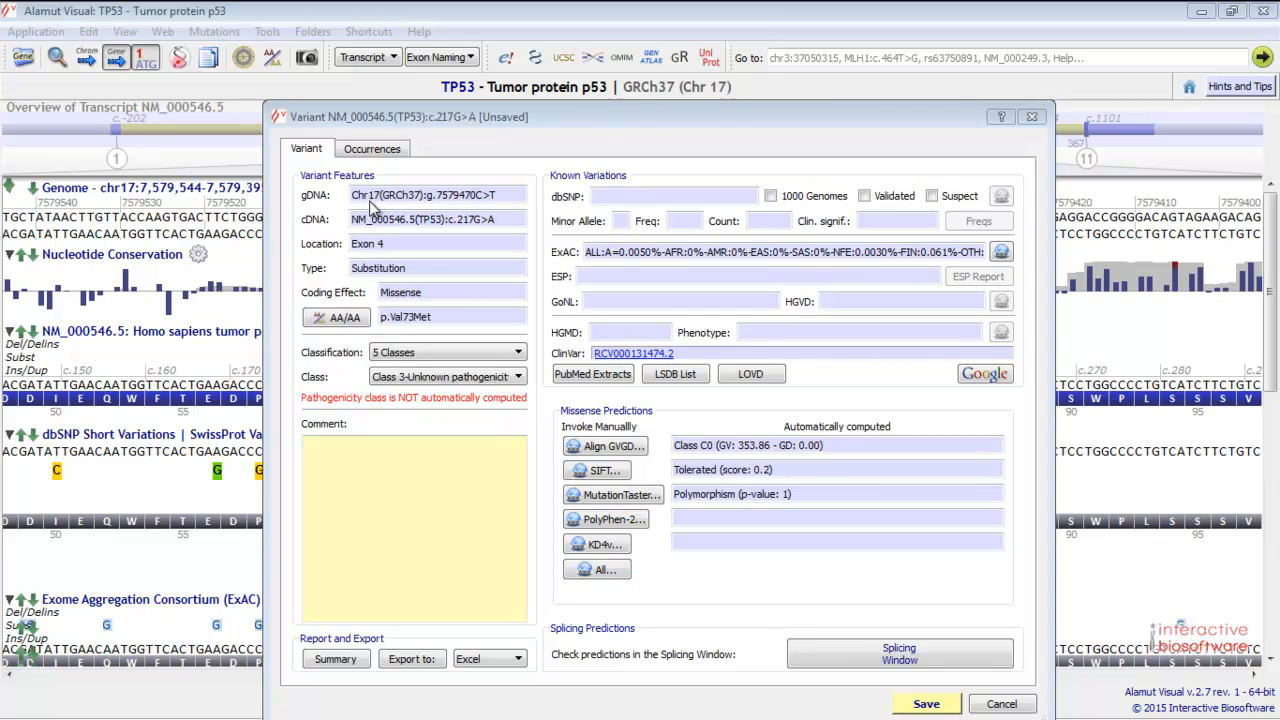
{"action": "mouse_move", "coordinate": [398, 180]}
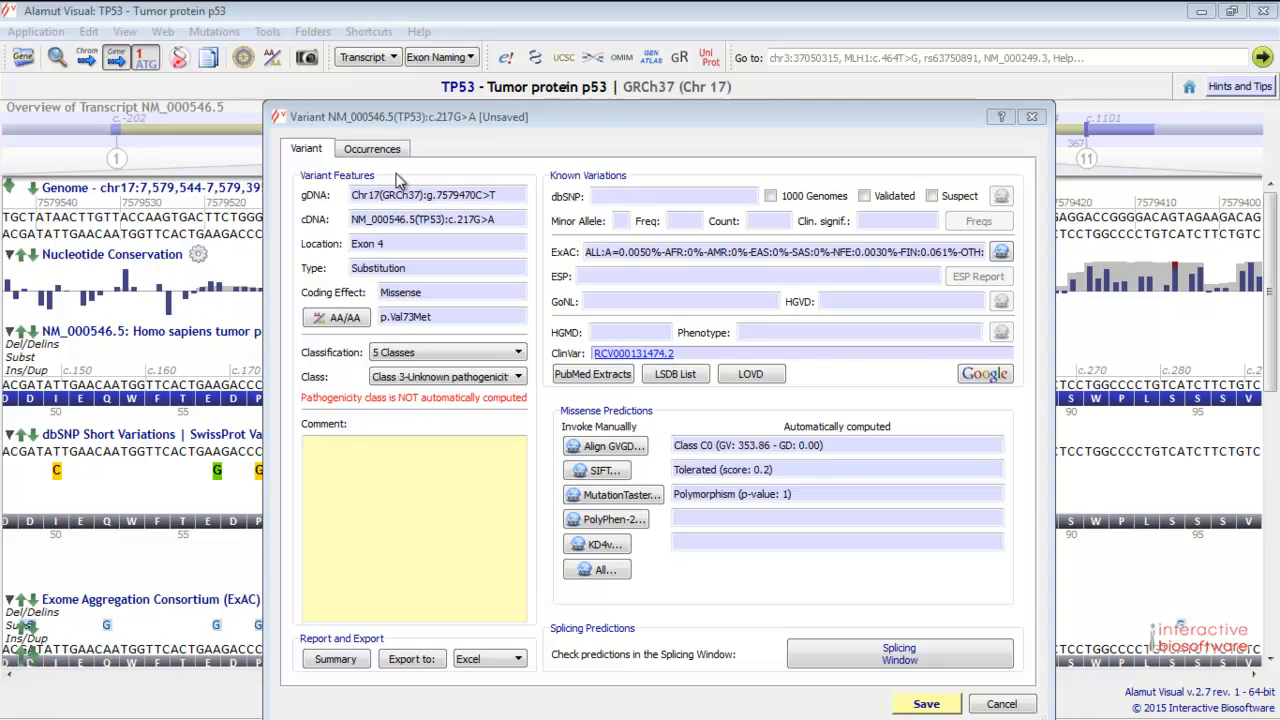
{"action": "mouse_move", "coordinate": [396, 245]}
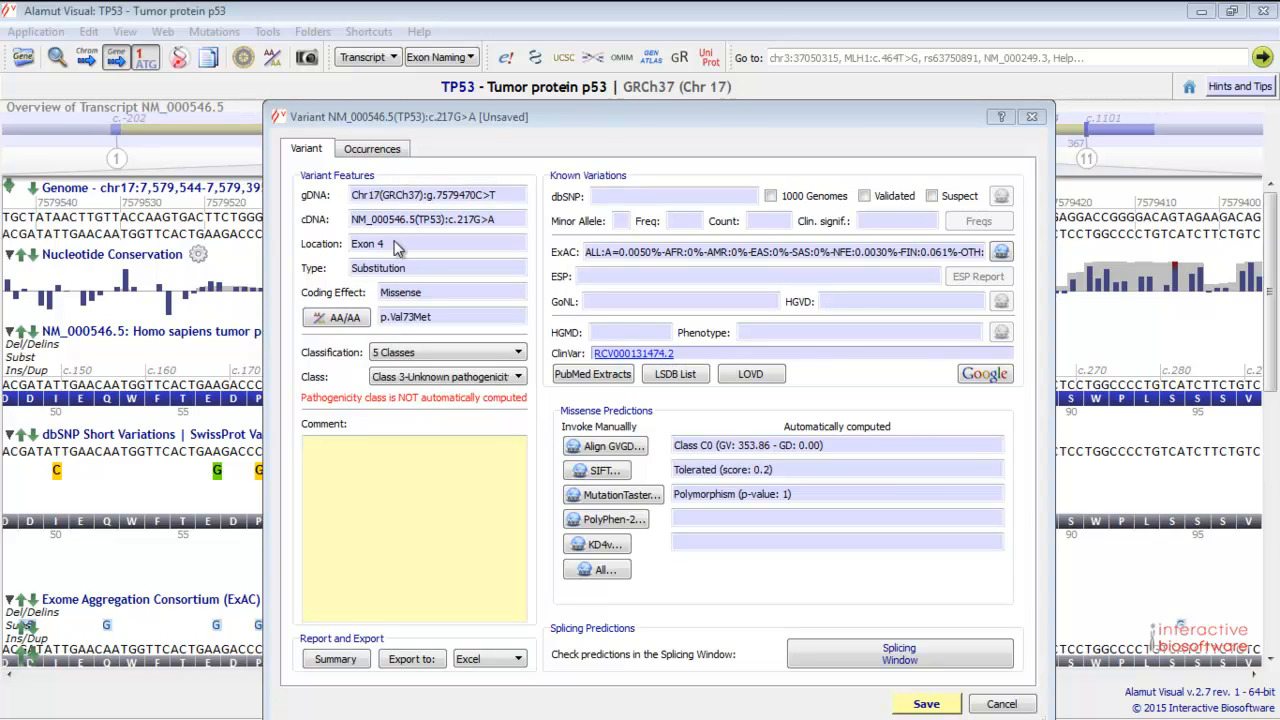
{"action": "mouse_move", "coordinate": [417, 273]}
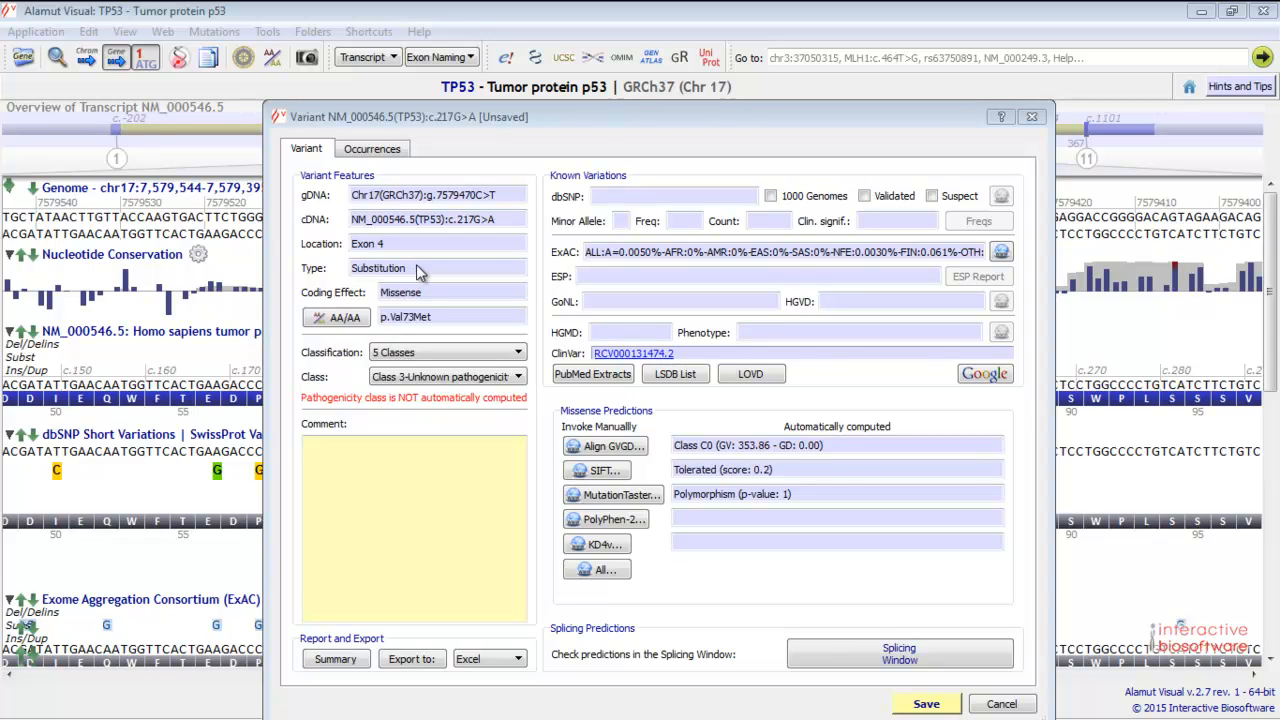
{"action": "mouse_move", "coordinate": [443, 297]}
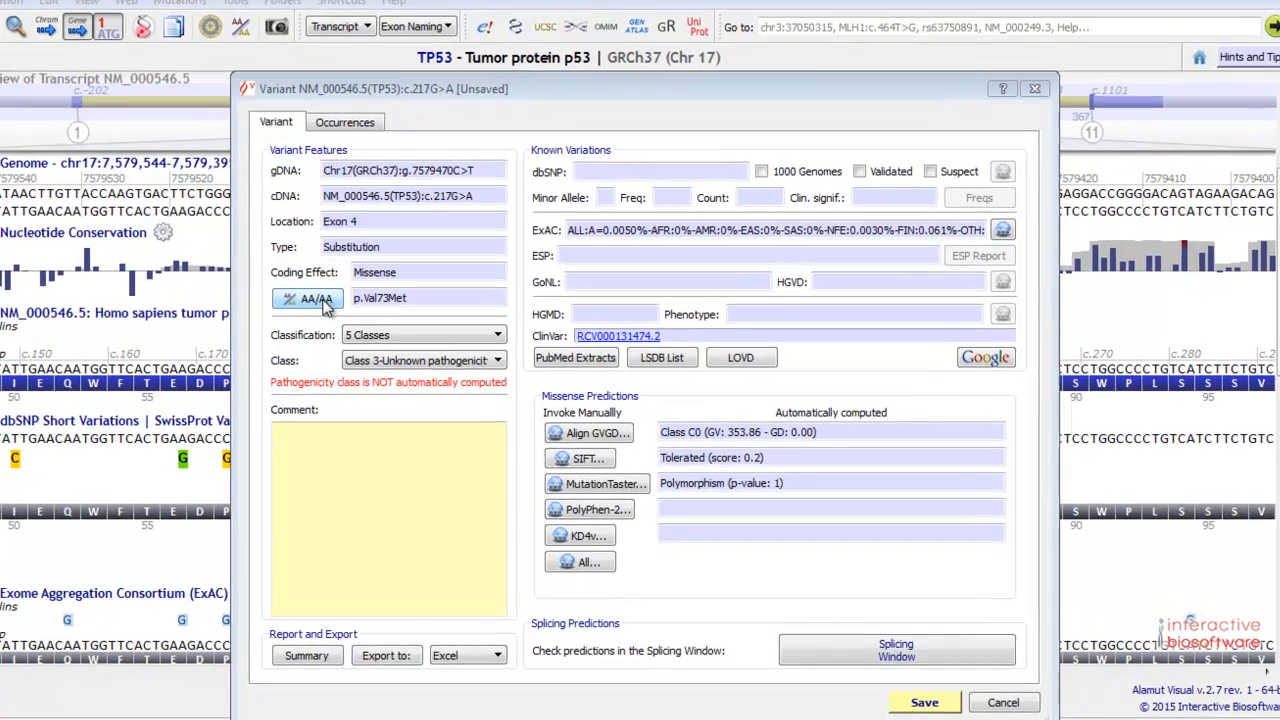
Compare valine with methionine: both hydrophobic, Grantham distance 21, BLOSUM score 1
{"action": "left_click", "coordinate": [307, 298]}
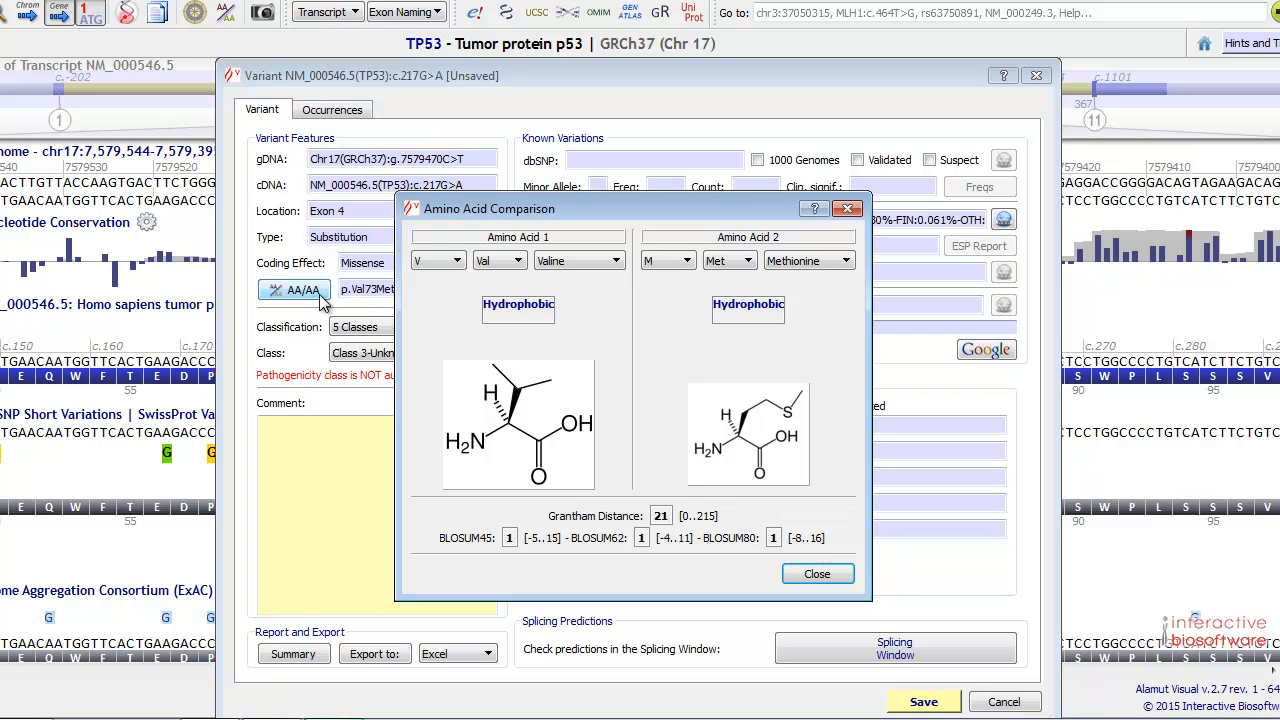
{"action": "mouse_move", "coordinate": [453, 332]}
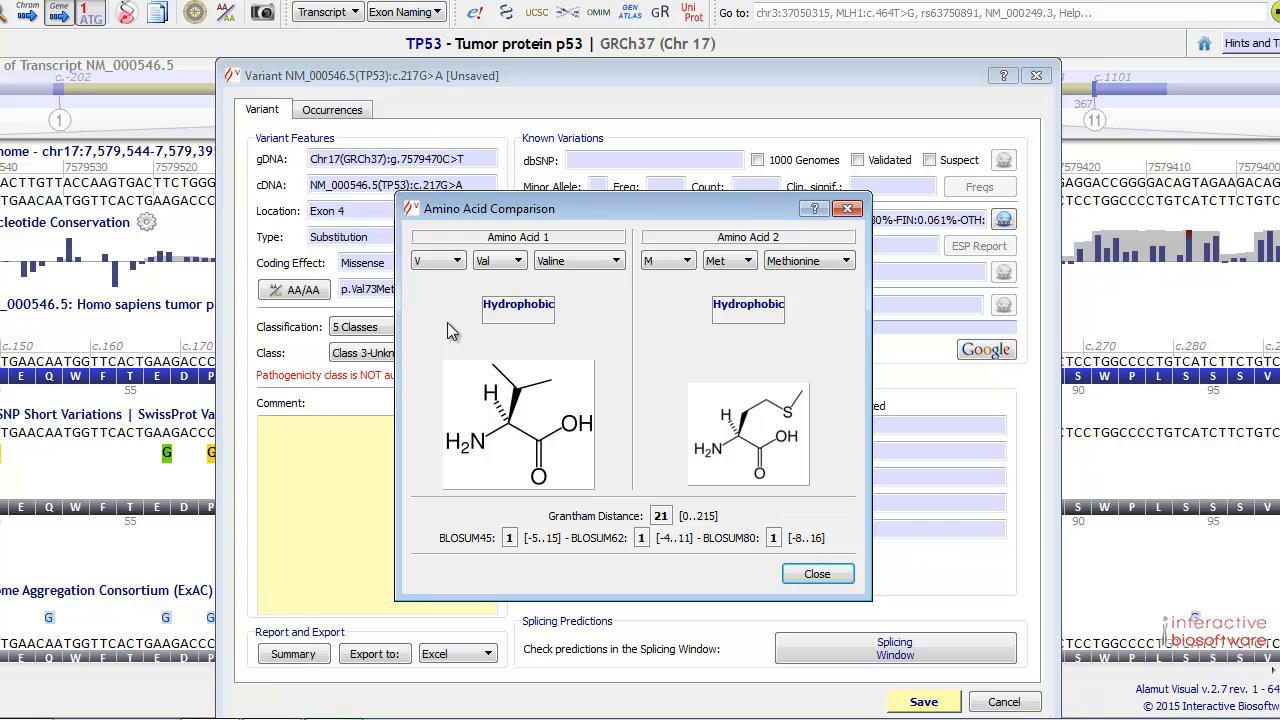
{"action": "mouse_move", "coordinate": [714, 372]}
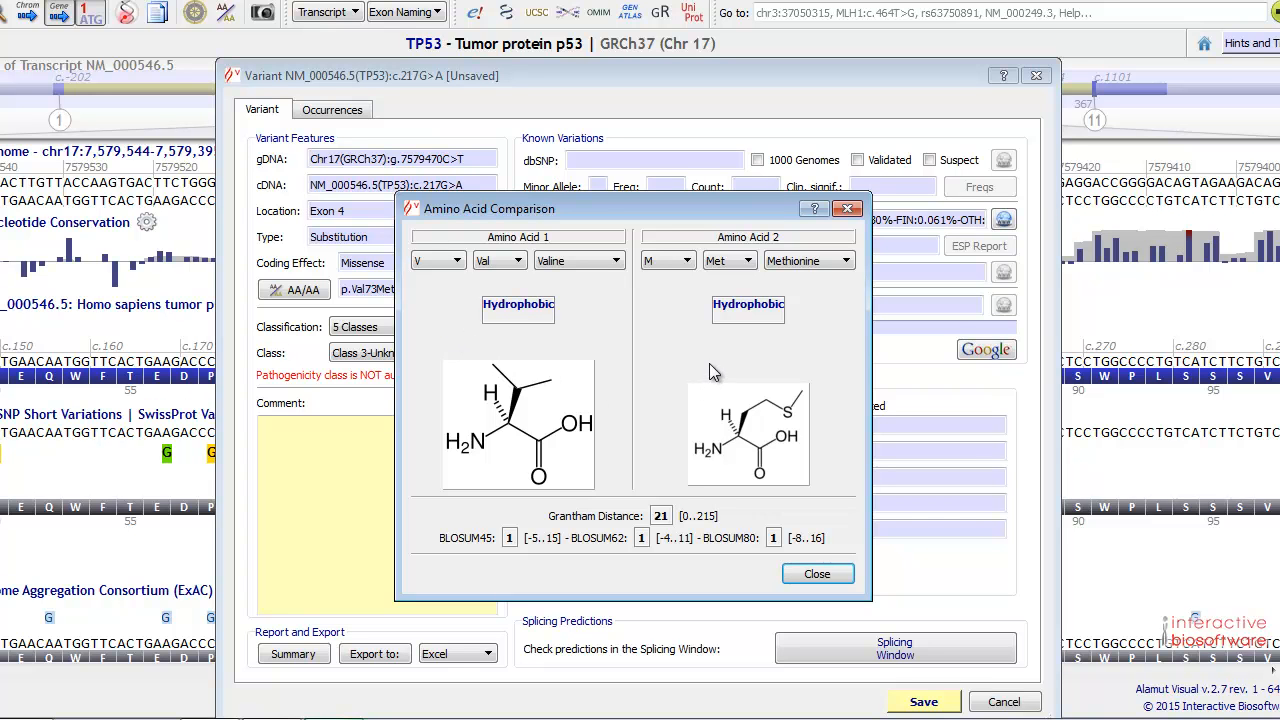
{"action": "mouse_move", "coordinate": [690, 369]}
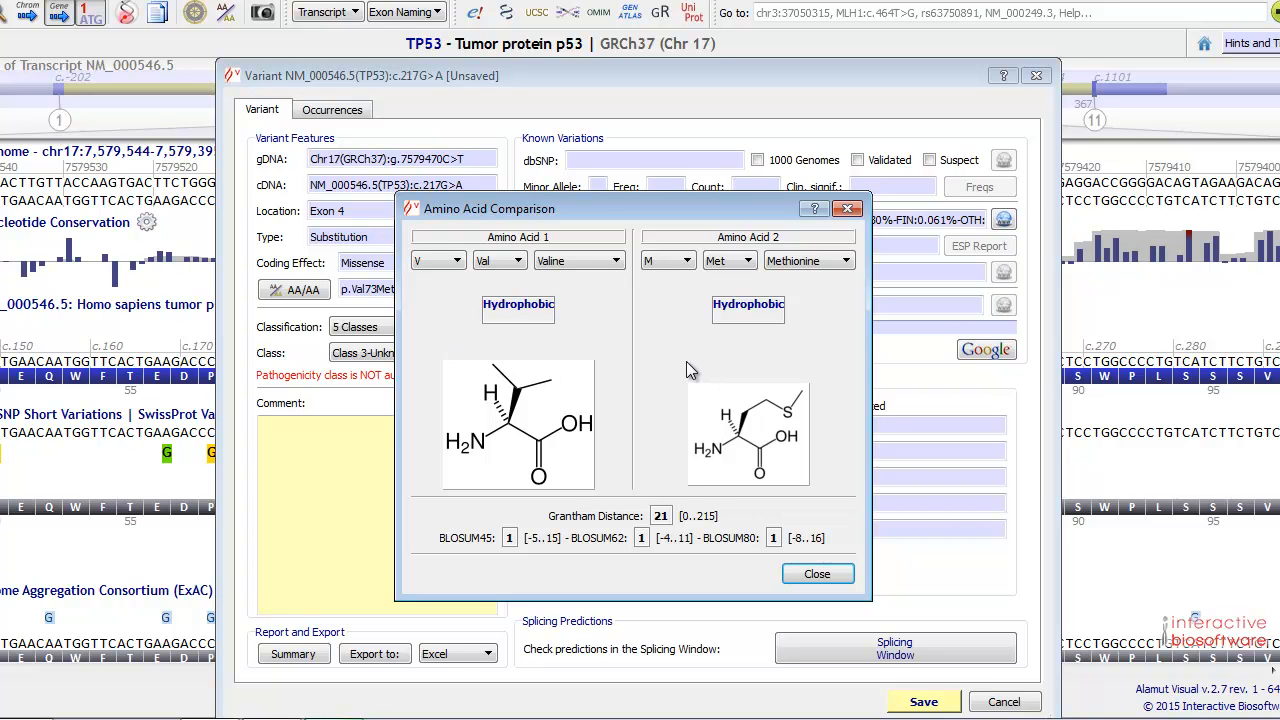
{"action": "mouse_move", "coordinate": [817, 573]}
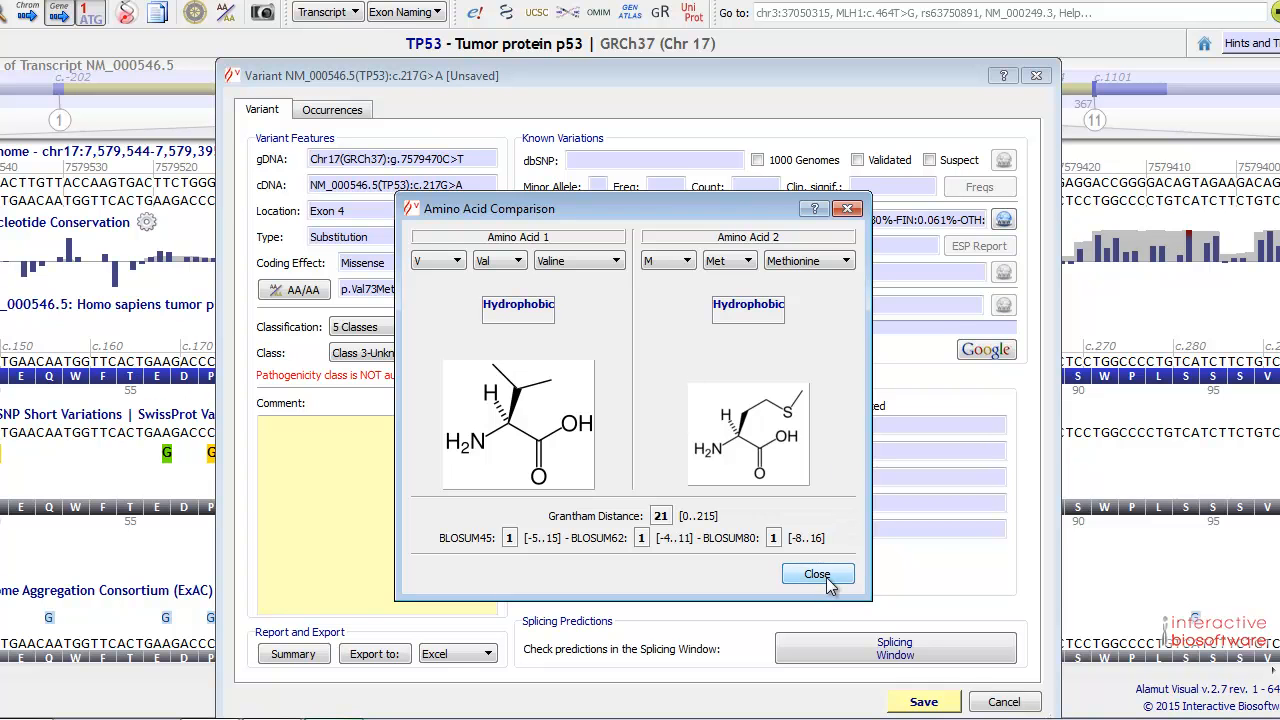
Close the amino acid comparison to return to the c.217G>A known variations details
{"action": "left_click", "coordinate": [817, 573]}
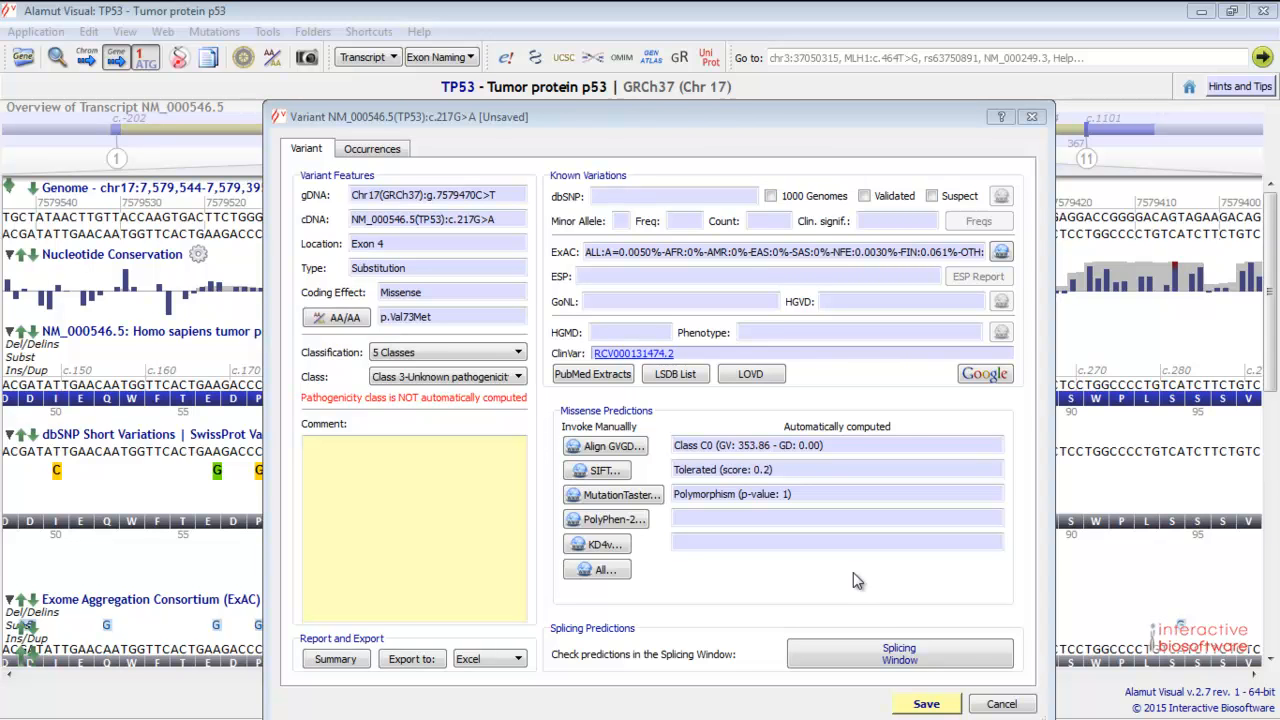
{"action": "mouse_move", "coordinate": [871, 570]}
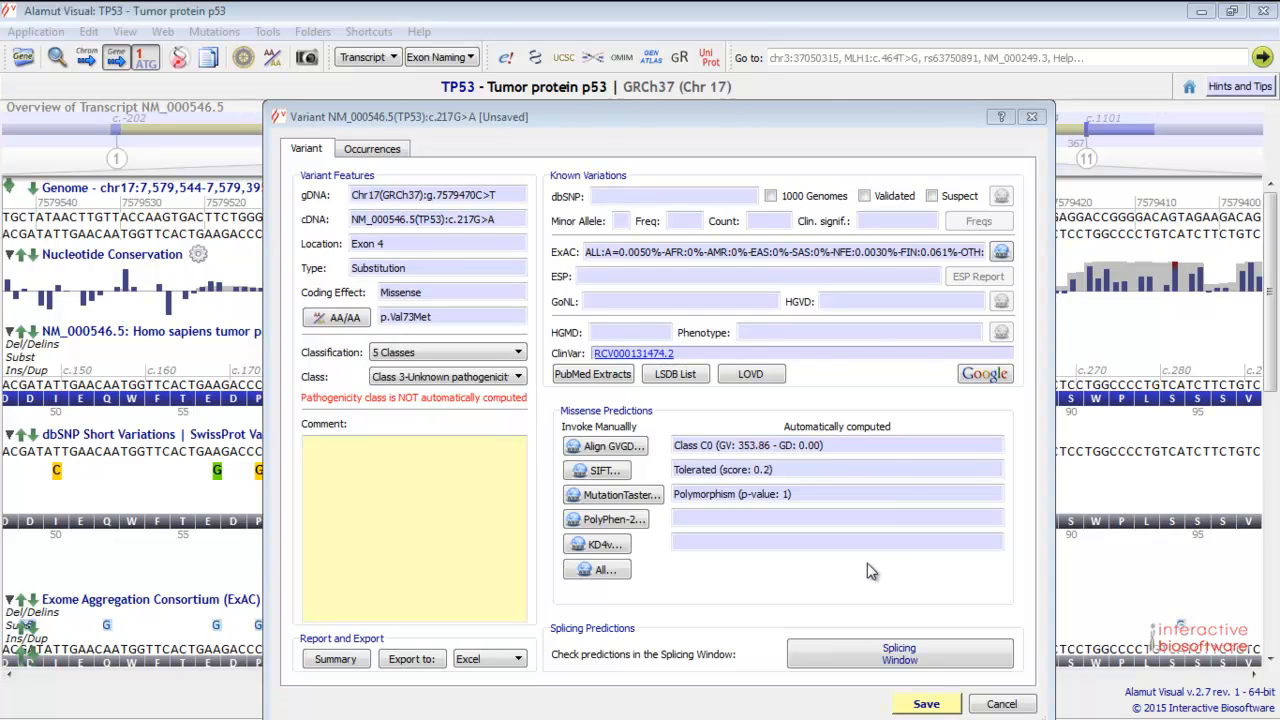
{"action": "mouse_move", "coordinate": [611, 266]}
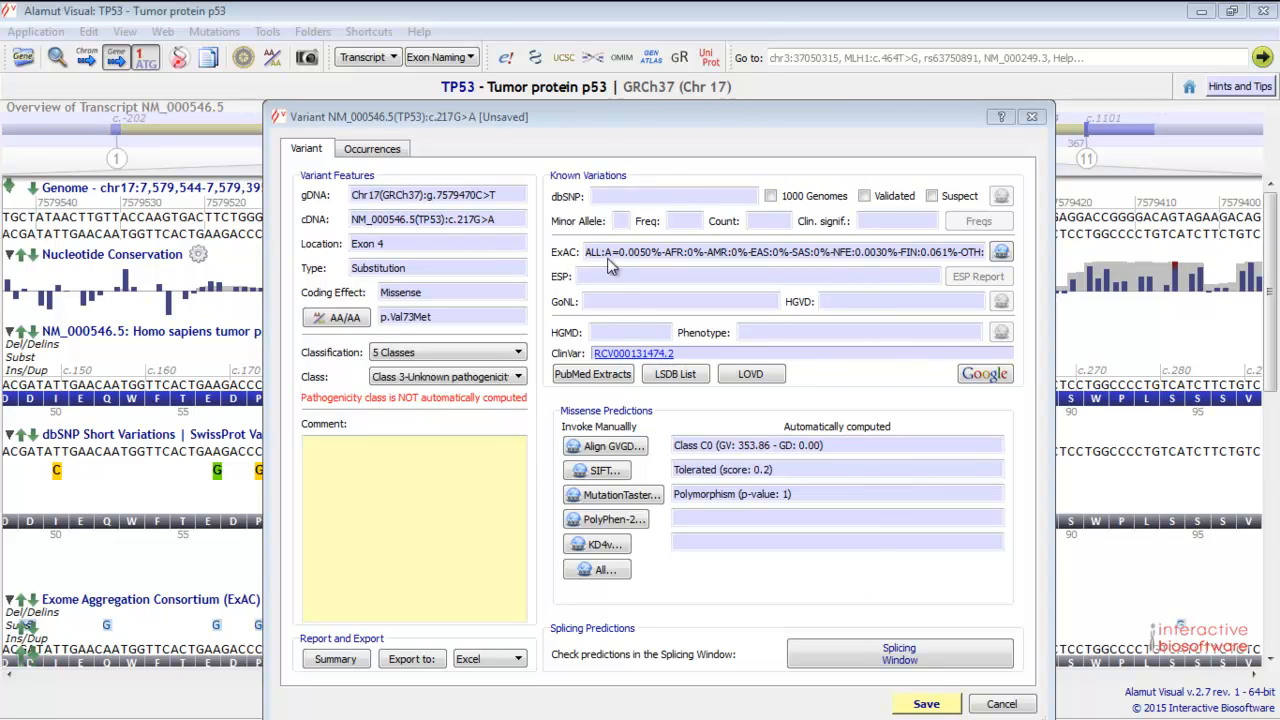
{"action": "mouse_move", "coordinate": [823, 291]}
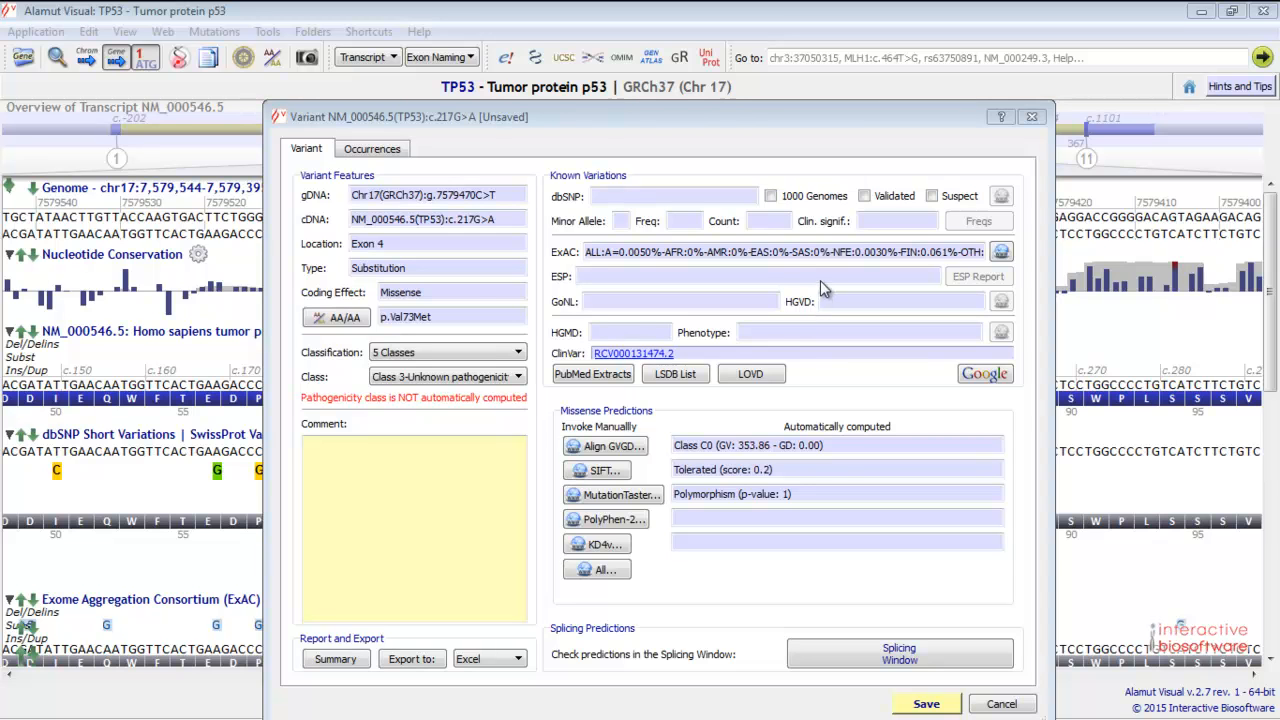
{"action": "mouse_move", "coordinate": [683, 345]}
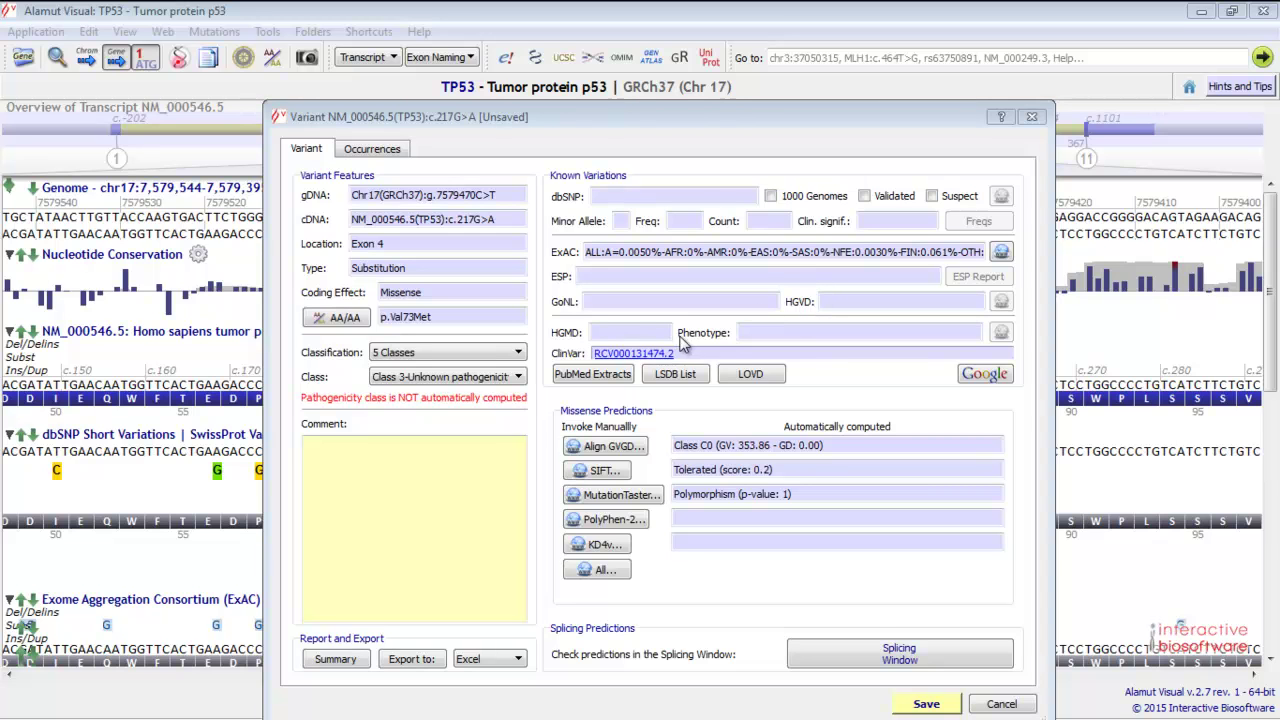
{"action": "mouse_move", "coordinate": [645, 337]}
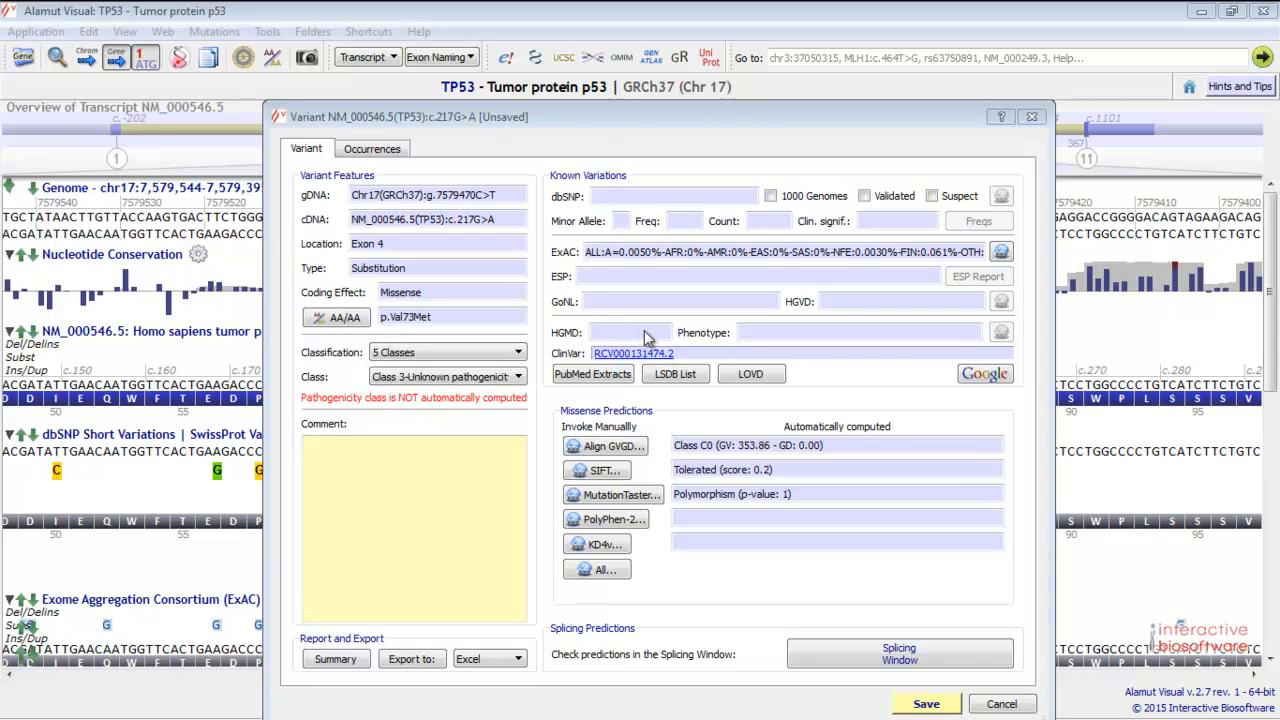
{"action": "mouse_move", "coordinate": [650, 358]}
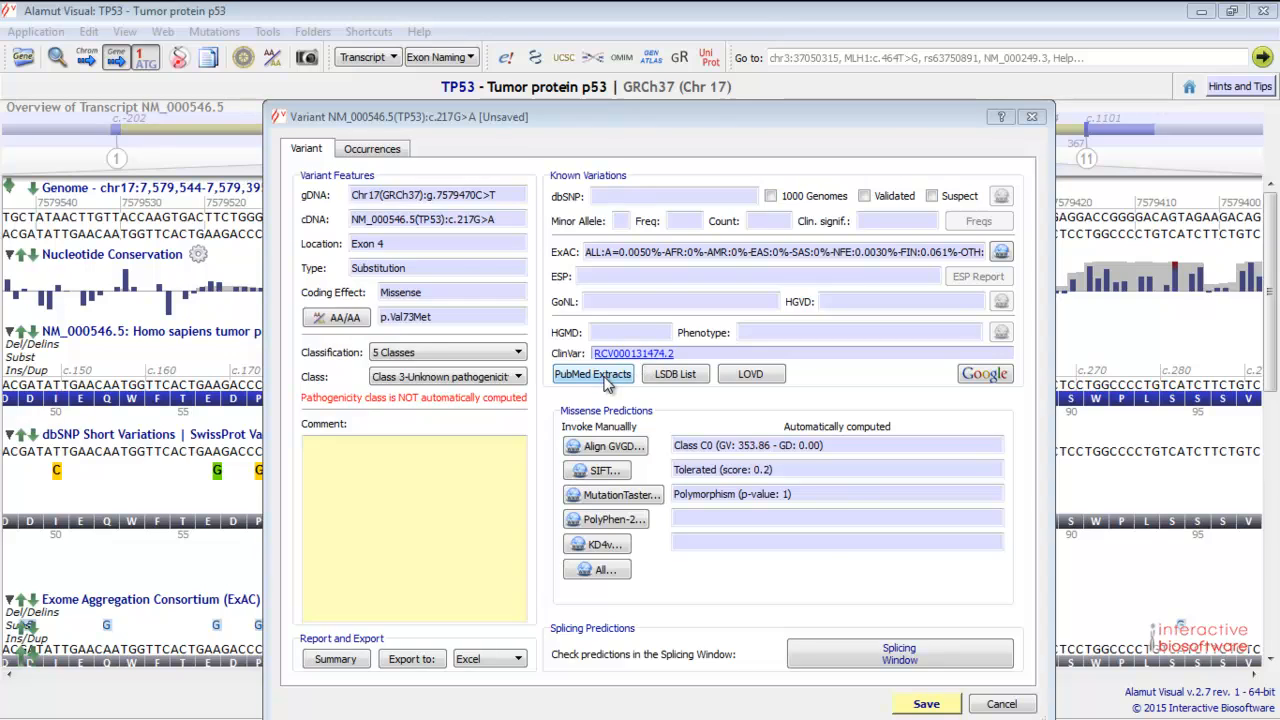
{"action": "left_click", "coordinate": [592, 373]}
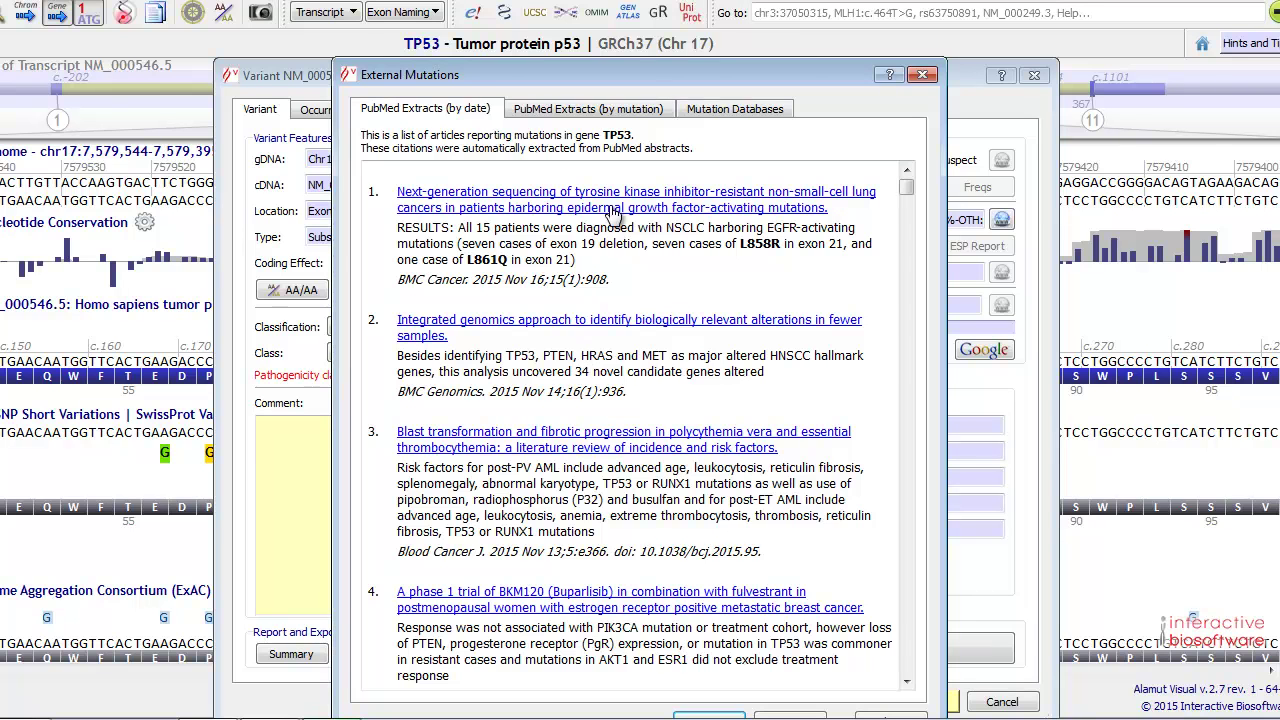
{"action": "left_click", "coordinate": [588, 108]}
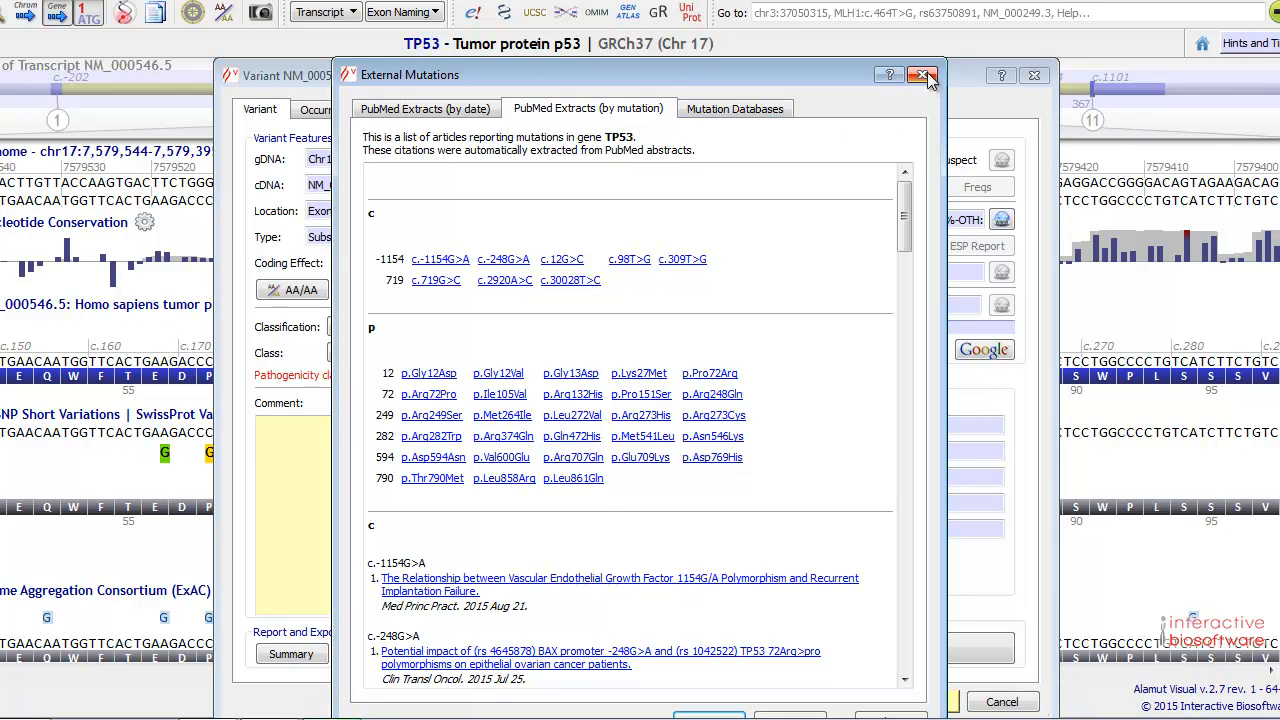
{"action": "left_click", "coordinate": [920, 75]}
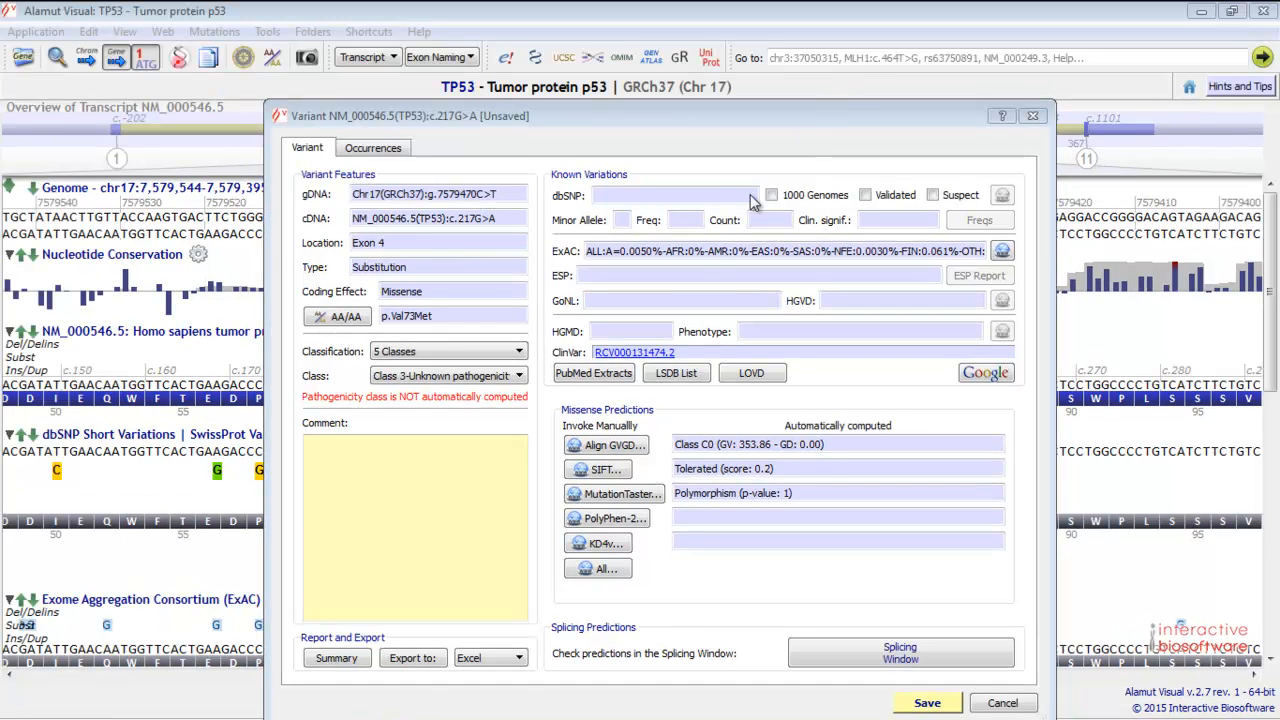
{"action": "mouse_move", "coordinate": [645, 562]}
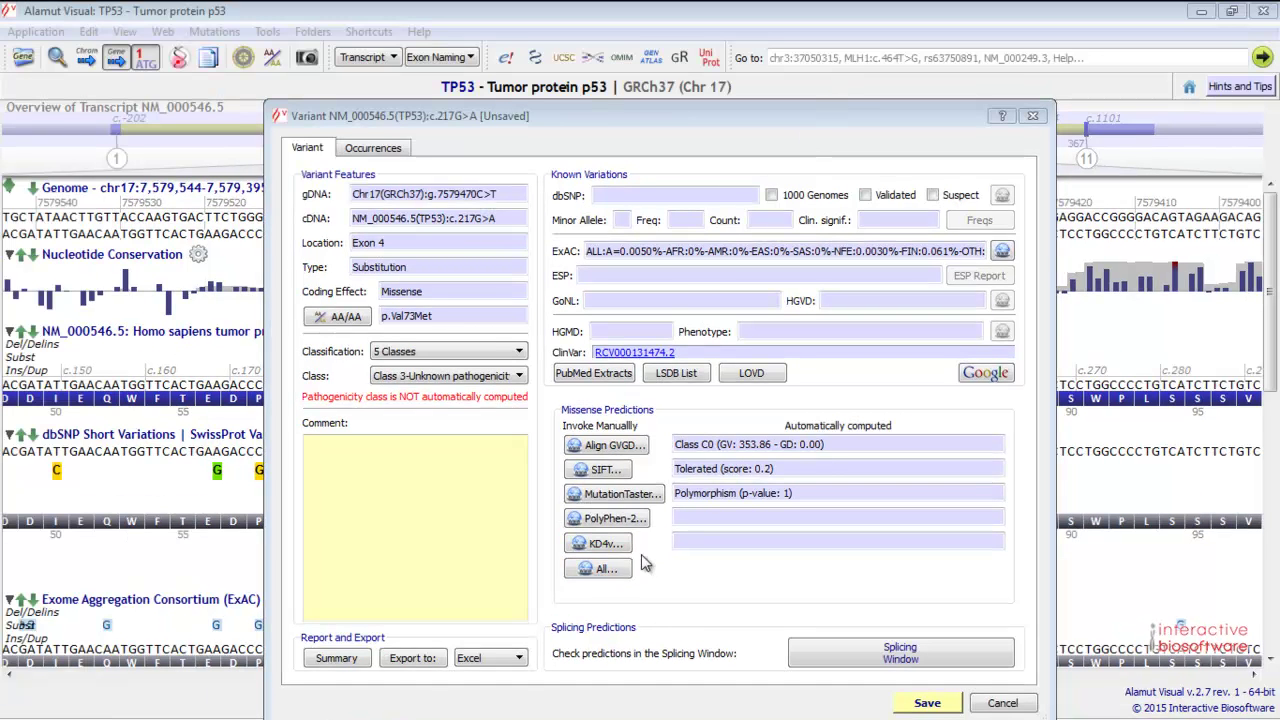
{"action": "mouse_move", "coordinate": [595, 405]}
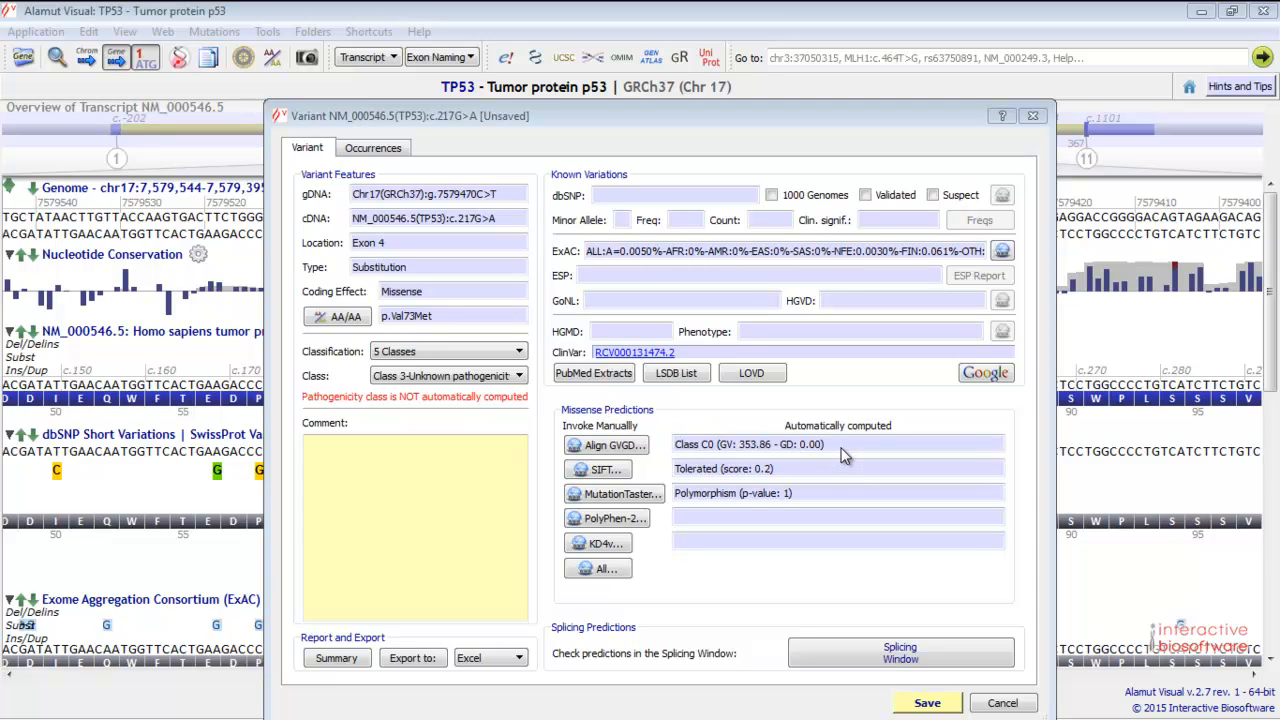
{"action": "mouse_move", "coordinate": [845, 452]}
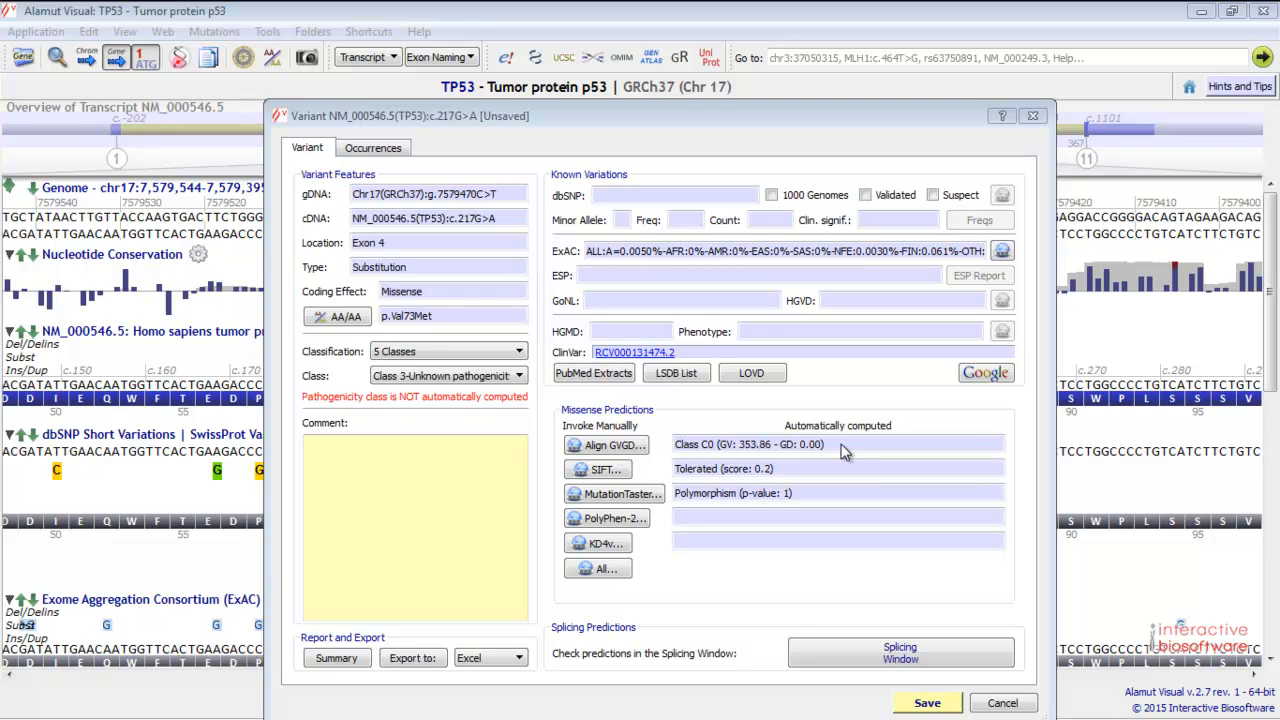
{"action": "mouse_move", "coordinate": [811, 501]}
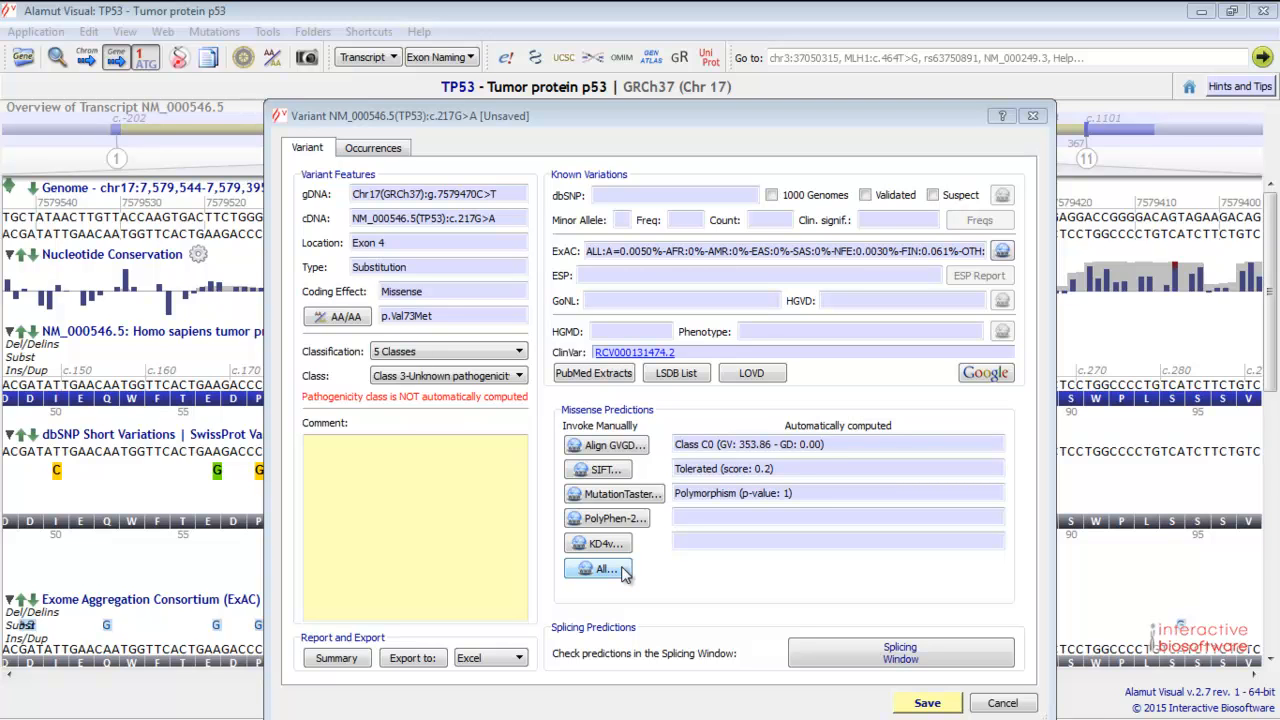
{"action": "mouse_move", "coordinate": [608, 518]}
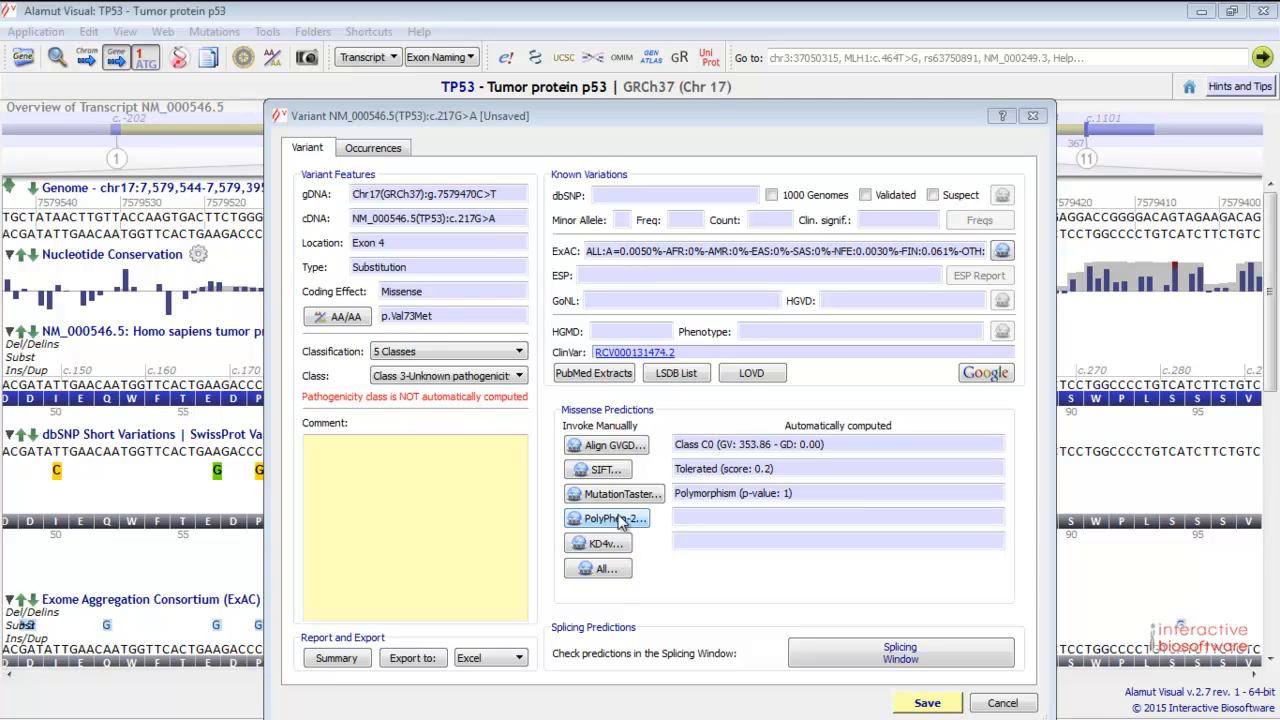
{"action": "mouse_move", "coordinate": [597, 469]}
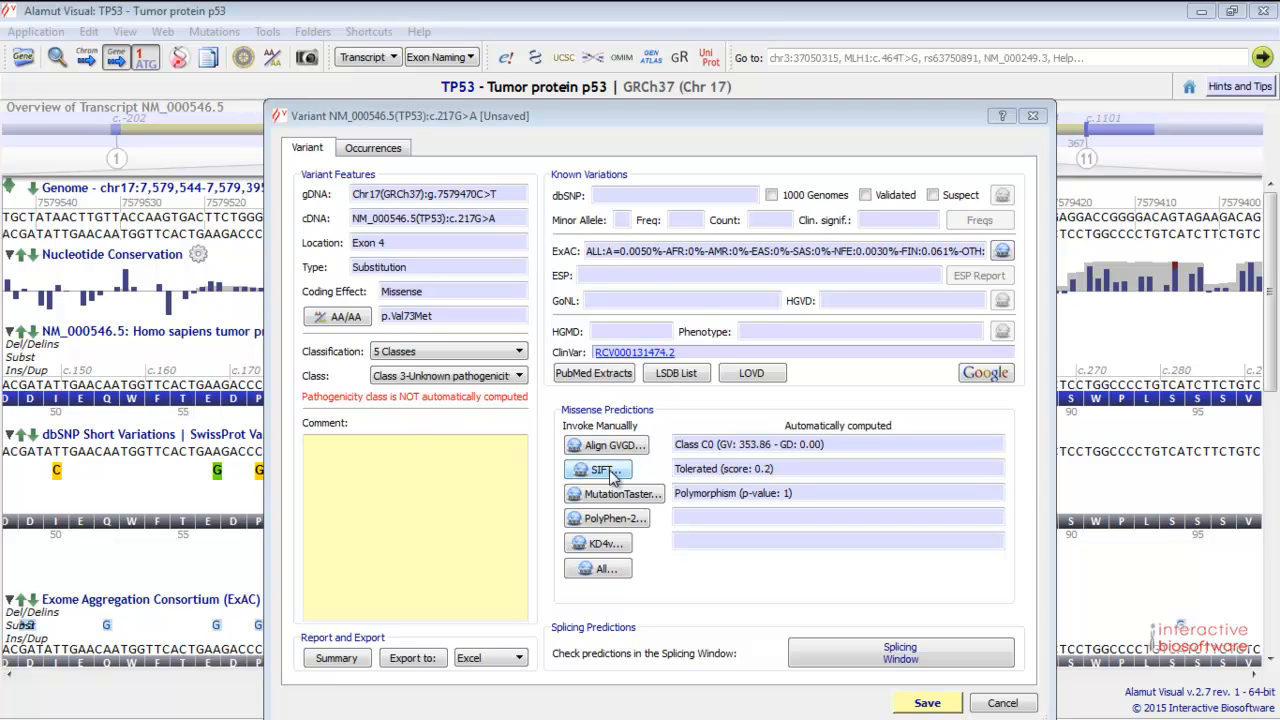
{"action": "left_click", "coordinate": [598, 469]}
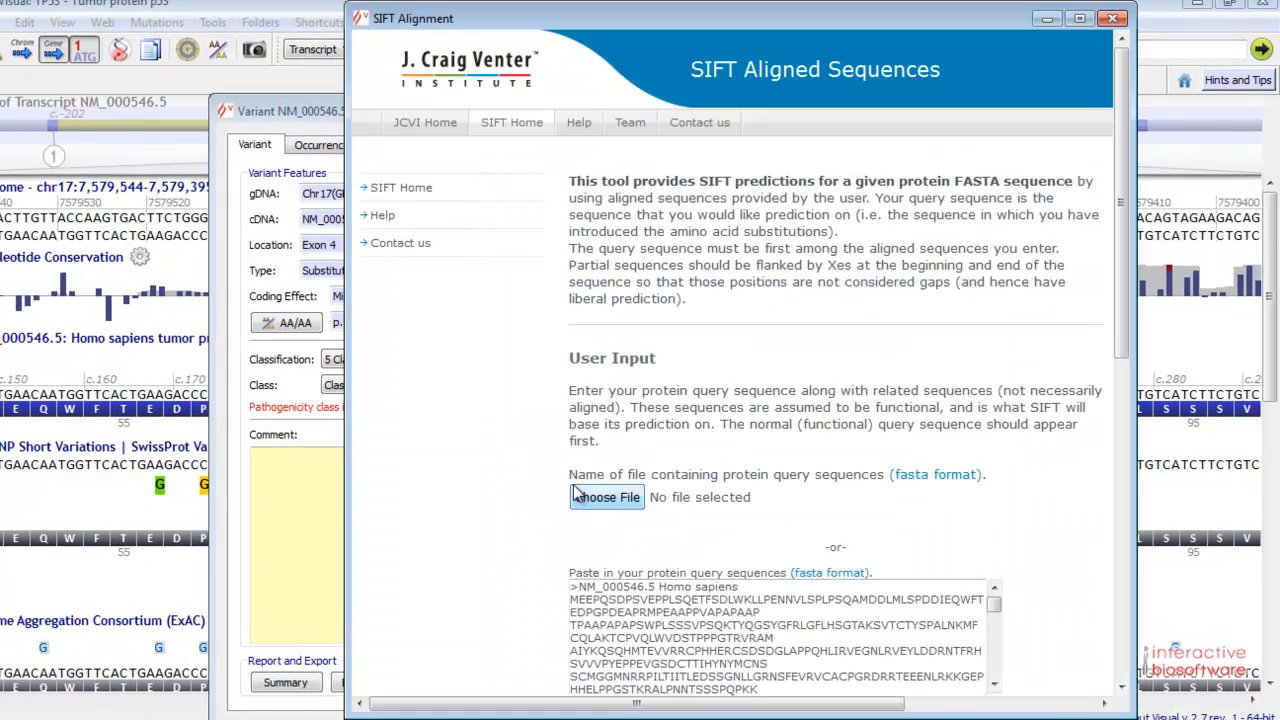
{"action": "mouse_move", "coordinate": [963, 515]}
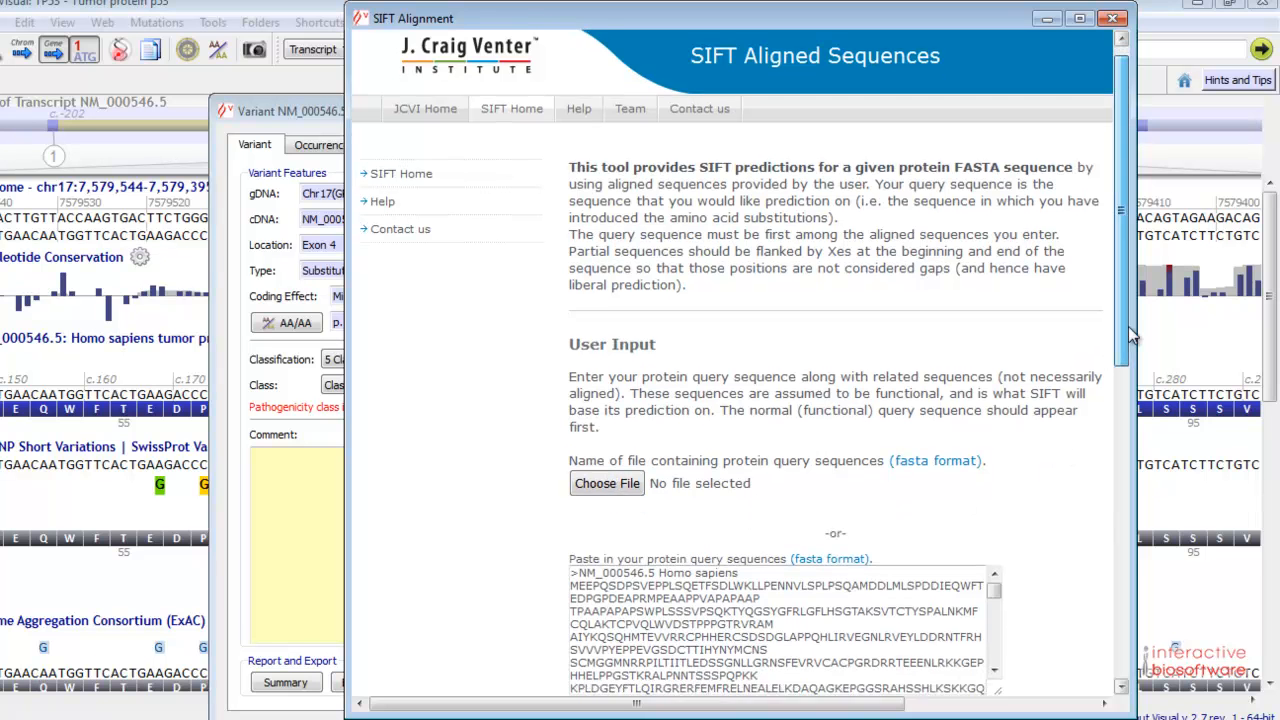
{"action": "scroll", "scroll_direction": "down", "scroll_amount": 3}
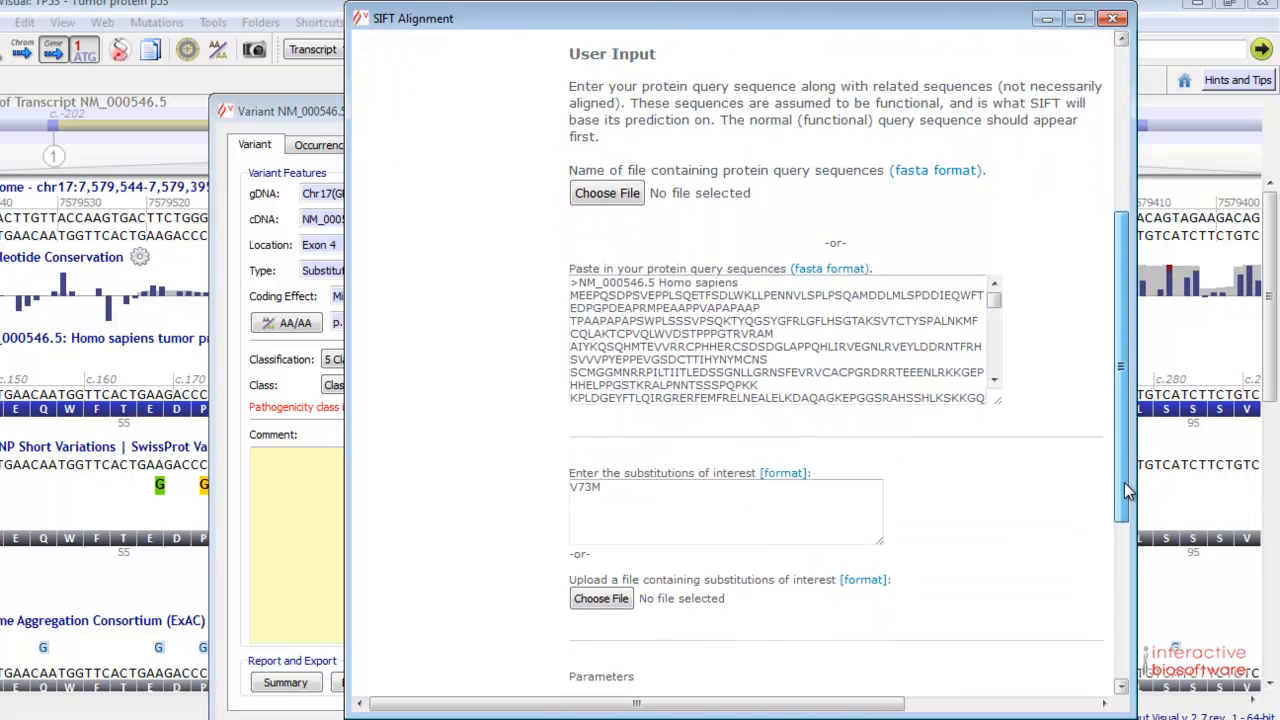
{"action": "scroll", "scroll_direction": "down", "scroll_amount": 3}
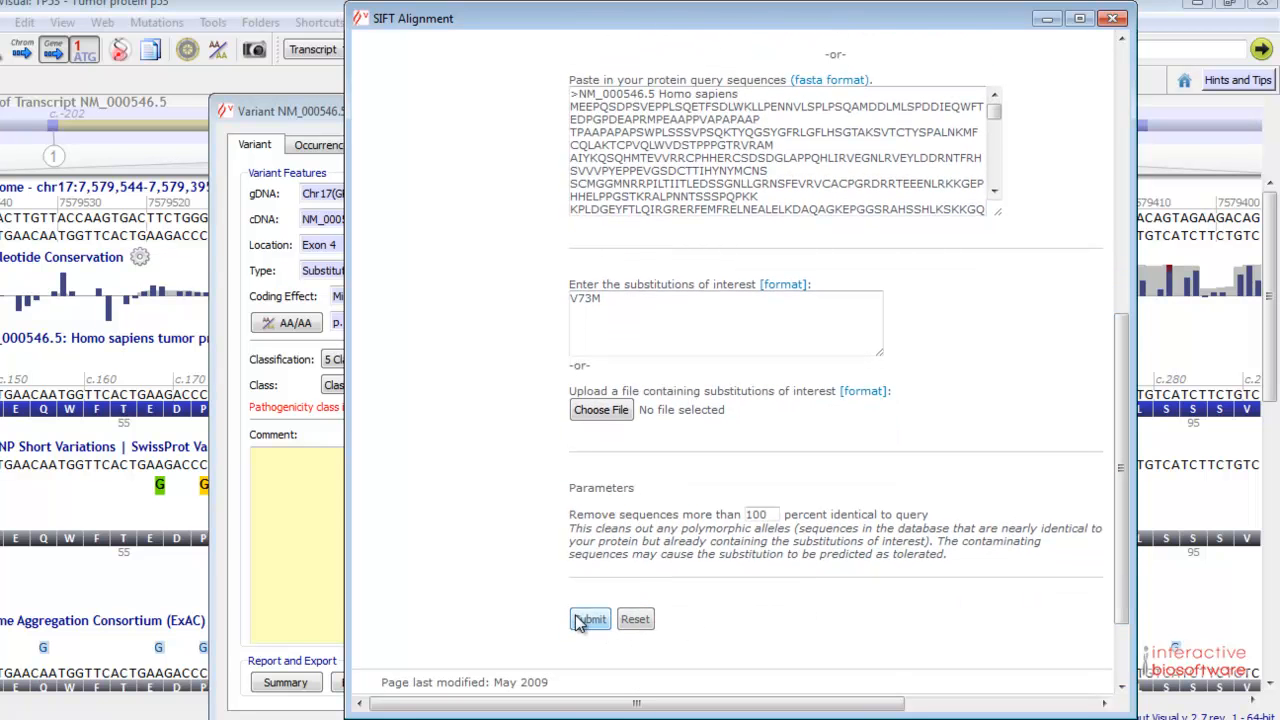
{"action": "mouse_move", "coordinate": [1110, 18]}
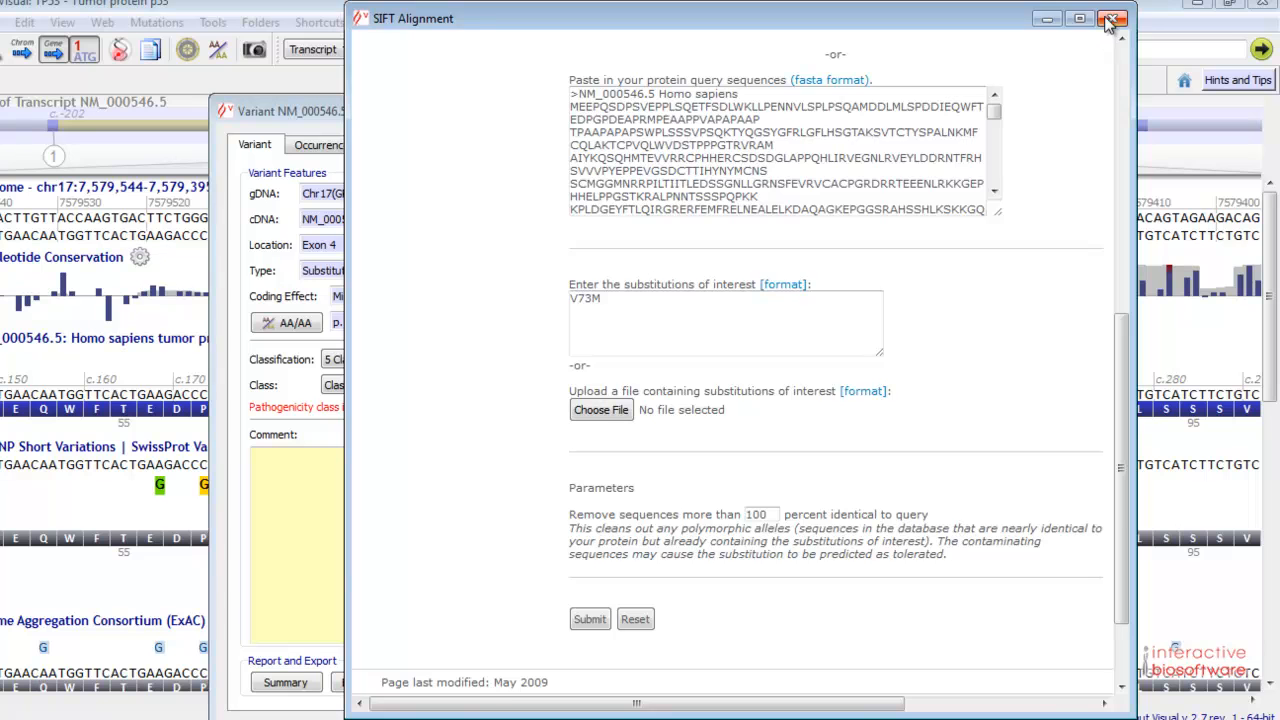
{"action": "left_click", "coordinate": [1112, 18]}
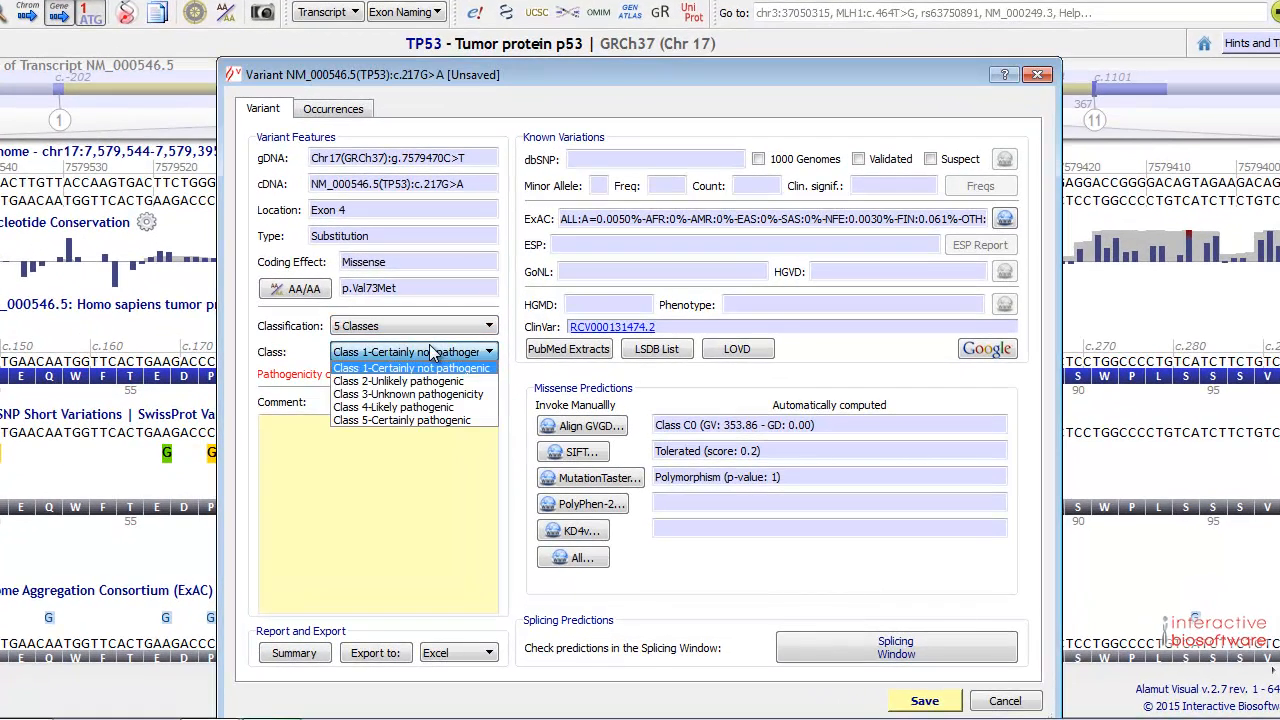
Set Class 5, then switch to the 3 Classes scheme and class the variant Pathogenic
{"action": "left_click", "coordinate": [403, 419]}
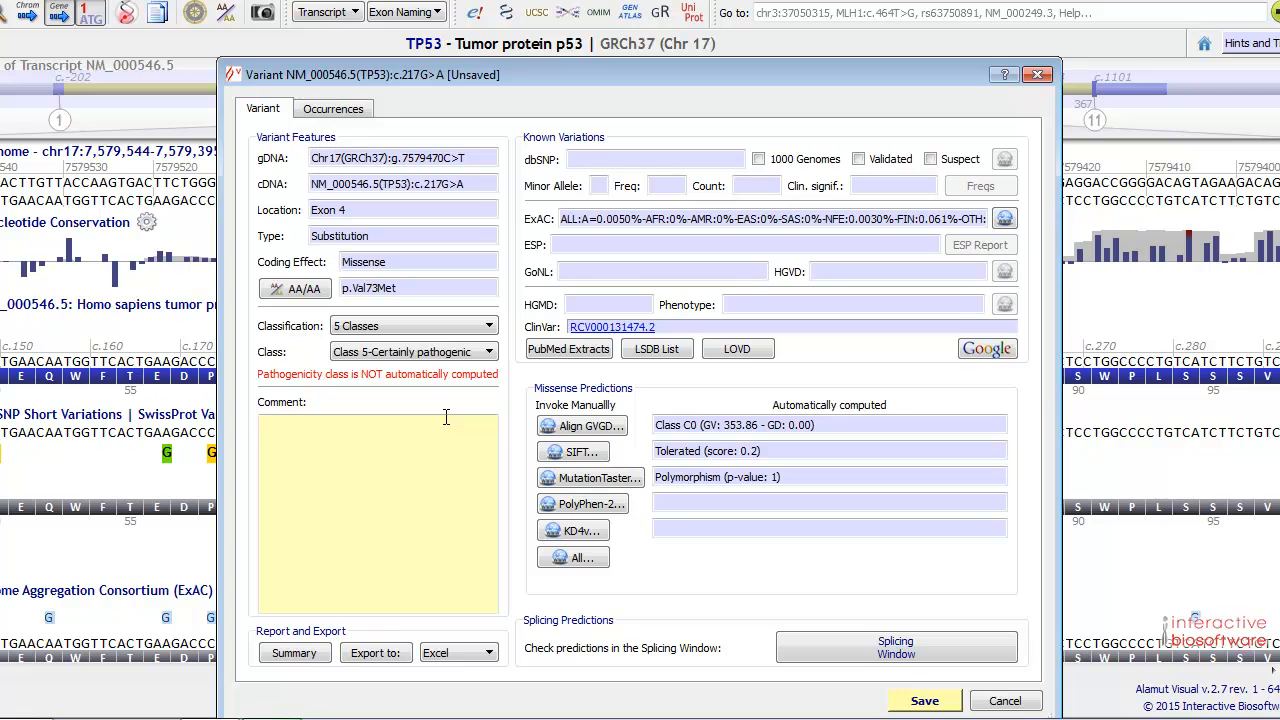
{"action": "left_click", "coordinate": [485, 325]}
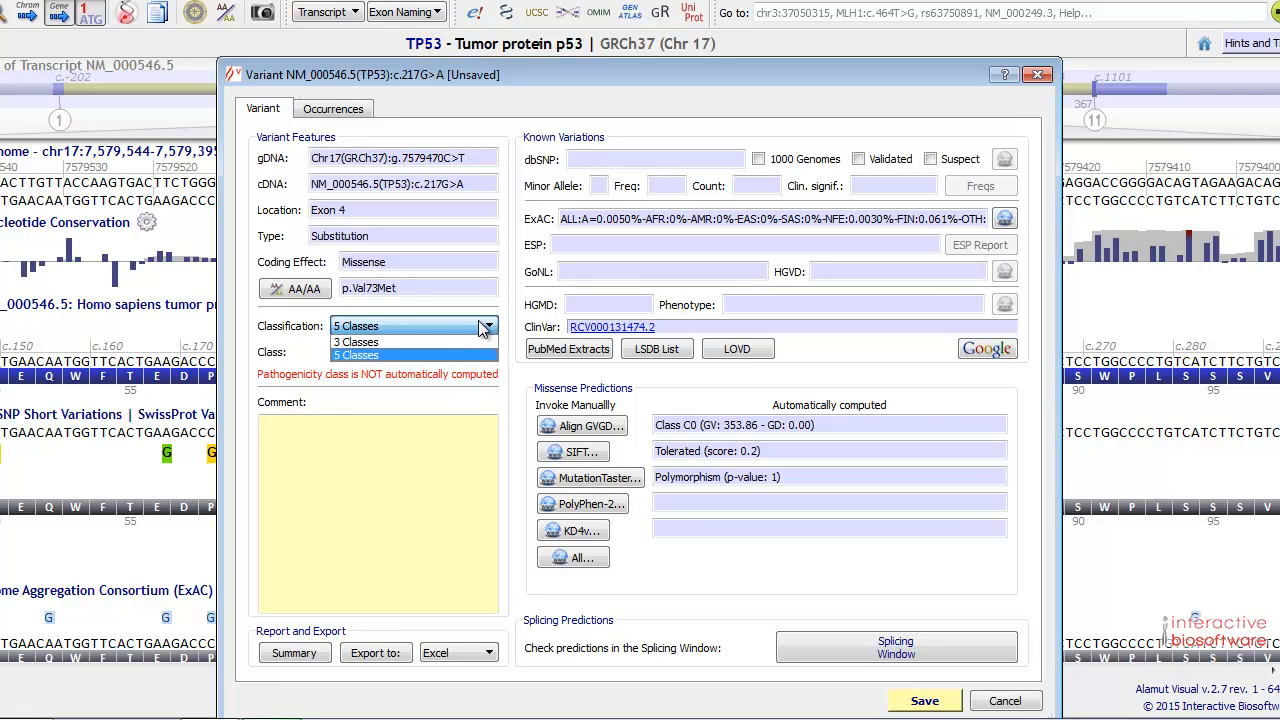
{"action": "left_click", "coordinate": [356, 342]}
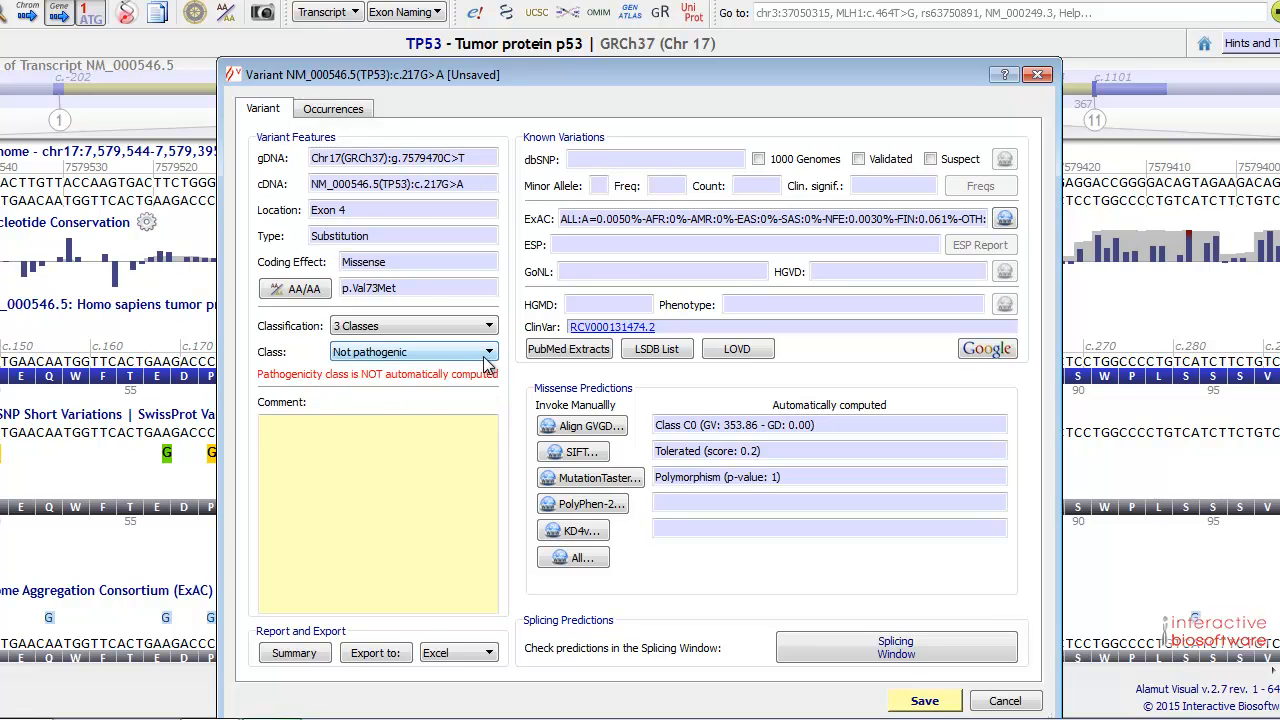
{"action": "left_click", "coordinate": [413, 351]}
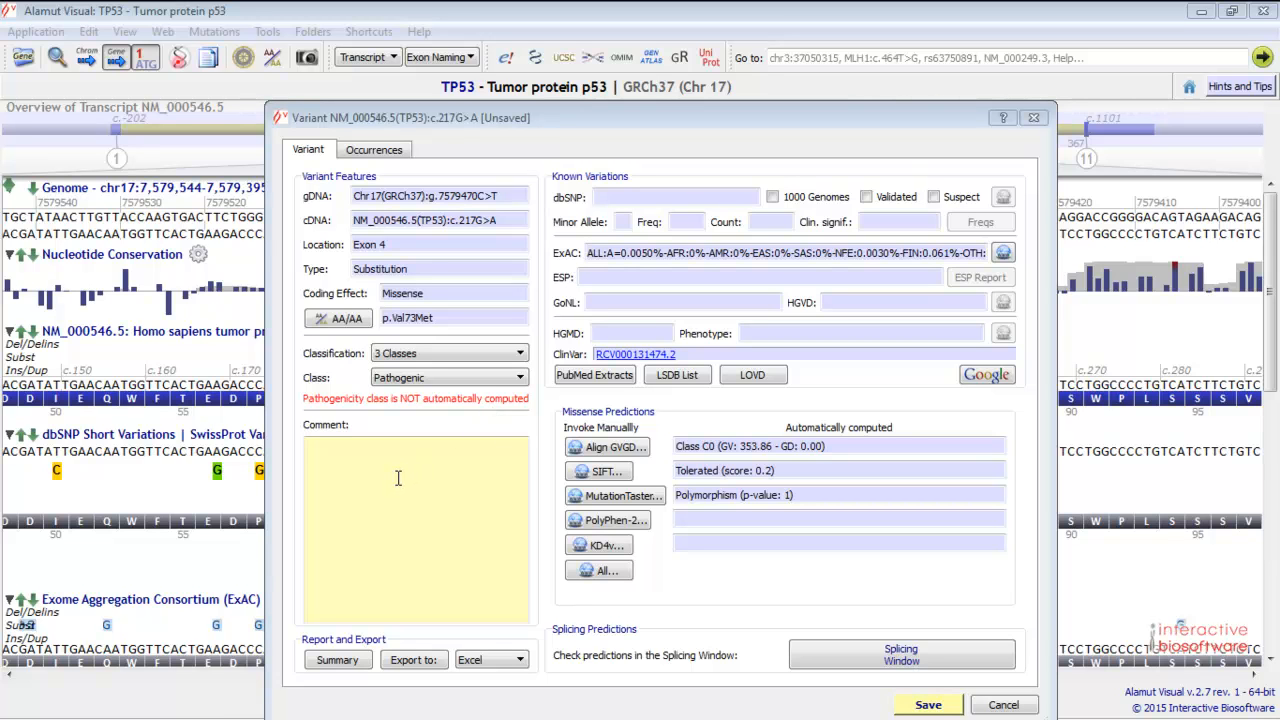
{"action": "mouse_move", "coordinate": [371, 165]}
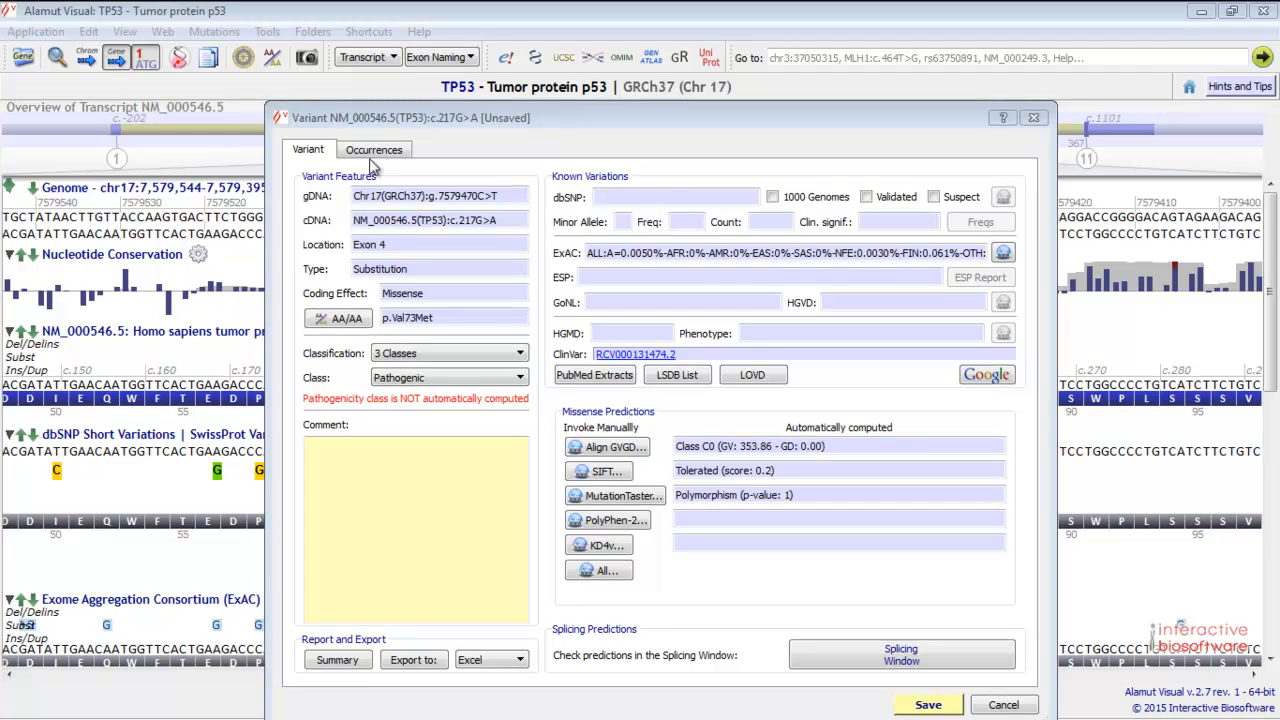
Start a new occurrence in Occurrences, then cancel it without saving
{"action": "left_click", "coordinate": [373, 148]}
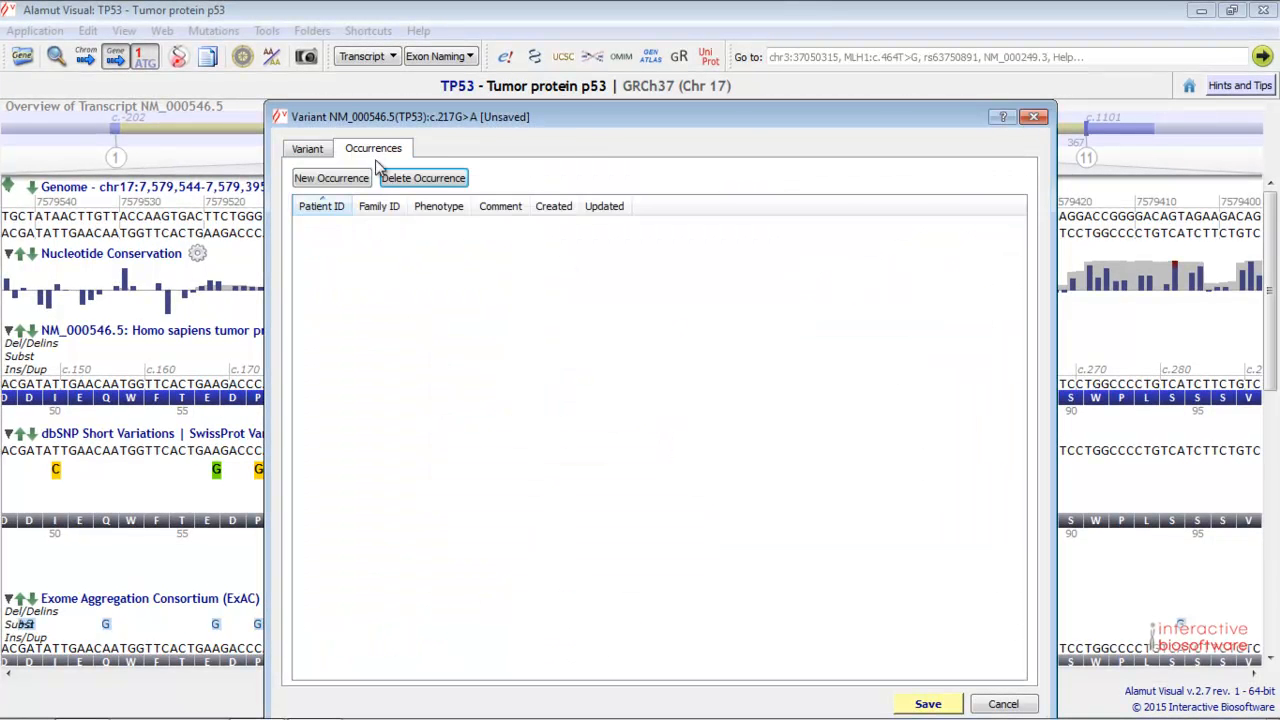
{"action": "left_click", "coordinate": [331, 178]}
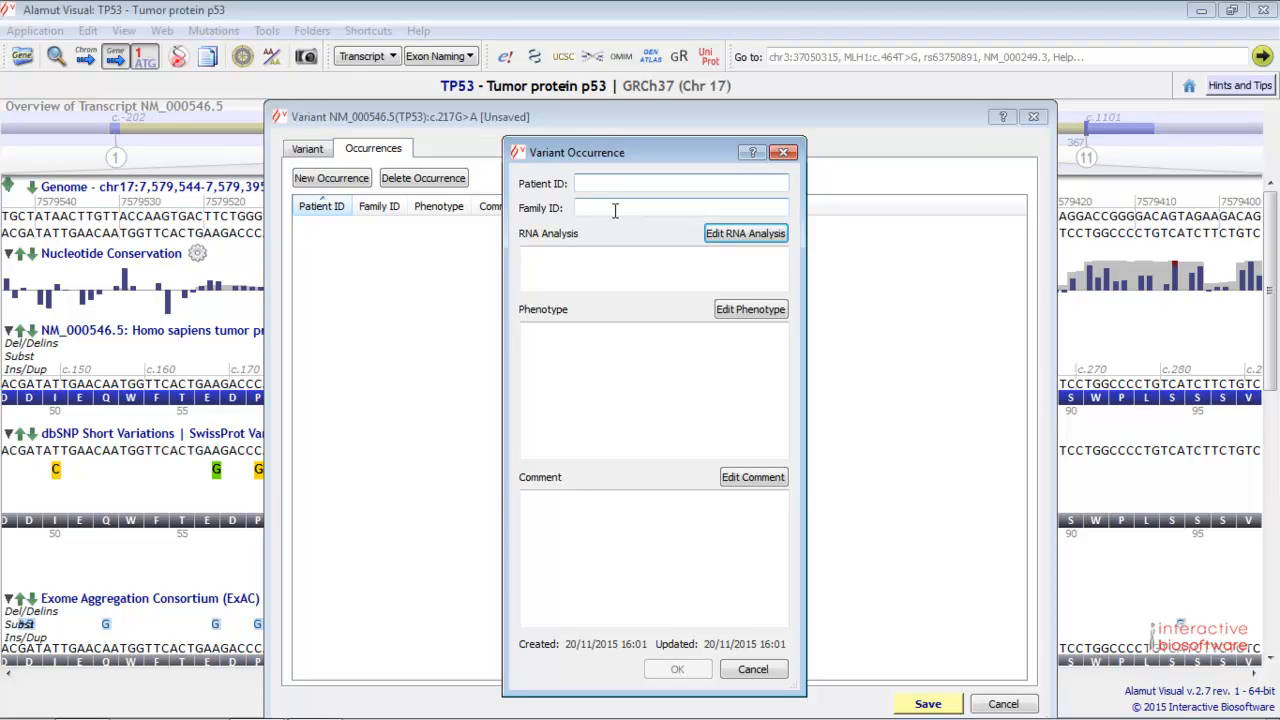
{"action": "left_click", "coordinate": [681, 183]}
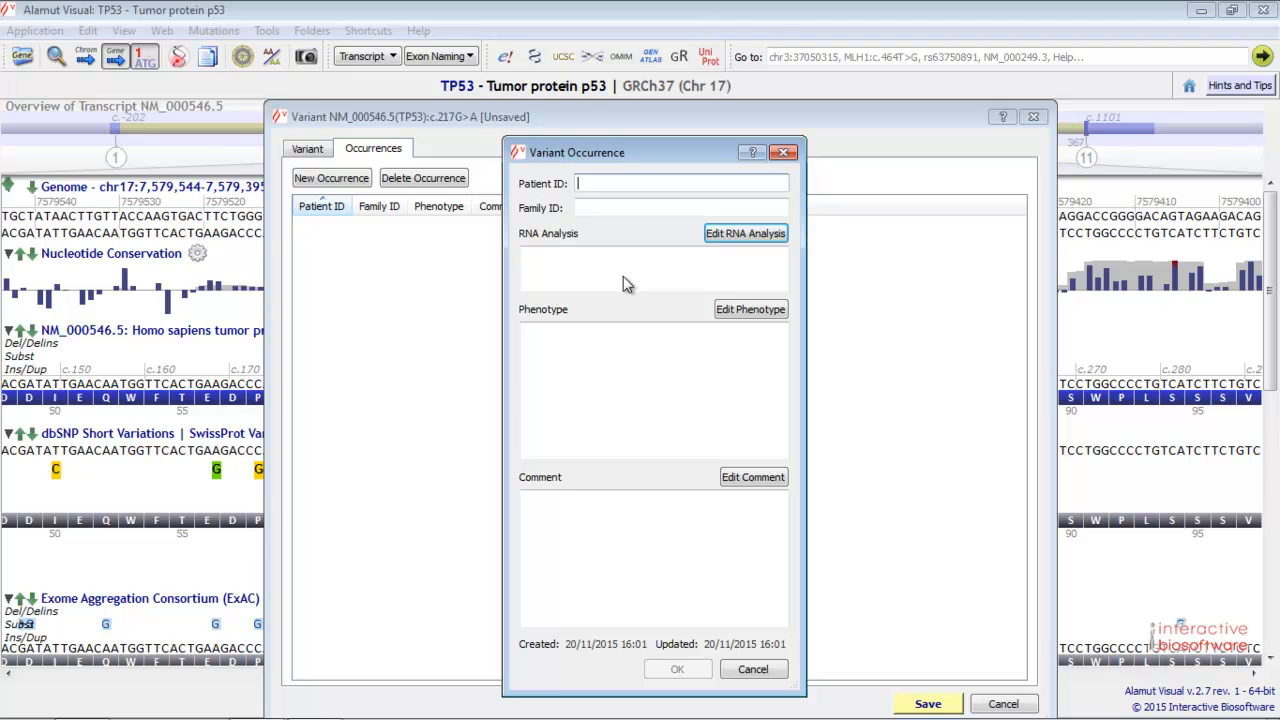
{"action": "mouse_move", "coordinate": [657, 275]}
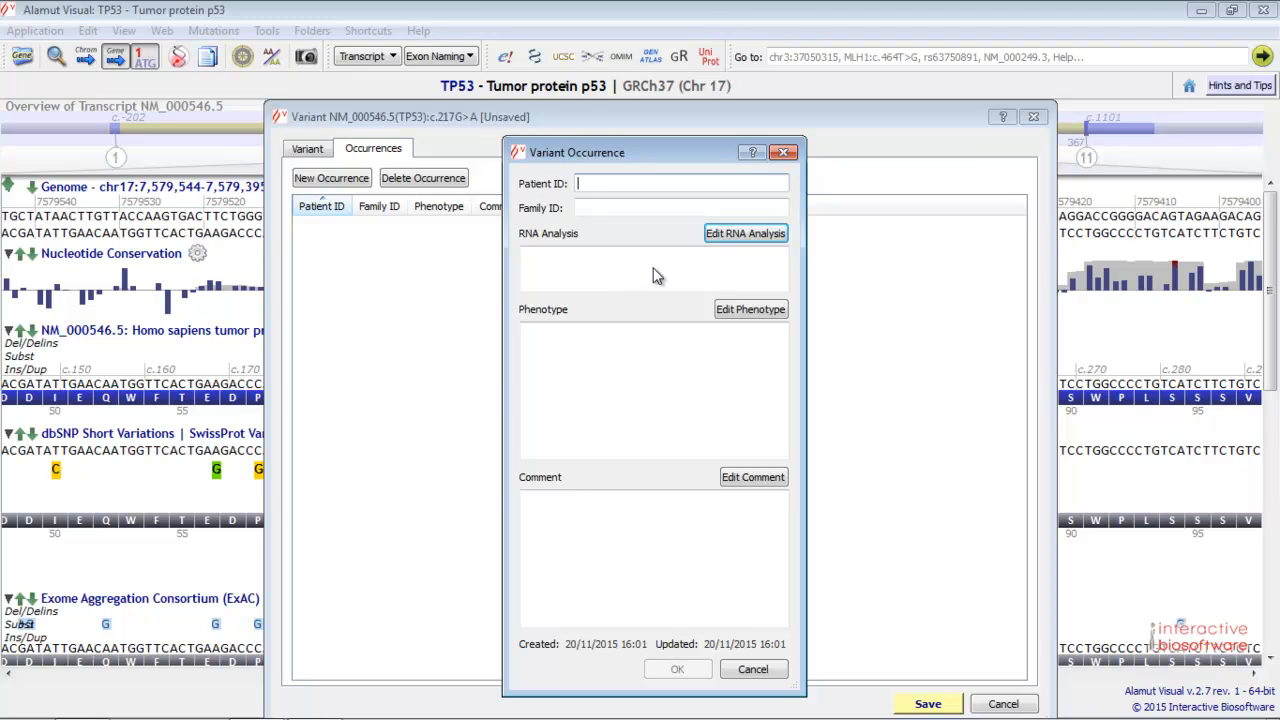
{"action": "left_click", "coordinate": [753, 669]}
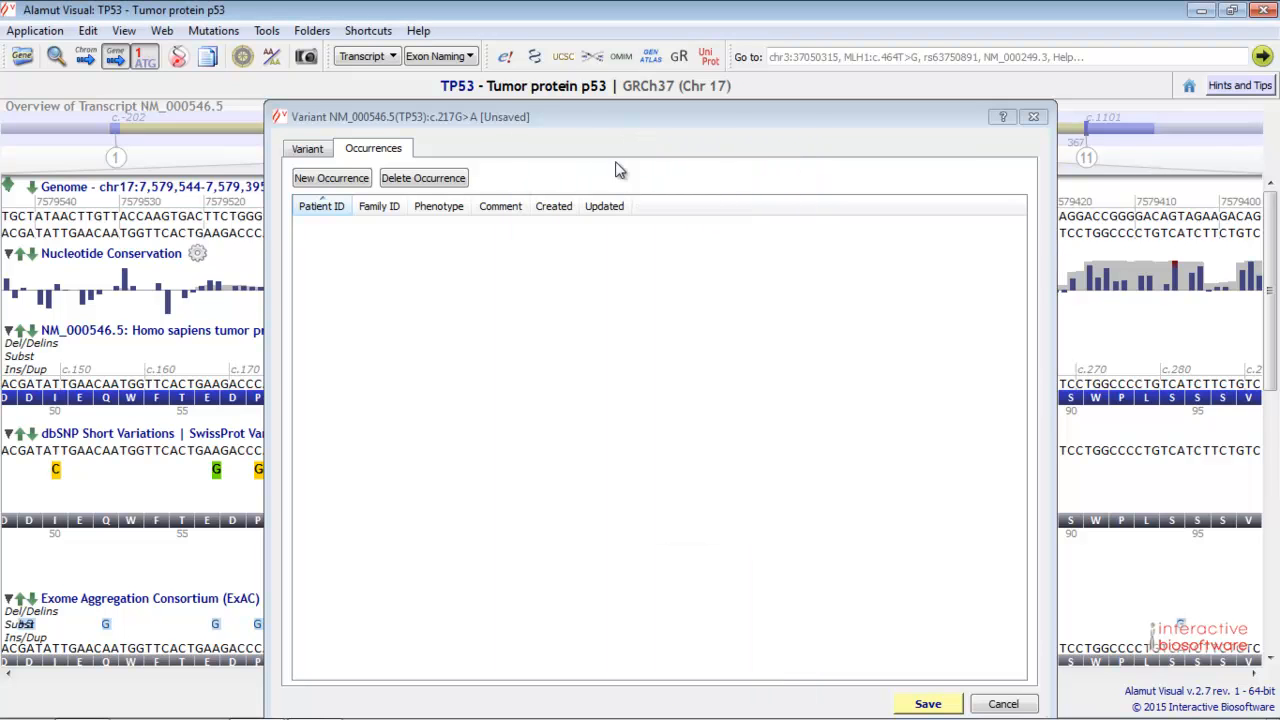
Reclassify c.217G>A as Not pathogenic and open its summary Mutation Report
{"action": "left_click", "coordinate": [307, 148]}
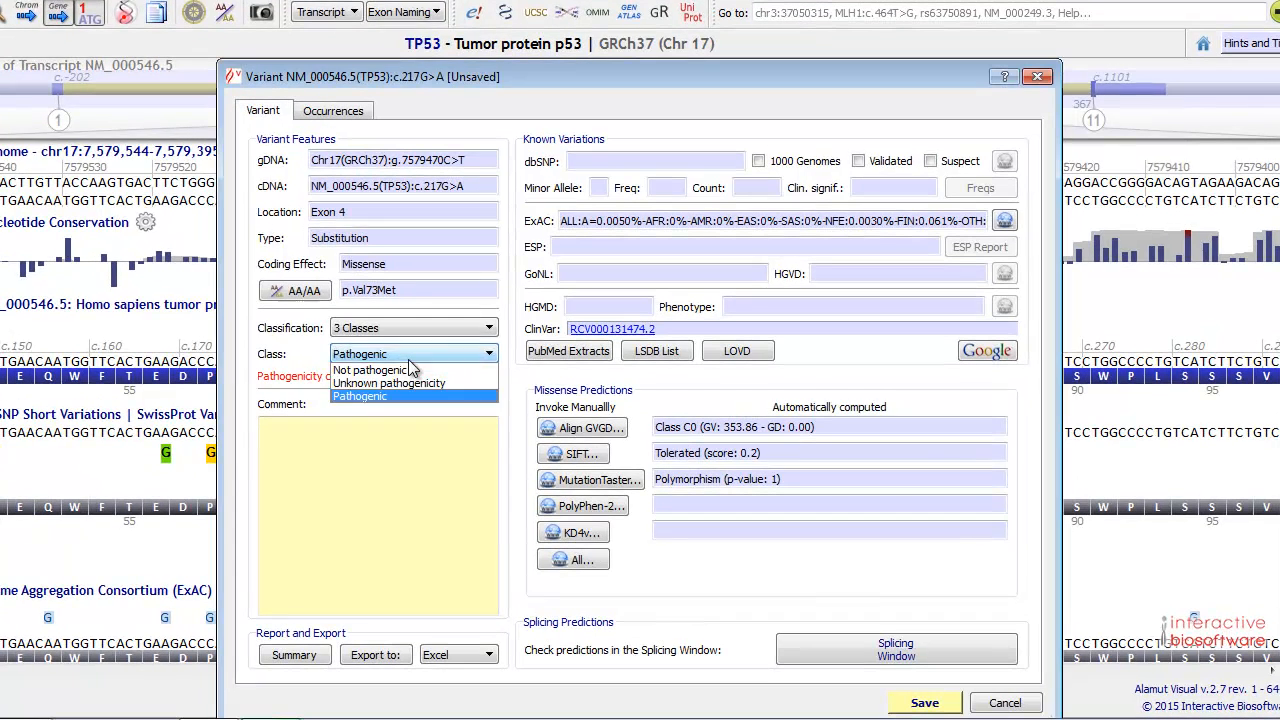
{"action": "left_click", "coordinate": [370, 369]}
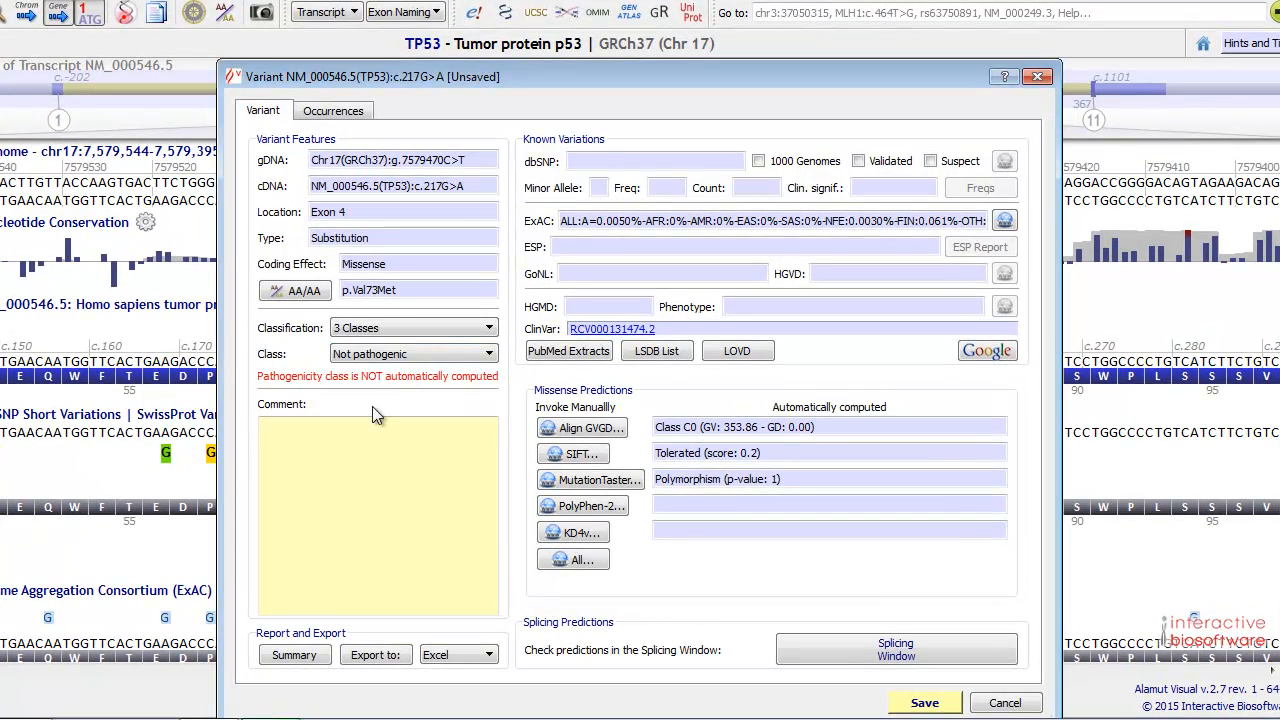
{"action": "left_click", "coordinate": [294, 654]}
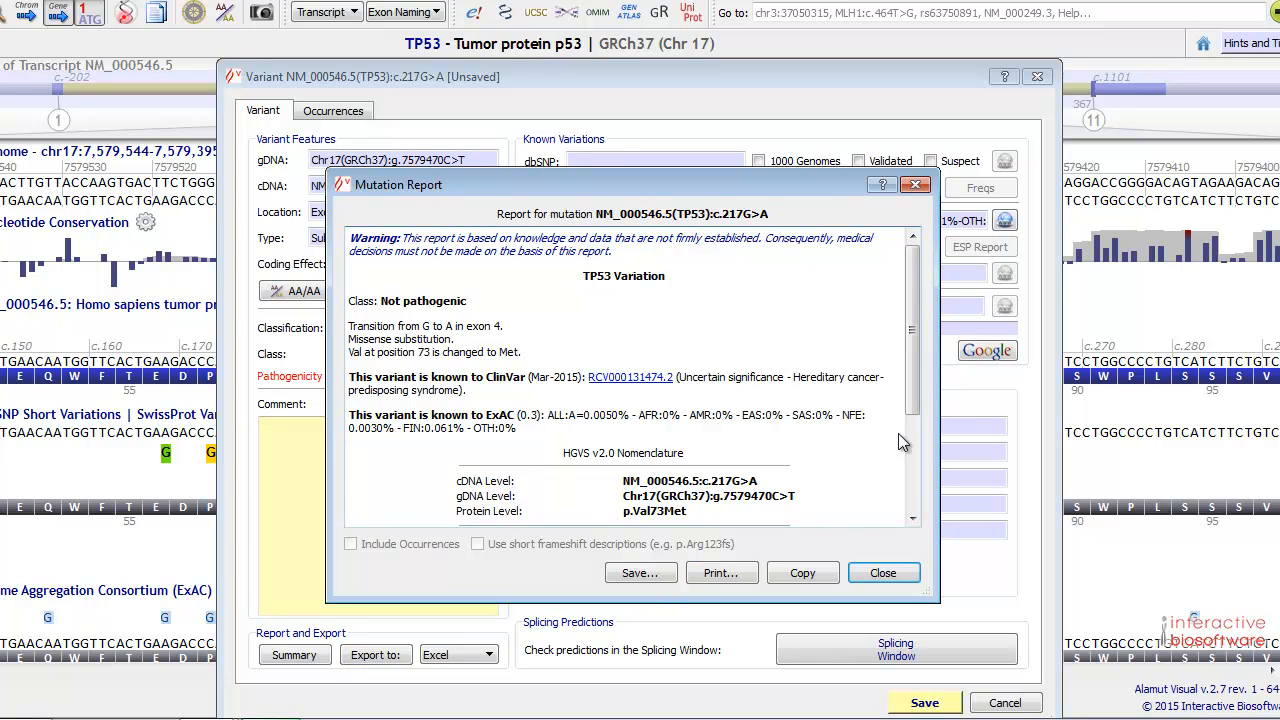
Scroll the Mutation Report down to the pathogenicity clues, then close it
{"action": "scroll", "scroll_direction": "down", "scroll_amount": 3}
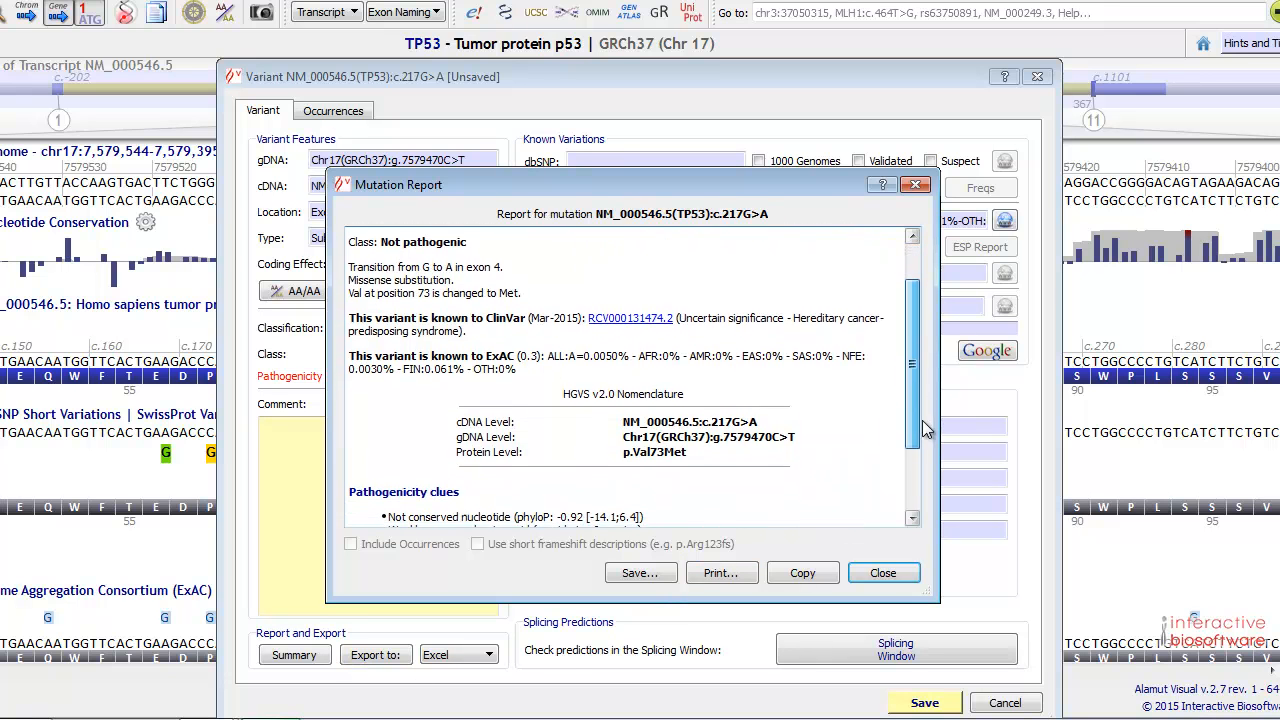
{"action": "scroll", "scroll_direction": "down", "scroll_amount": 3}
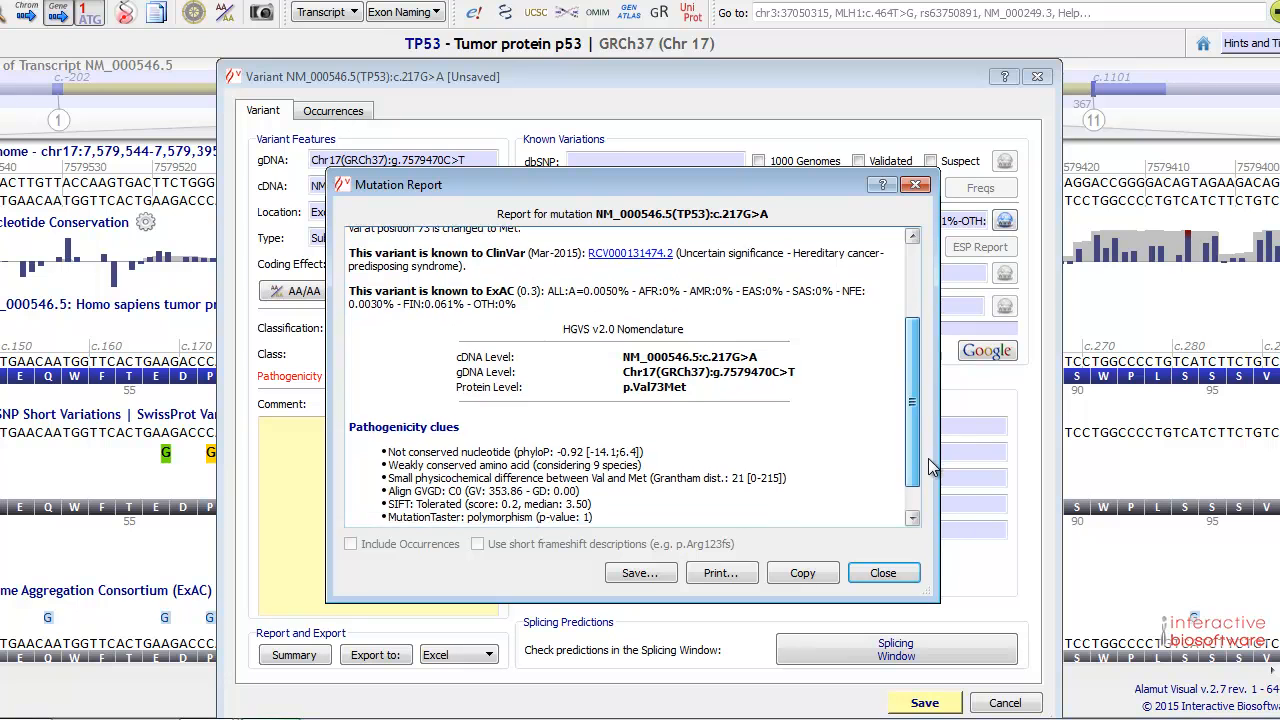
{"action": "scroll", "scroll_direction": "down", "scroll_amount": 3}
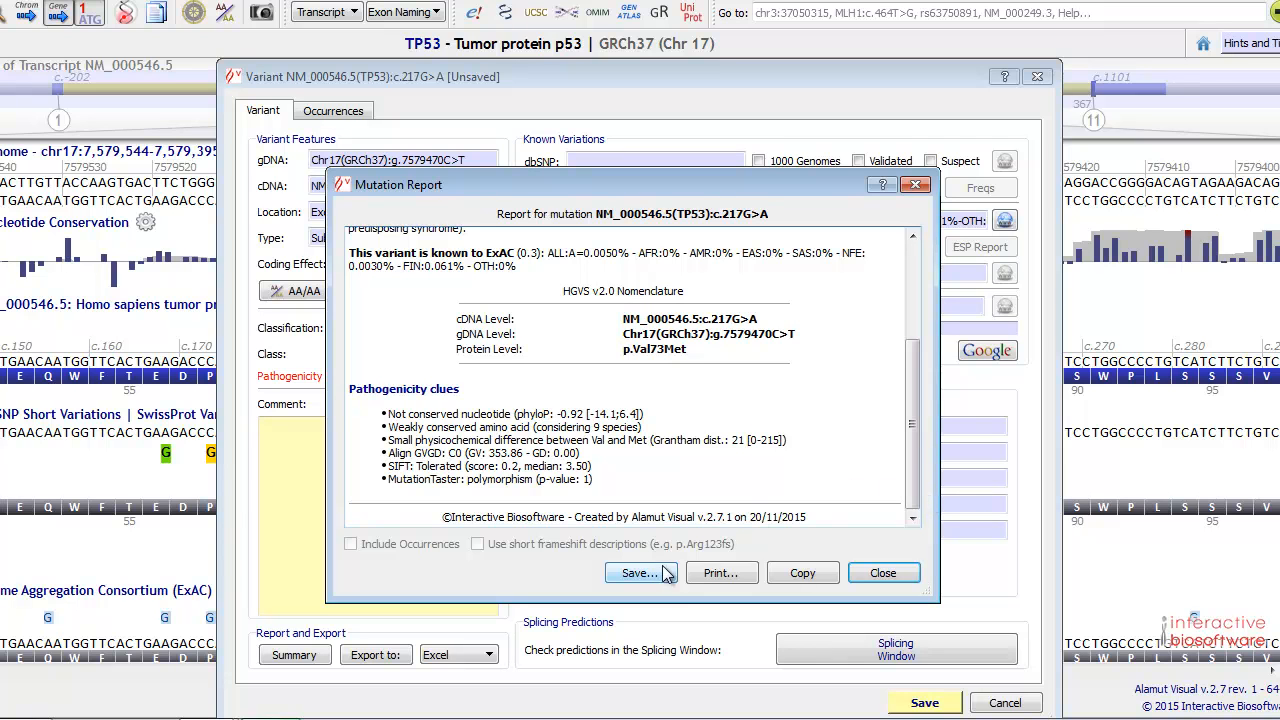
{"action": "mouse_move", "coordinate": [810, 593]}
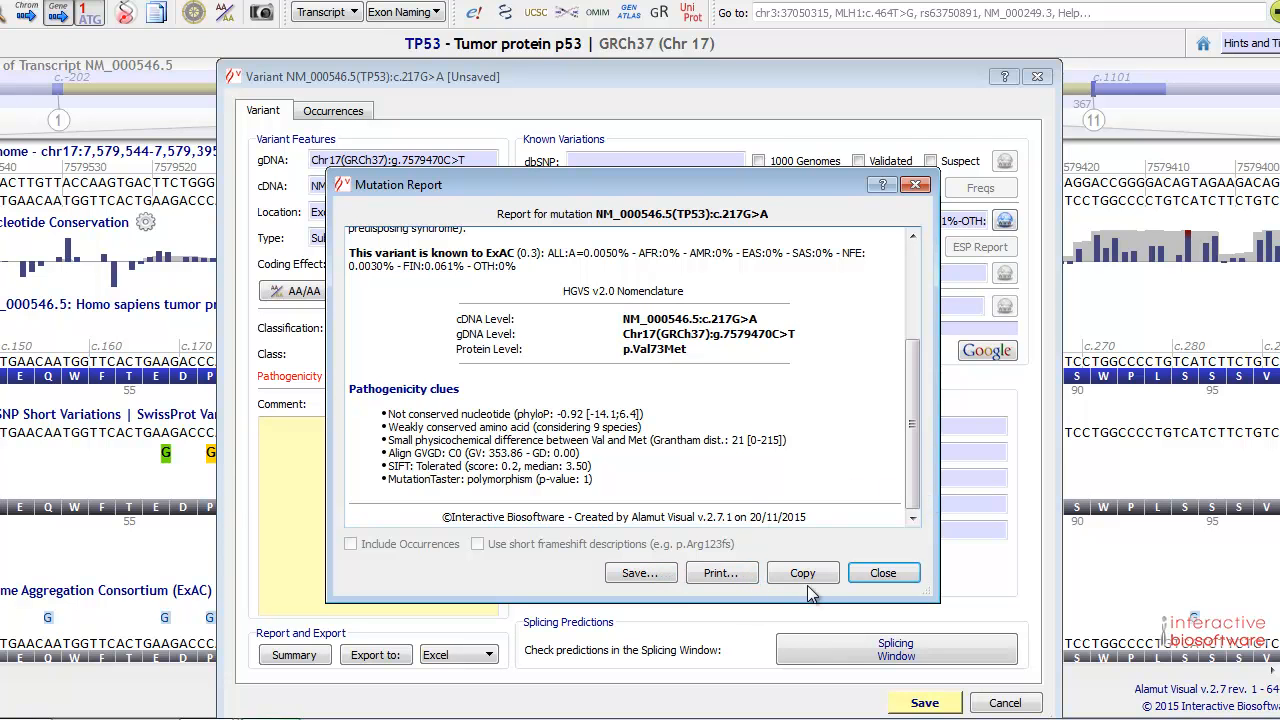
{"action": "mouse_move", "coordinate": [882, 572]}
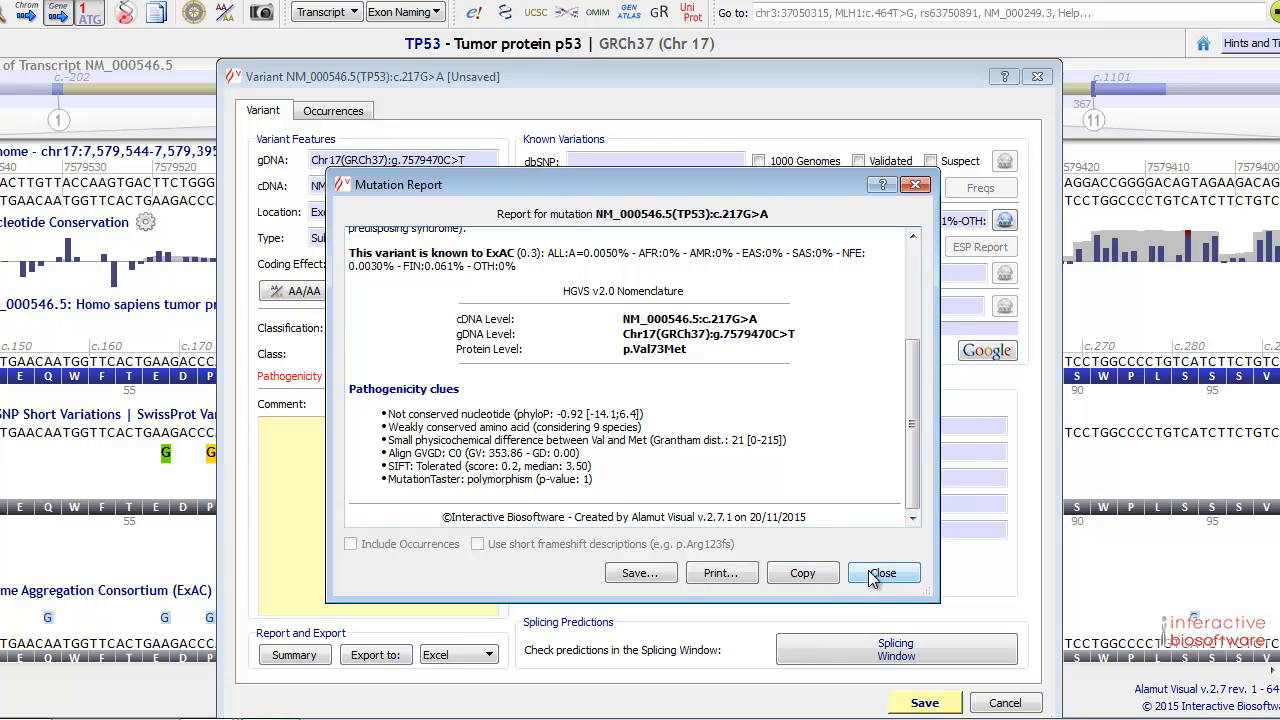
{"action": "left_click", "coordinate": [883, 572]}
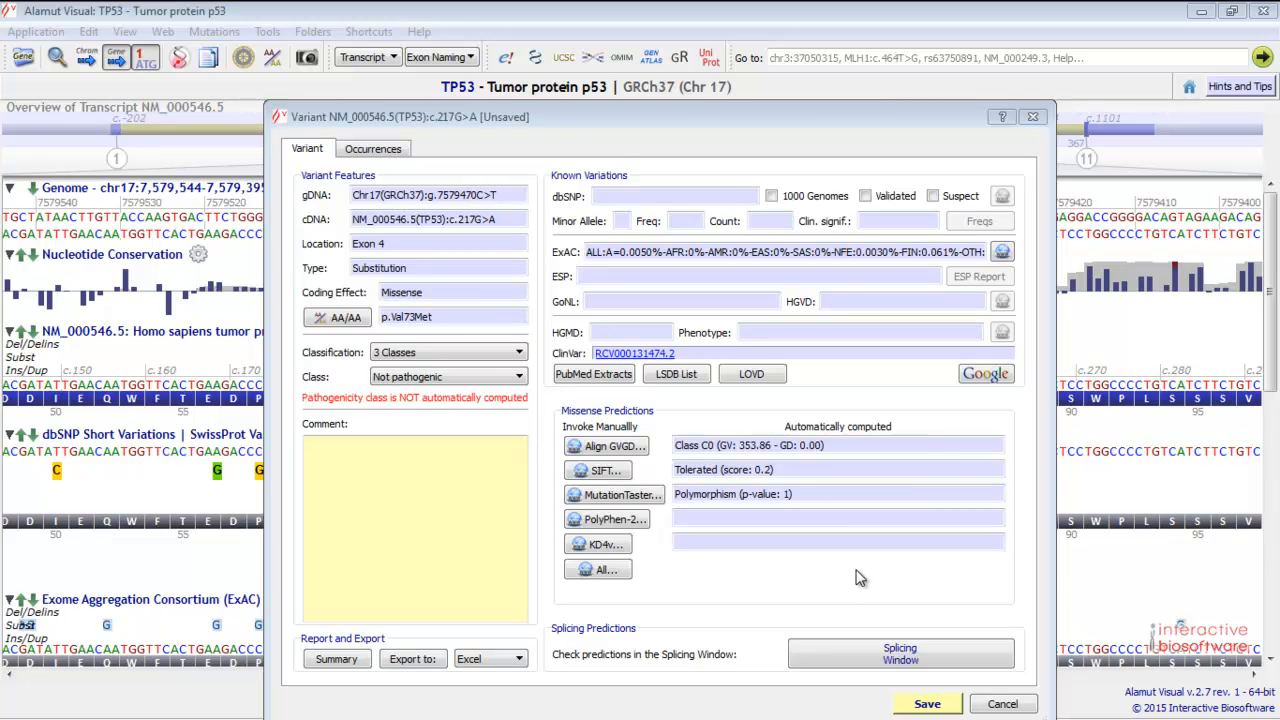
Cancel the Variant dialog and confirm discarding the unsaved c.217G>A changes
{"action": "left_click", "coordinate": [1002, 703]}
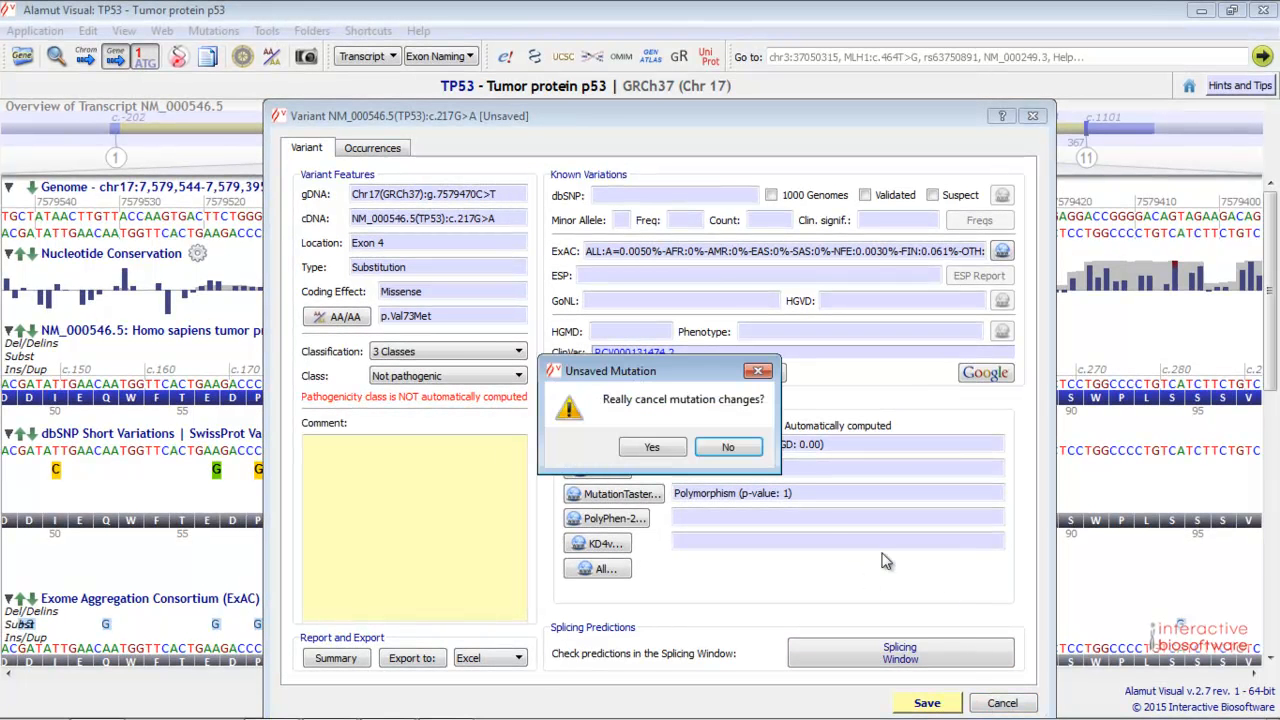
{"action": "left_click", "coordinate": [652, 446]}
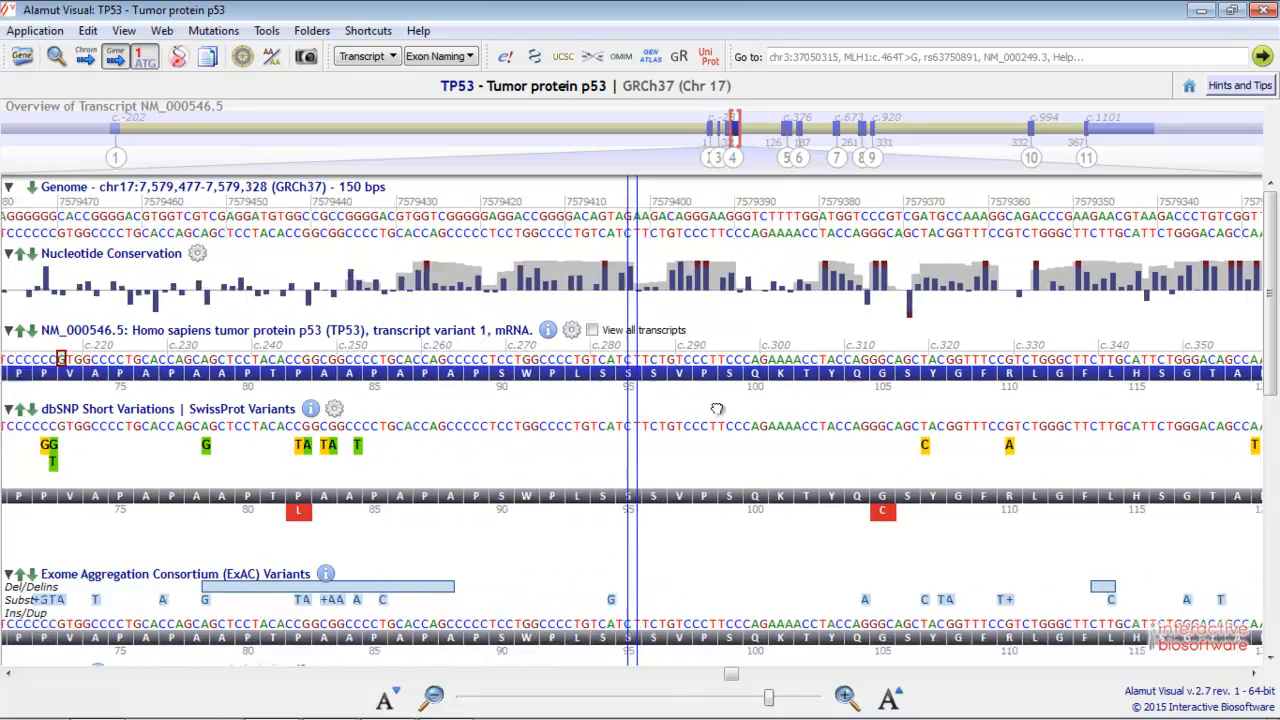
Create the substitution variant c.375+4A>T at intron 4 base c.375+4 with the Mutation dialog
{"action": "scroll", "scroll_direction": "right", "scroll_amount": 3}
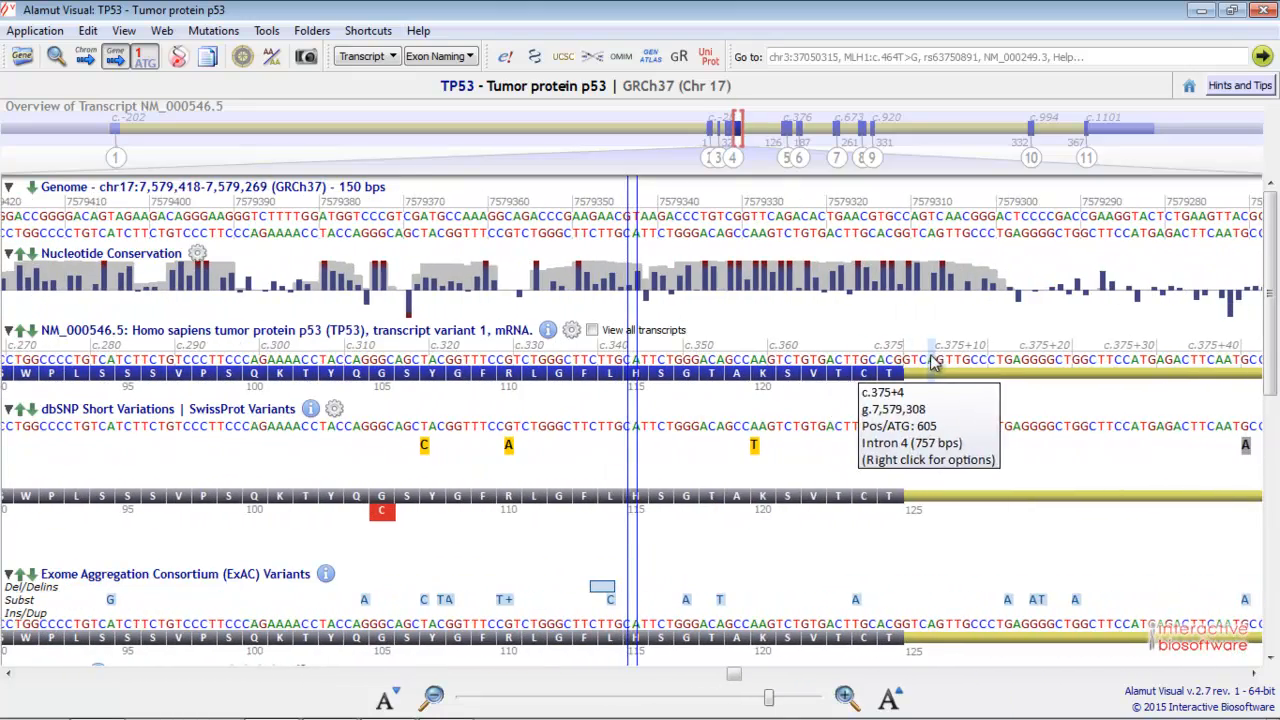
{"action": "right_click", "coordinate": [932, 360]}
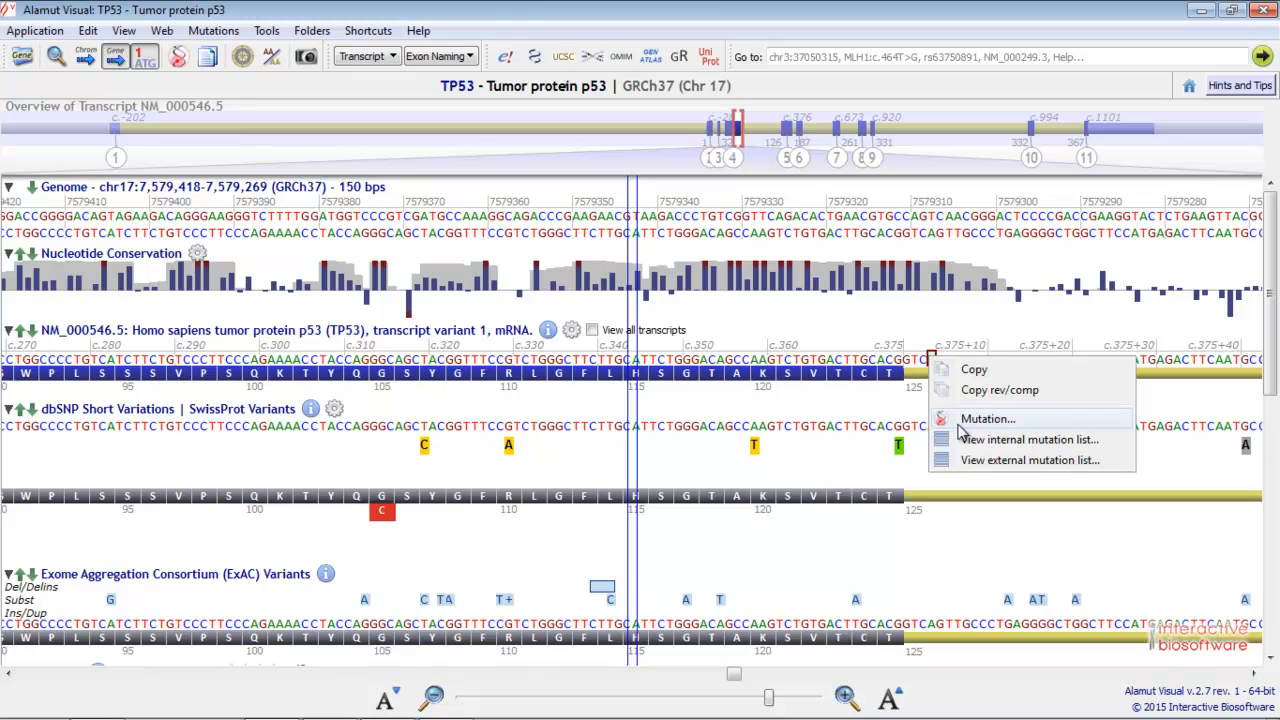
{"action": "left_click", "coordinate": [987, 418]}
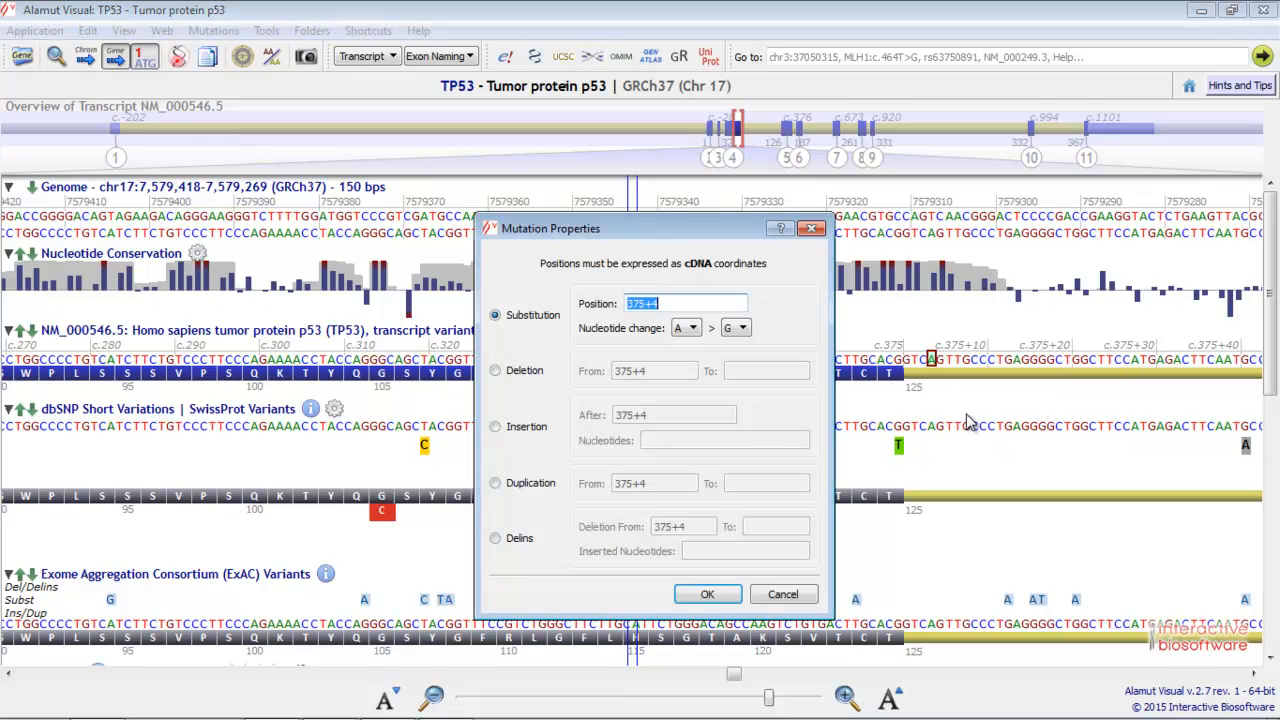
{"action": "mouse_move", "coordinate": [920, 408]}
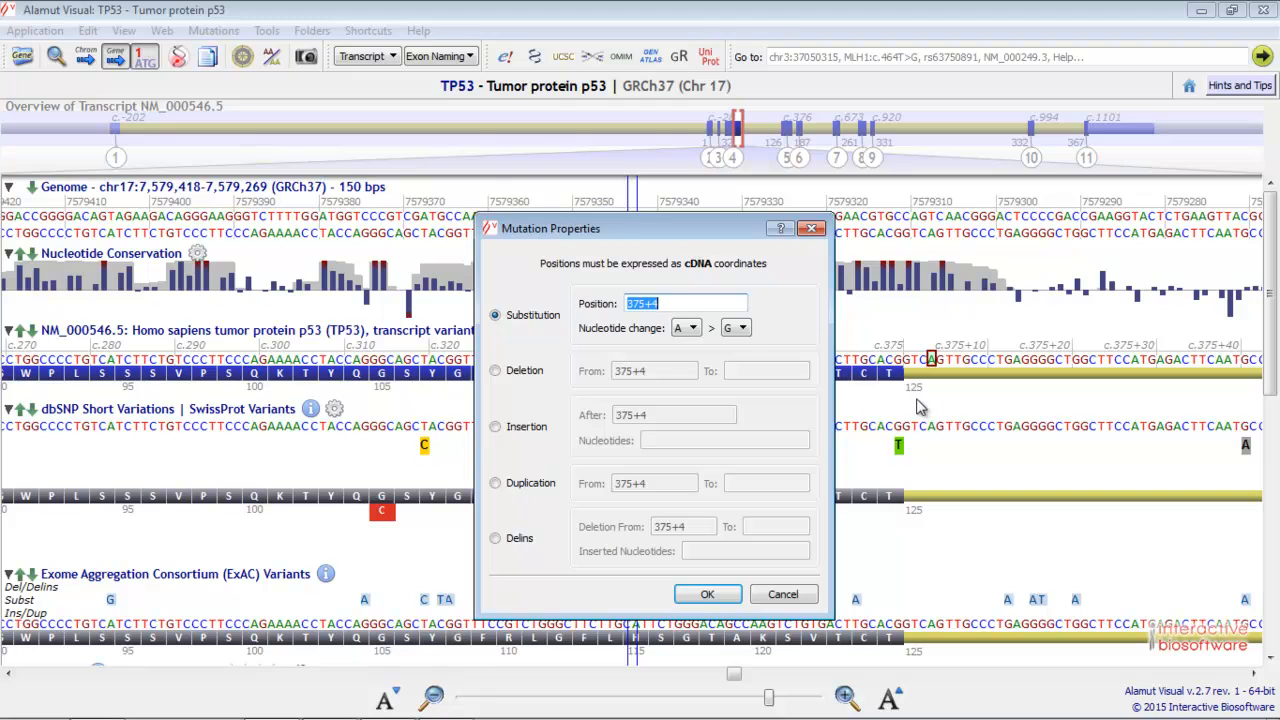
{"action": "mouse_move", "coordinate": [881, 391]}
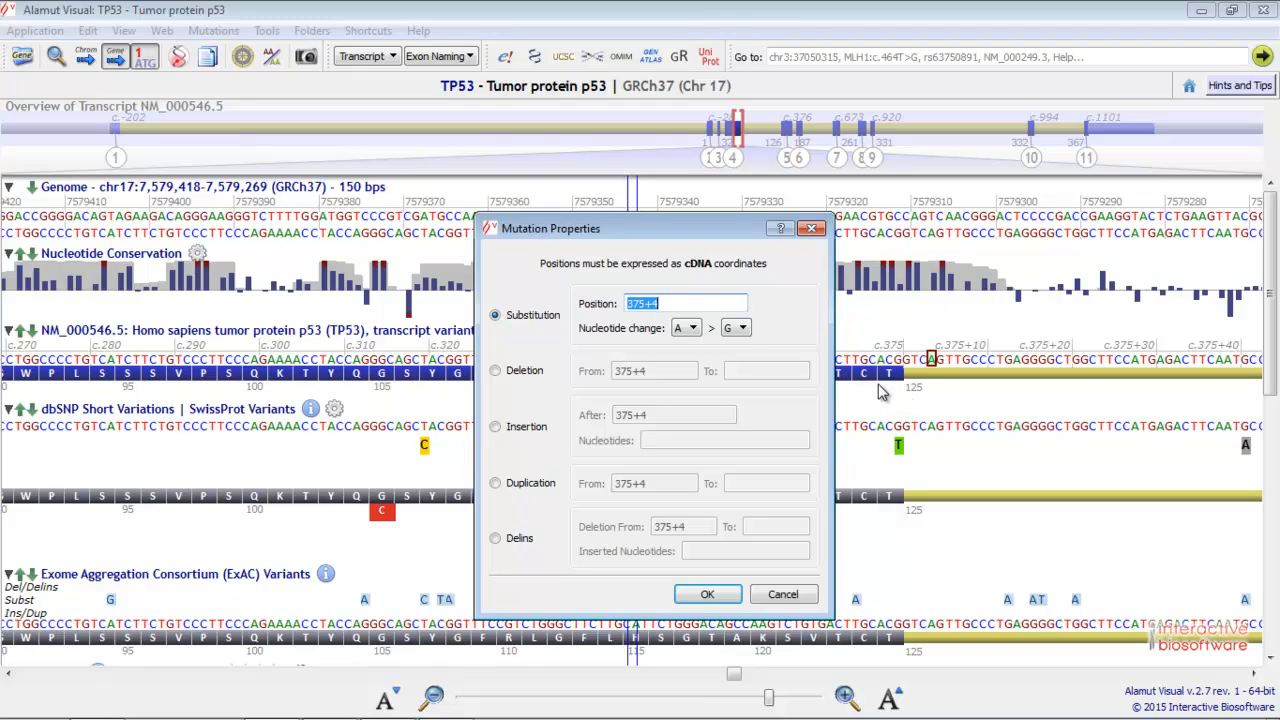
{"action": "left_click", "coordinate": [745, 328]}
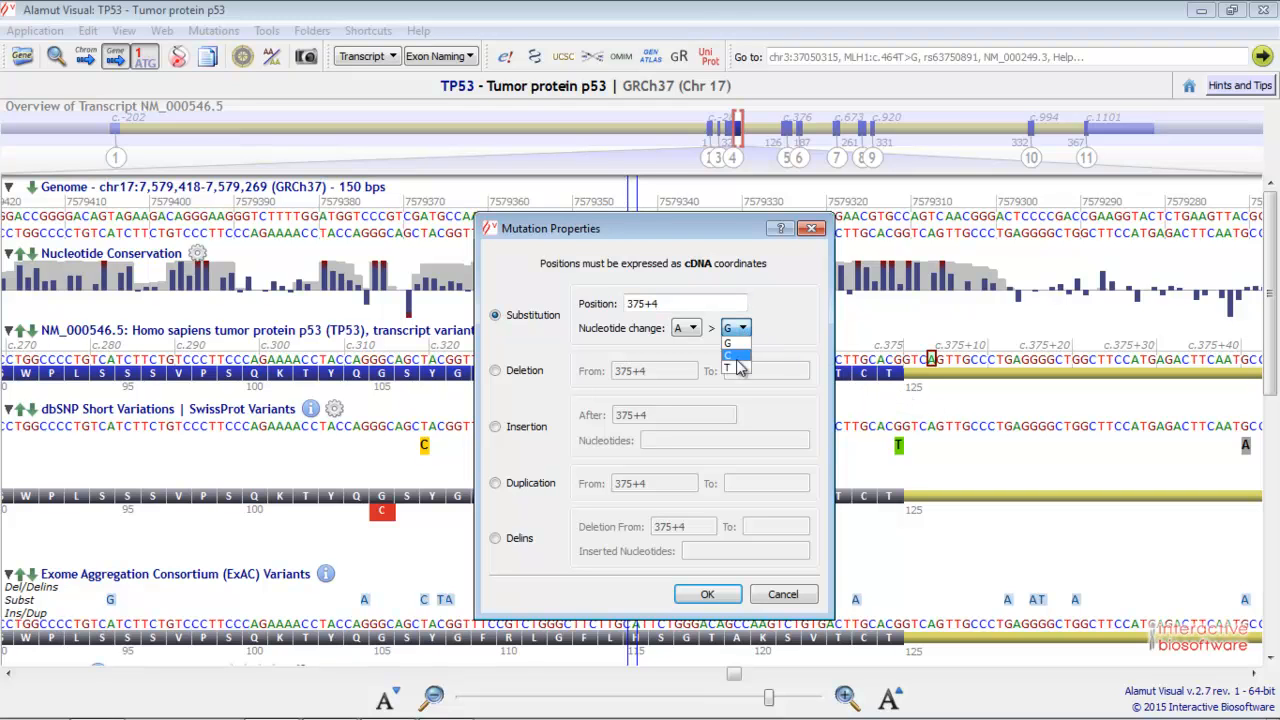
{"action": "left_click", "coordinate": [730, 355]}
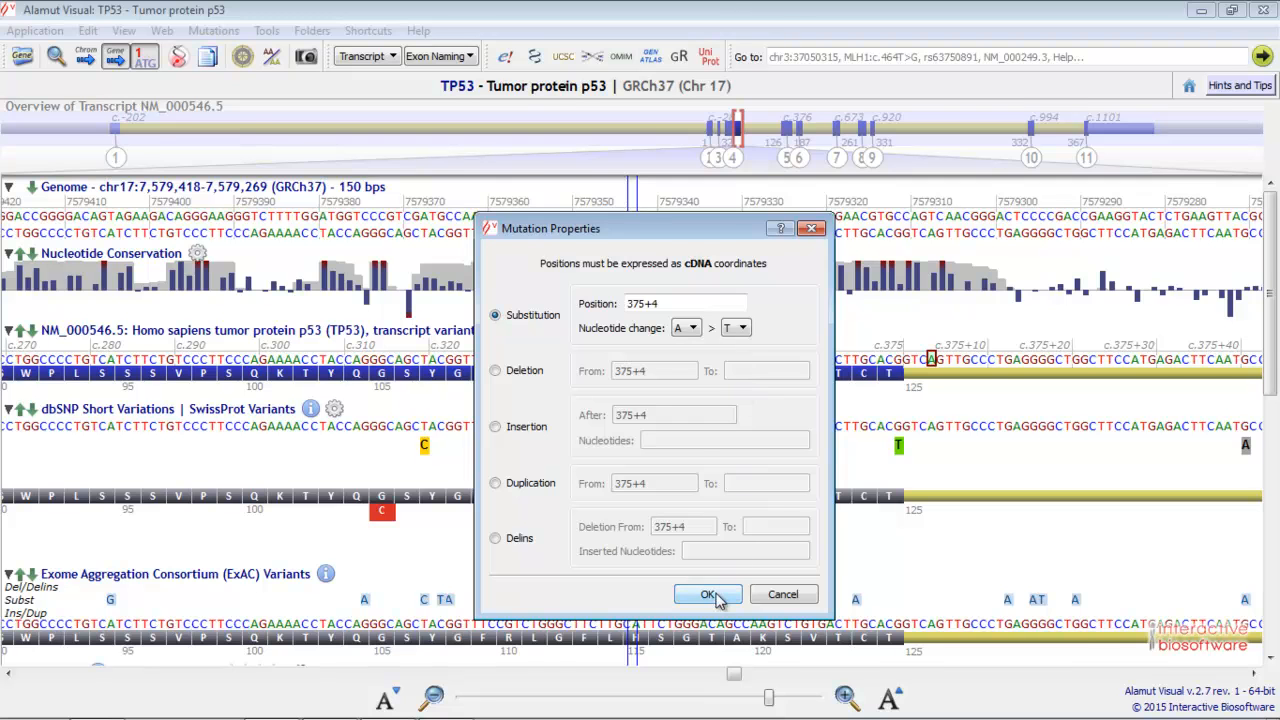
{"action": "left_click", "coordinate": [708, 593]}
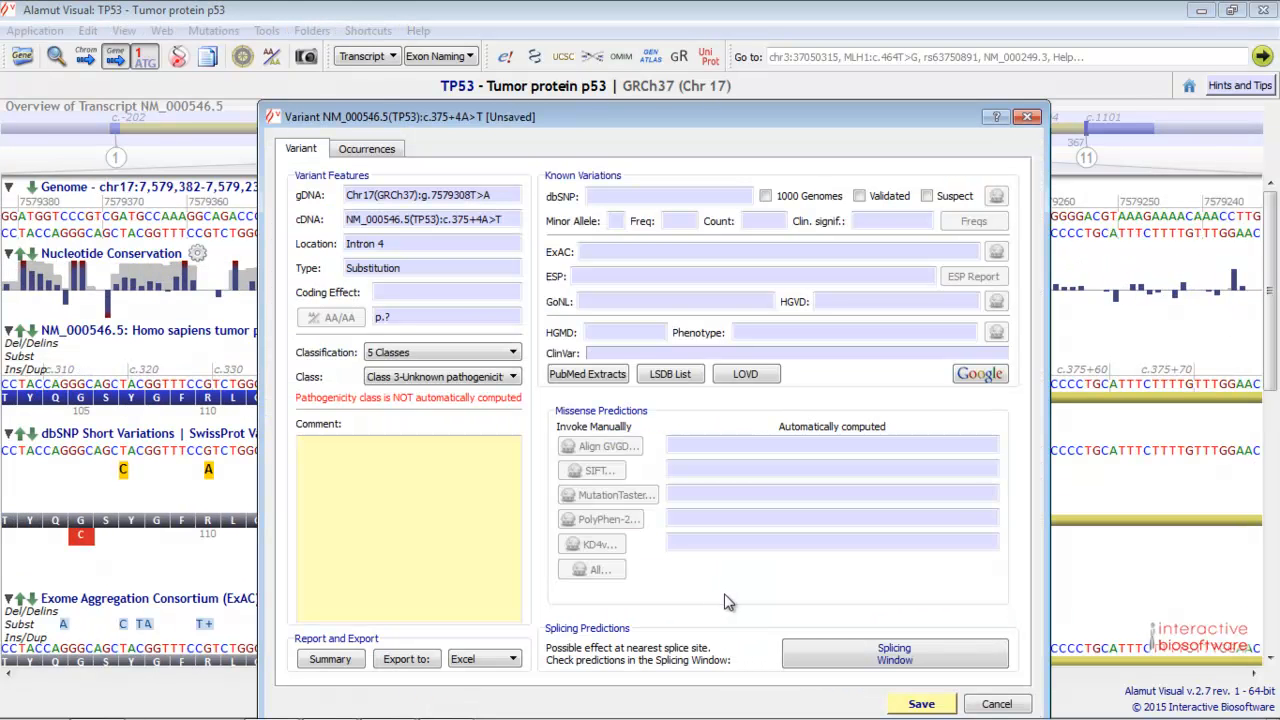
{"action": "mouse_move", "coordinate": [758, 617]}
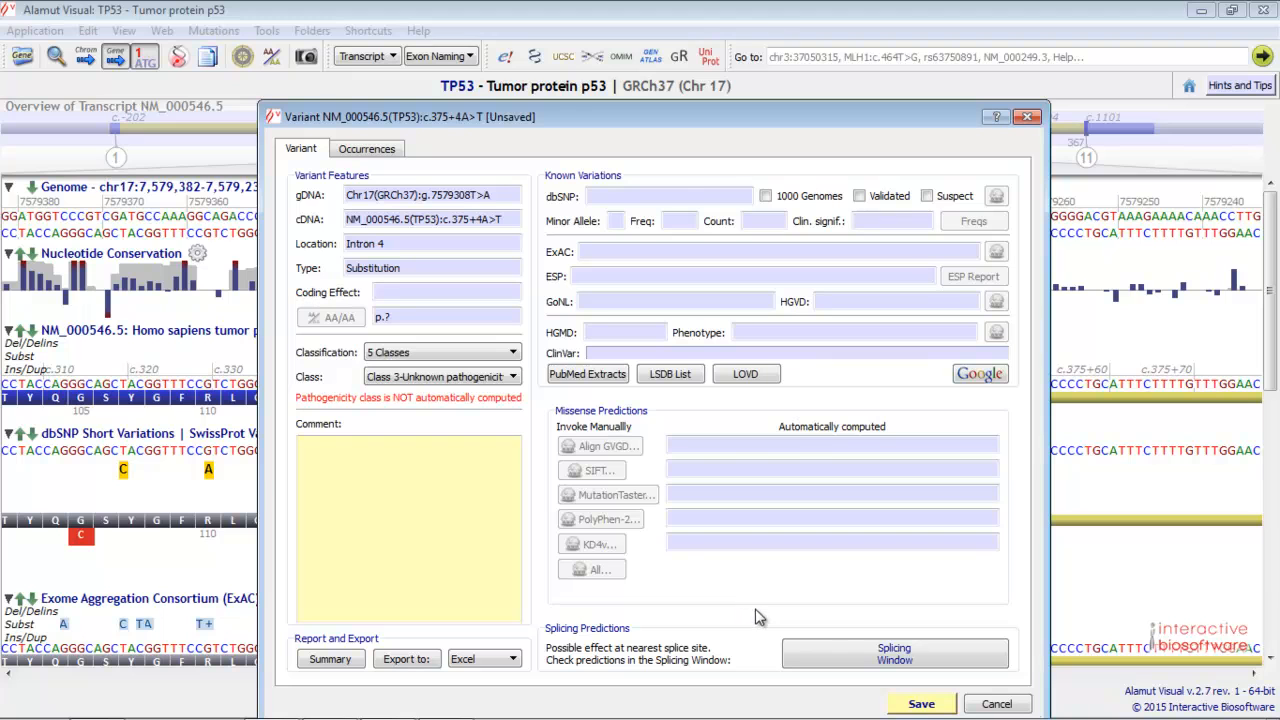
{"action": "mouse_move", "coordinate": [797, 632]}
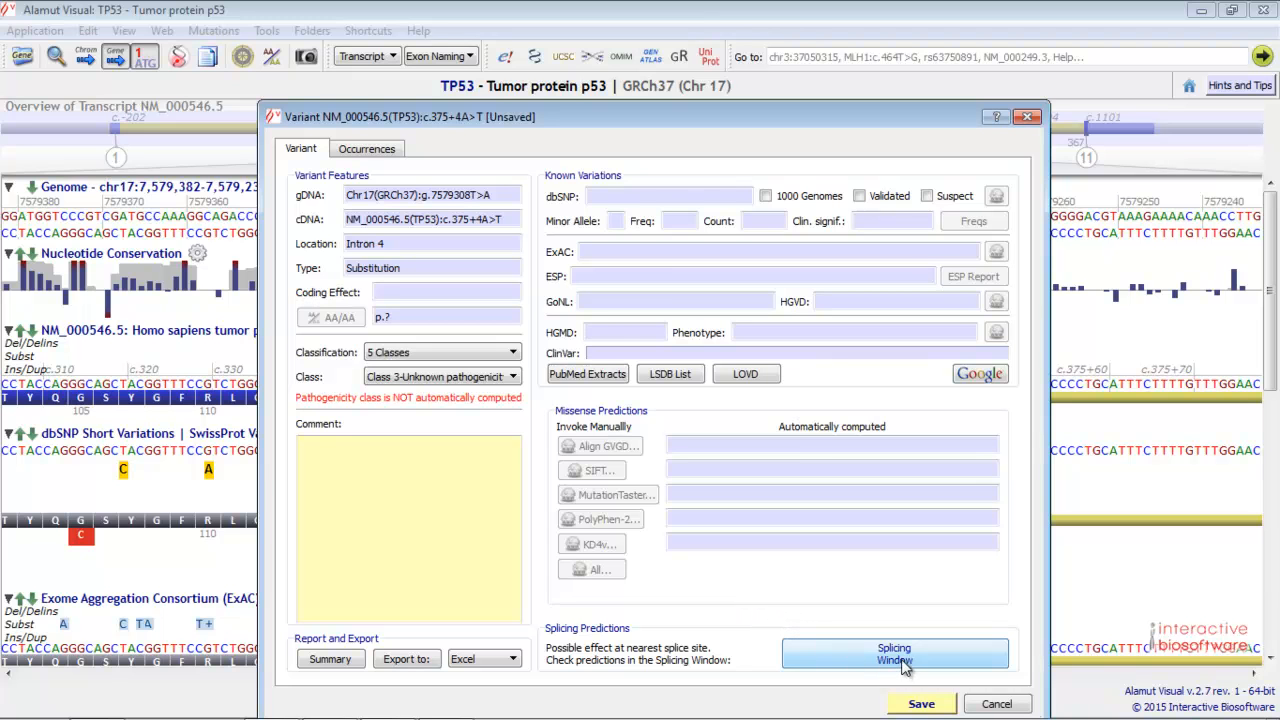
Launch the Splicing Window for c.375+4A>T from the variant's Splicing Predictions section
{"action": "left_click", "coordinate": [894, 653]}
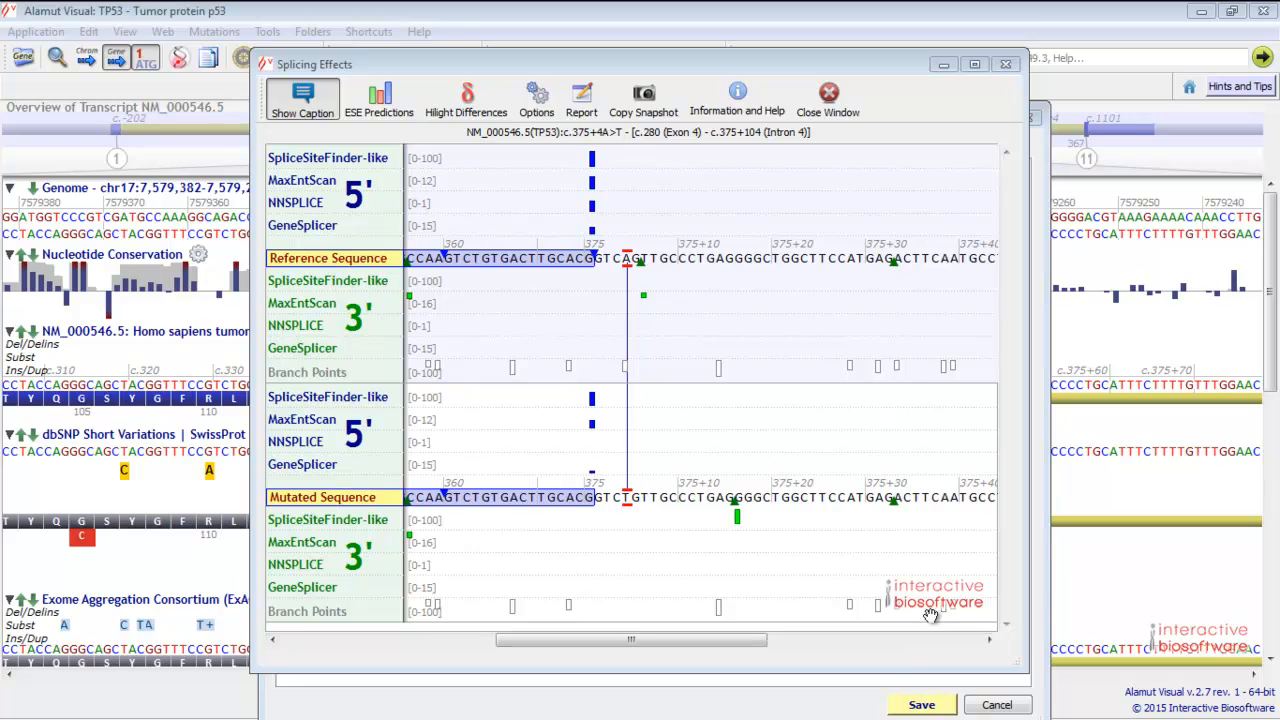
{"action": "mouse_move", "coordinate": [1008, 295]}
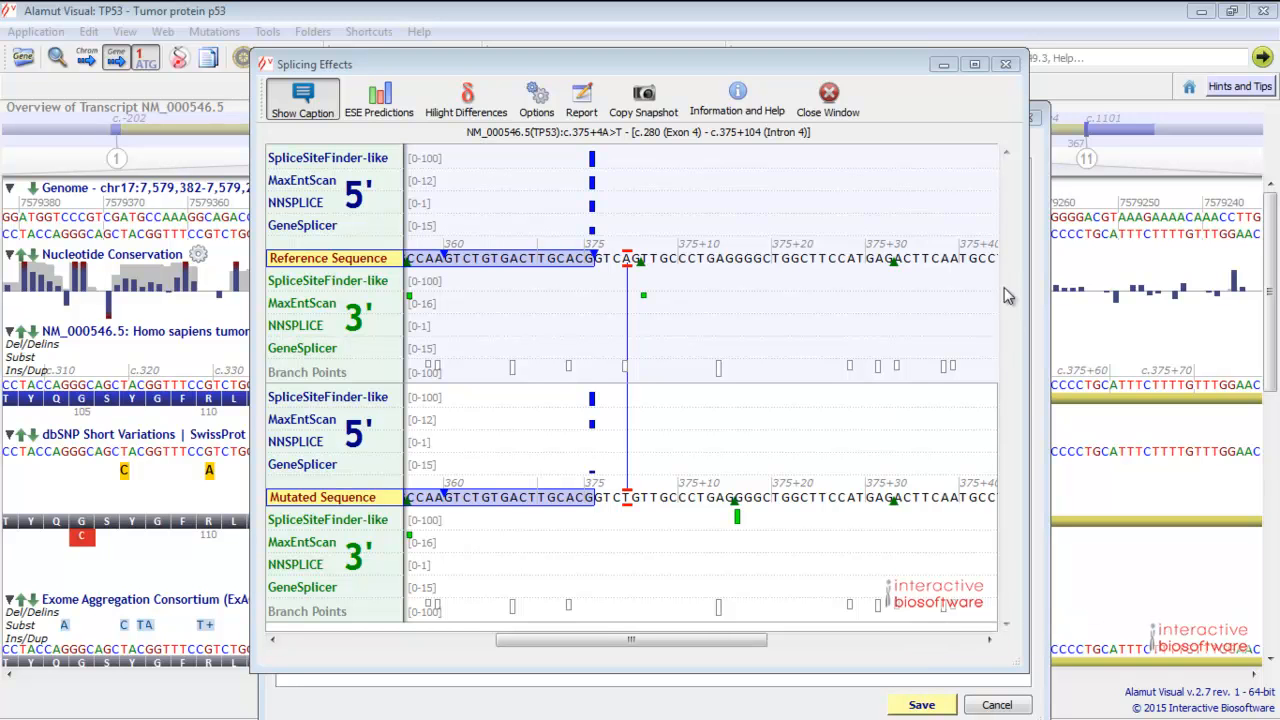
{"action": "mouse_move", "coordinate": [1009, 492]}
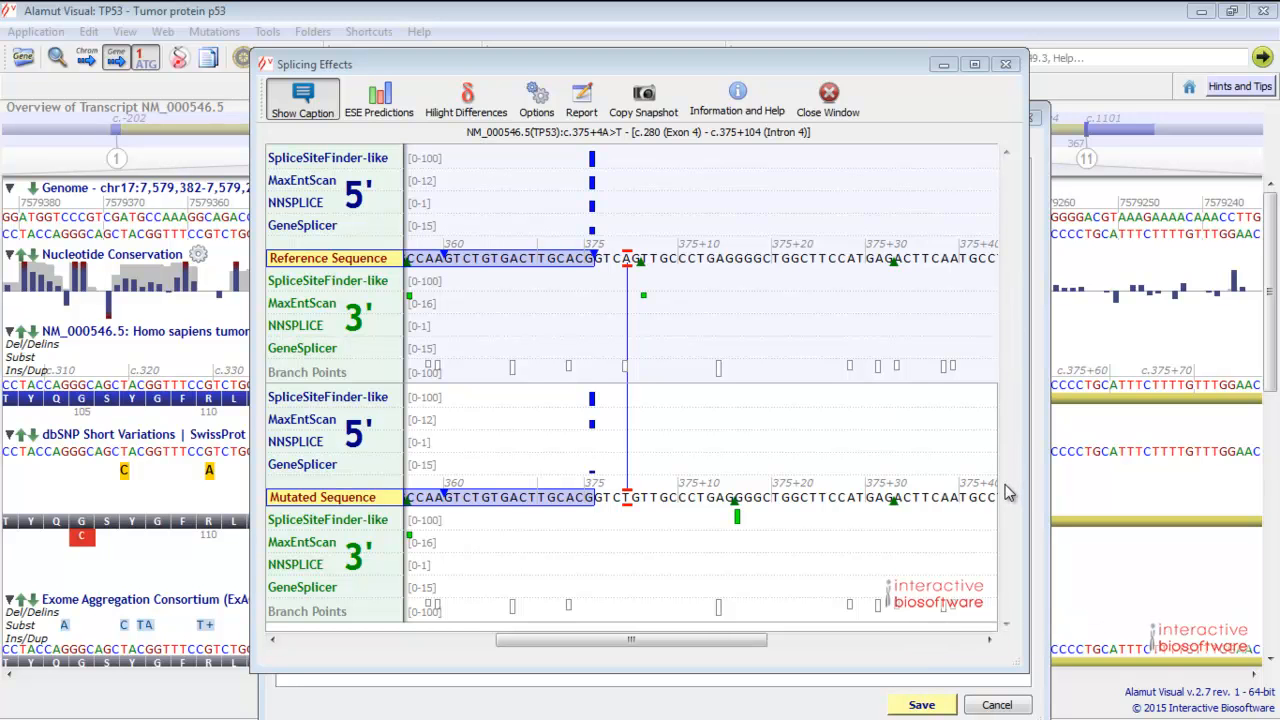
{"action": "mouse_move", "coordinate": [470, 424]}
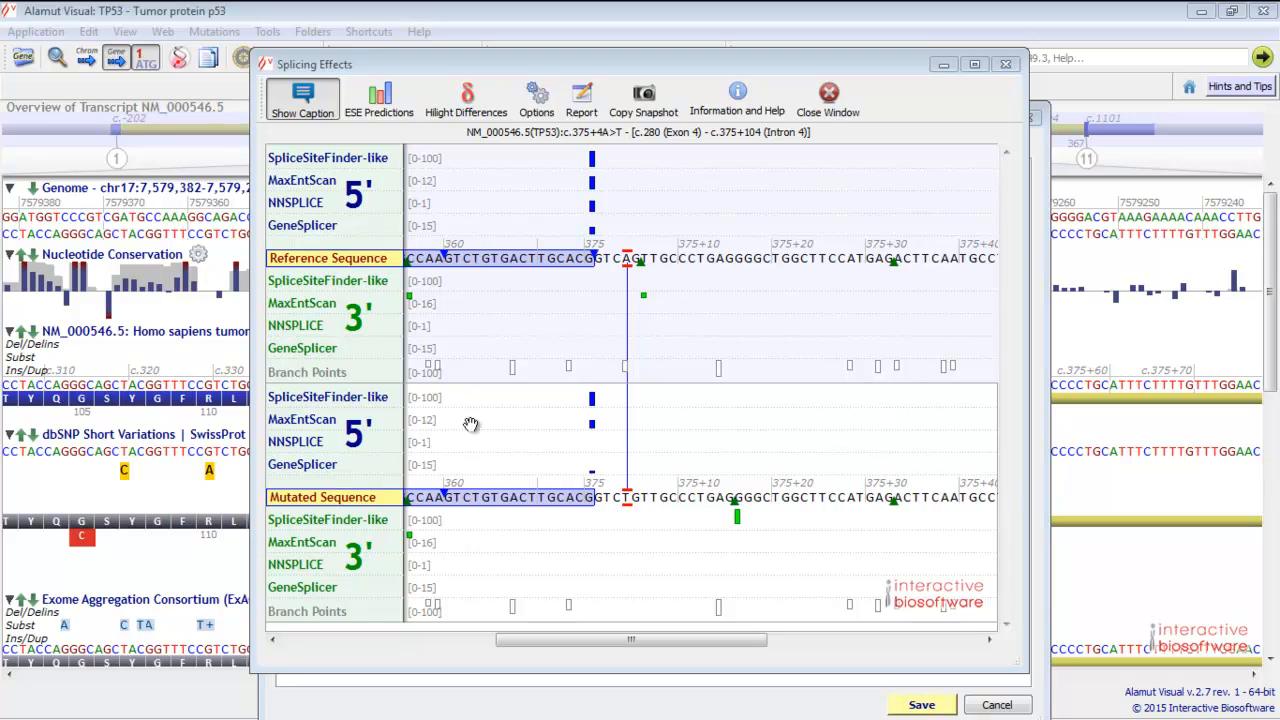
{"action": "mouse_move", "coordinate": [360, 481]}
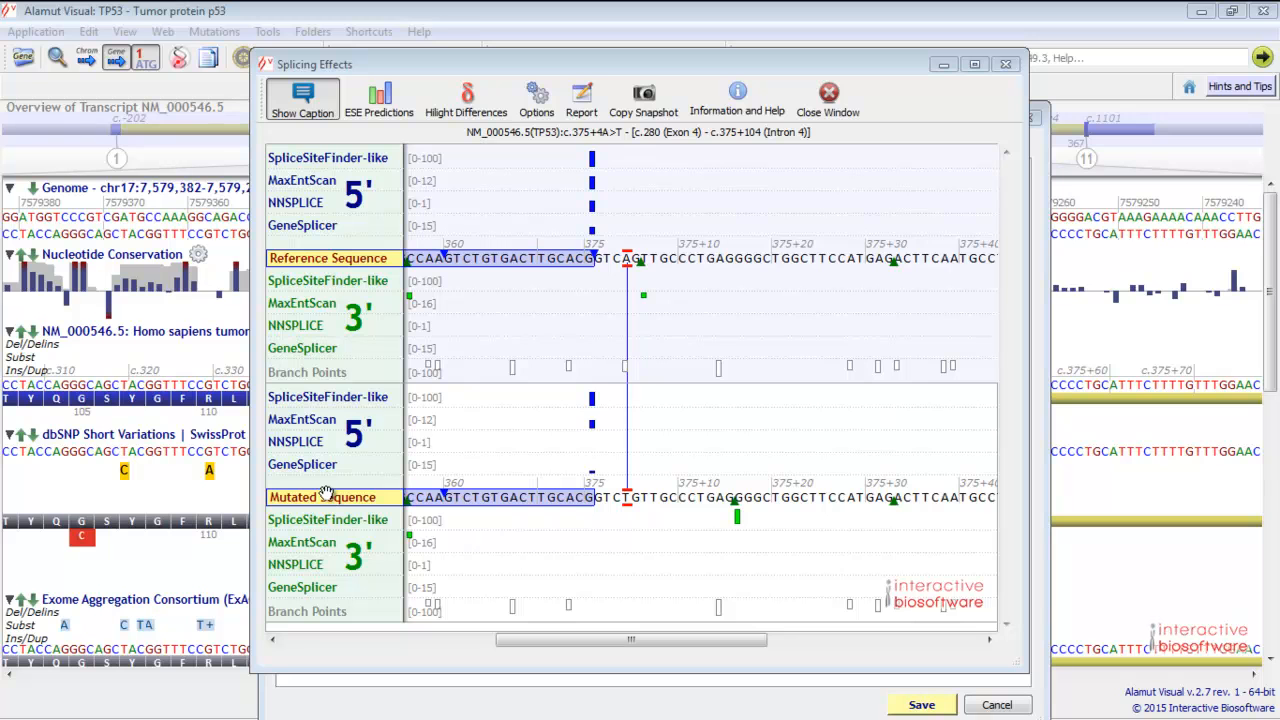
{"action": "mouse_move", "coordinate": [577, 430]}
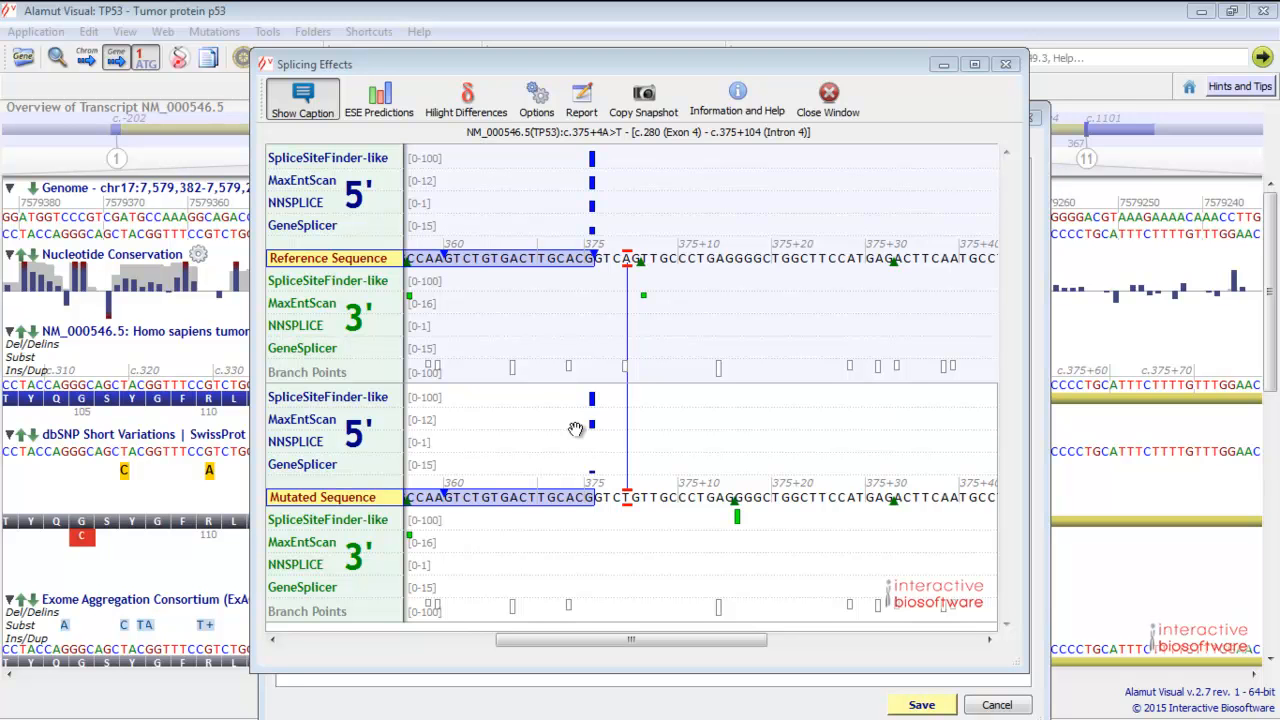
{"action": "mouse_move", "coordinate": [725, 527]}
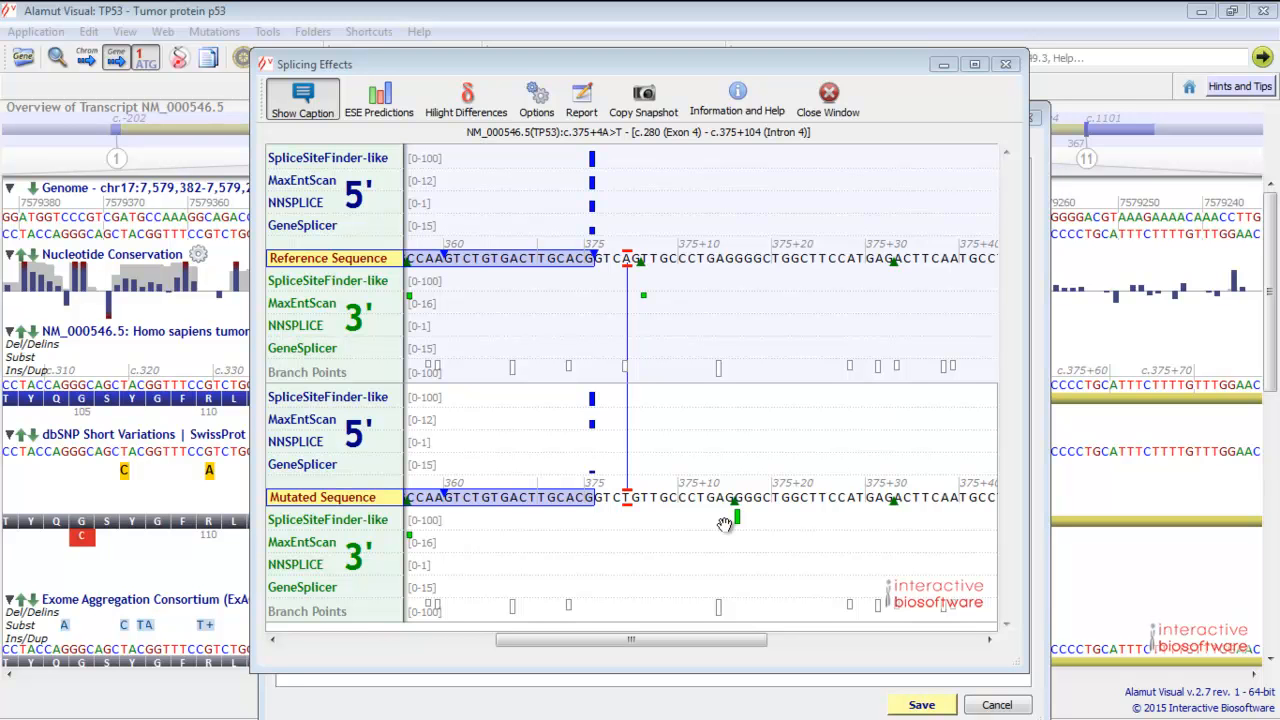
{"action": "mouse_move", "coordinate": [688, 530]}
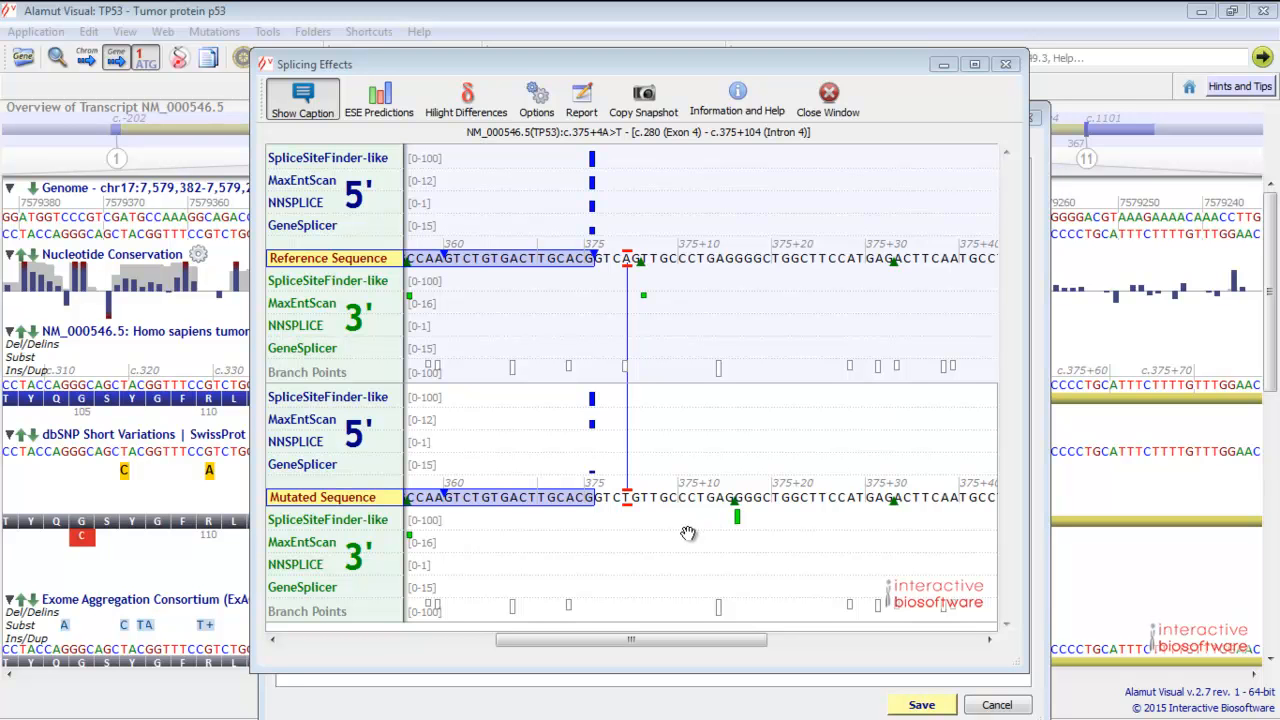
{"action": "mouse_move", "coordinate": [449, 507]}
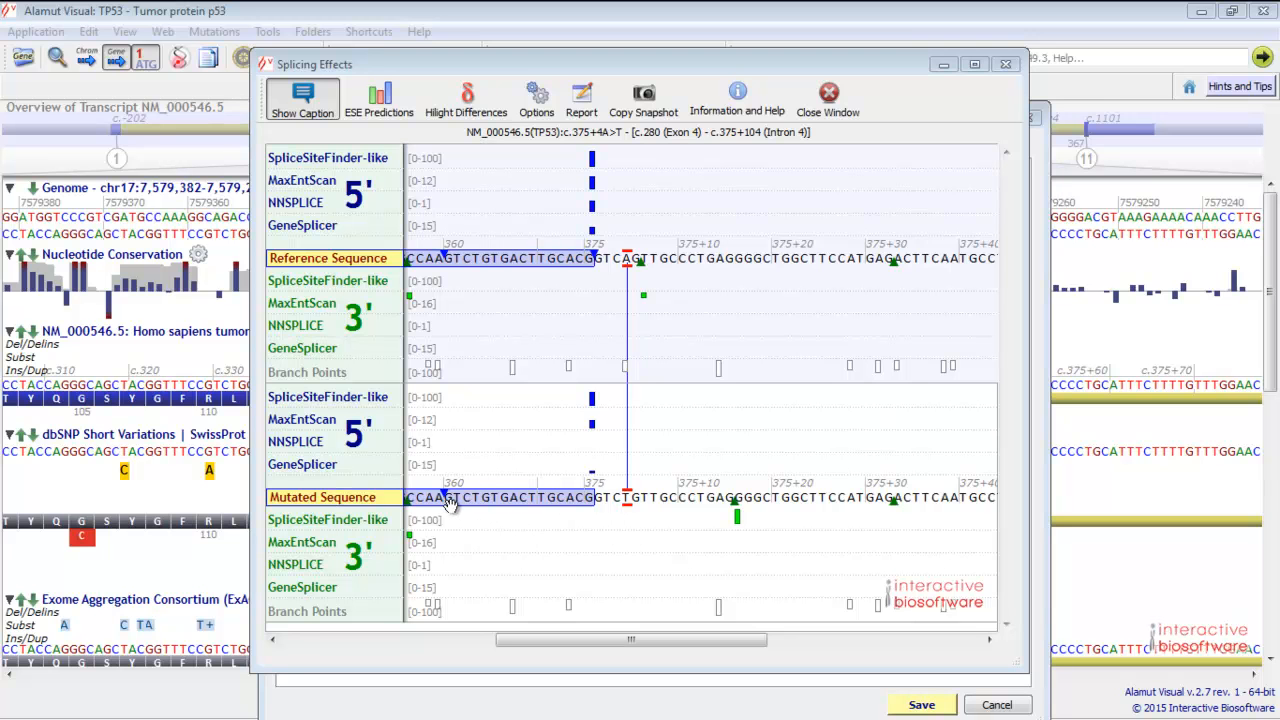
{"action": "mouse_move", "coordinate": [835, 598]}
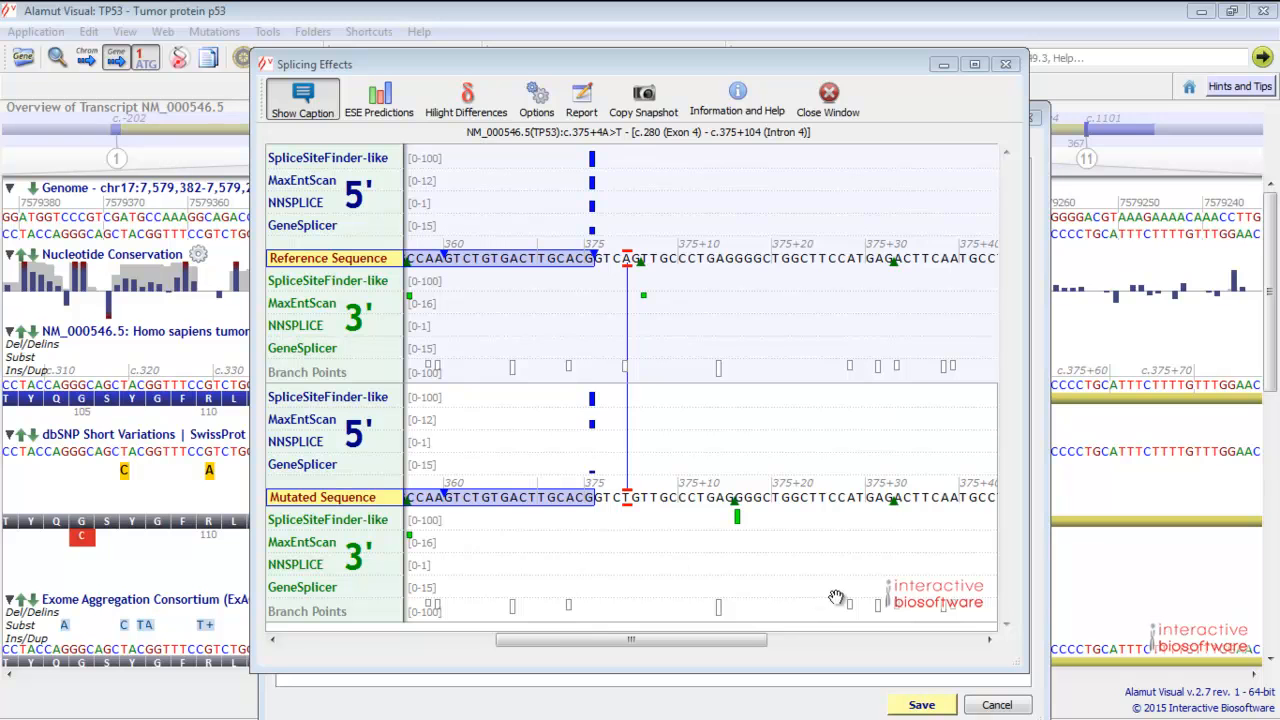
{"action": "mouse_move", "coordinate": [900, 513]}
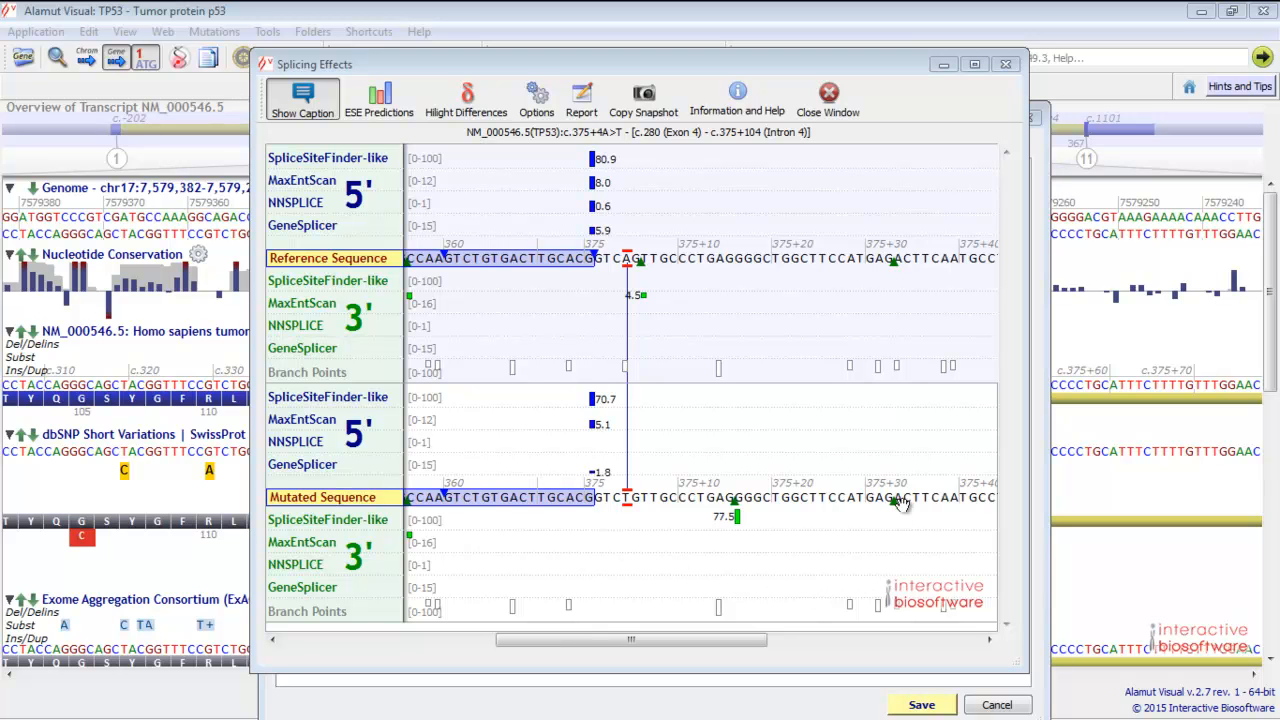
{"action": "mouse_move", "coordinate": [660, 315]}
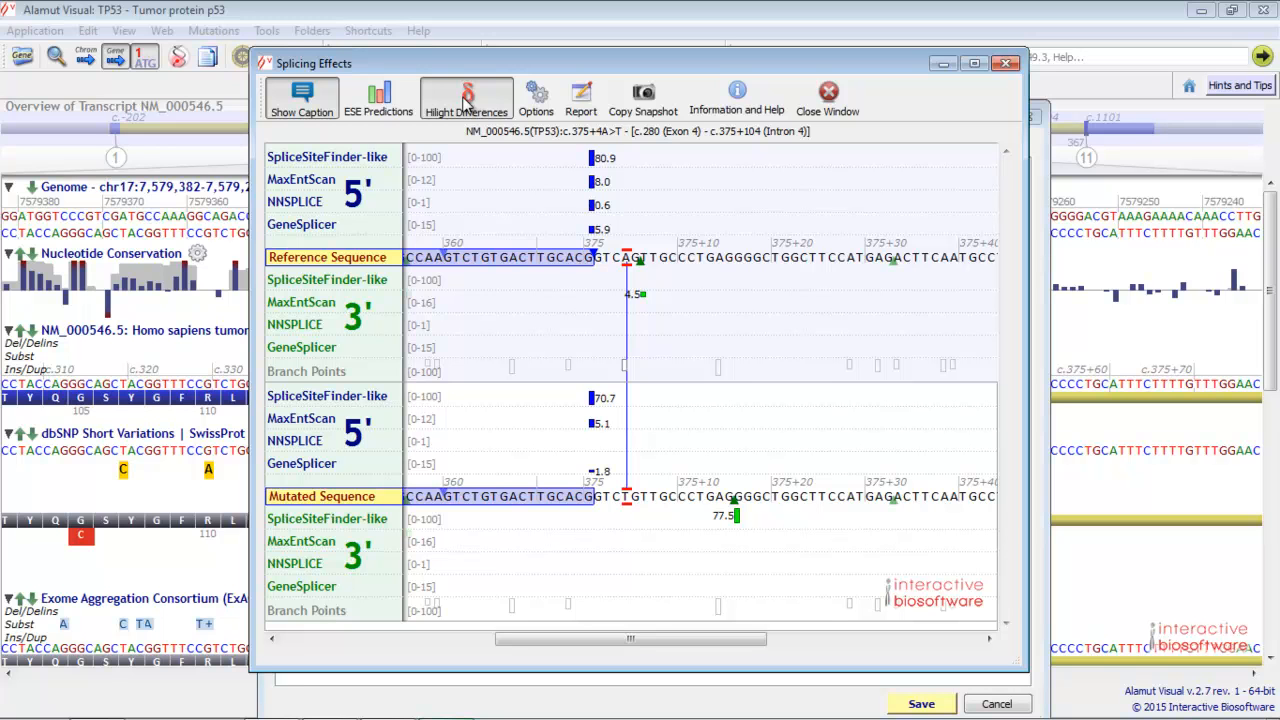
{"action": "mouse_move", "coordinate": [570, 390]}
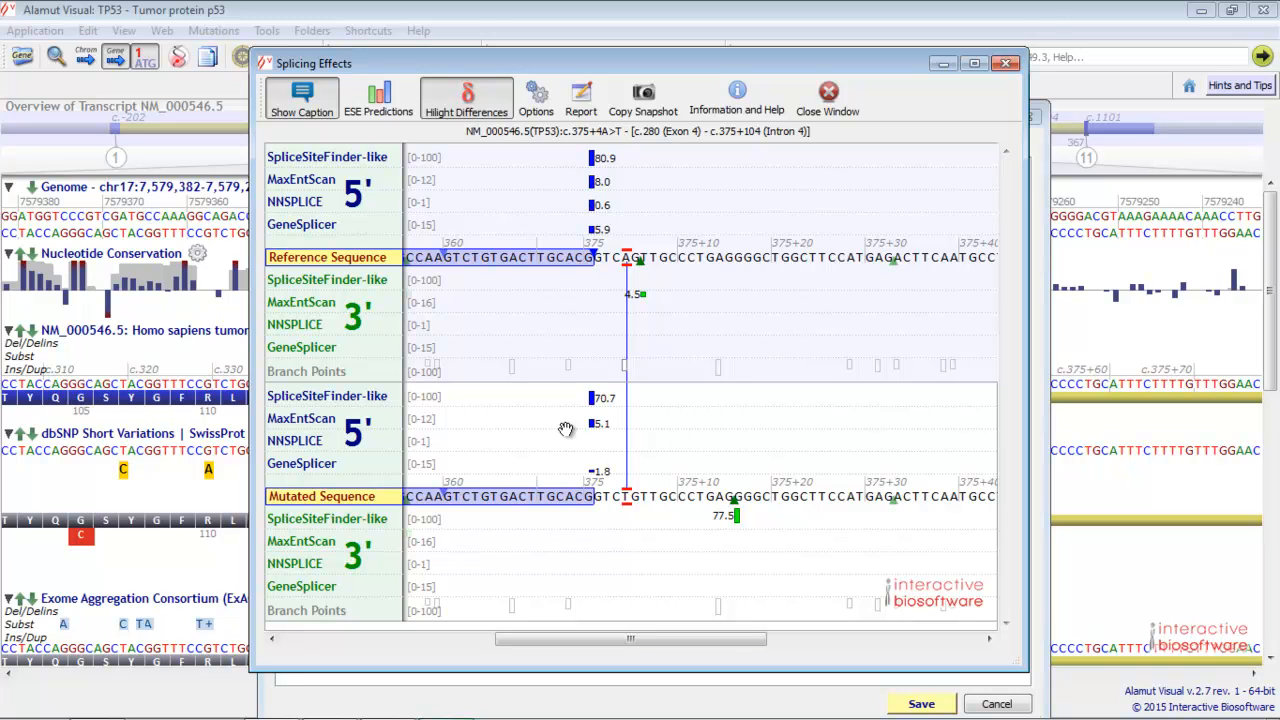
{"action": "mouse_move", "coordinate": [538, 140]}
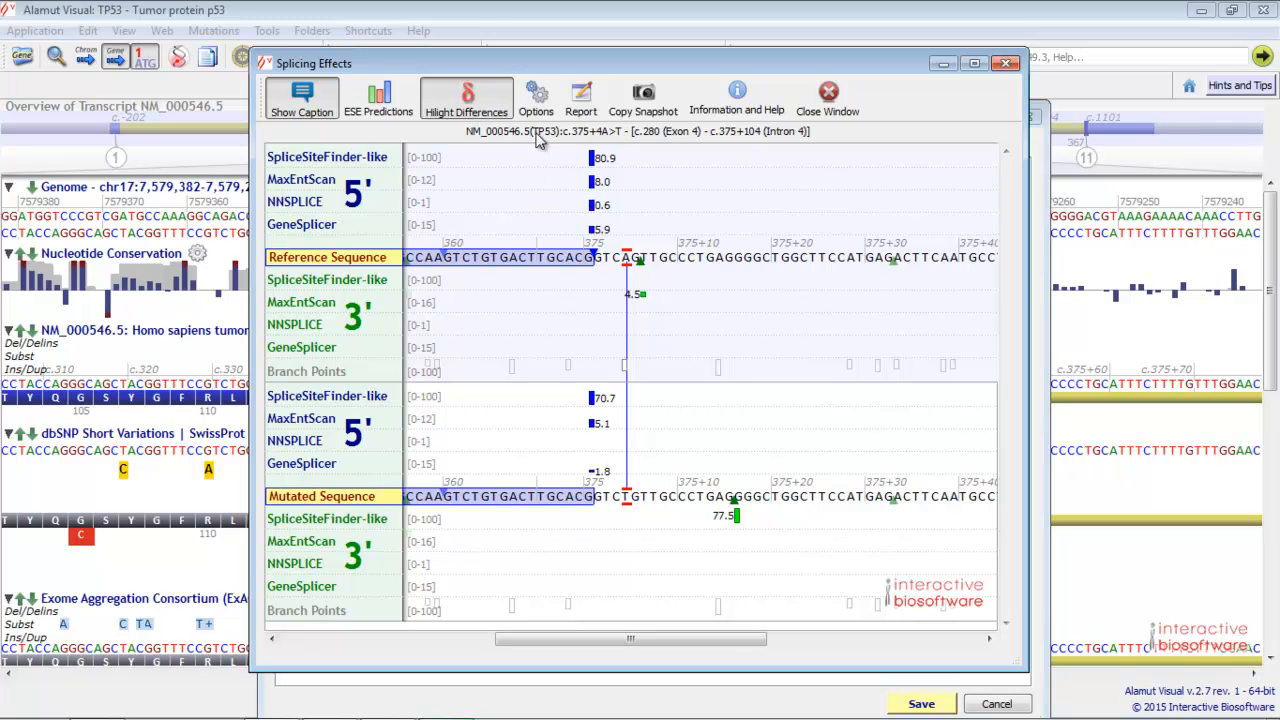
{"action": "mouse_move", "coordinate": [536, 97]}
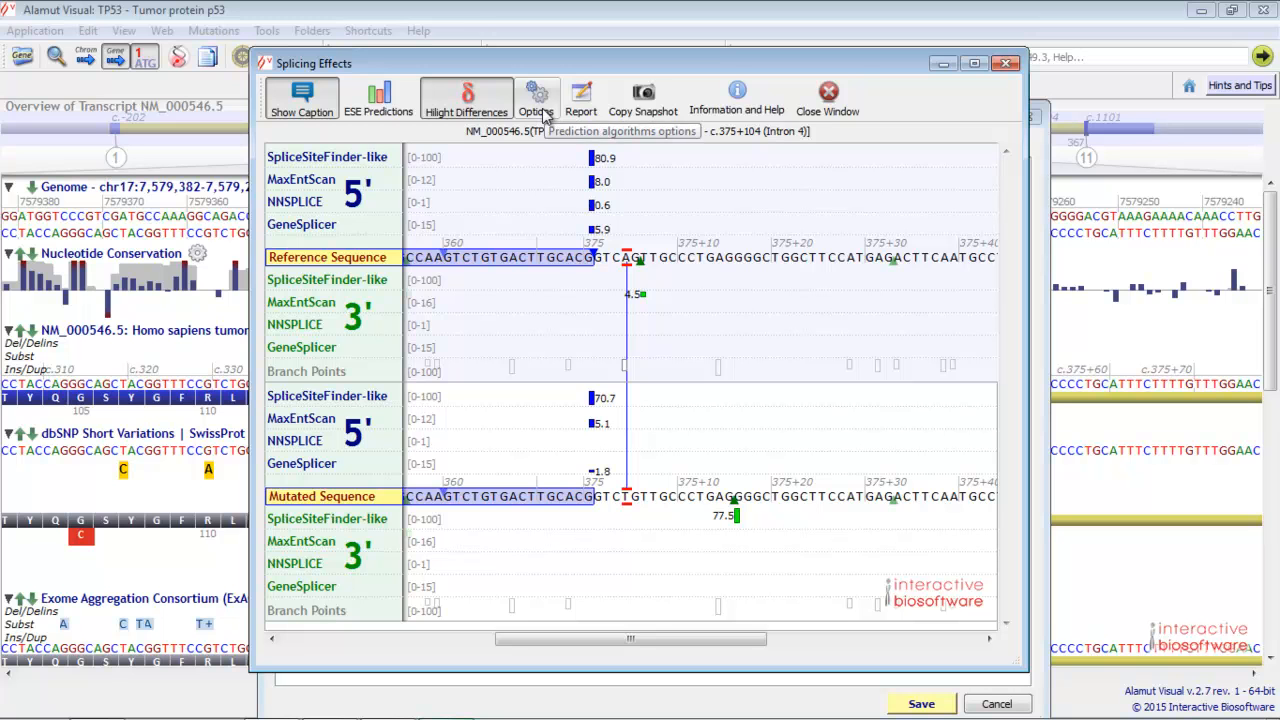
Check the splicing prediction algorithm settings, then close them to review reference versus mutated scores
{"action": "left_click", "coordinate": [538, 97]}
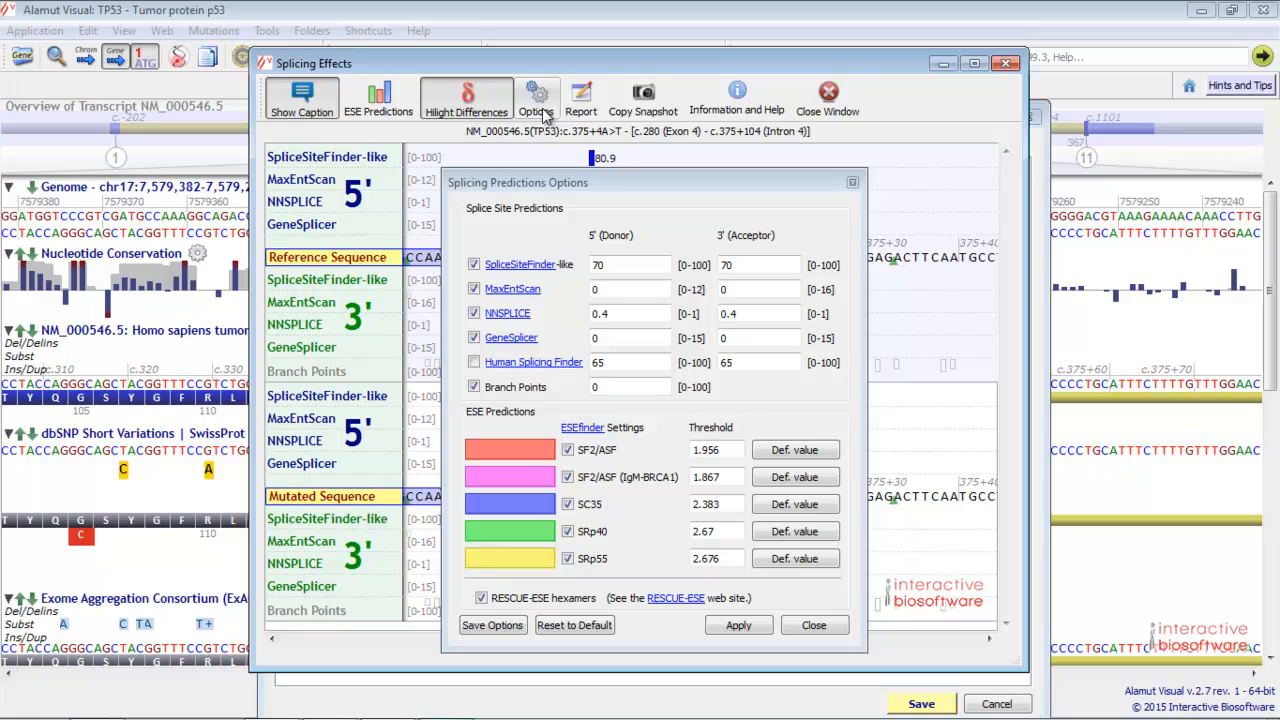
{"action": "mouse_move", "coordinate": [605, 596]}
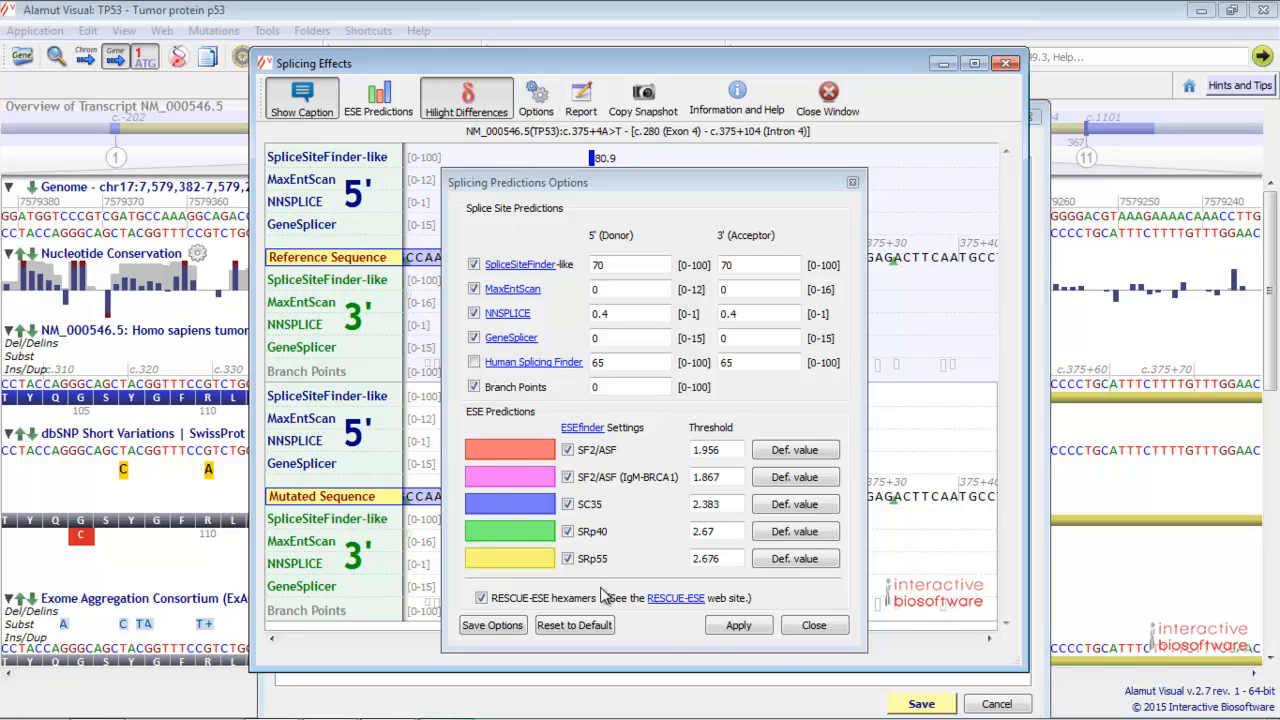
{"action": "left_click", "coordinate": [813, 624]}
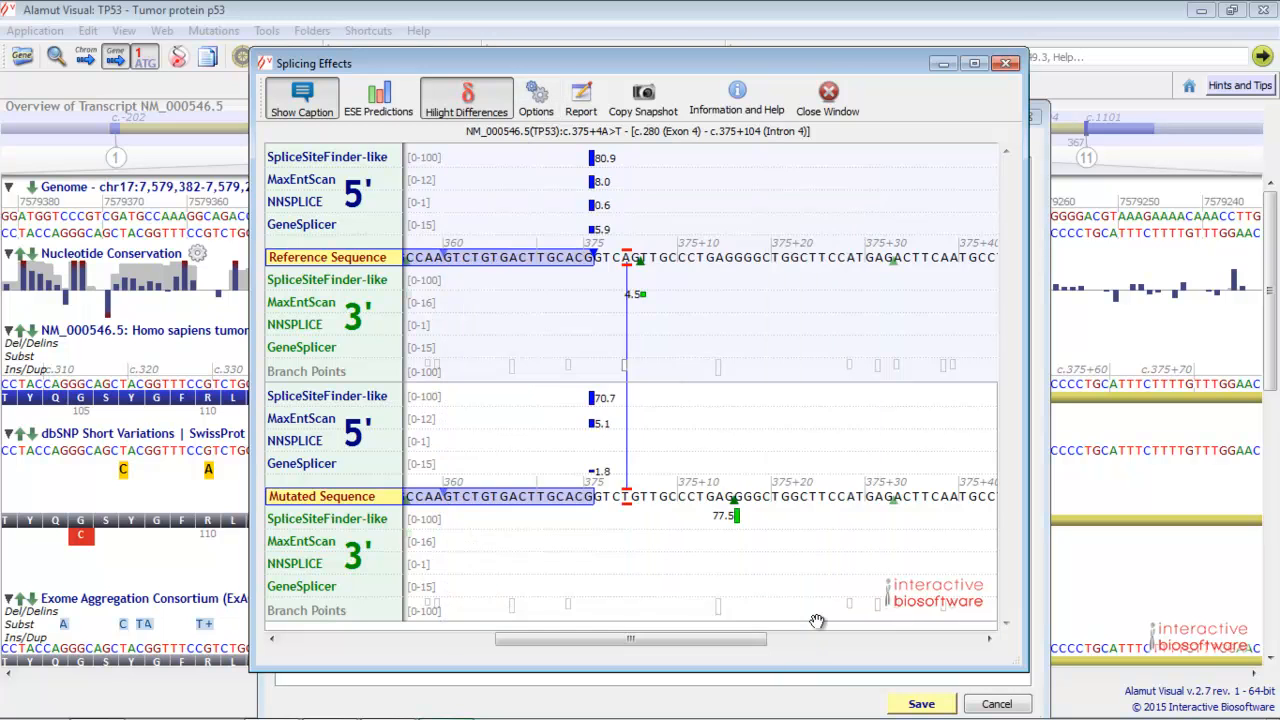
{"action": "mouse_move", "coordinate": [790, 405]}
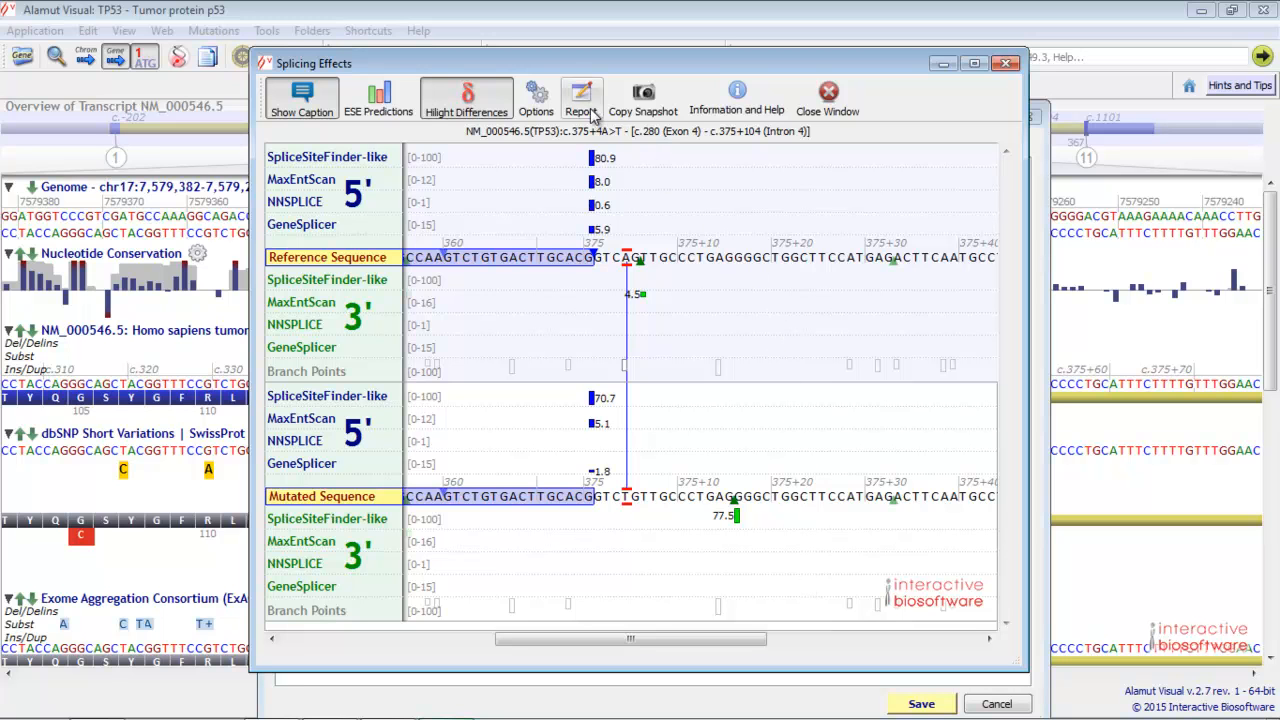
{"action": "mouse_move", "coordinate": [581, 97]}
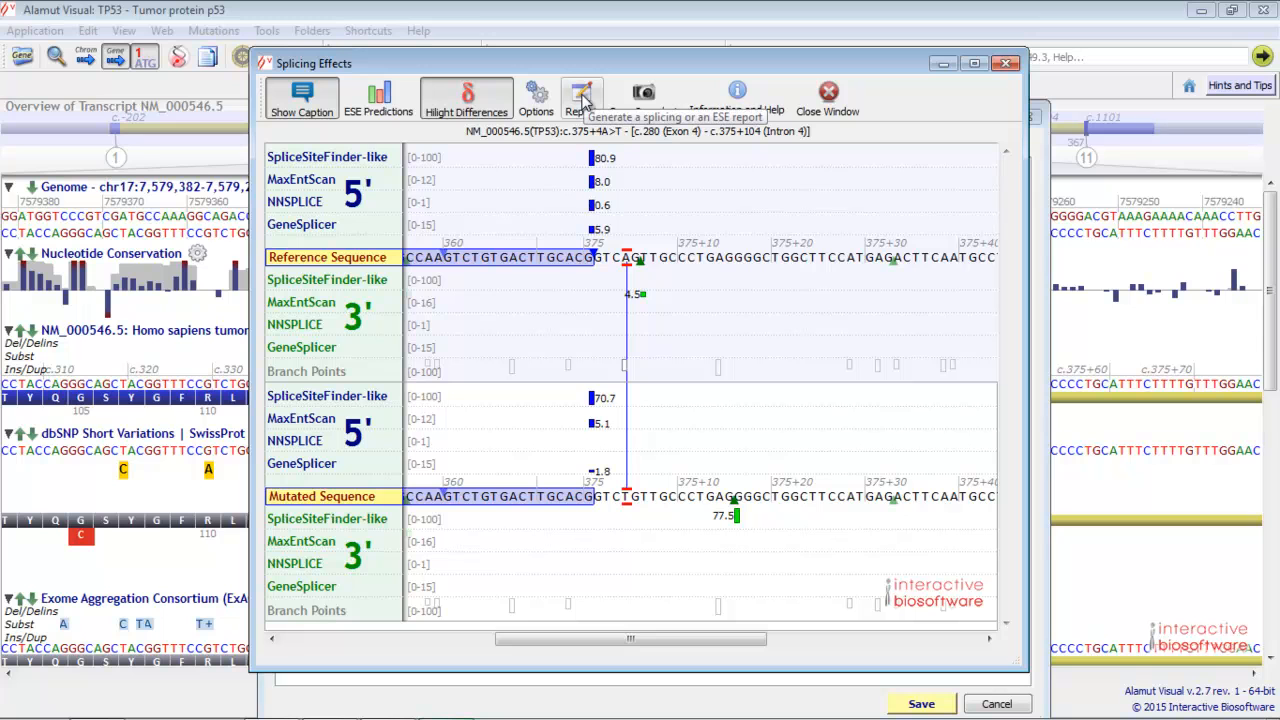
{"action": "mouse_move", "coordinate": [613, 145]}
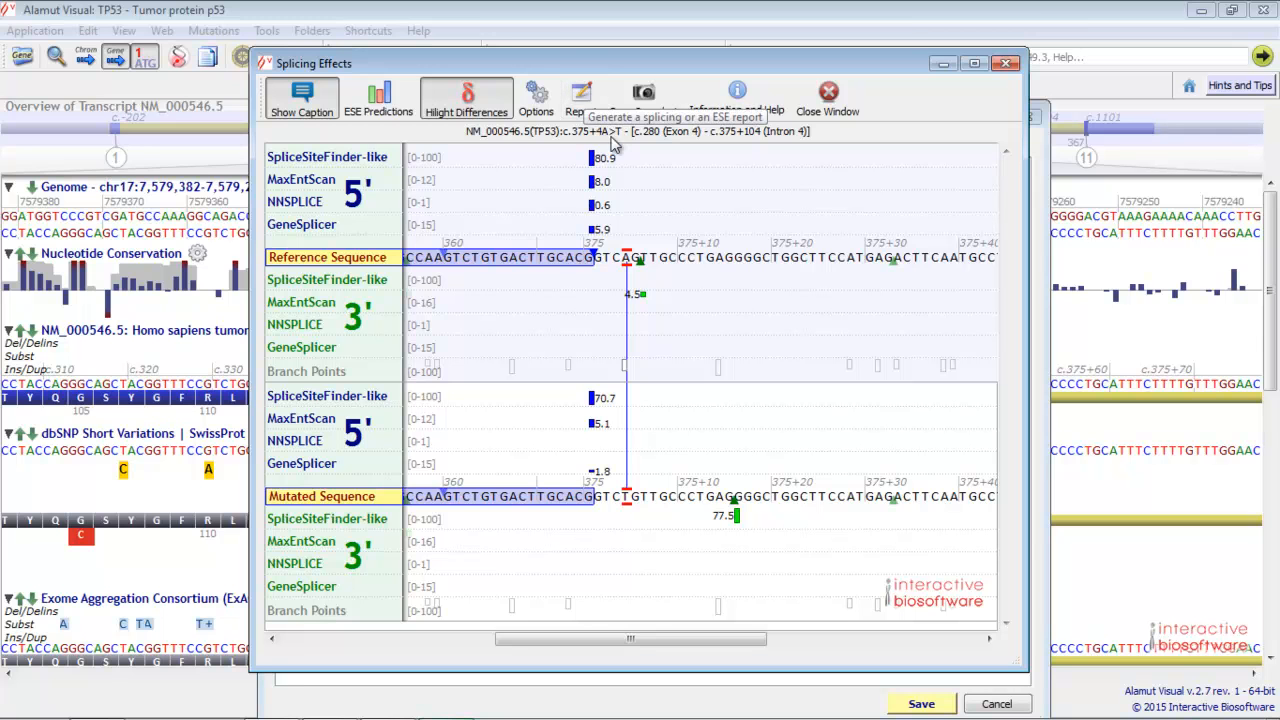
{"action": "mouse_move", "coordinate": [983, 665]}
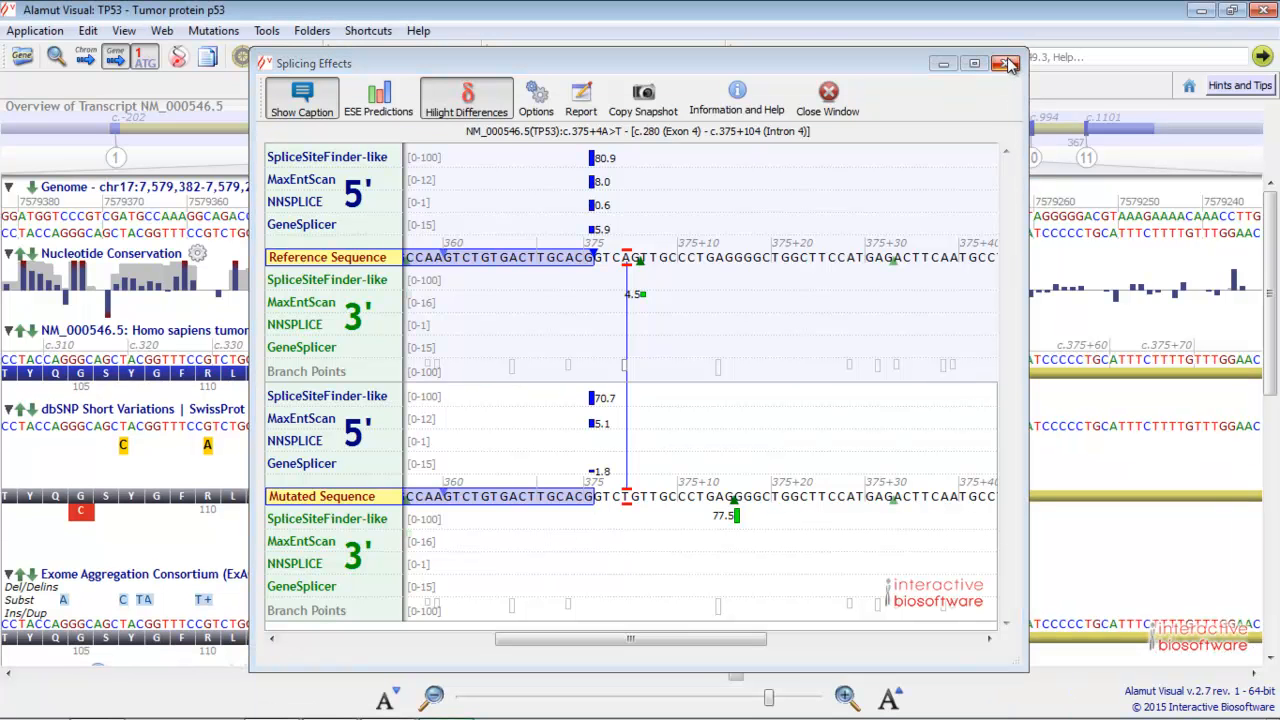
Close the splicing analysis, jump to exon 4, and scroll to the ClinVar, HGMD and COSMIC tracks
{"action": "left_click", "coordinate": [1006, 64]}
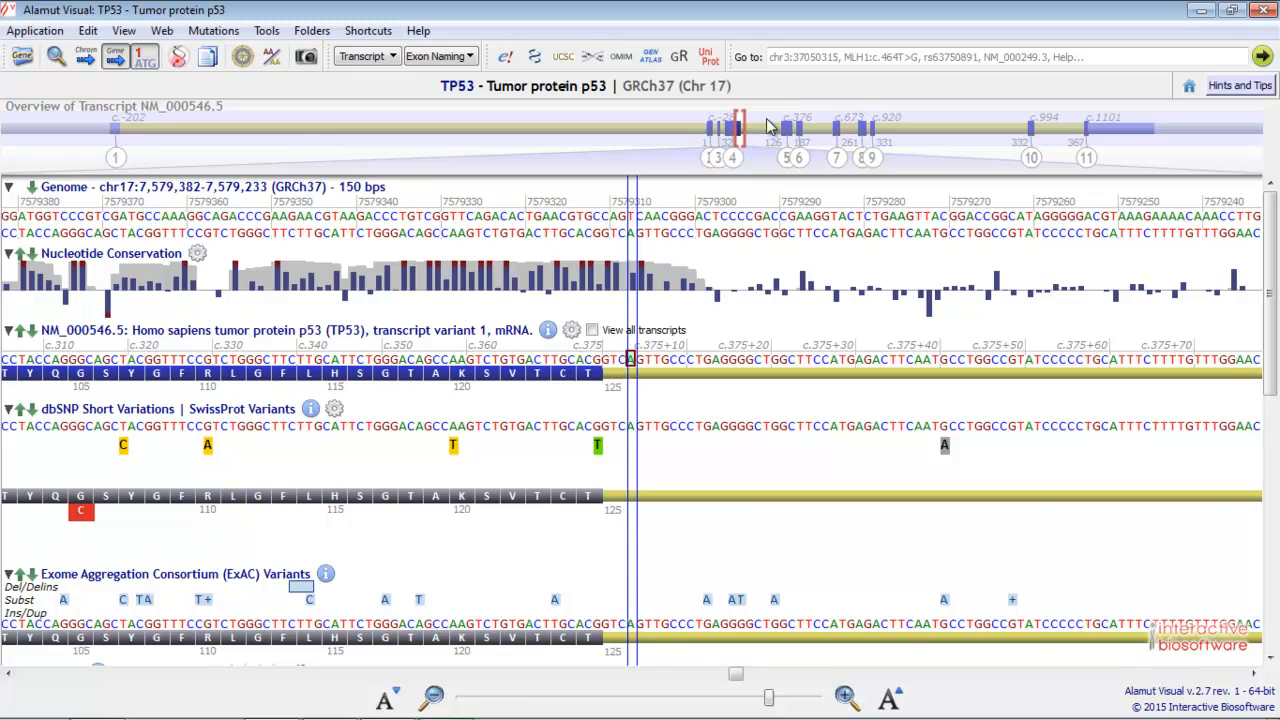
{"action": "left_click", "coordinate": [733, 158]}
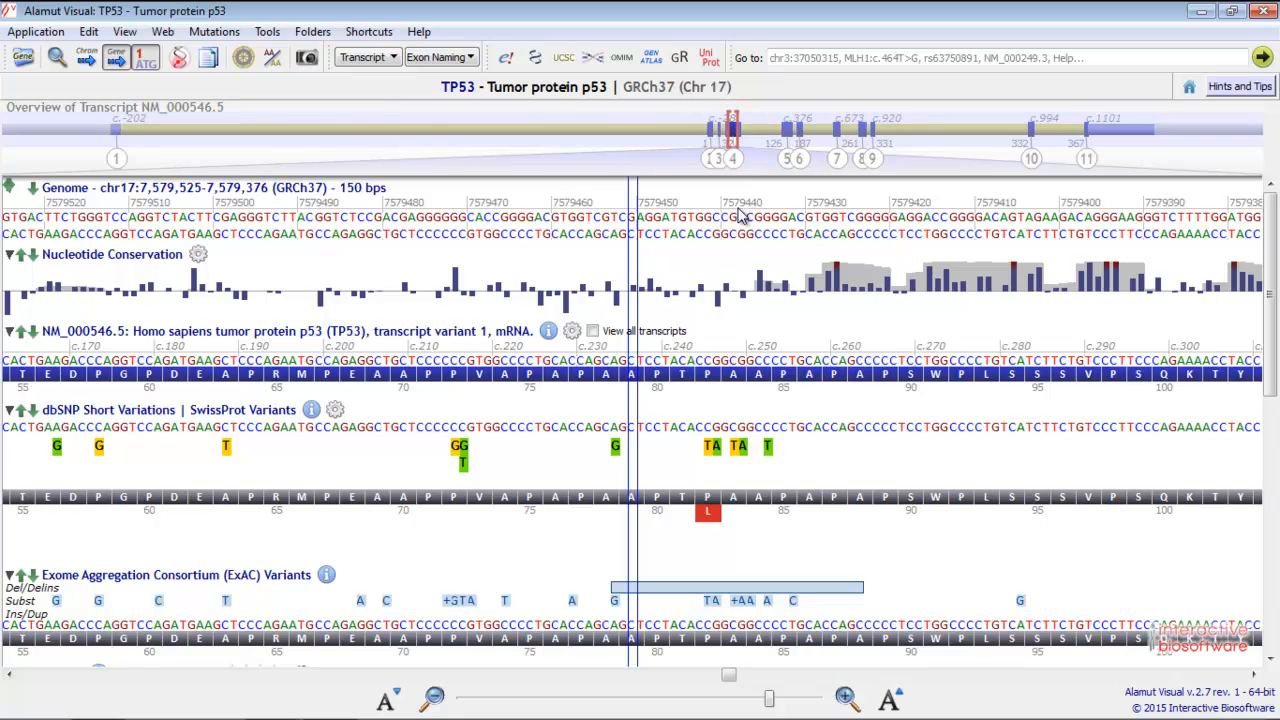
{"action": "mouse_move", "coordinate": [495, 463]}
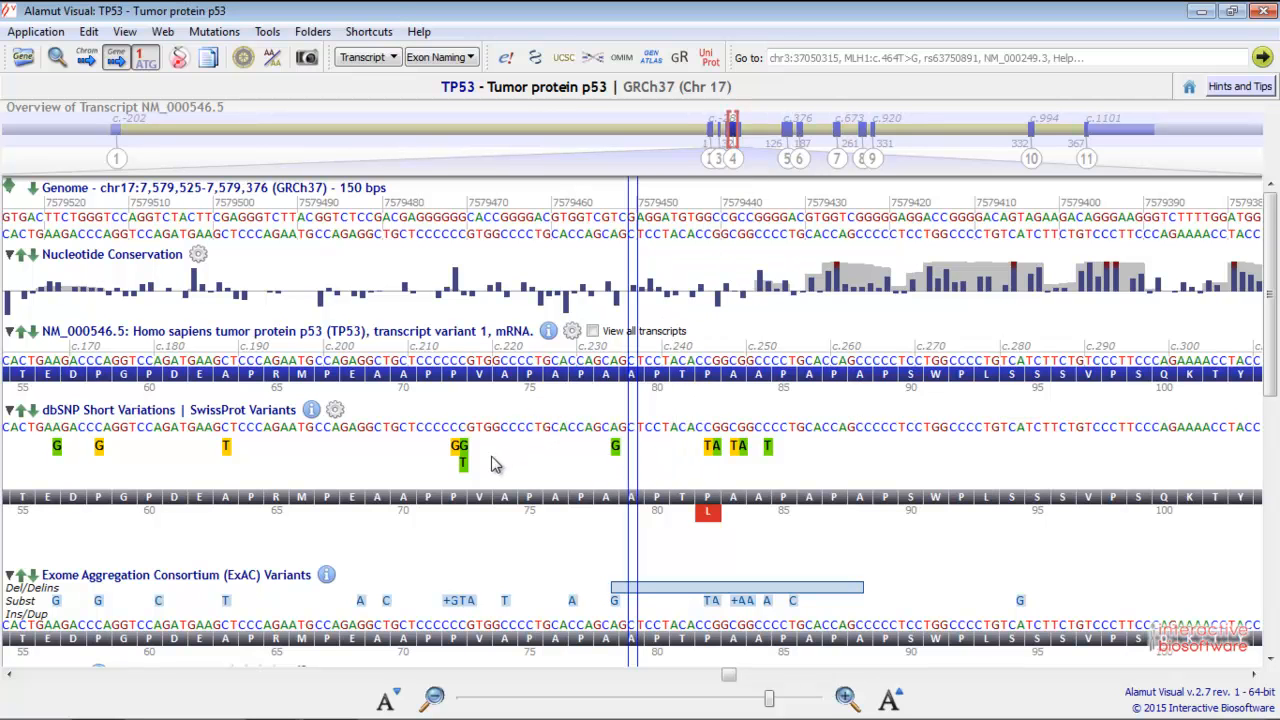
{"action": "mouse_move", "coordinate": [499, 571]}
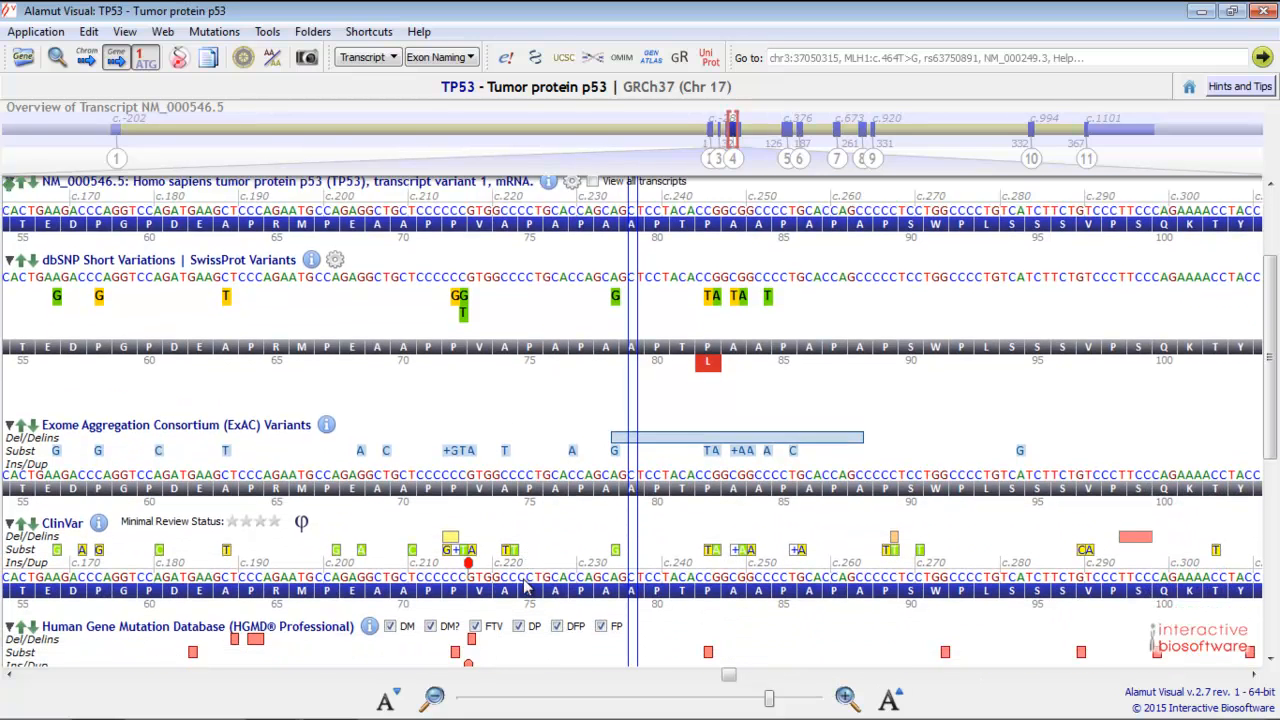
{"action": "scroll", "scroll_direction": "down", "scroll_amount": 3}
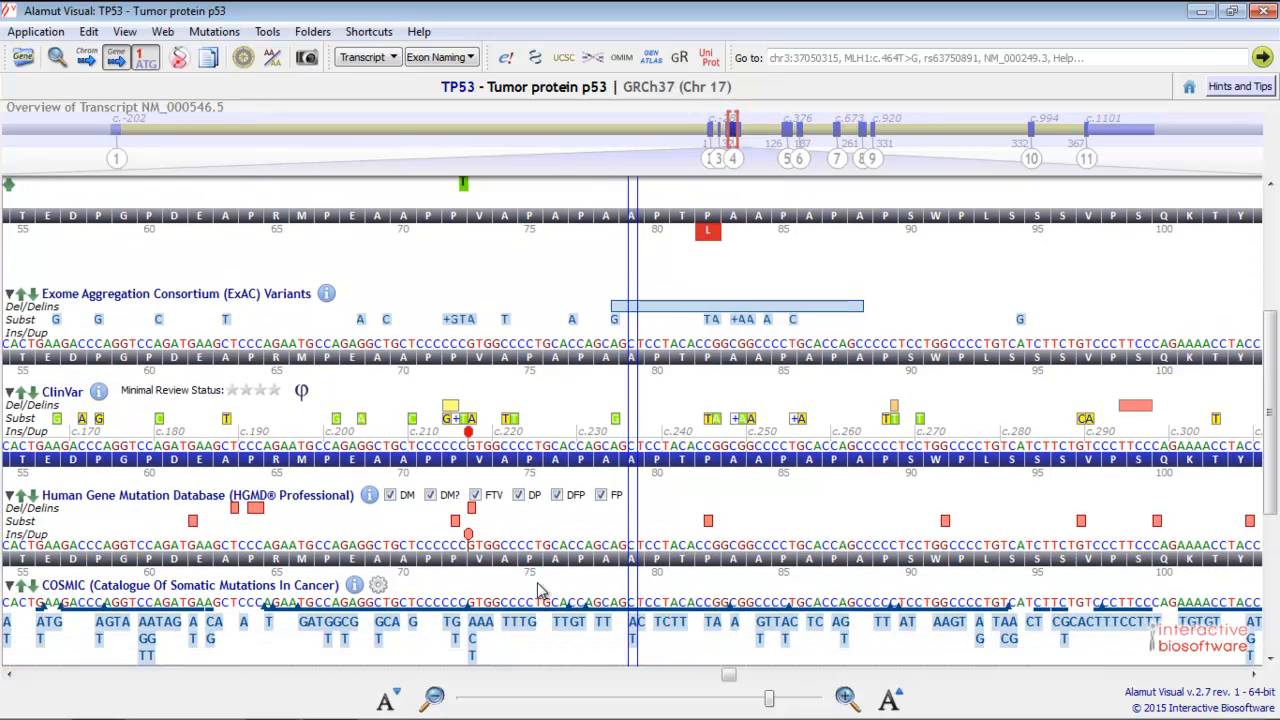
{"action": "mouse_move", "coordinate": [450, 372]}
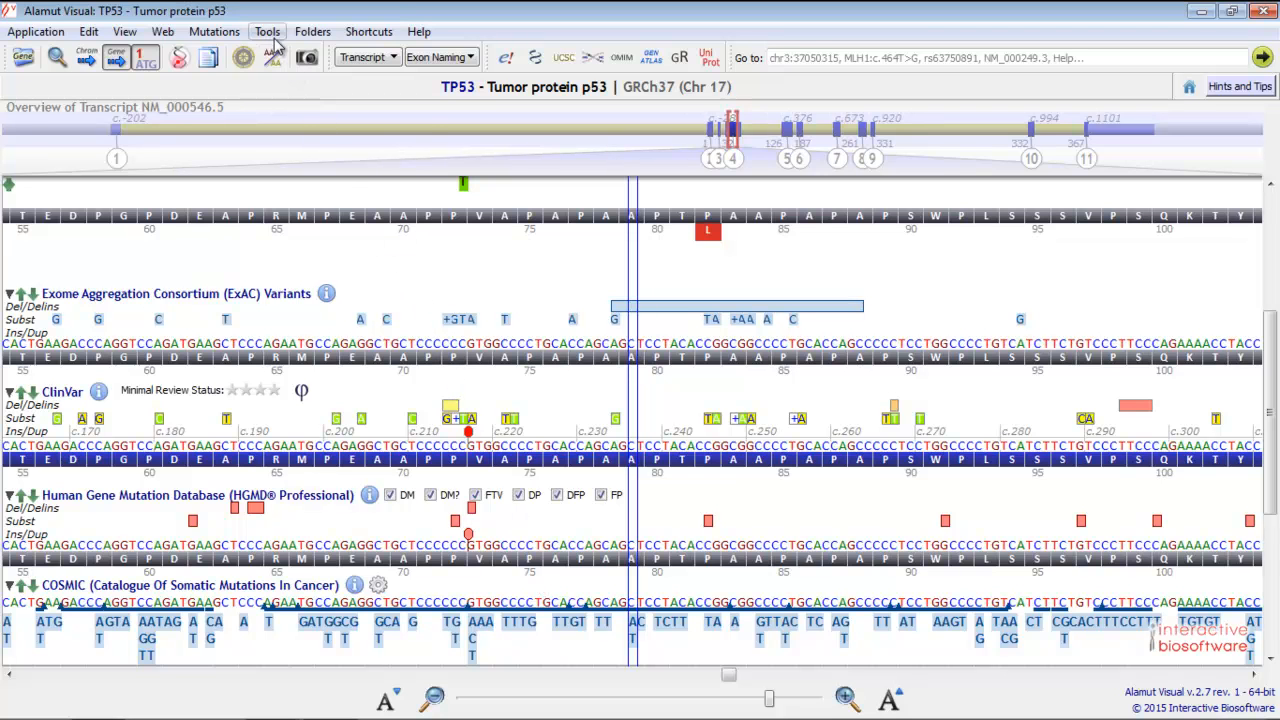
{"action": "left_click", "coordinate": [266, 31]}
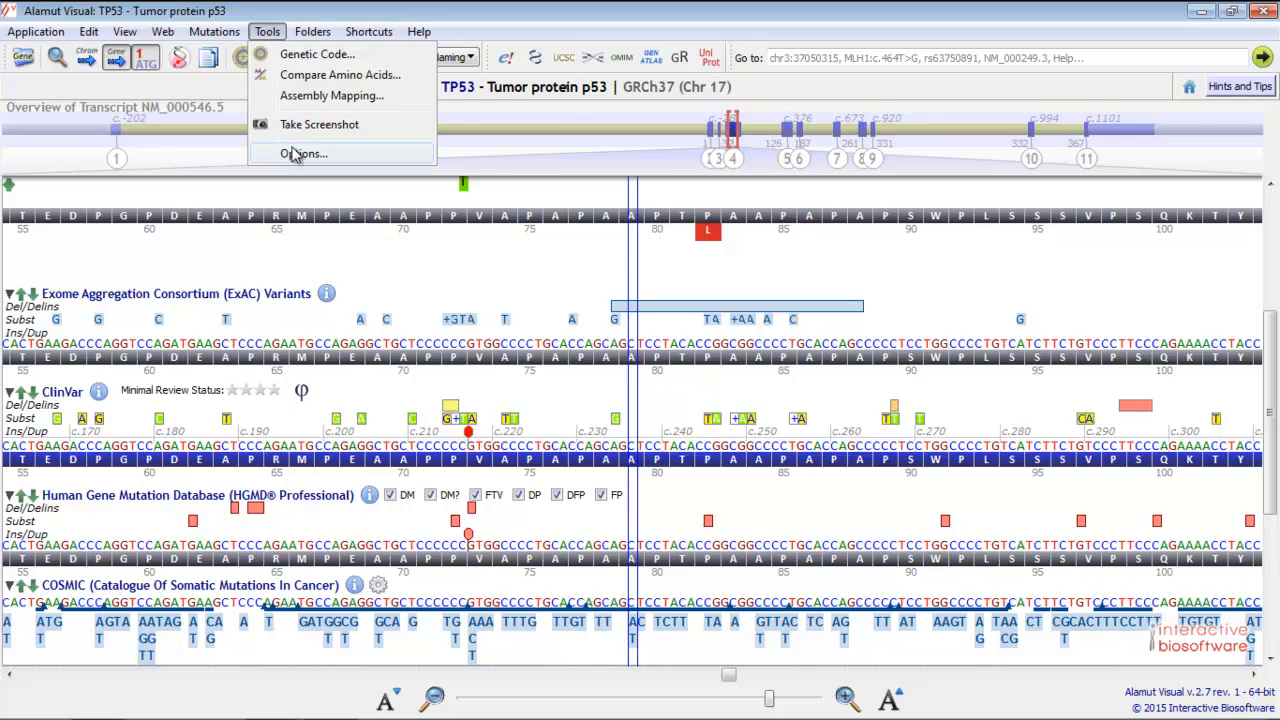
{"action": "left_click", "coordinate": [303, 153]}
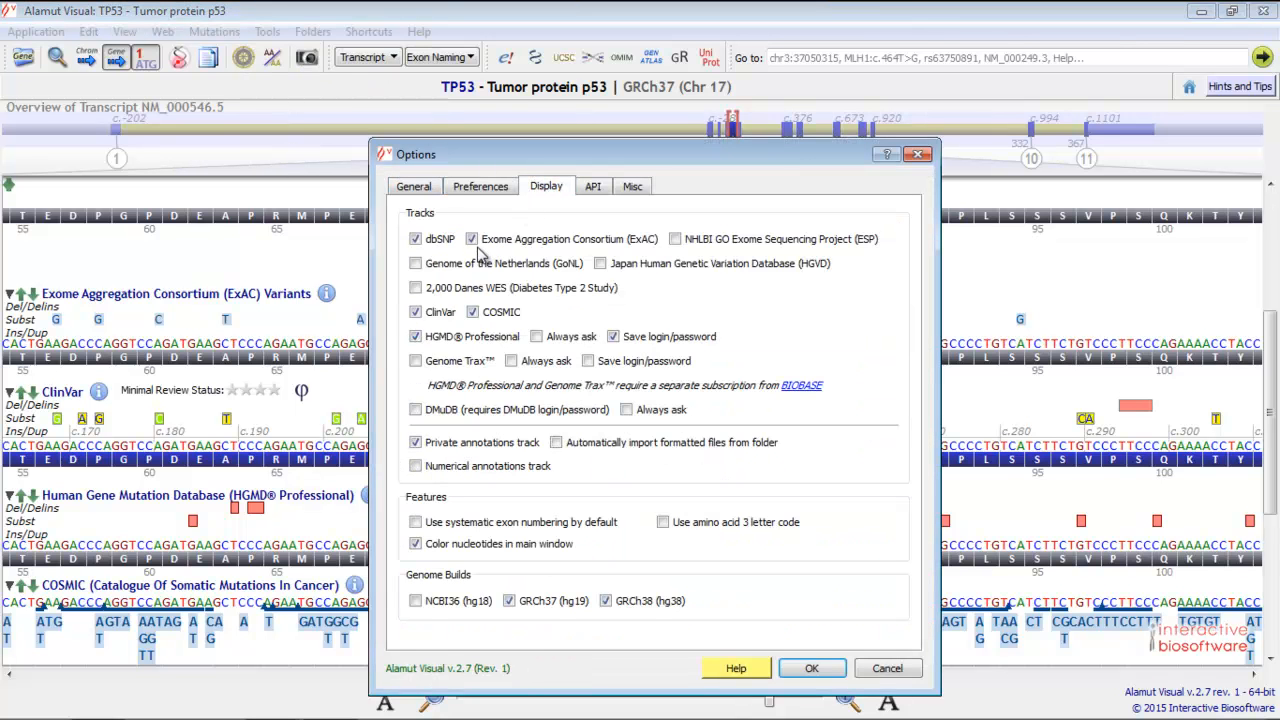
{"action": "left_click", "coordinate": [472, 311]}
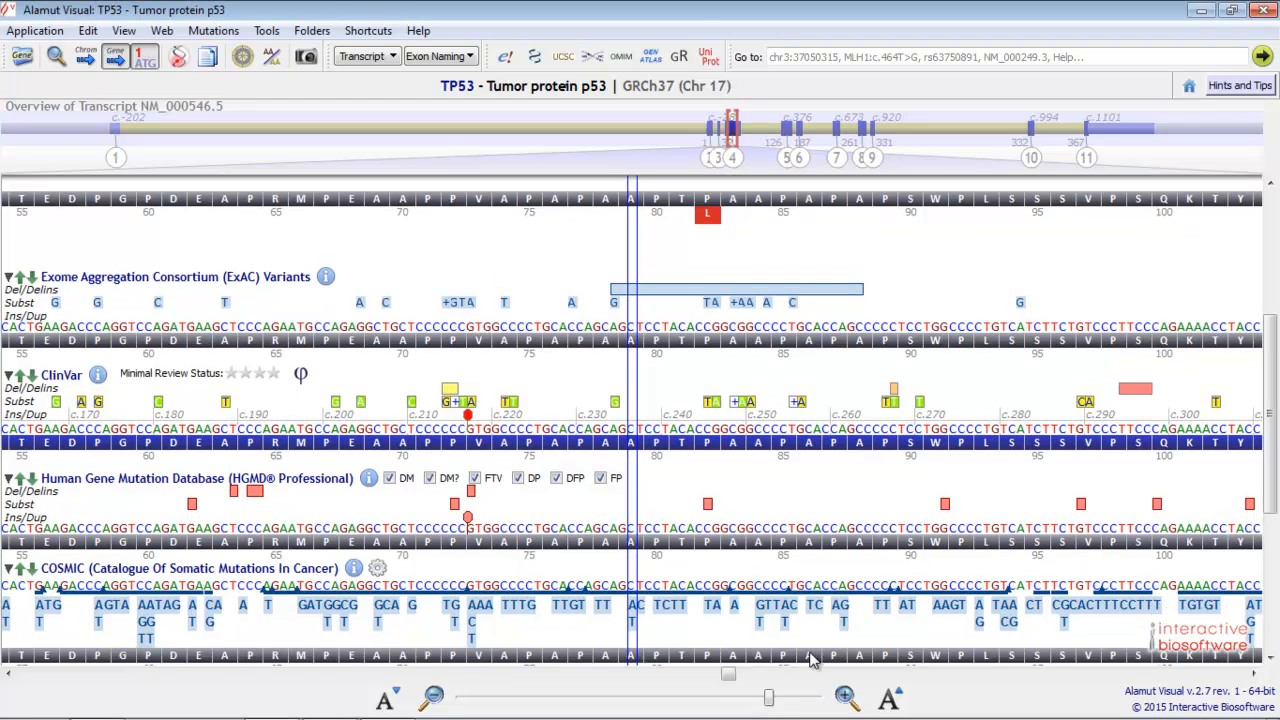
Scroll down to the BAM Alignment, Protein Domains, Orthologues and Private Annotations tracks
{"action": "scroll", "scroll_direction": "down", "scroll_amount": 3}
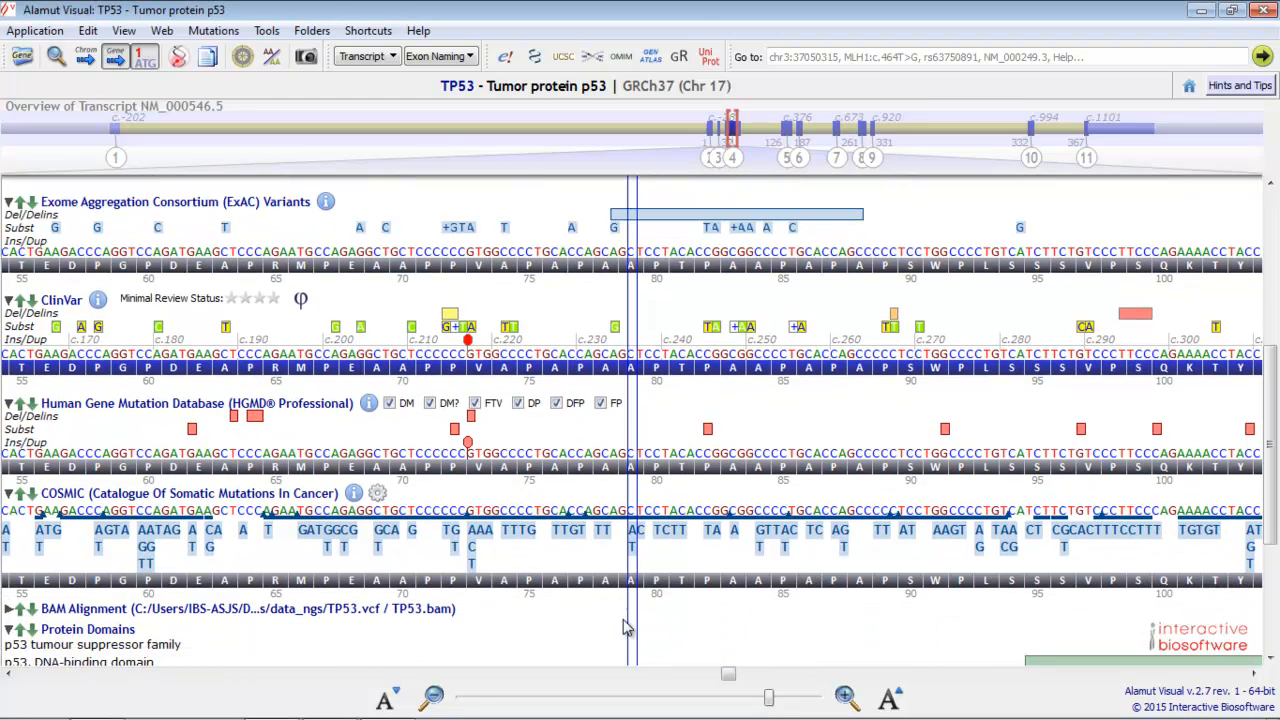
{"action": "mouse_move", "coordinate": [480, 617]}
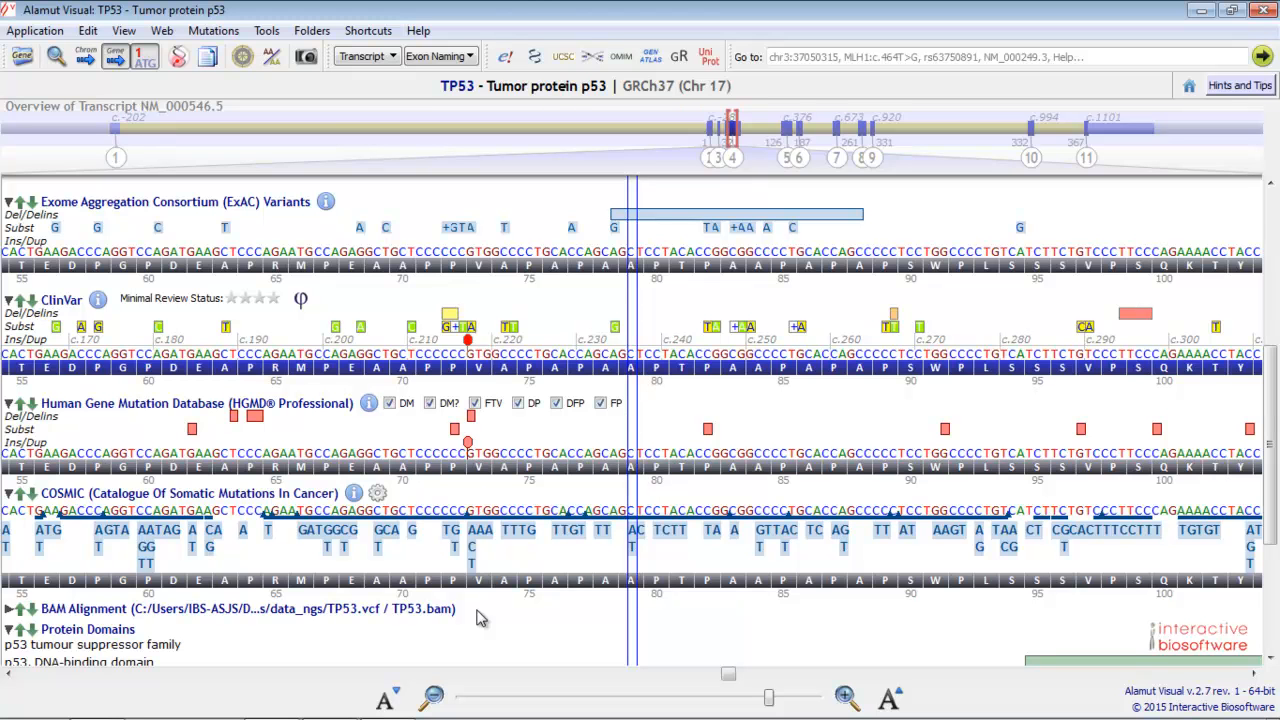
{"action": "mouse_move", "coordinate": [360, 675]}
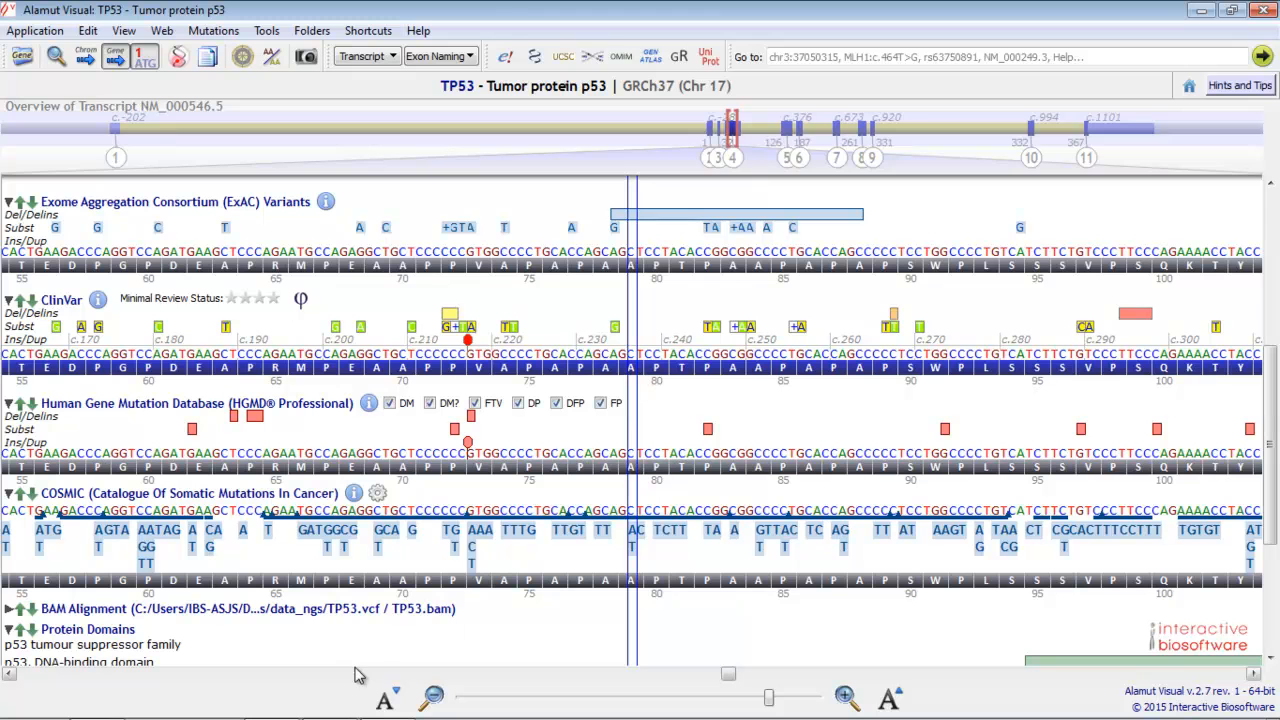
{"action": "scroll", "scroll_direction": "down", "scroll_amount": 3}
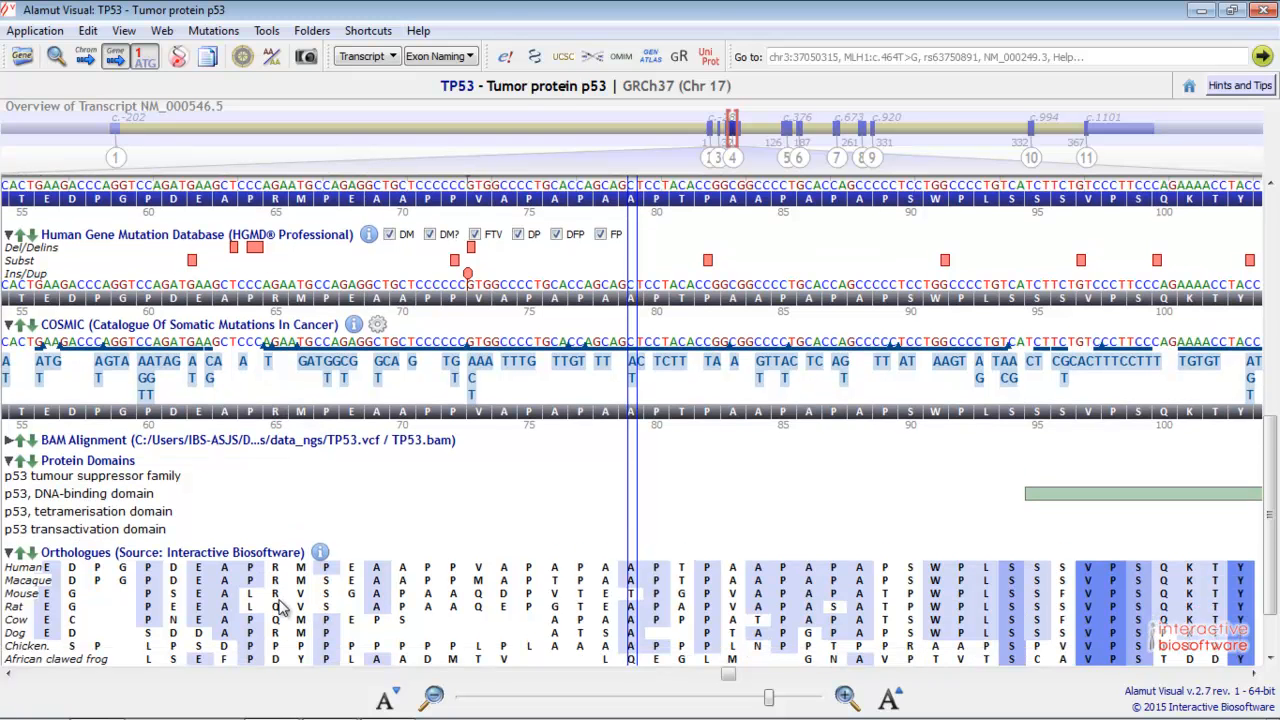
{"action": "scroll", "scroll_direction": "down", "scroll_amount": 3}
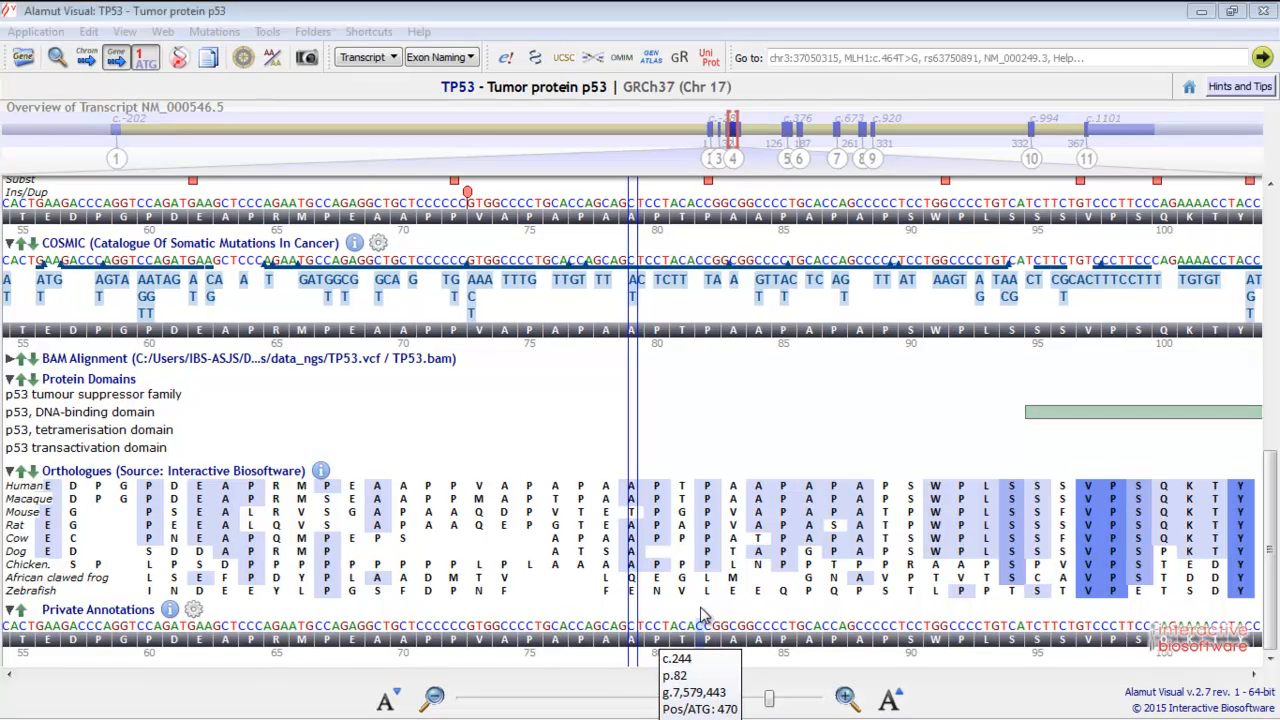
{"action": "mouse_move", "coordinate": [55, 372]}
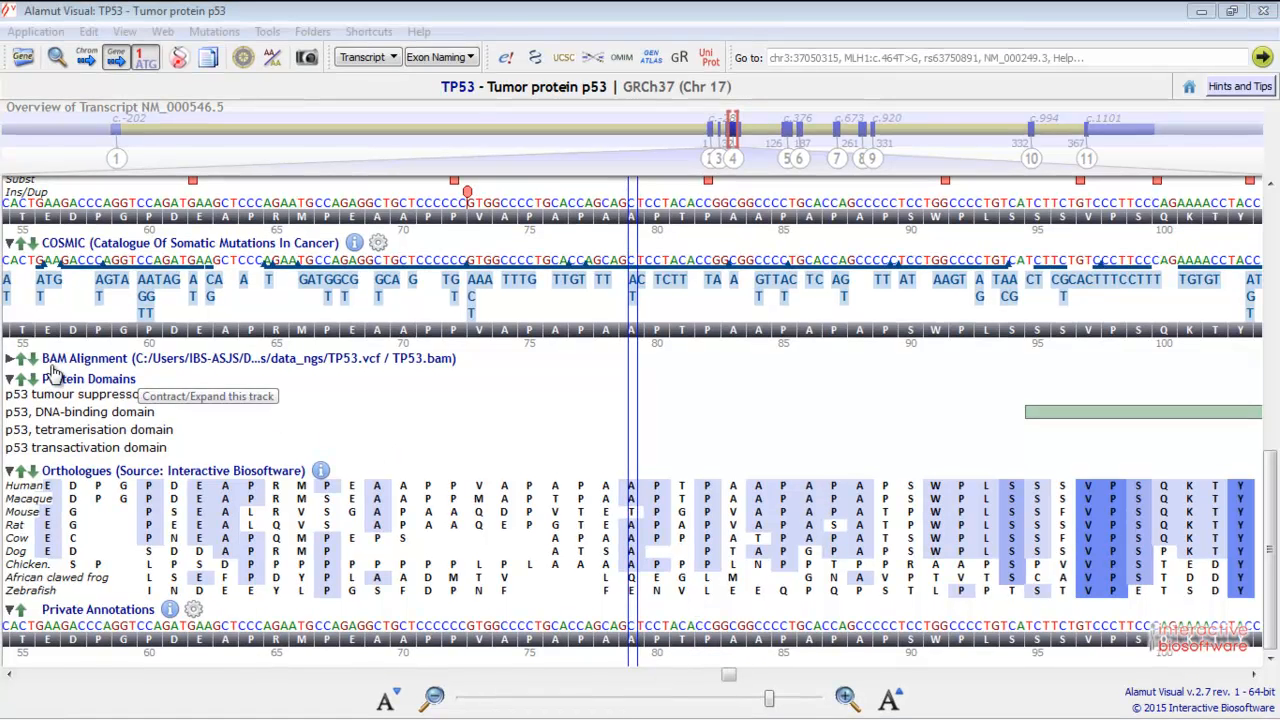
Swap BAM Alignment below Protein Domains, then move Protein Domains back below BAM Alignment
{"action": "left_click", "coordinate": [32, 358]}
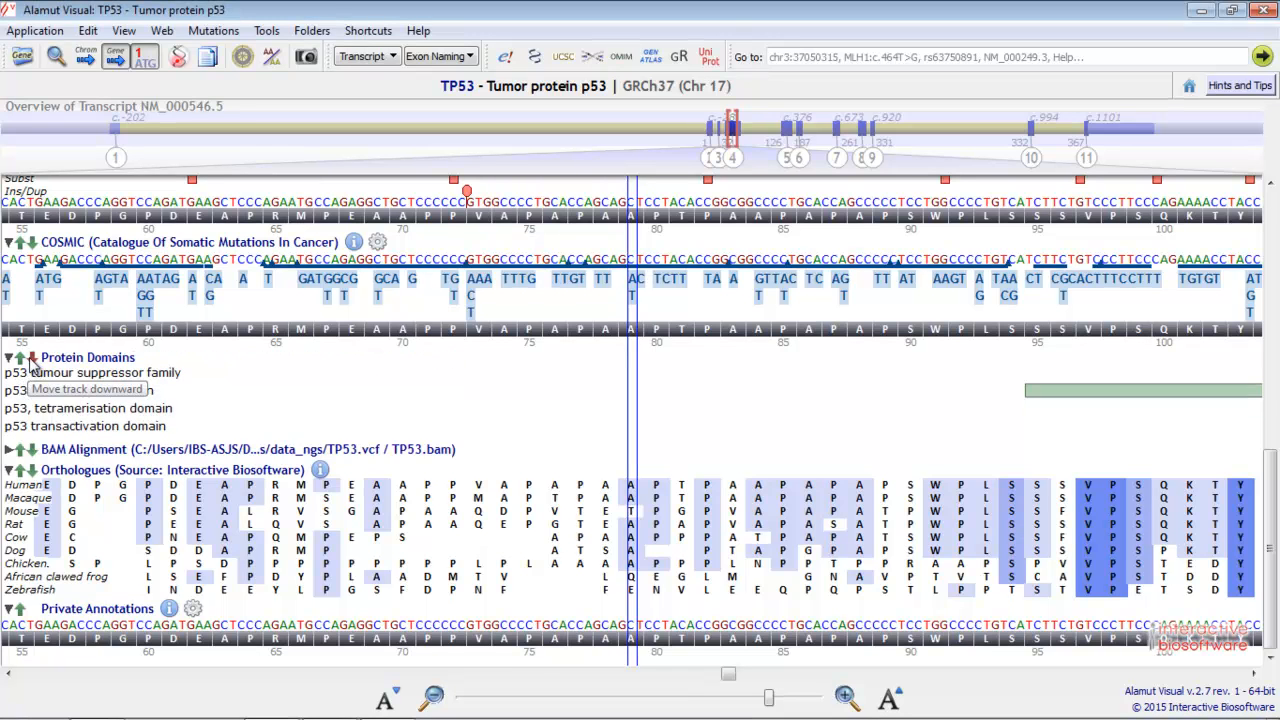
{"action": "left_click", "coordinate": [31, 372]}
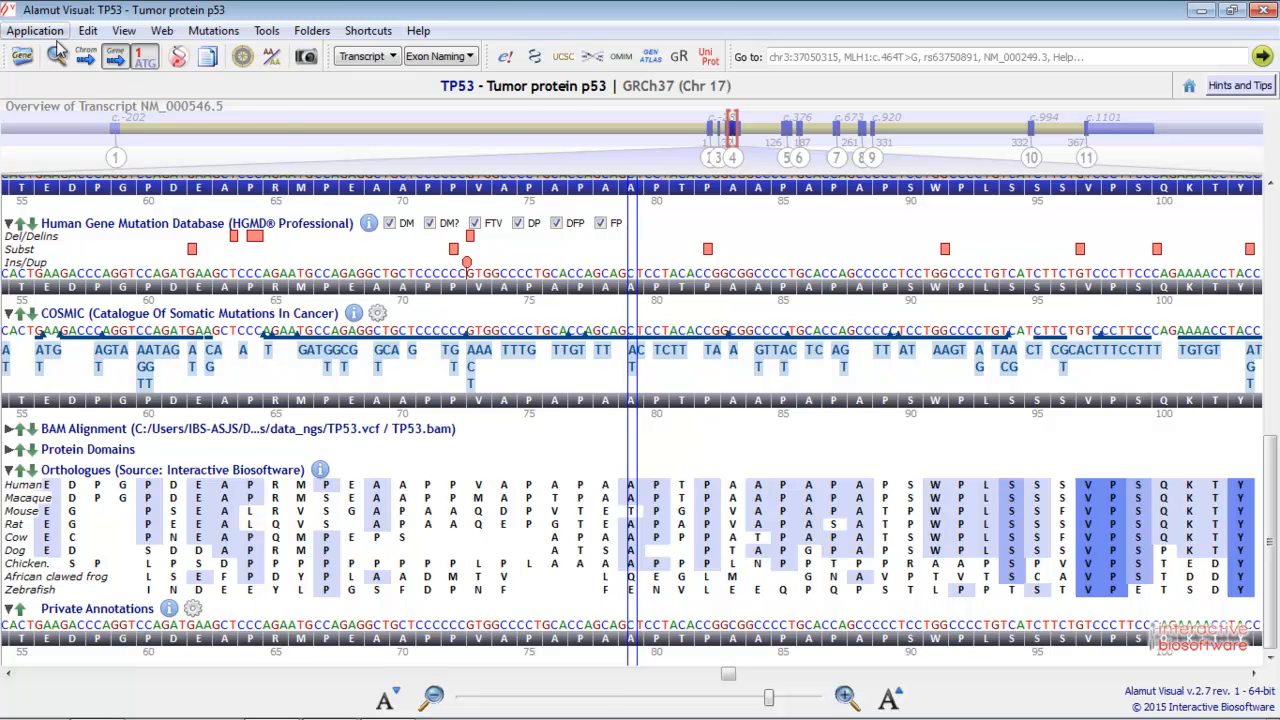
Return to the start page from the Application menu and bring up the Help menu
{"action": "left_click", "coordinate": [34, 30]}
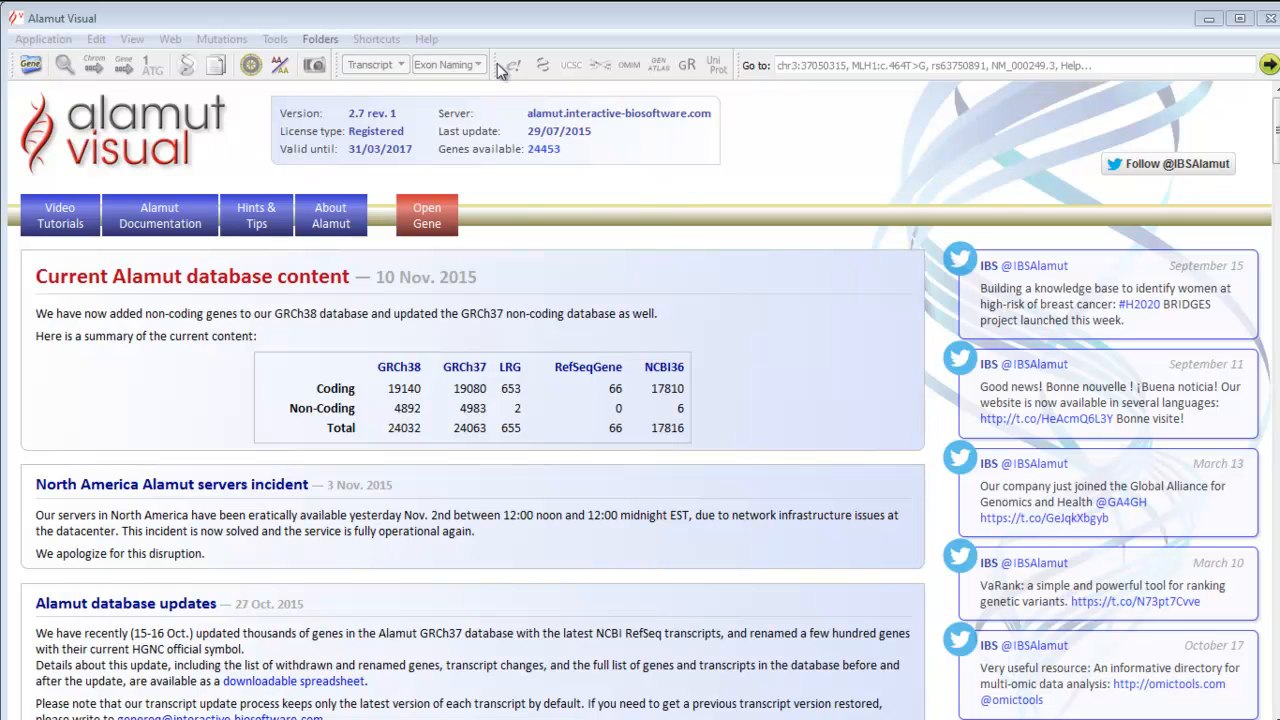
{"action": "mouse_move", "coordinate": [131, 538]}
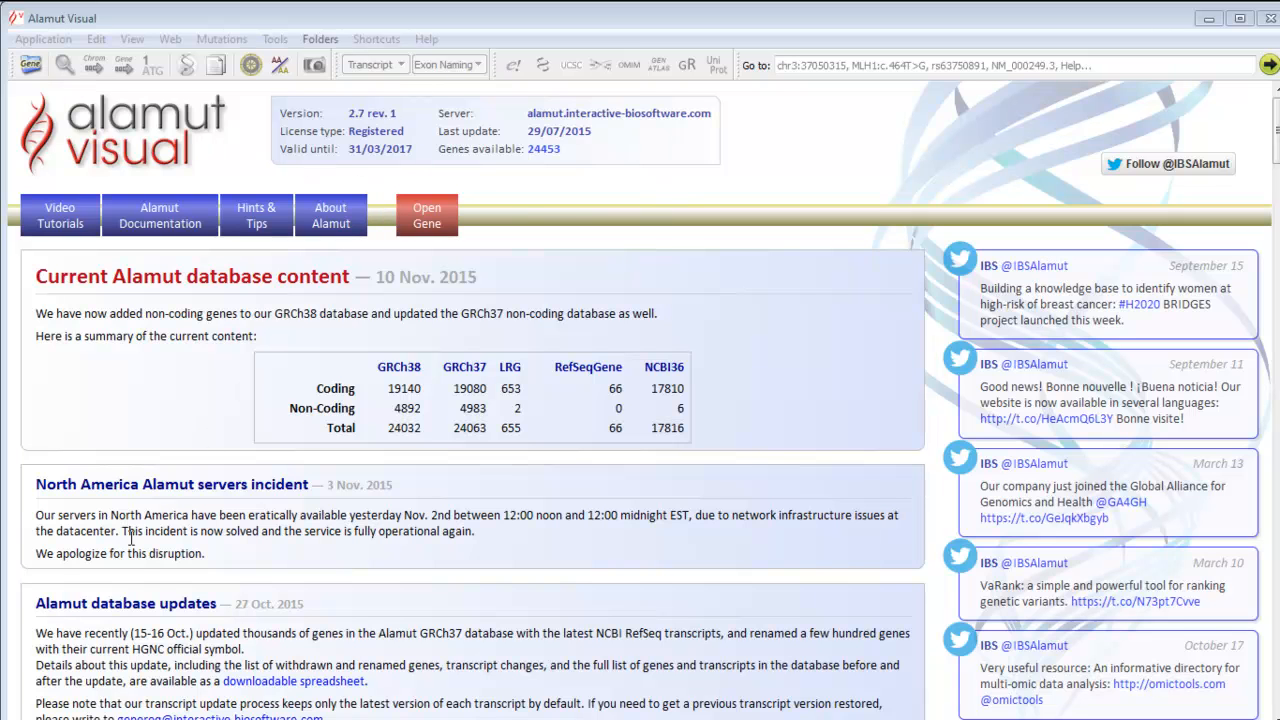
{"action": "mouse_move", "coordinate": [270, 623]}
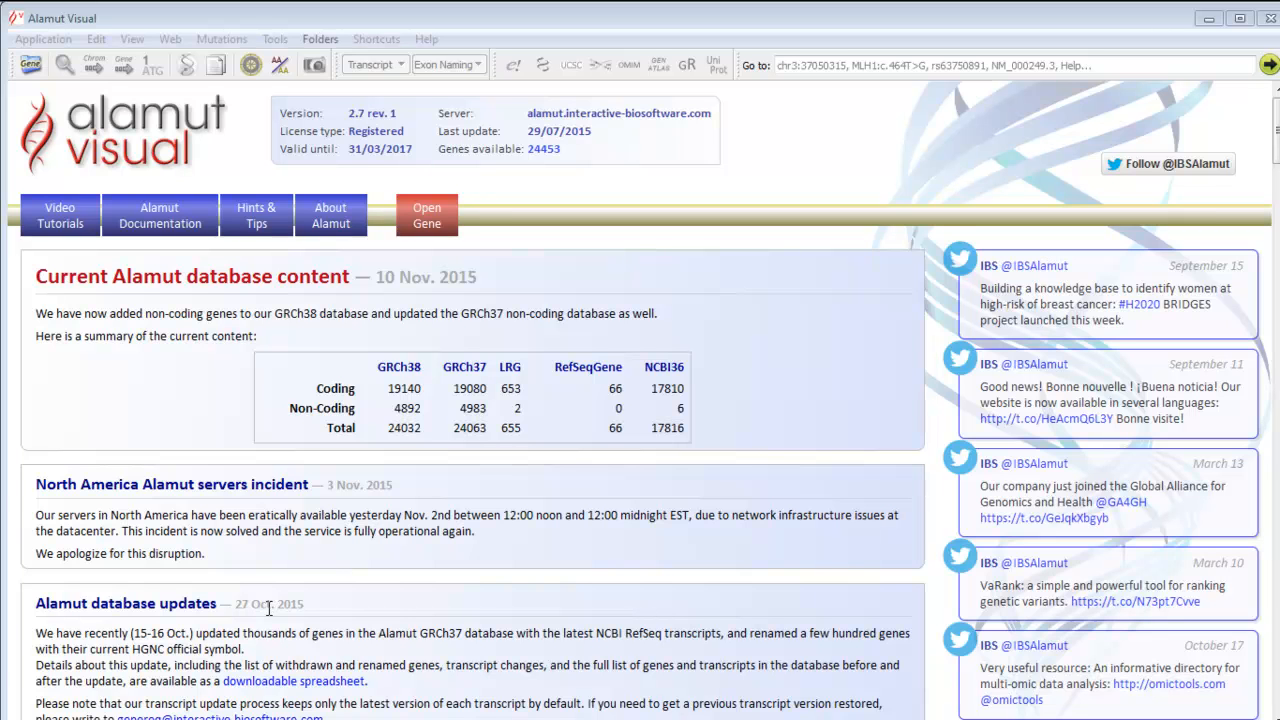
{"action": "mouse_move", "coordinate": [213, 566]}
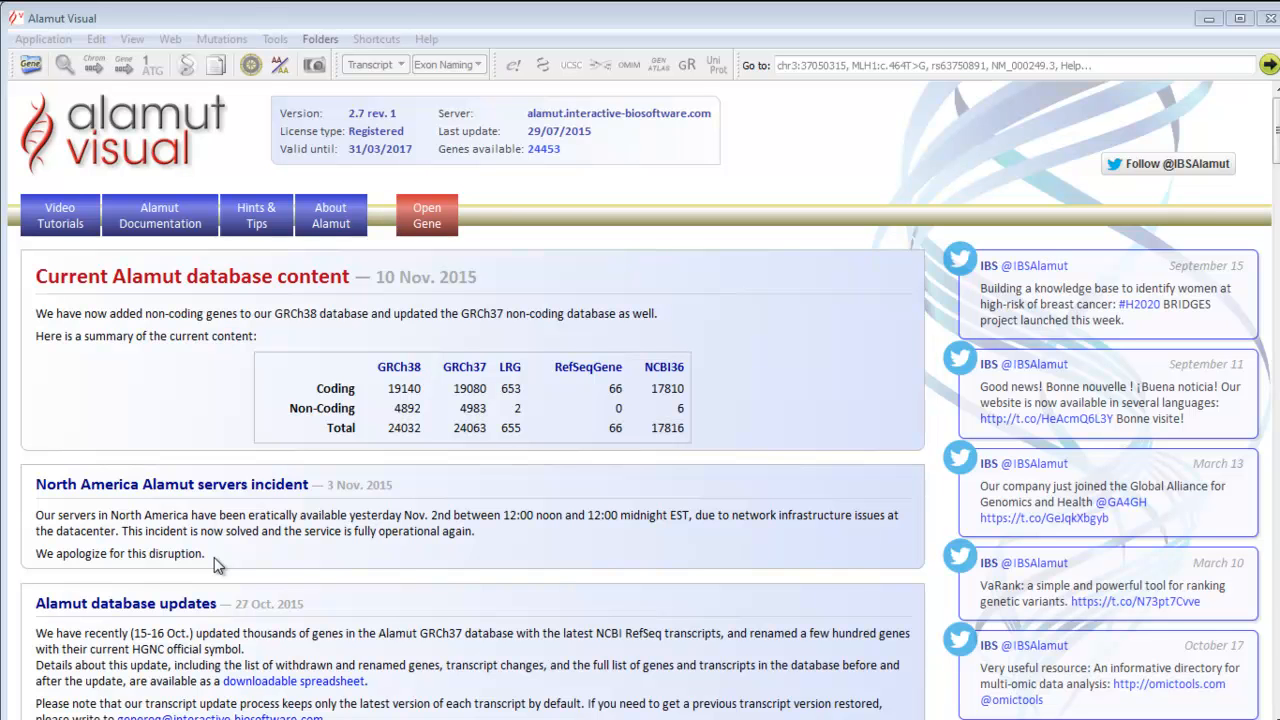
{"action": "left_click", "coordinate": [427, 38]}
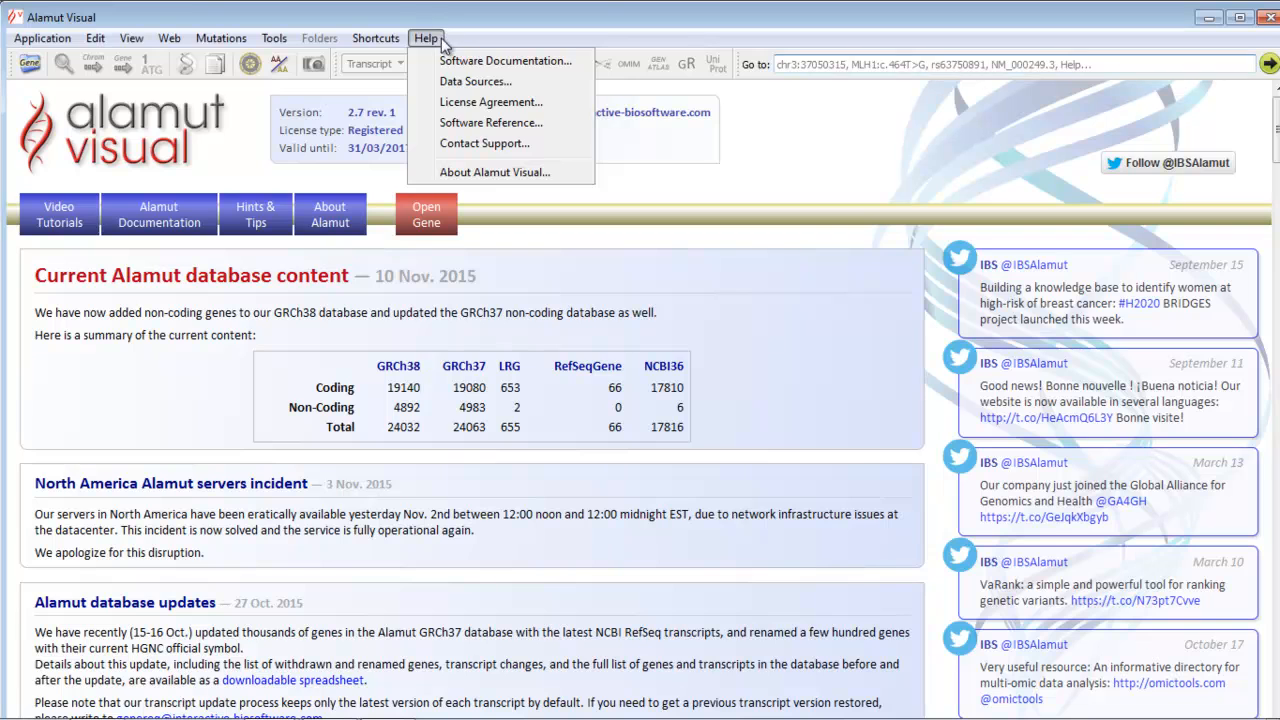
View the Alamut Visual 2.7 documentation in Chrome, then start a Contact Support email
{"action": "left_click", "coordinate": [505, 61]}
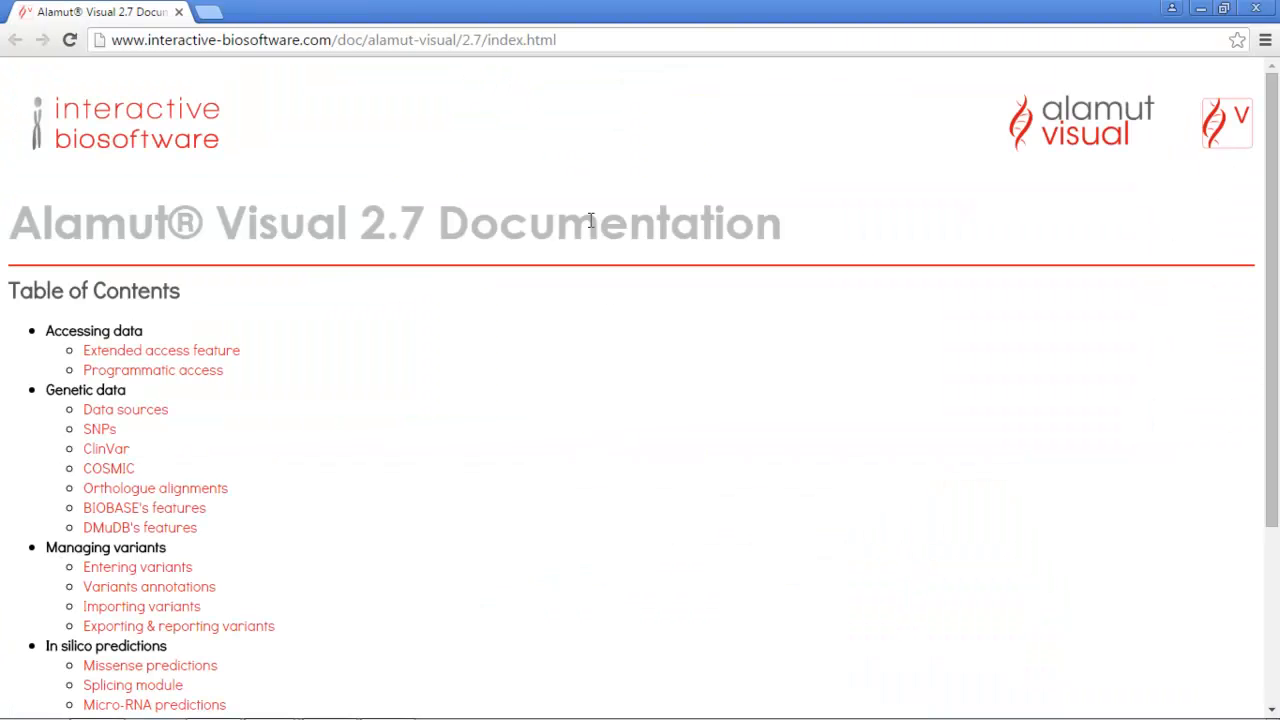
{"action": "mouse_move", "coordinate": [590, 327]}
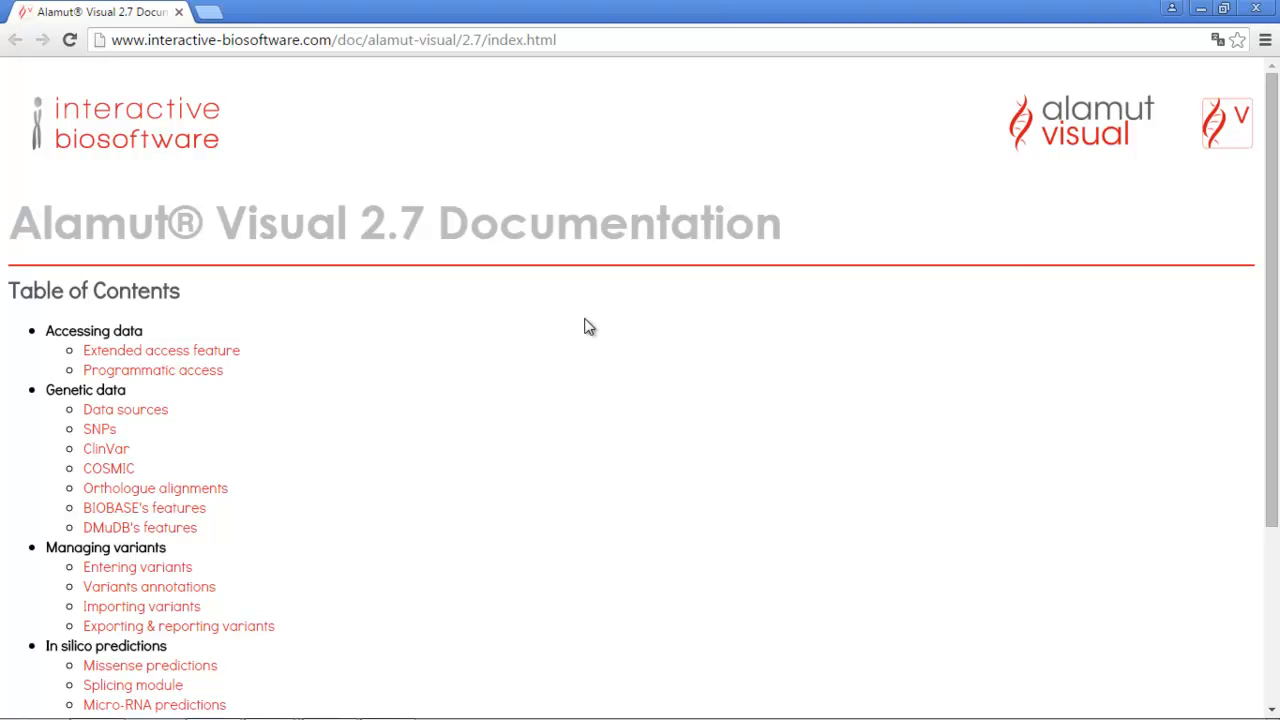
{"action": "mouse_move", "coordinate": [1013, 262]}
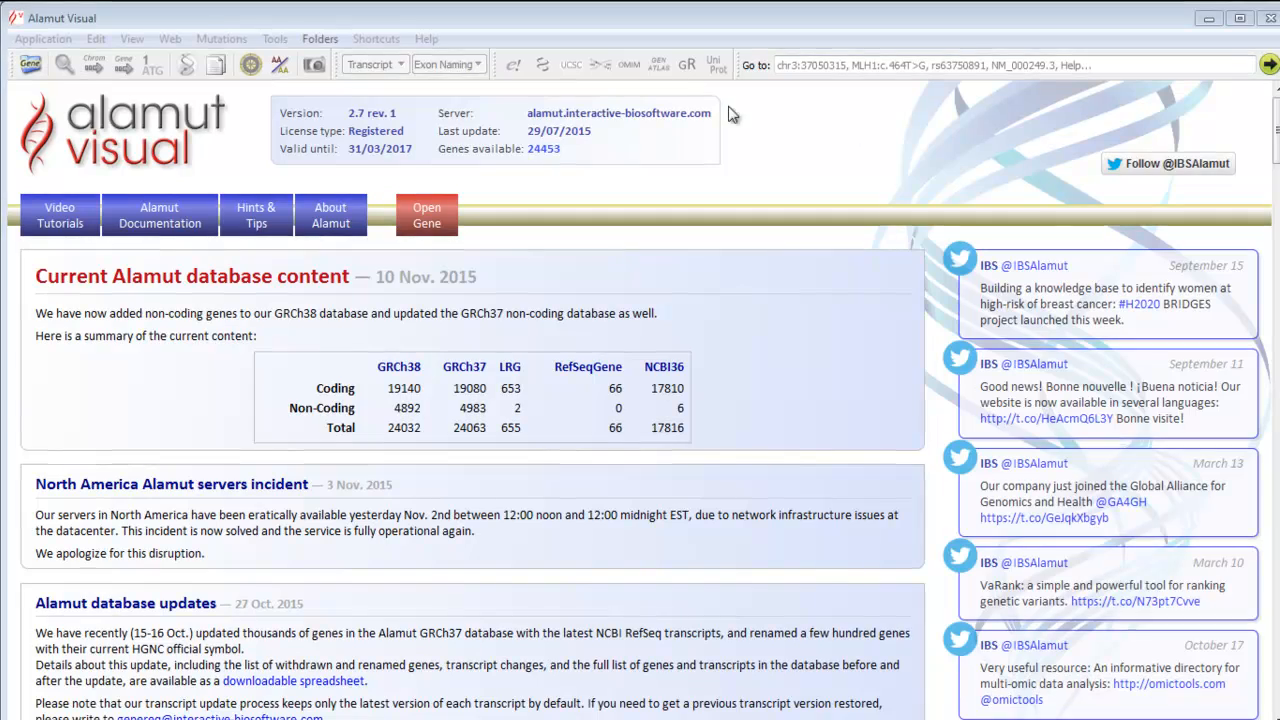
{"action": "left_click", "coordinate": [425, 38]}
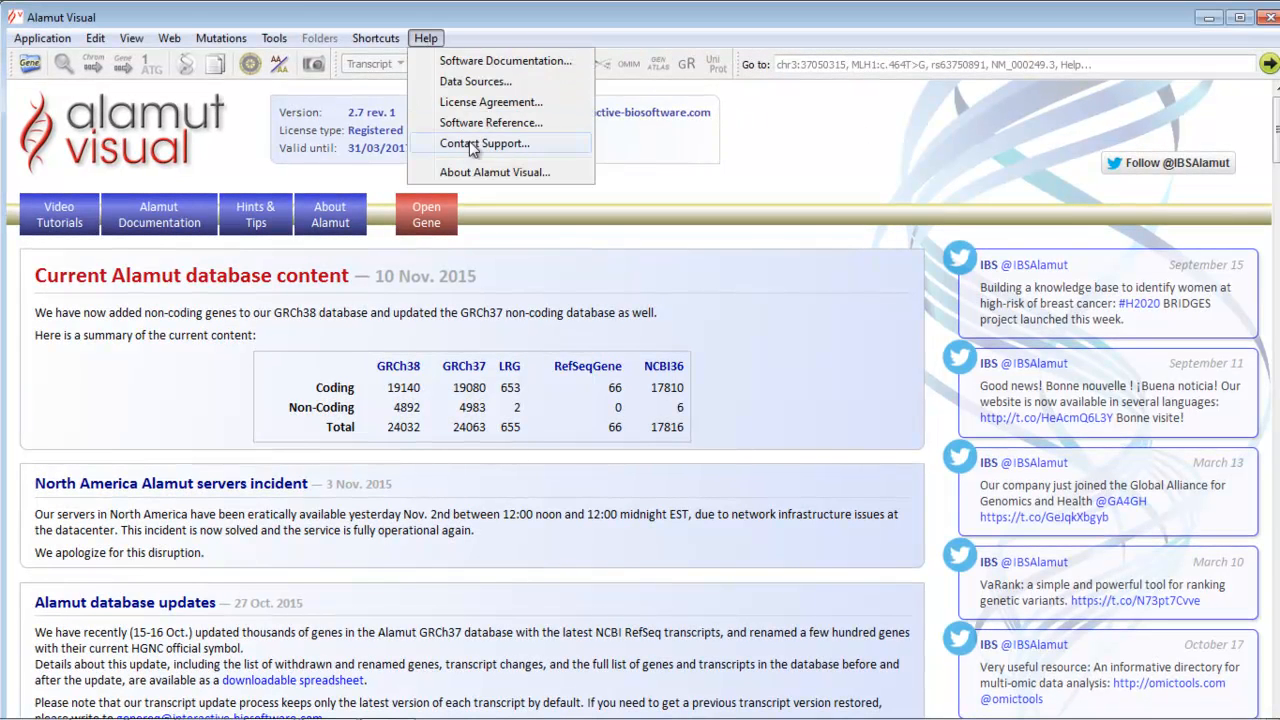
{"action": "left_click", "coordinate": [484, 143]}
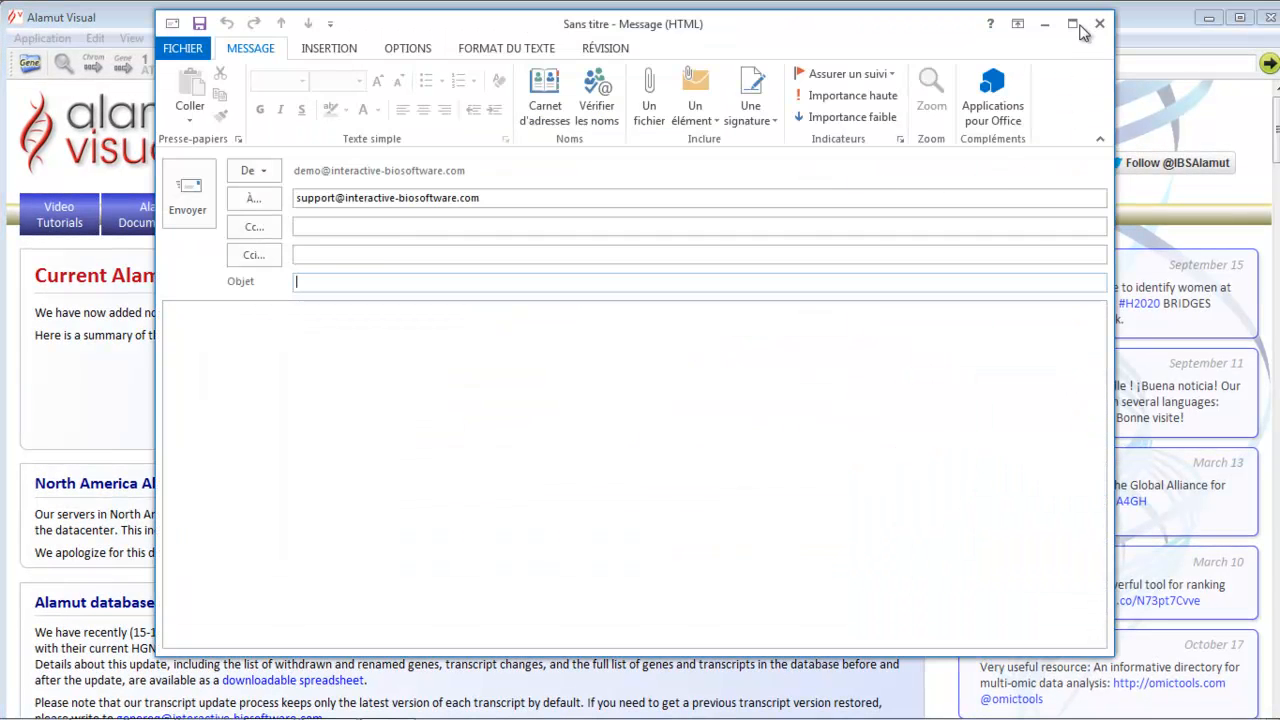